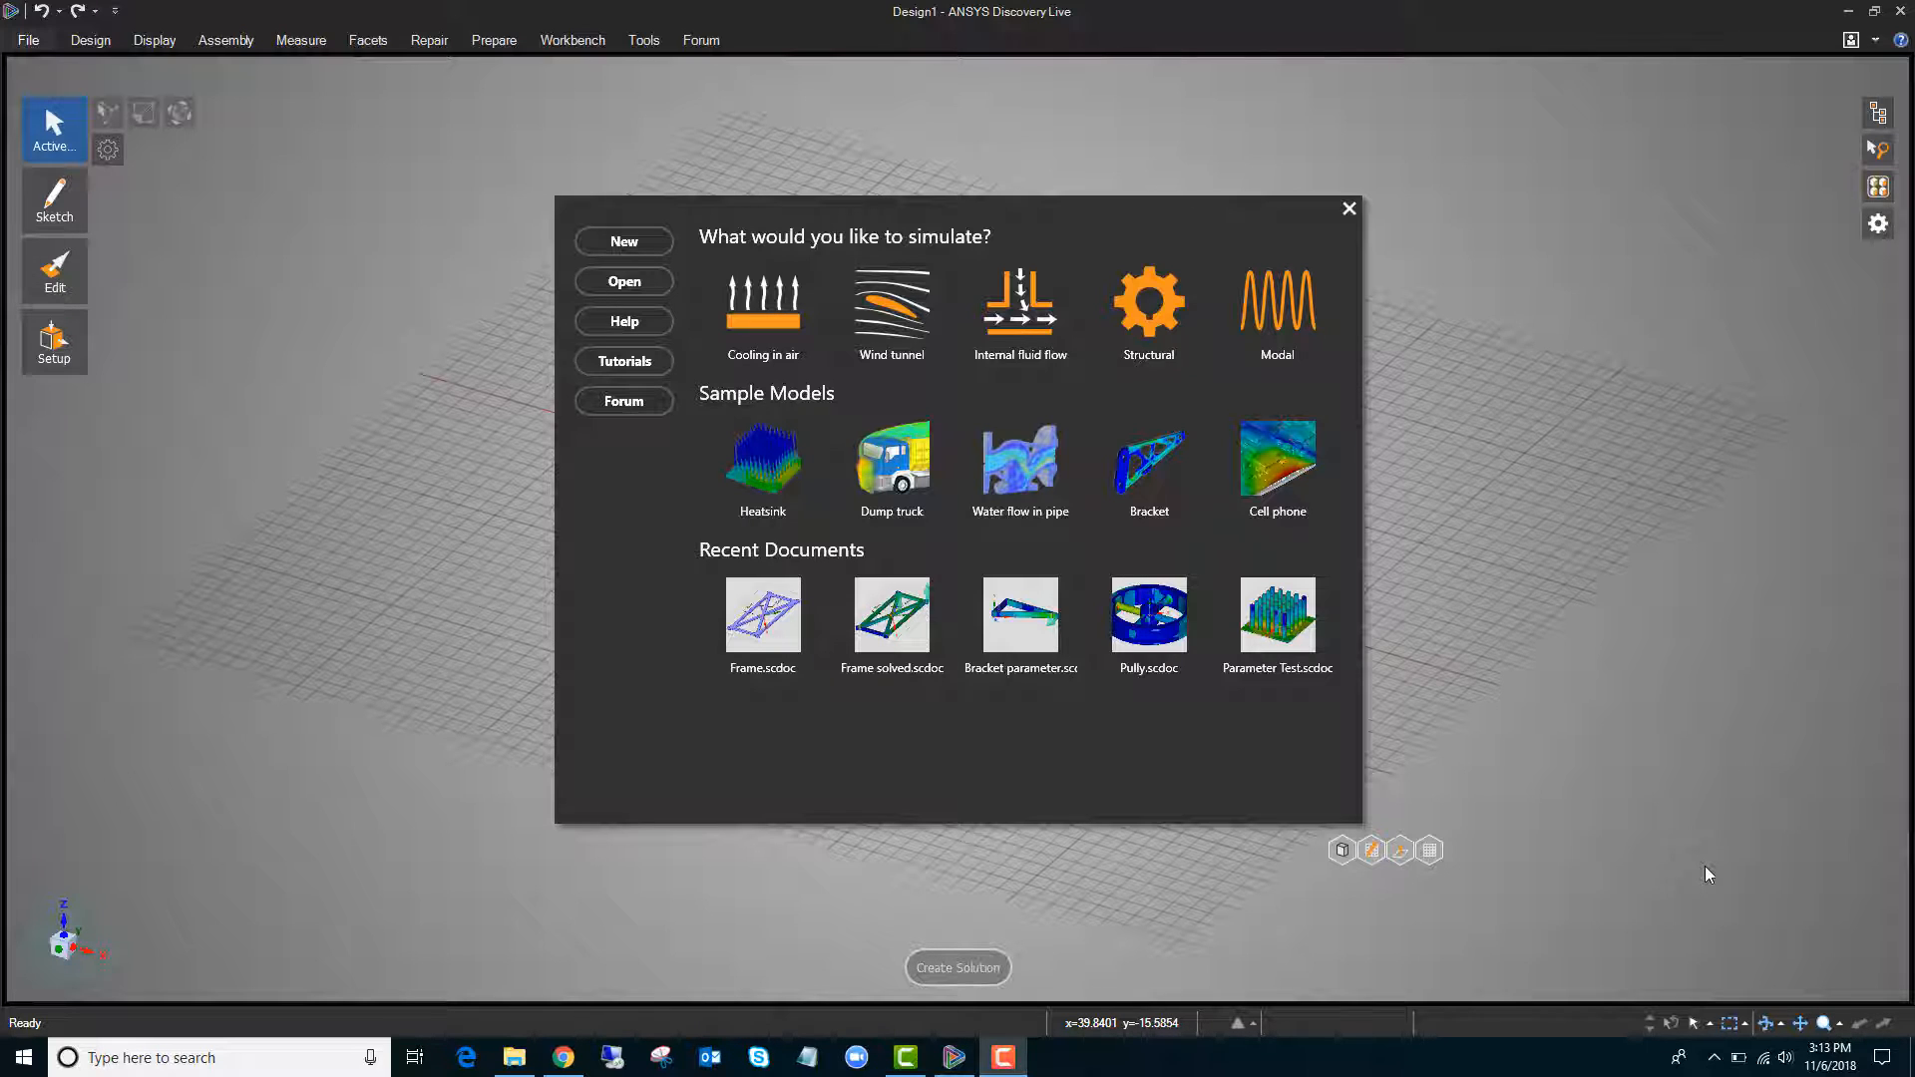
mouse_move(986, 546)
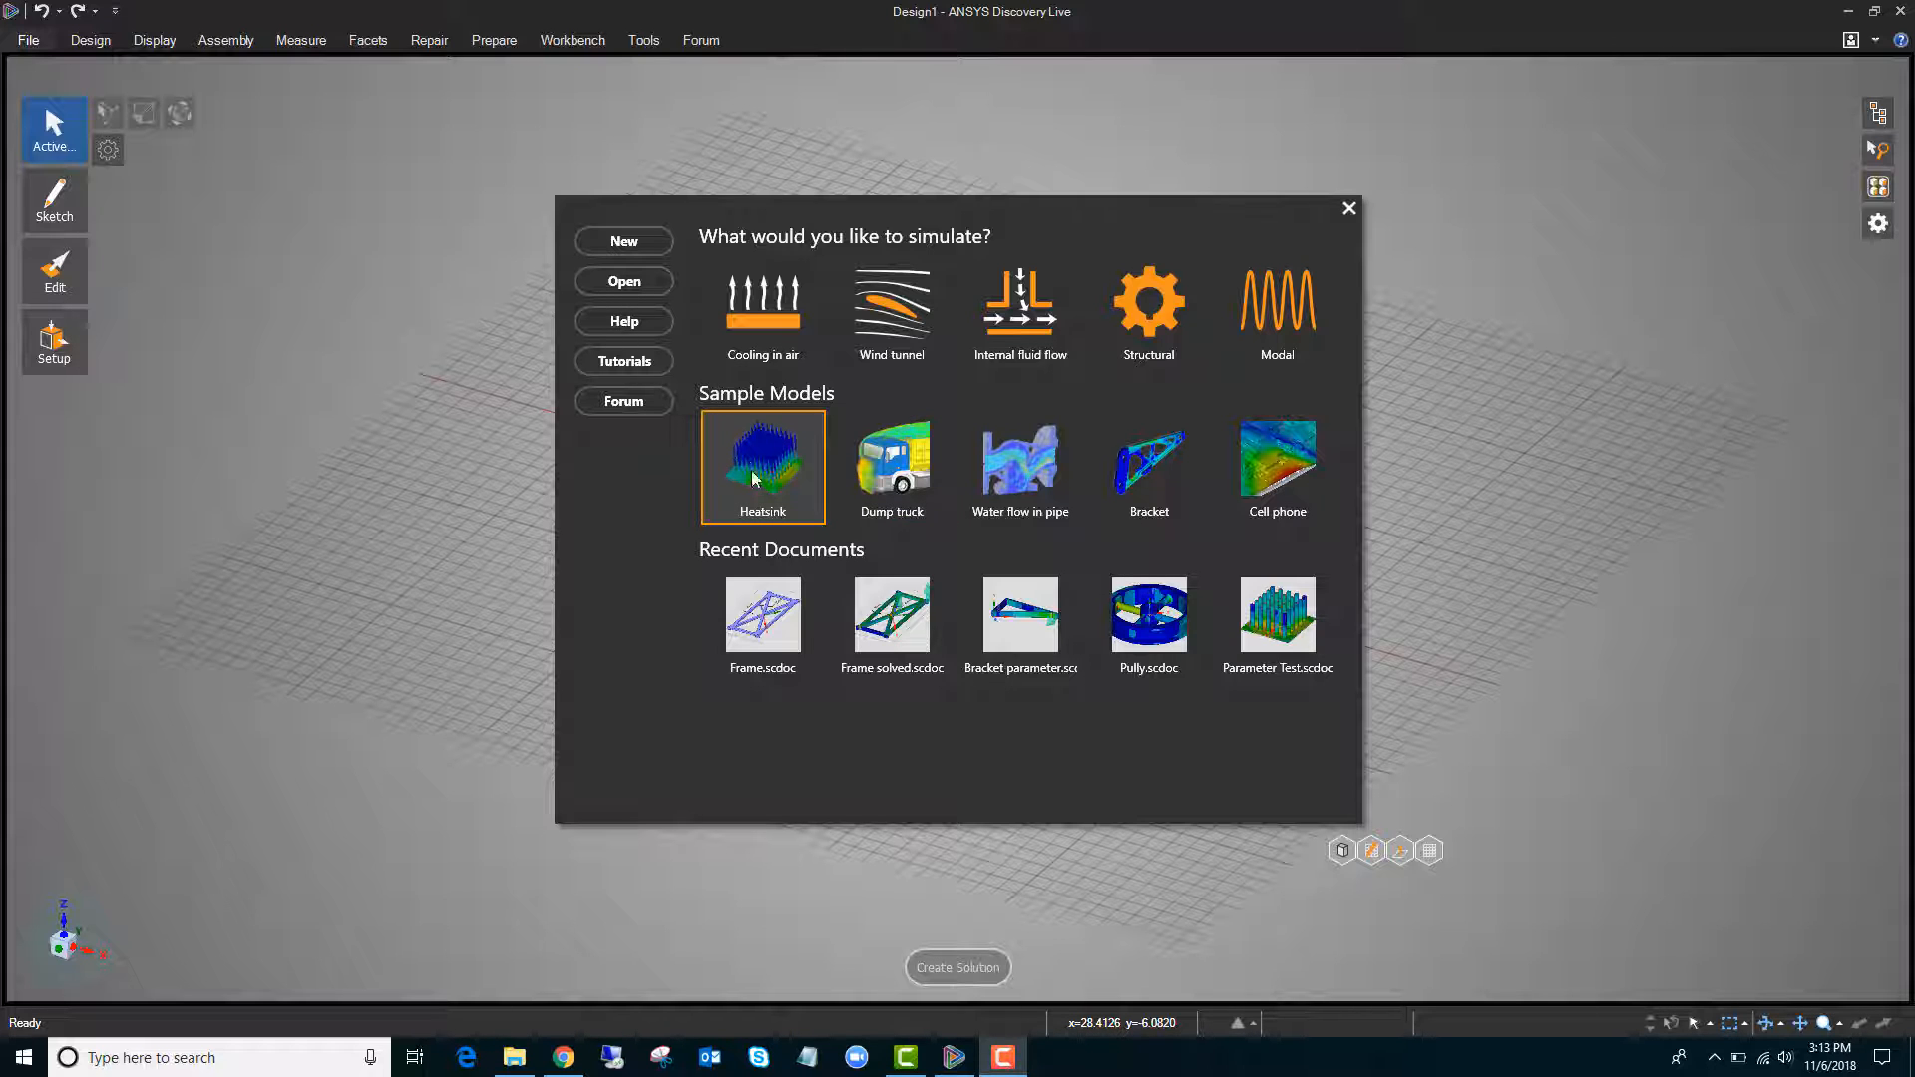
Open the Heatsink sample and switch its thermal simulation from transient to steady-state
double_click(762, 455)
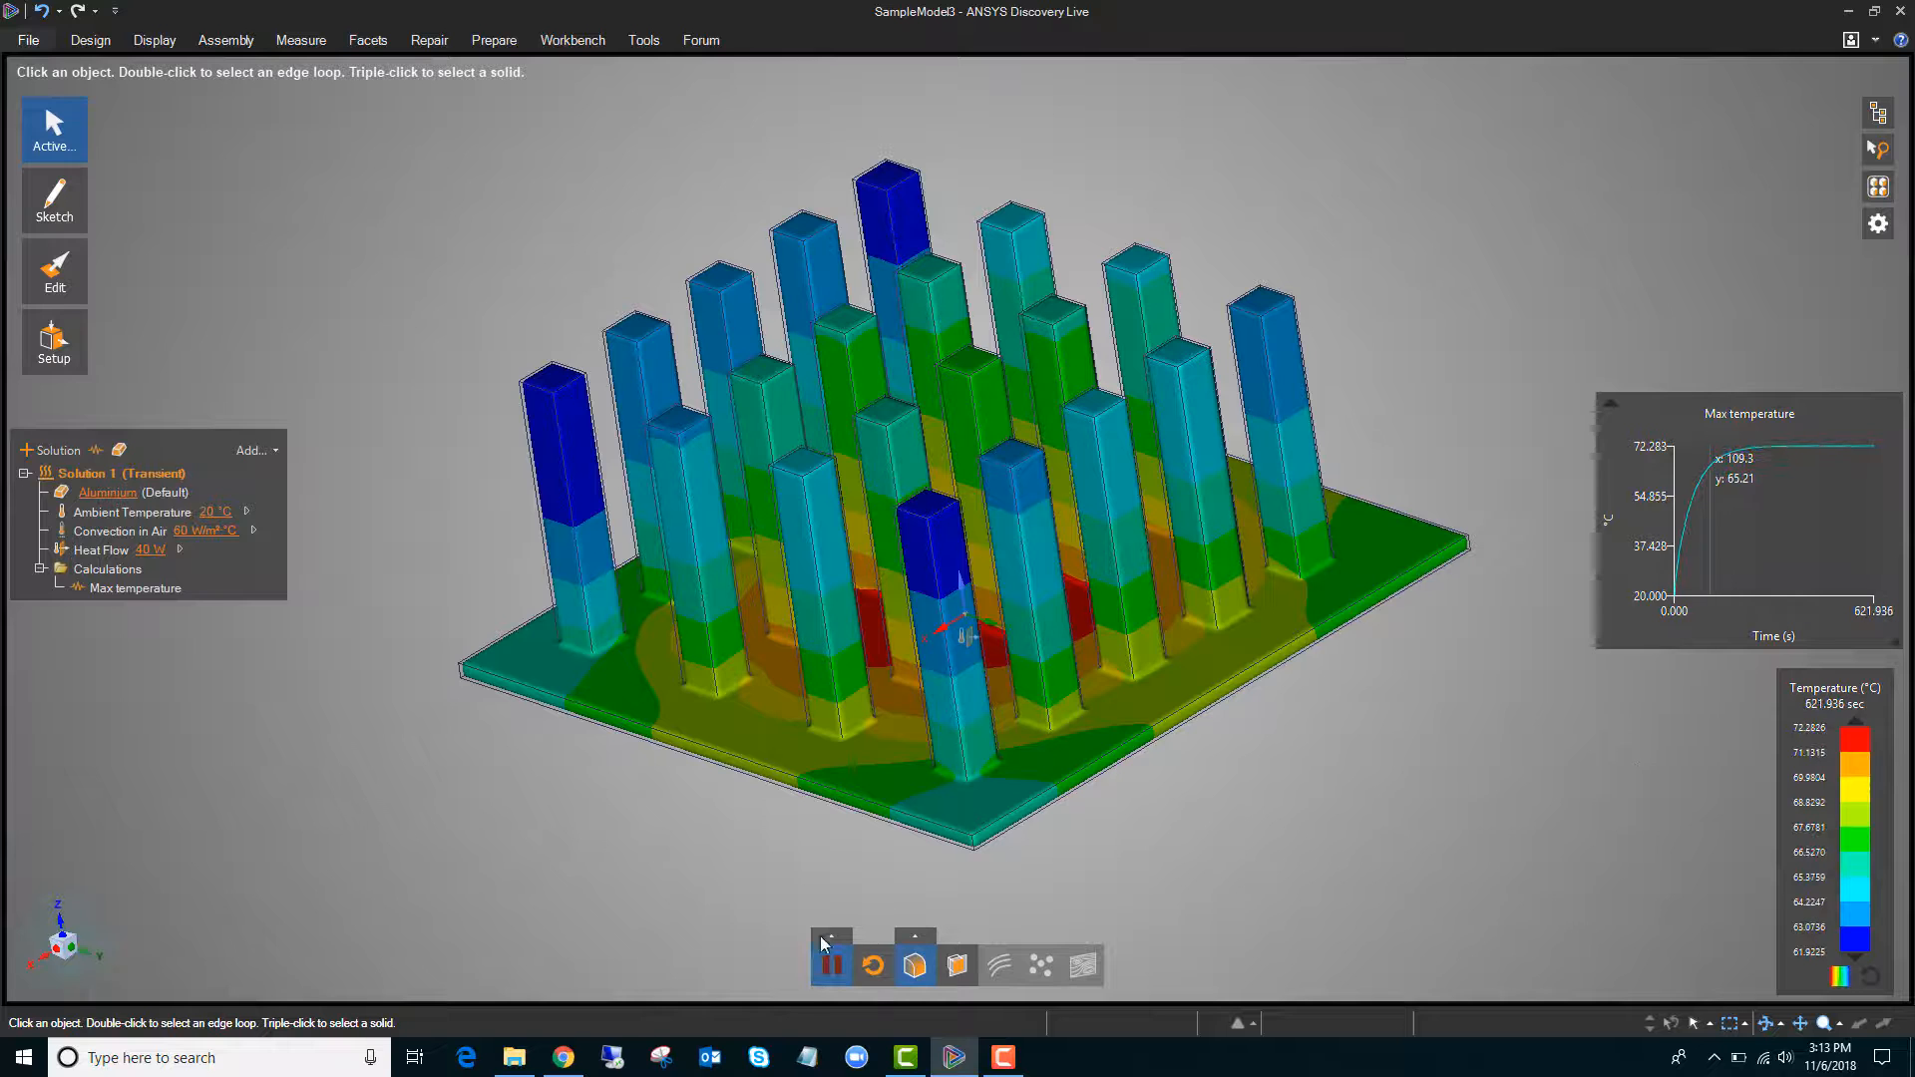
left_click(831, 965)
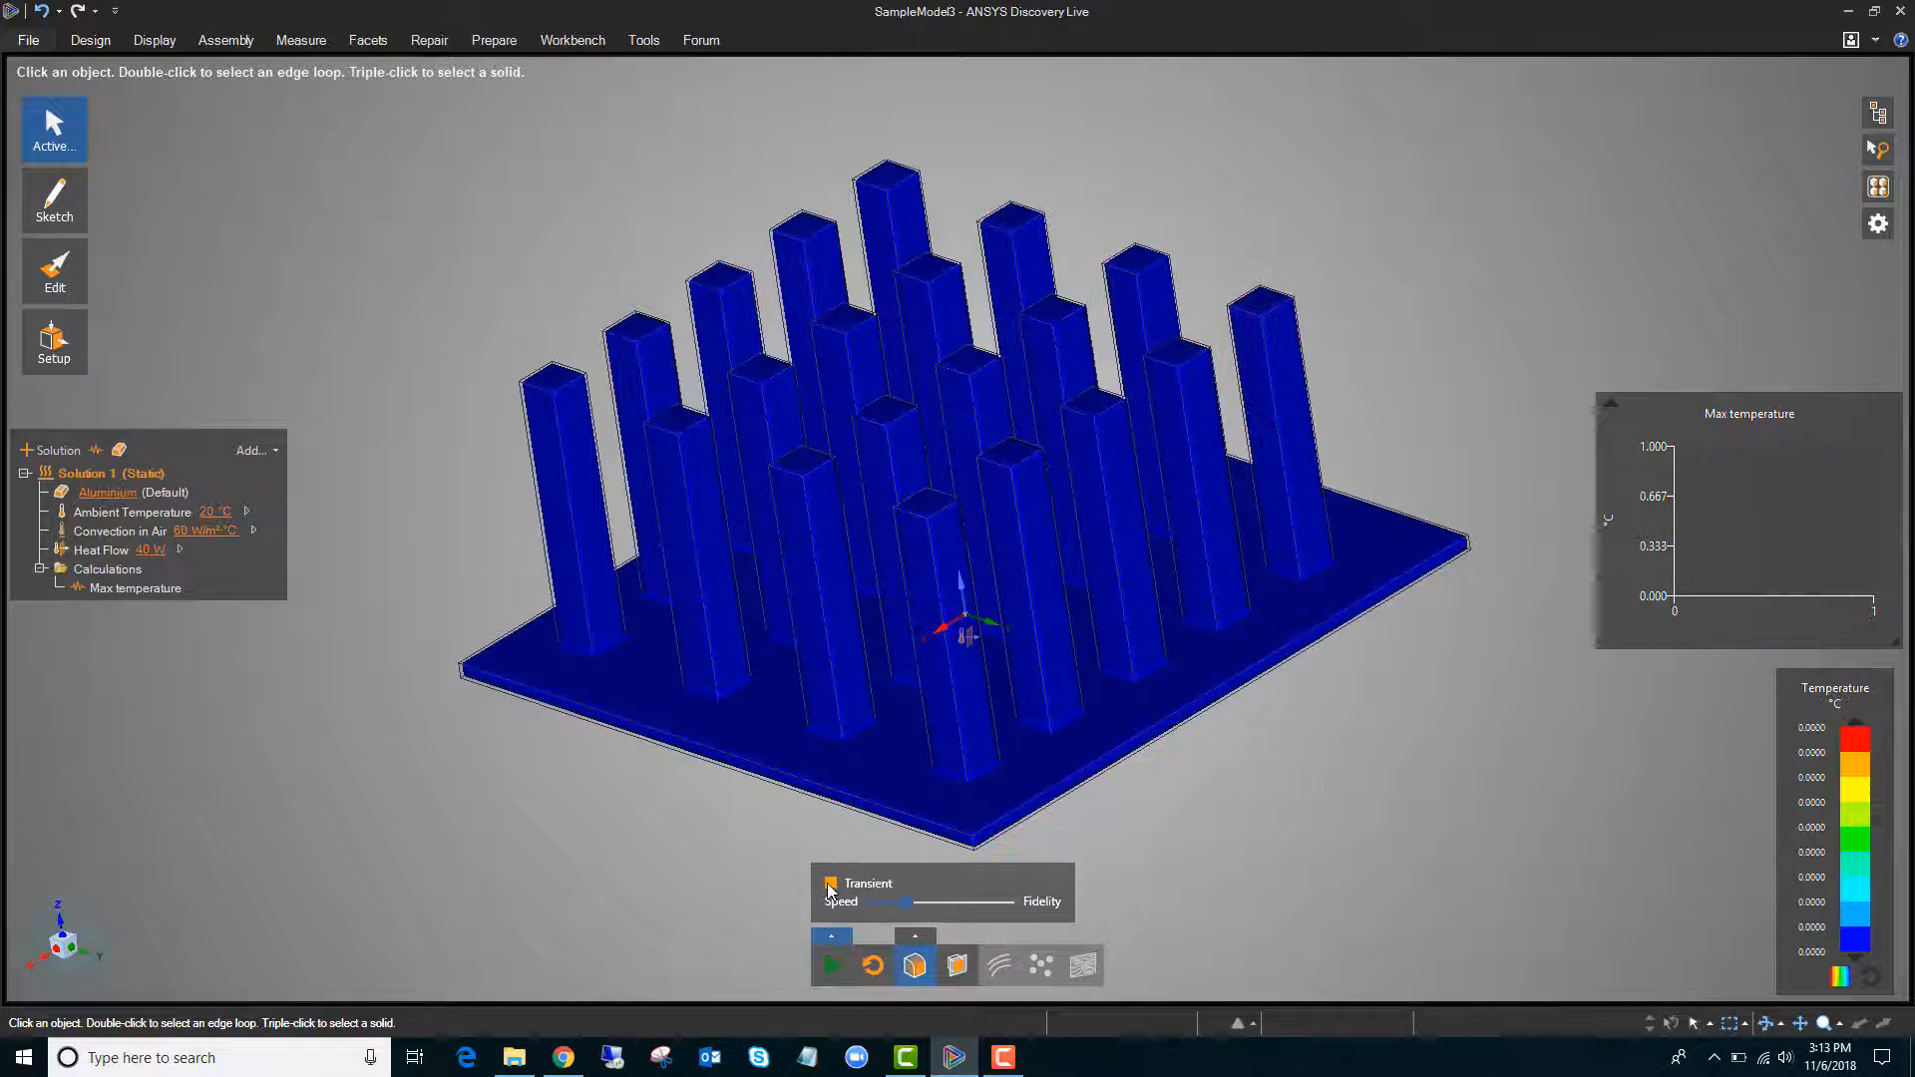
left_click(831, 967)
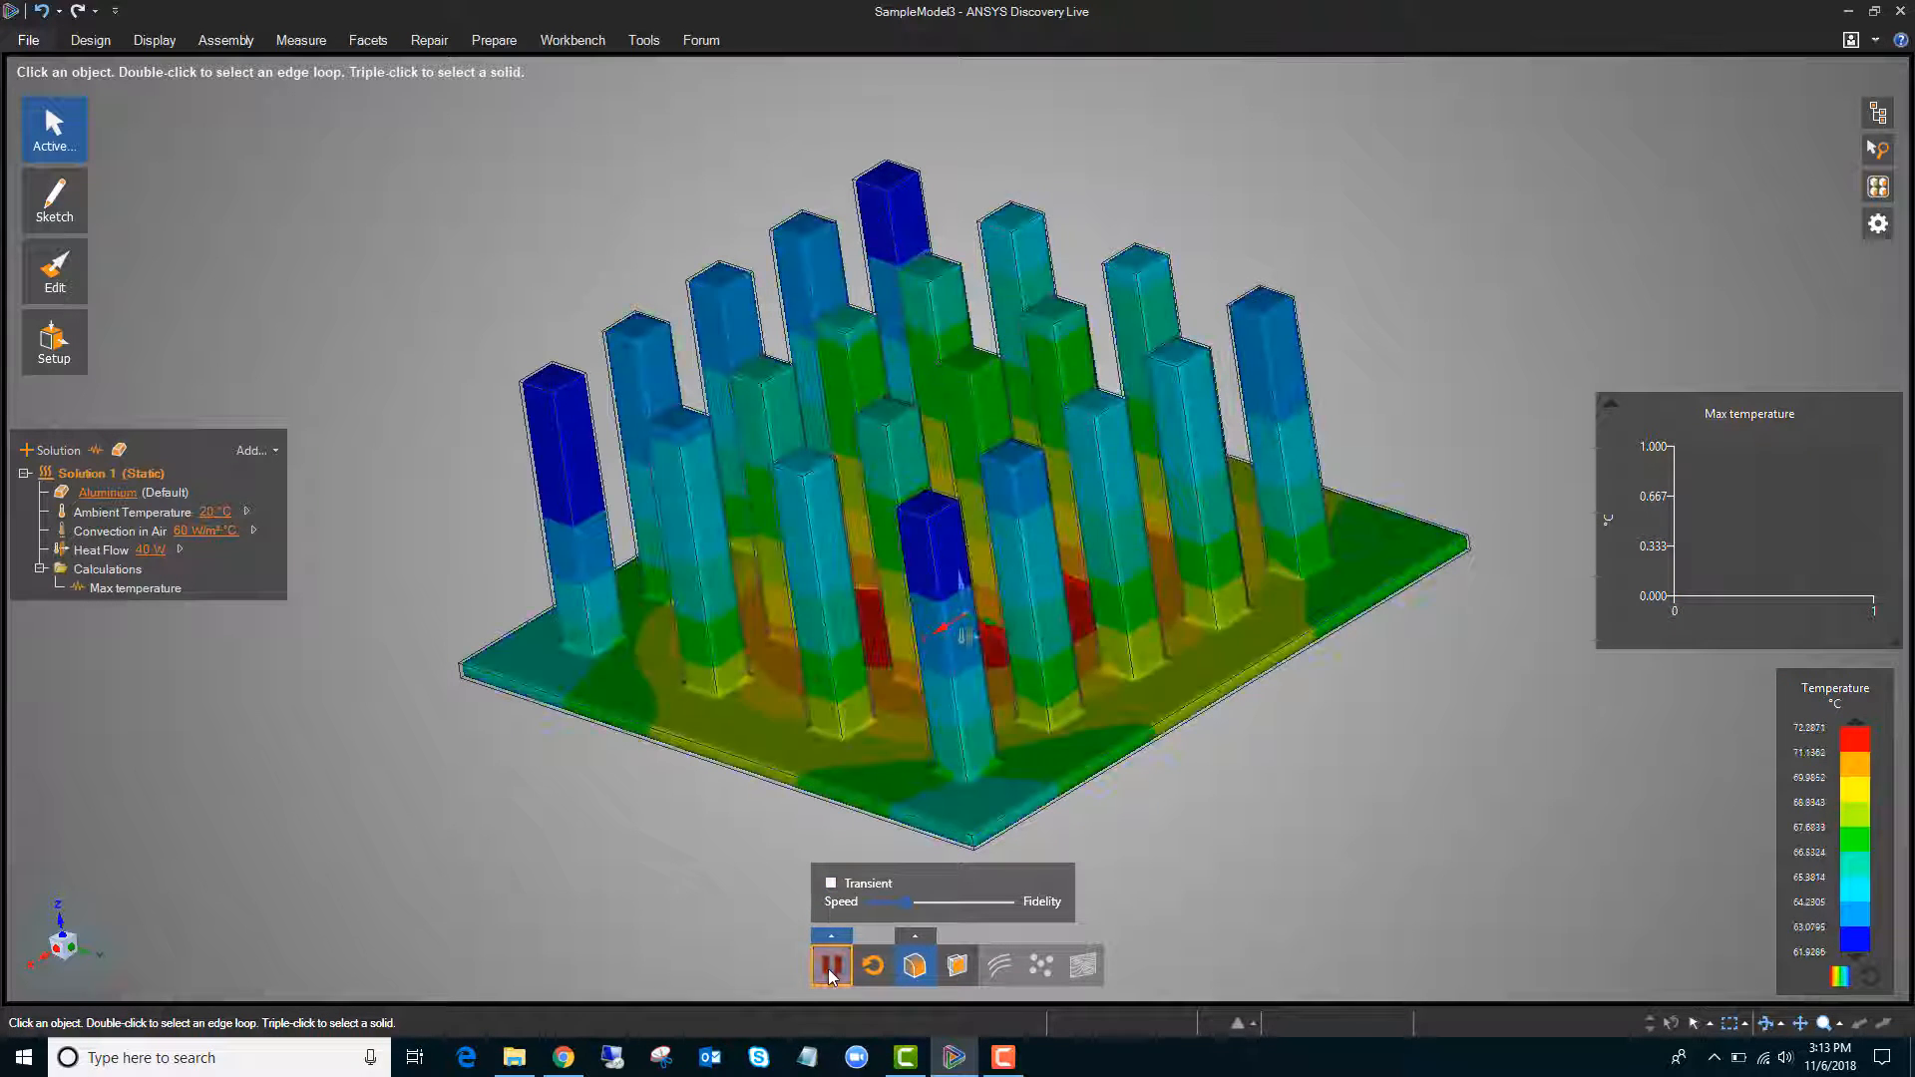
left_click(831, 964)
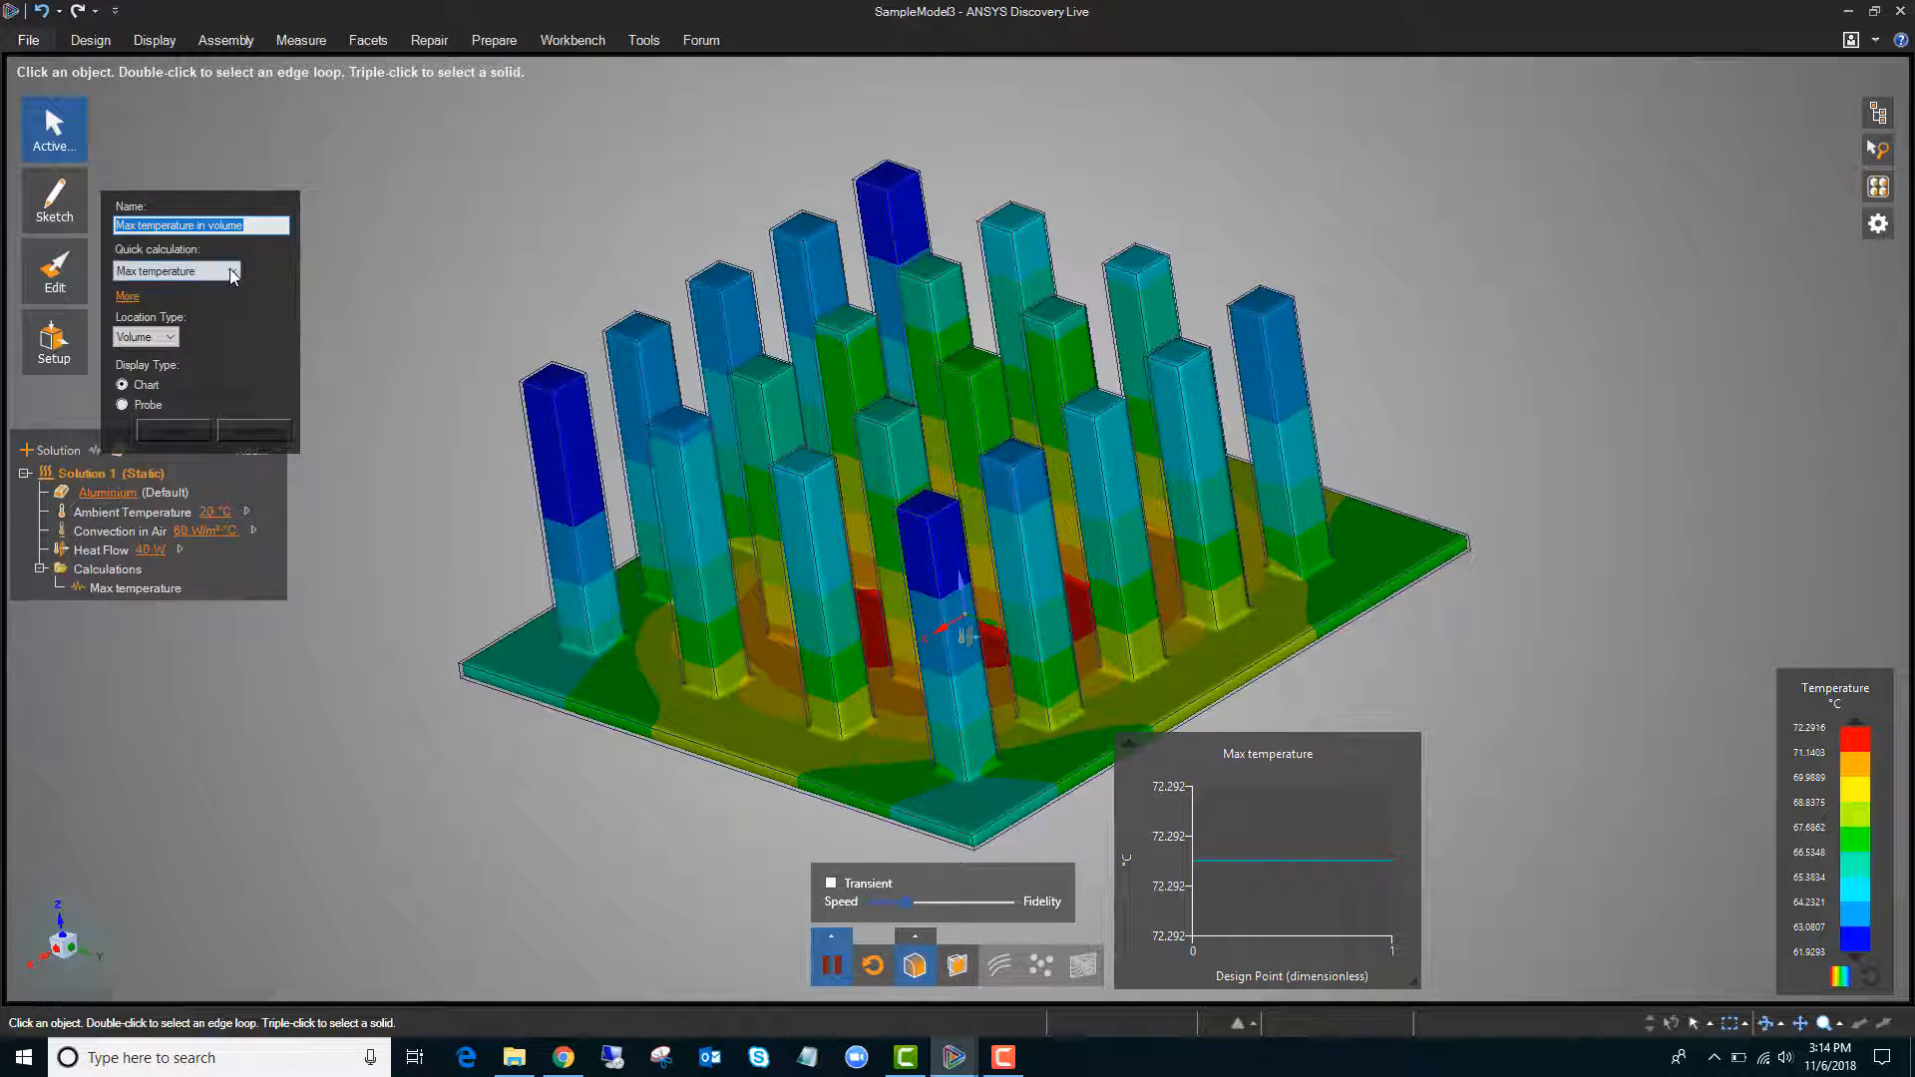
Add a Total volume quick calculation from the calculation-type list
left_click(230, 270)
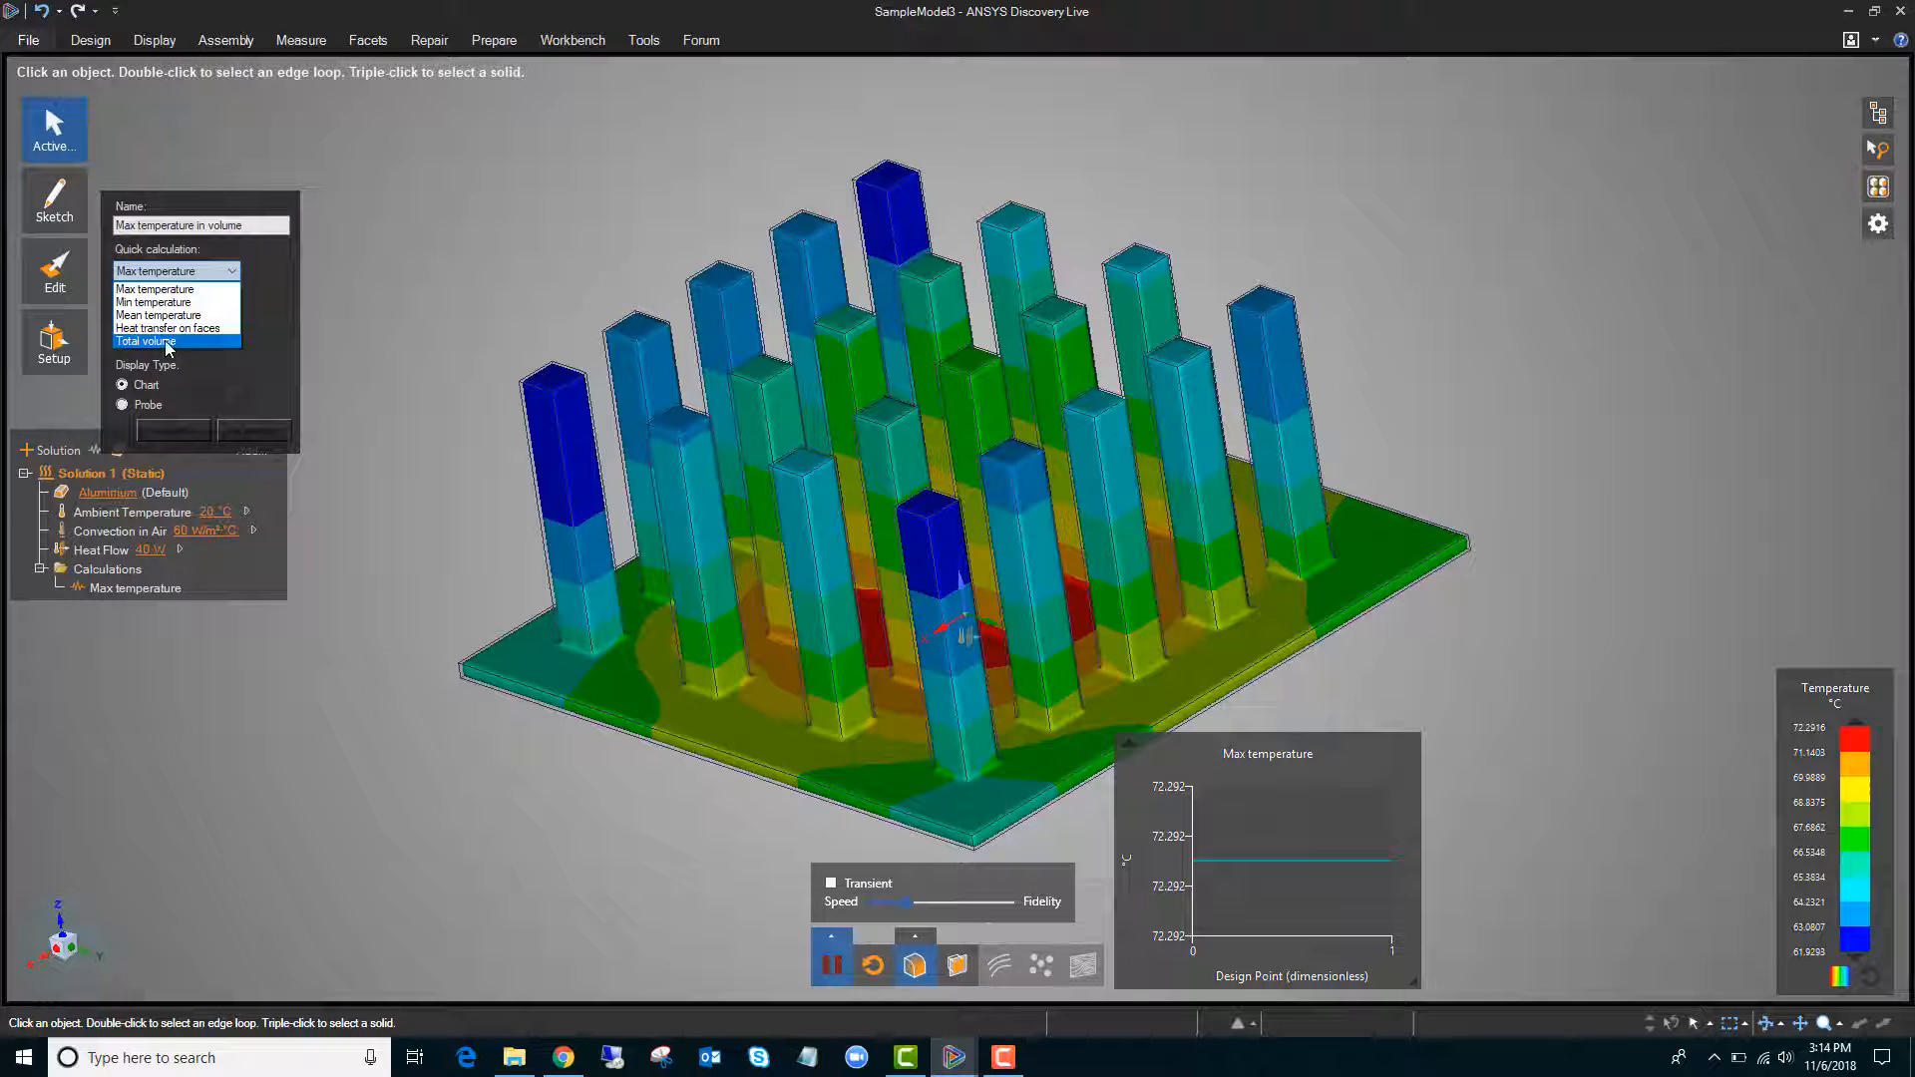
left_click(143, 342)
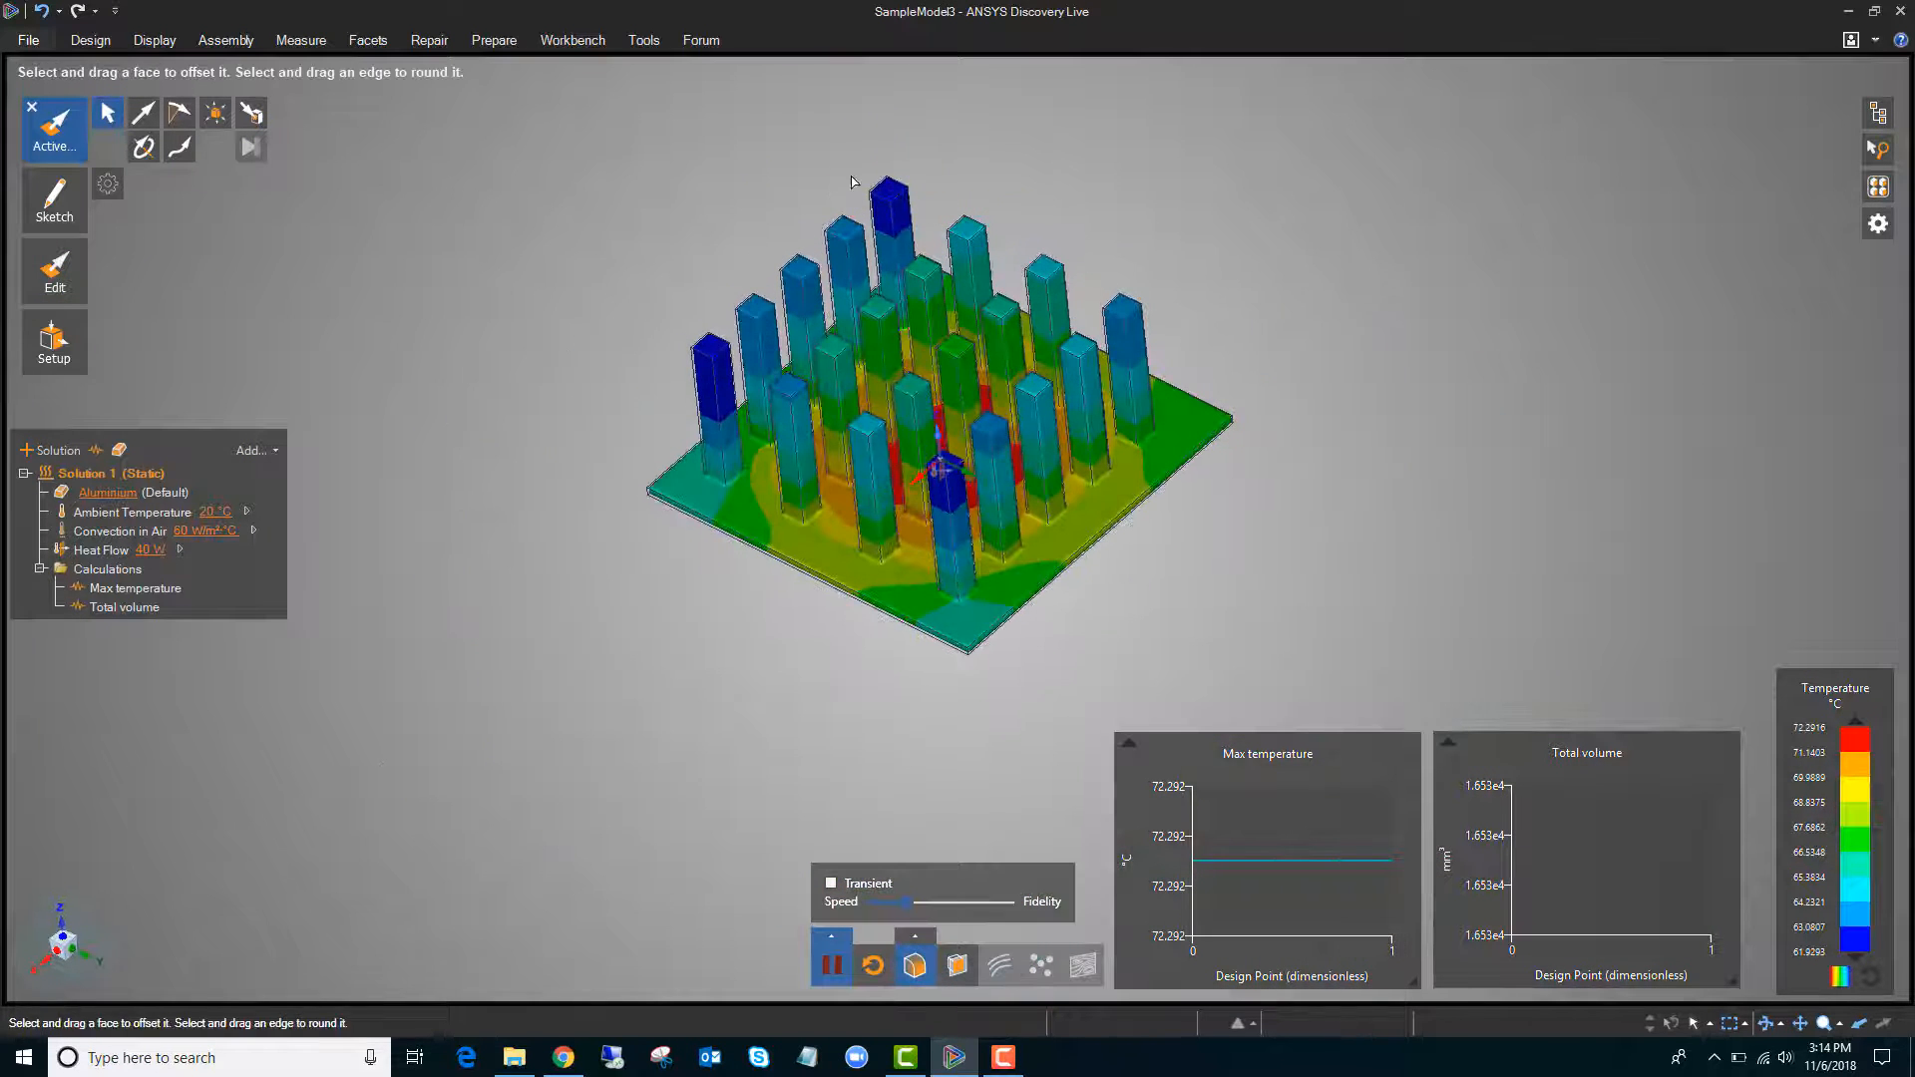
Select a heatsink pin's top face and pull it taller
left_click(887, 190)
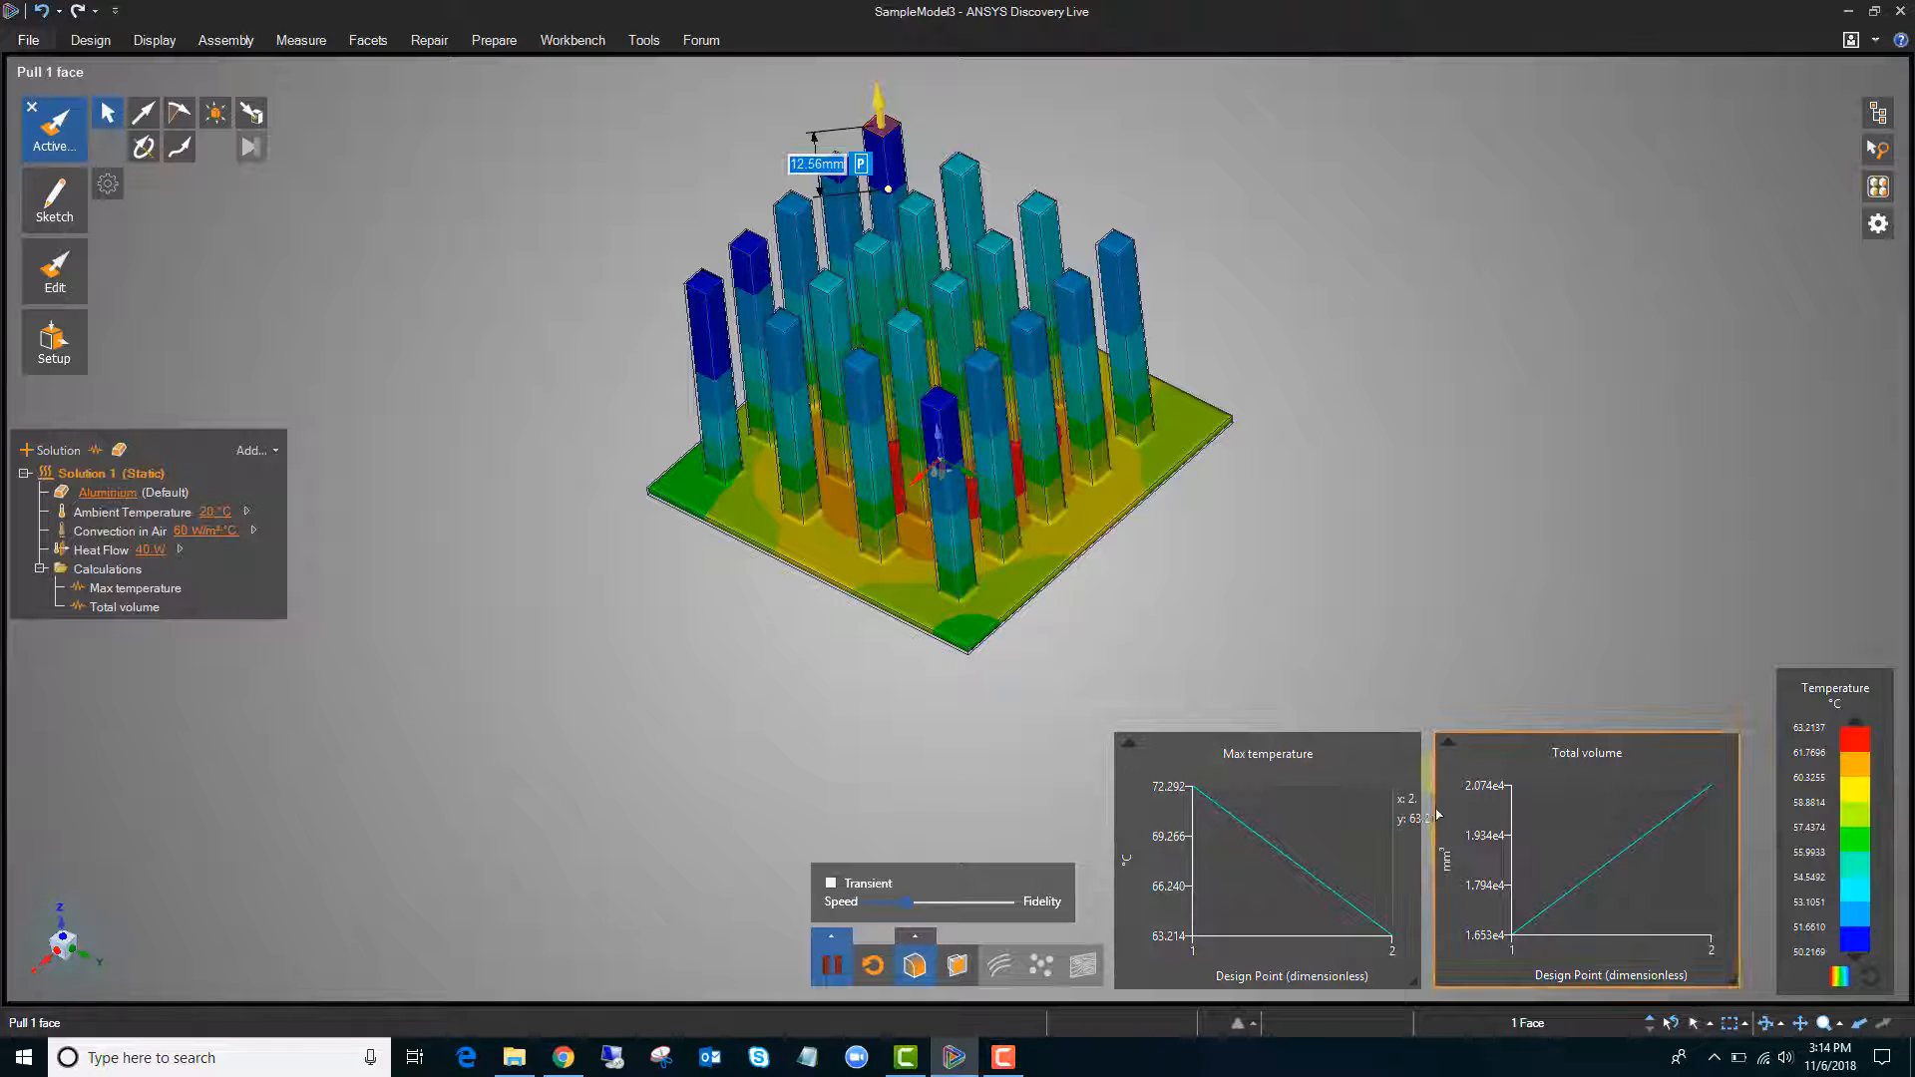
mouse_move(1465, 464)
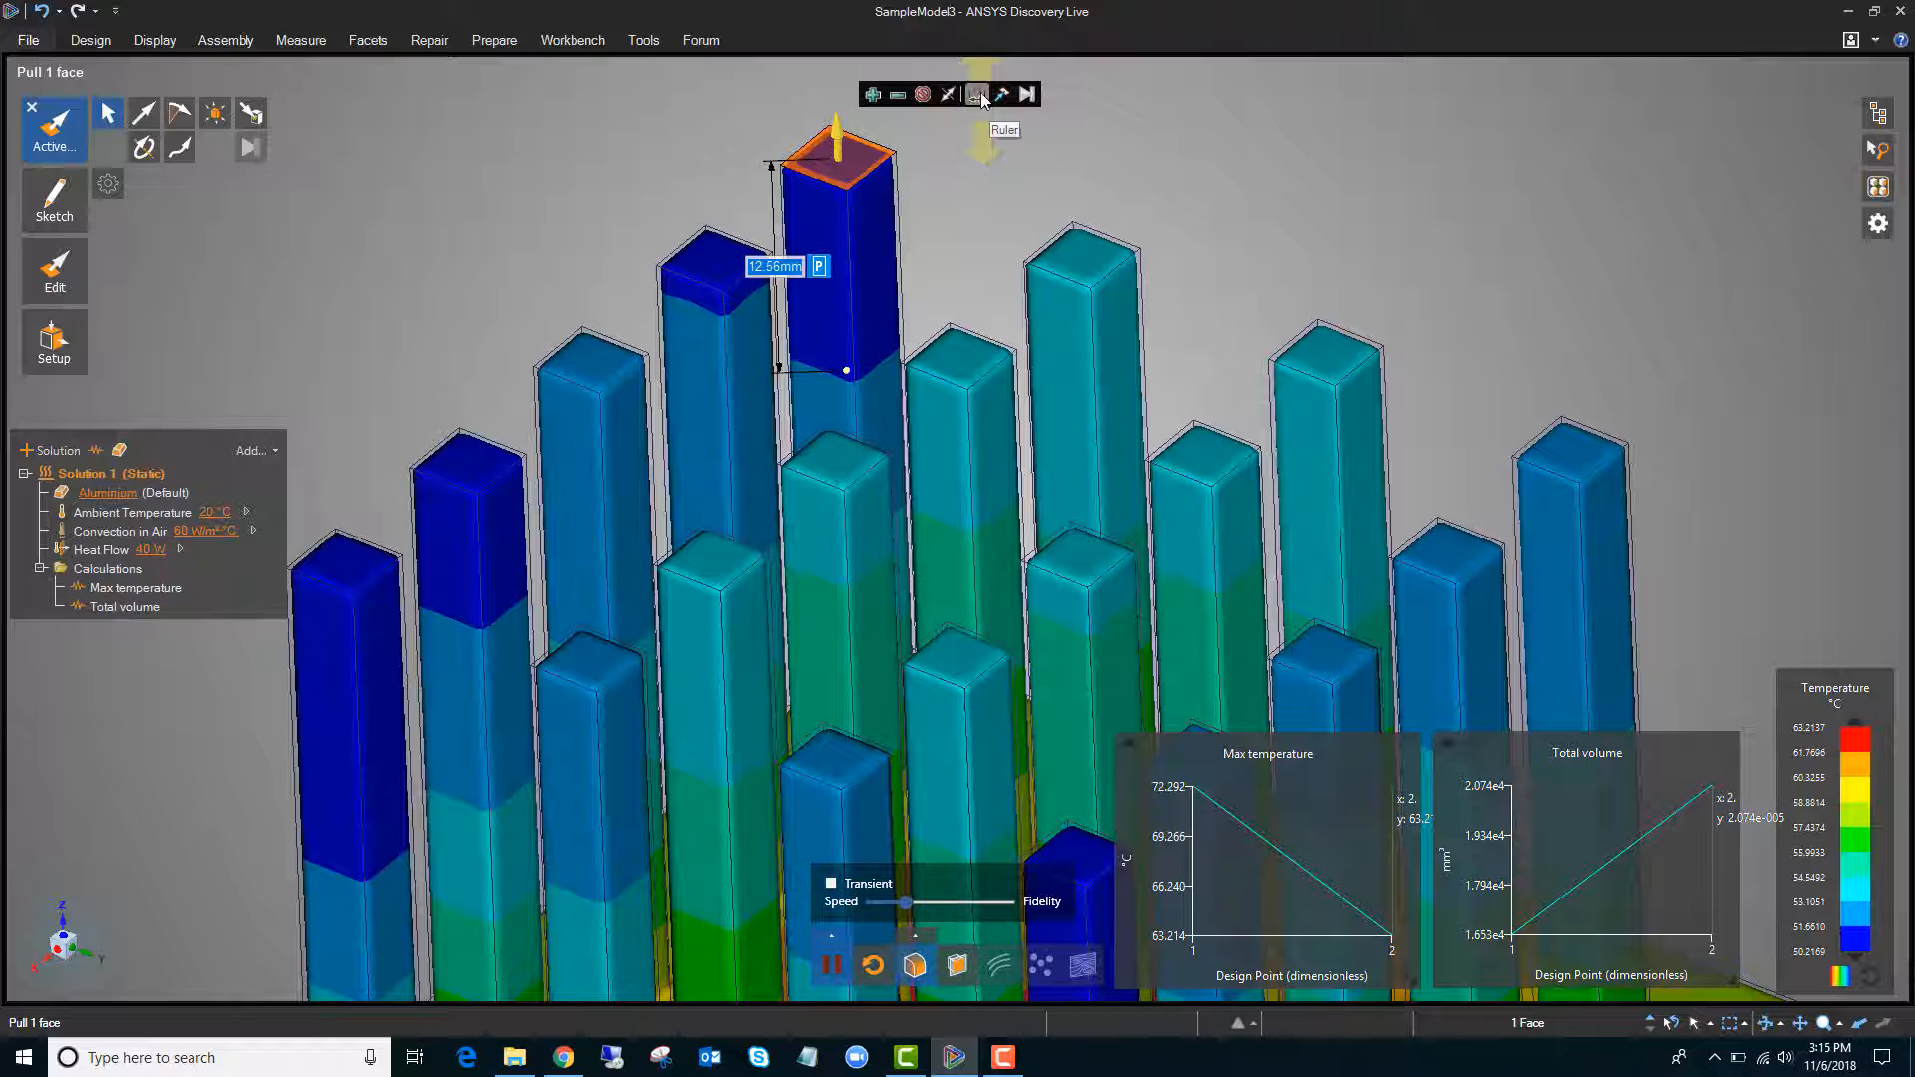
Dimension the pin height with the Ruler as Group1 and show the Groups list
left_click(977, 93)
type("20")
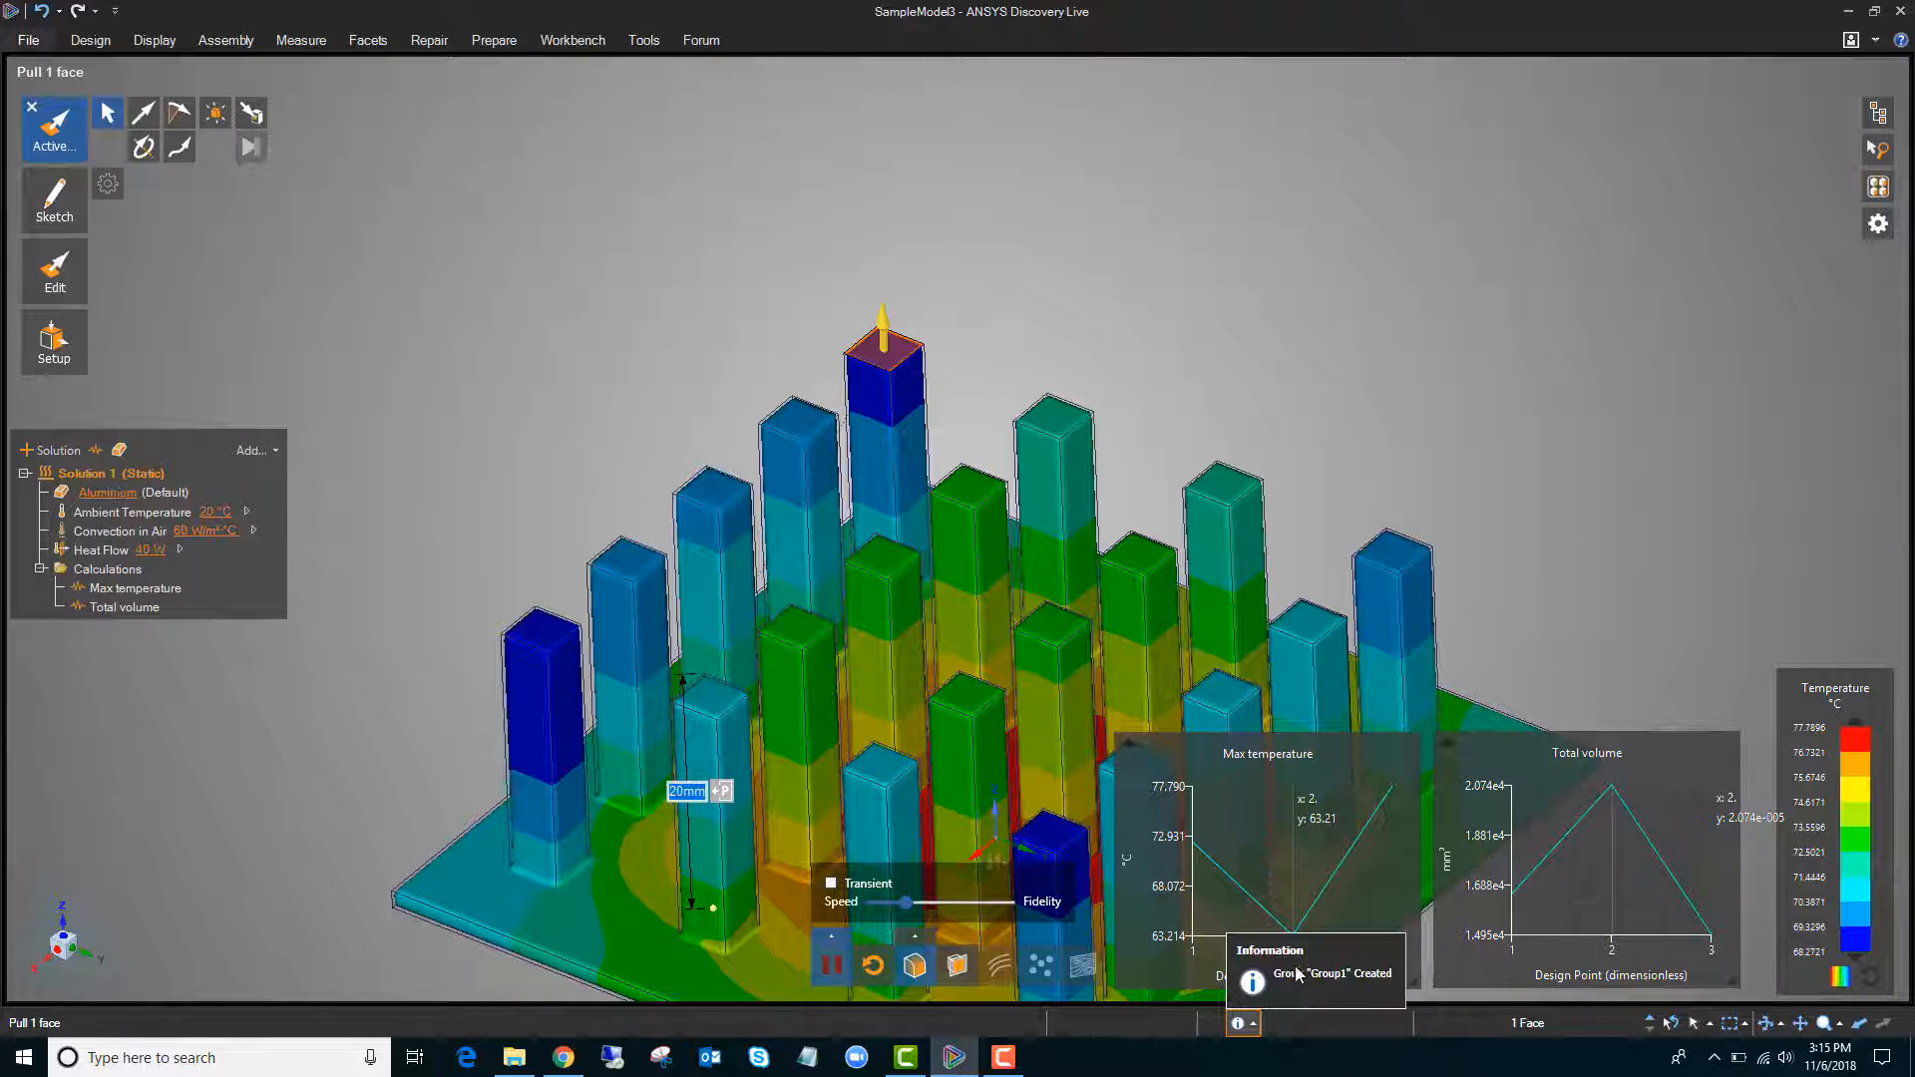
left_click(1878, 185)
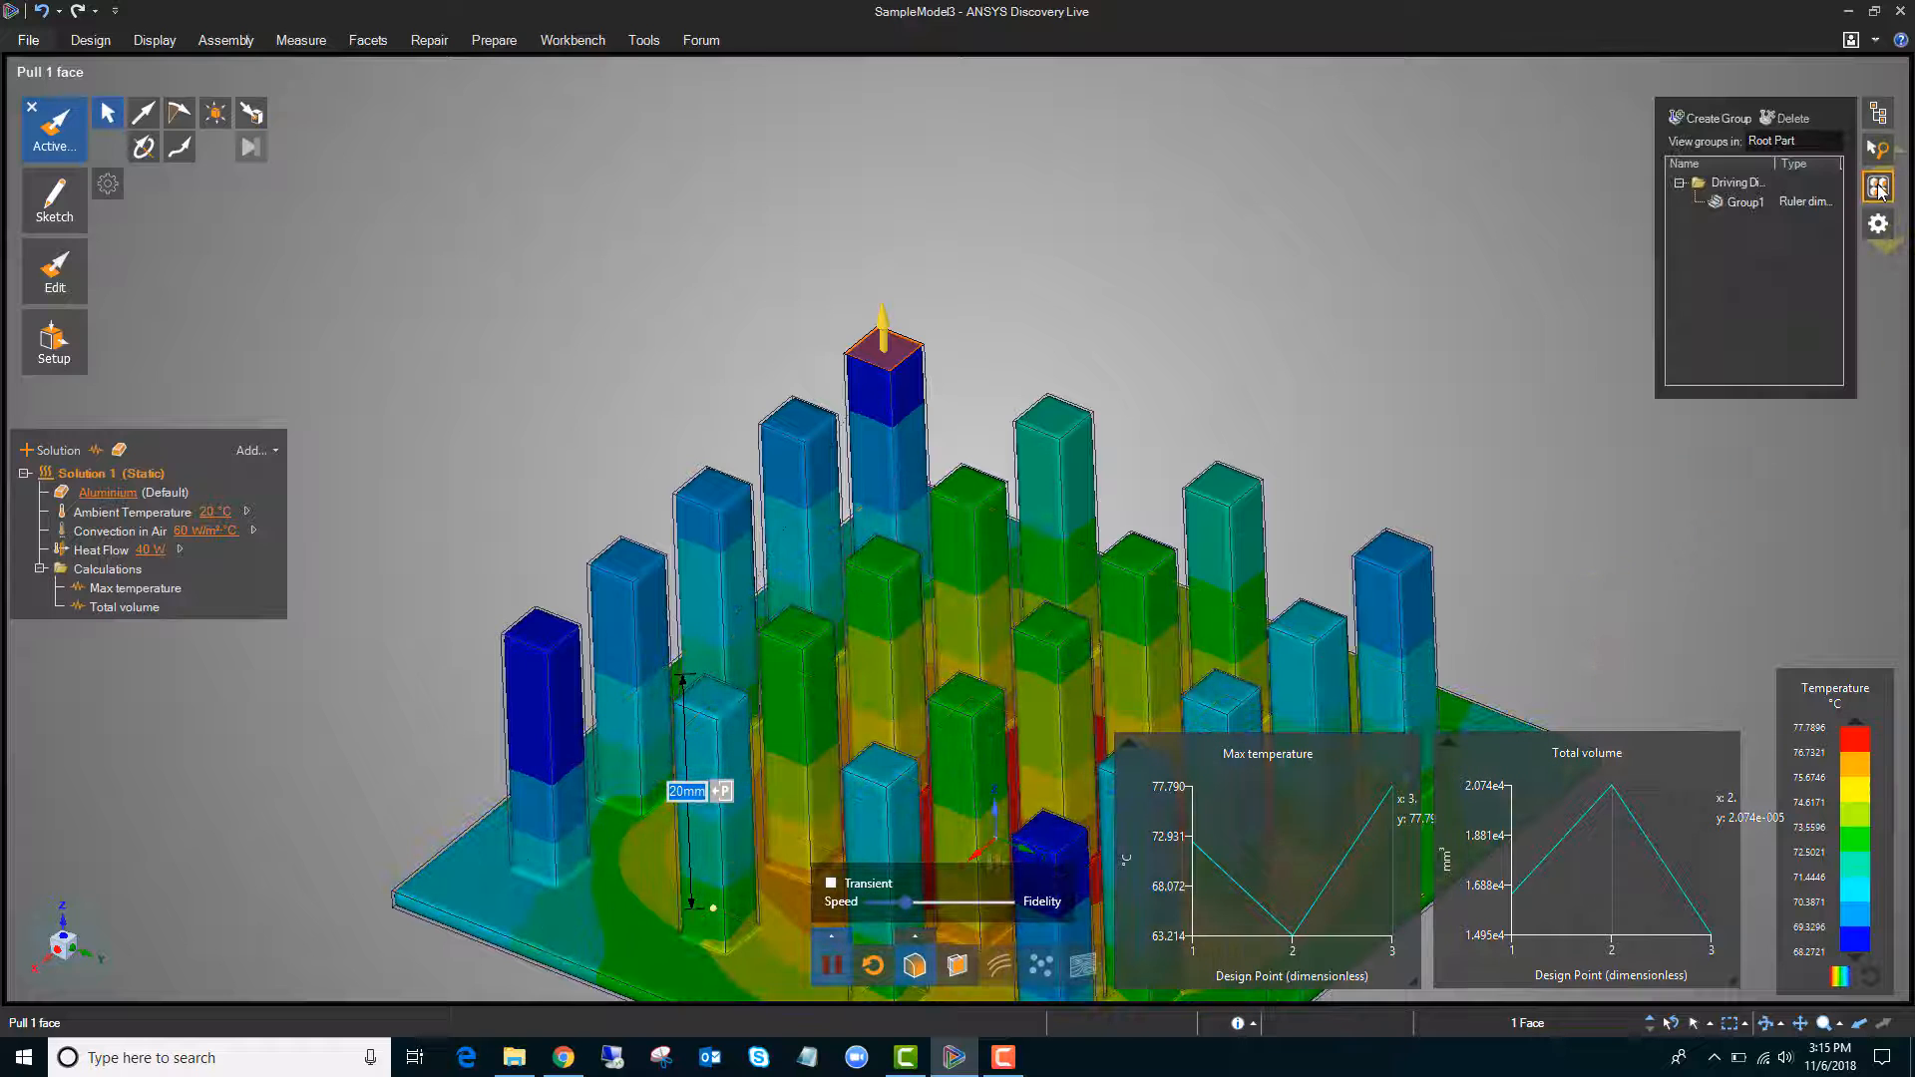
mouse_move(1878, 186)
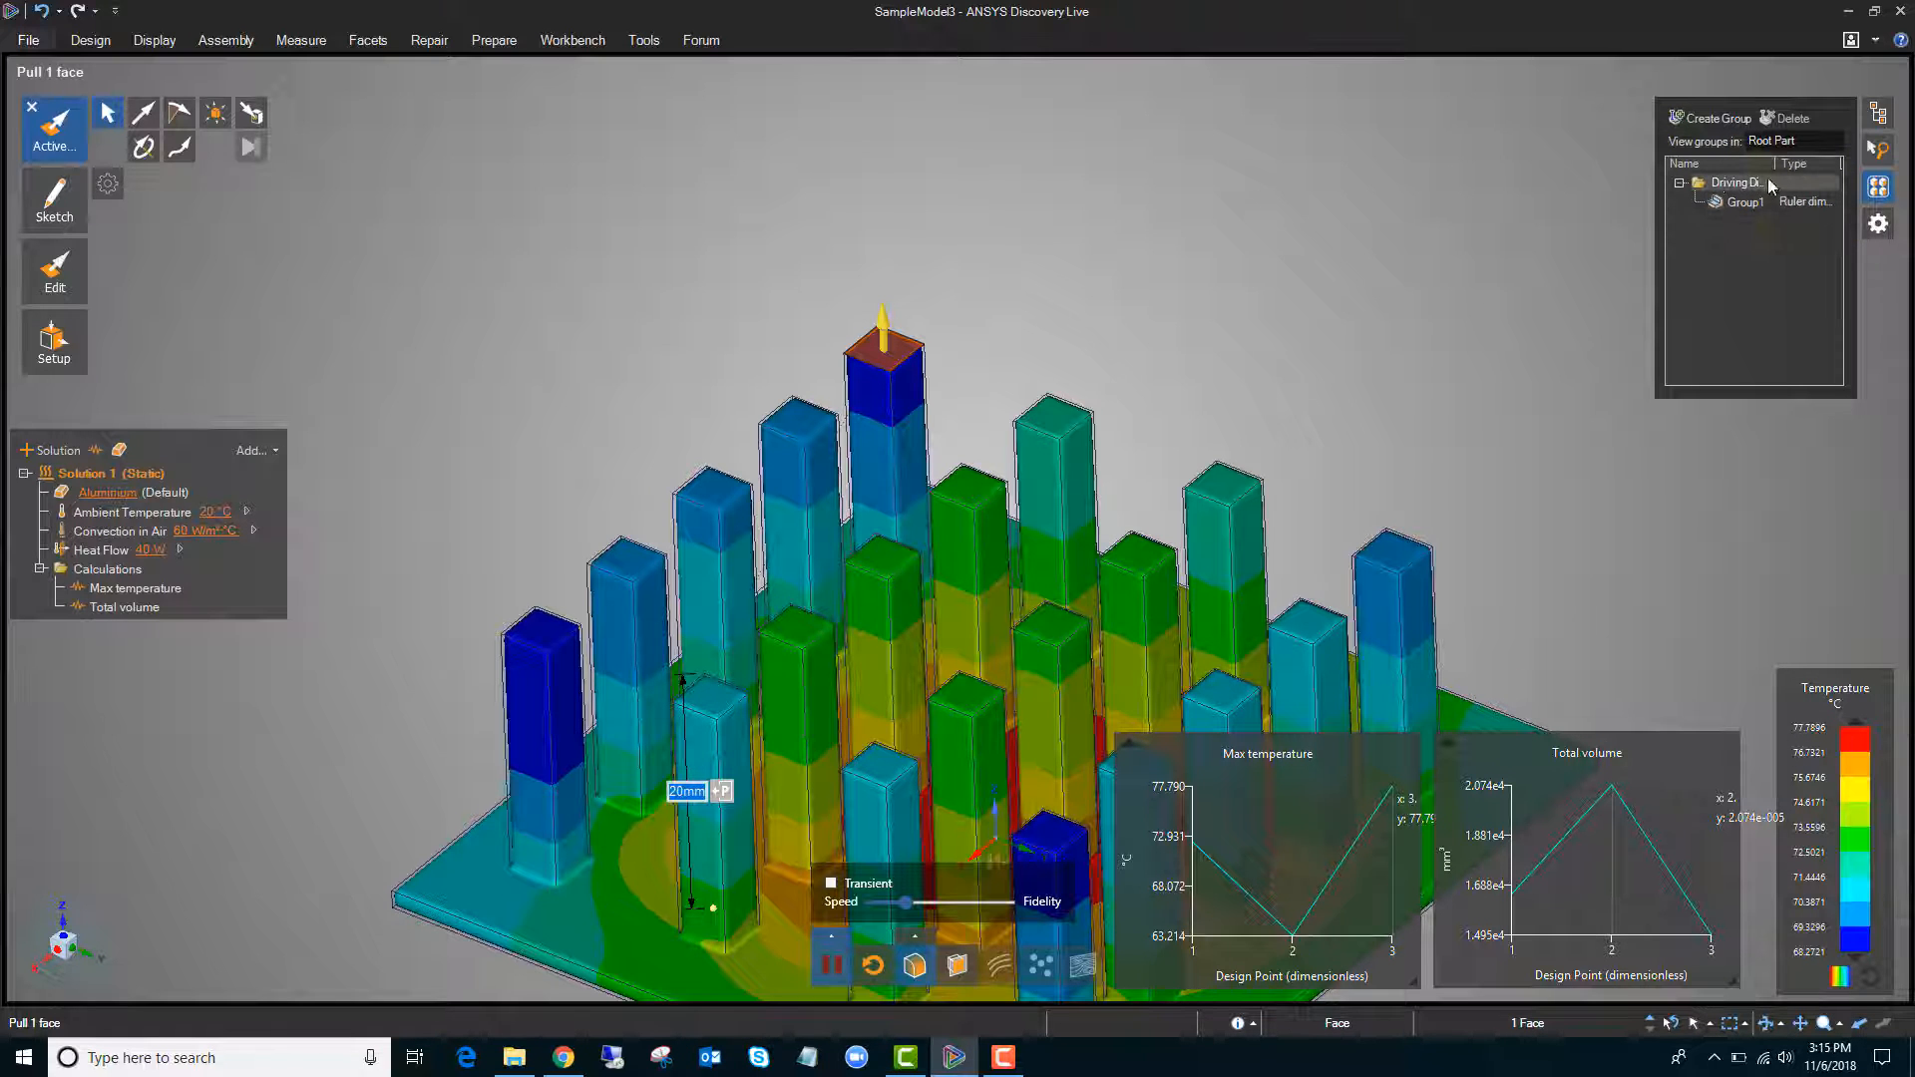
Set the Group1 pin height to 30 mm and rename the group to 'Height'
left_click(1744, 201)
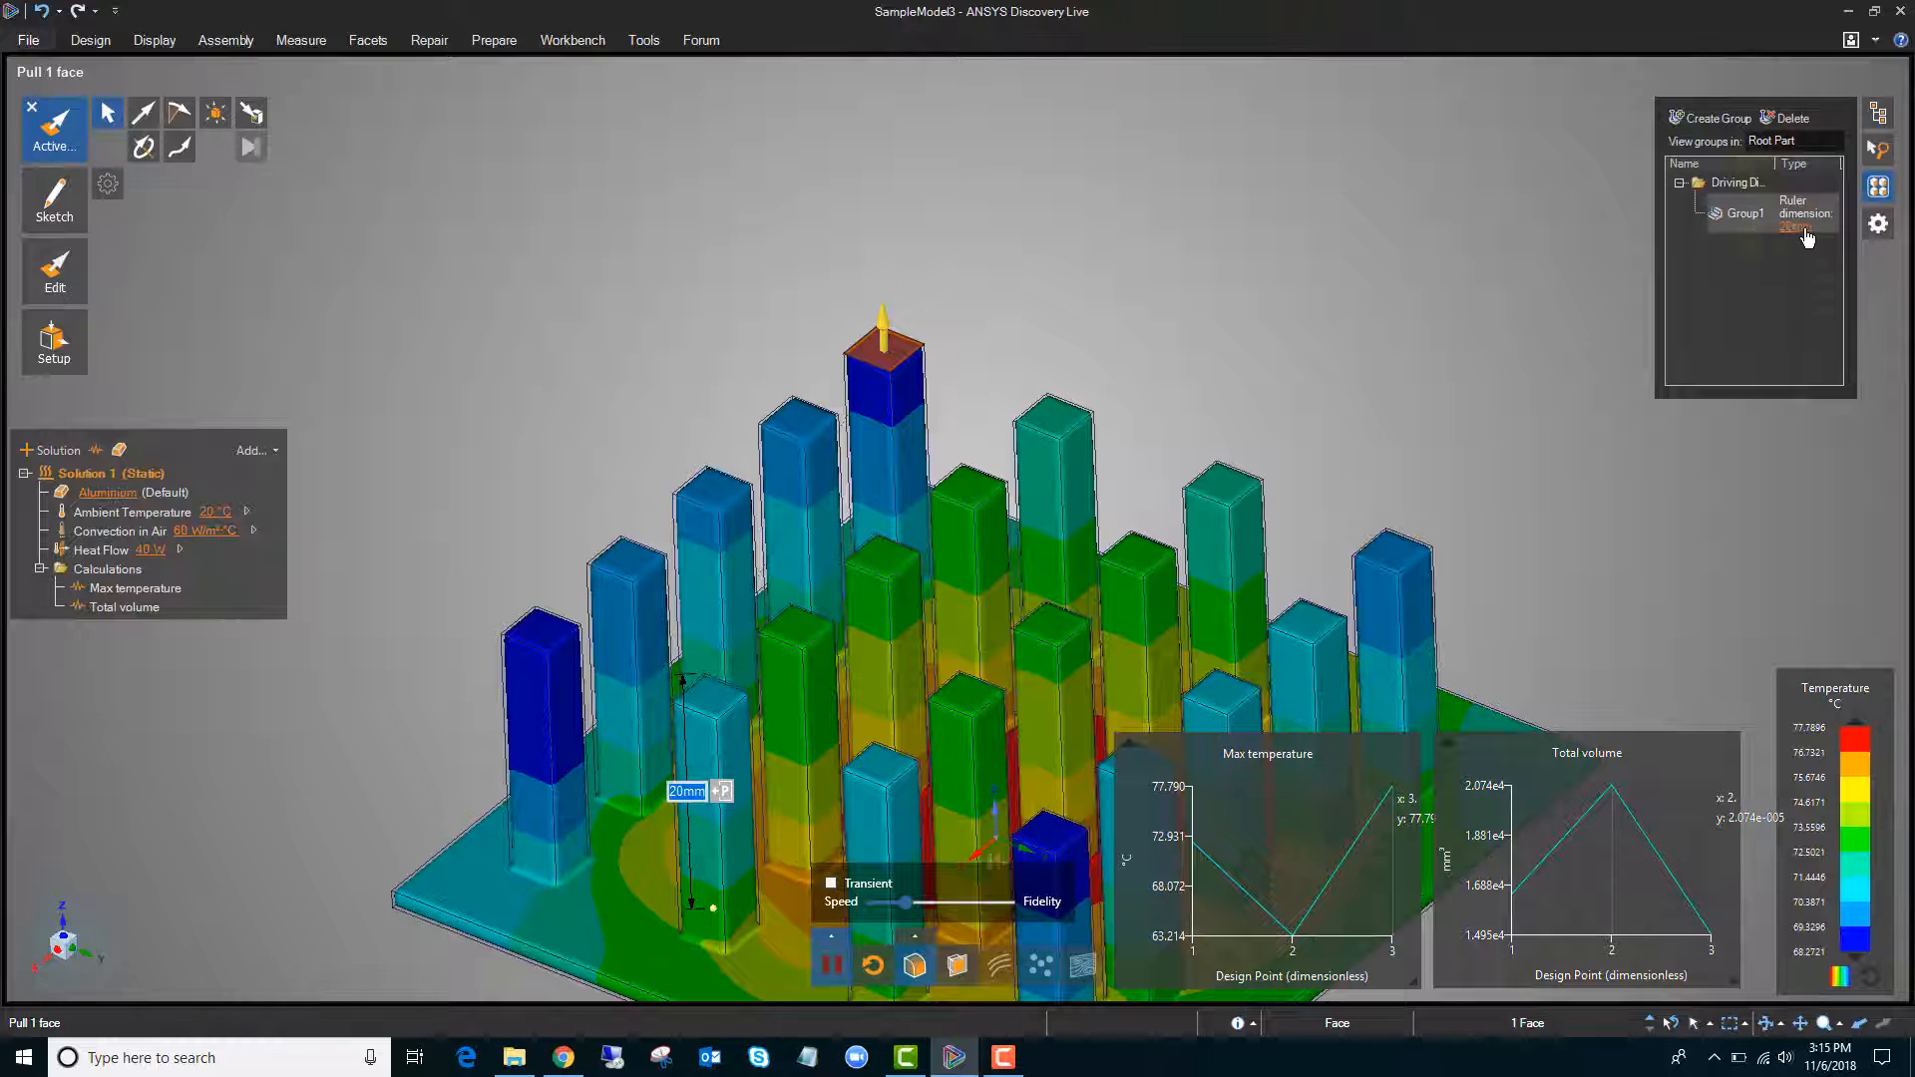
double_click(1805, 226)
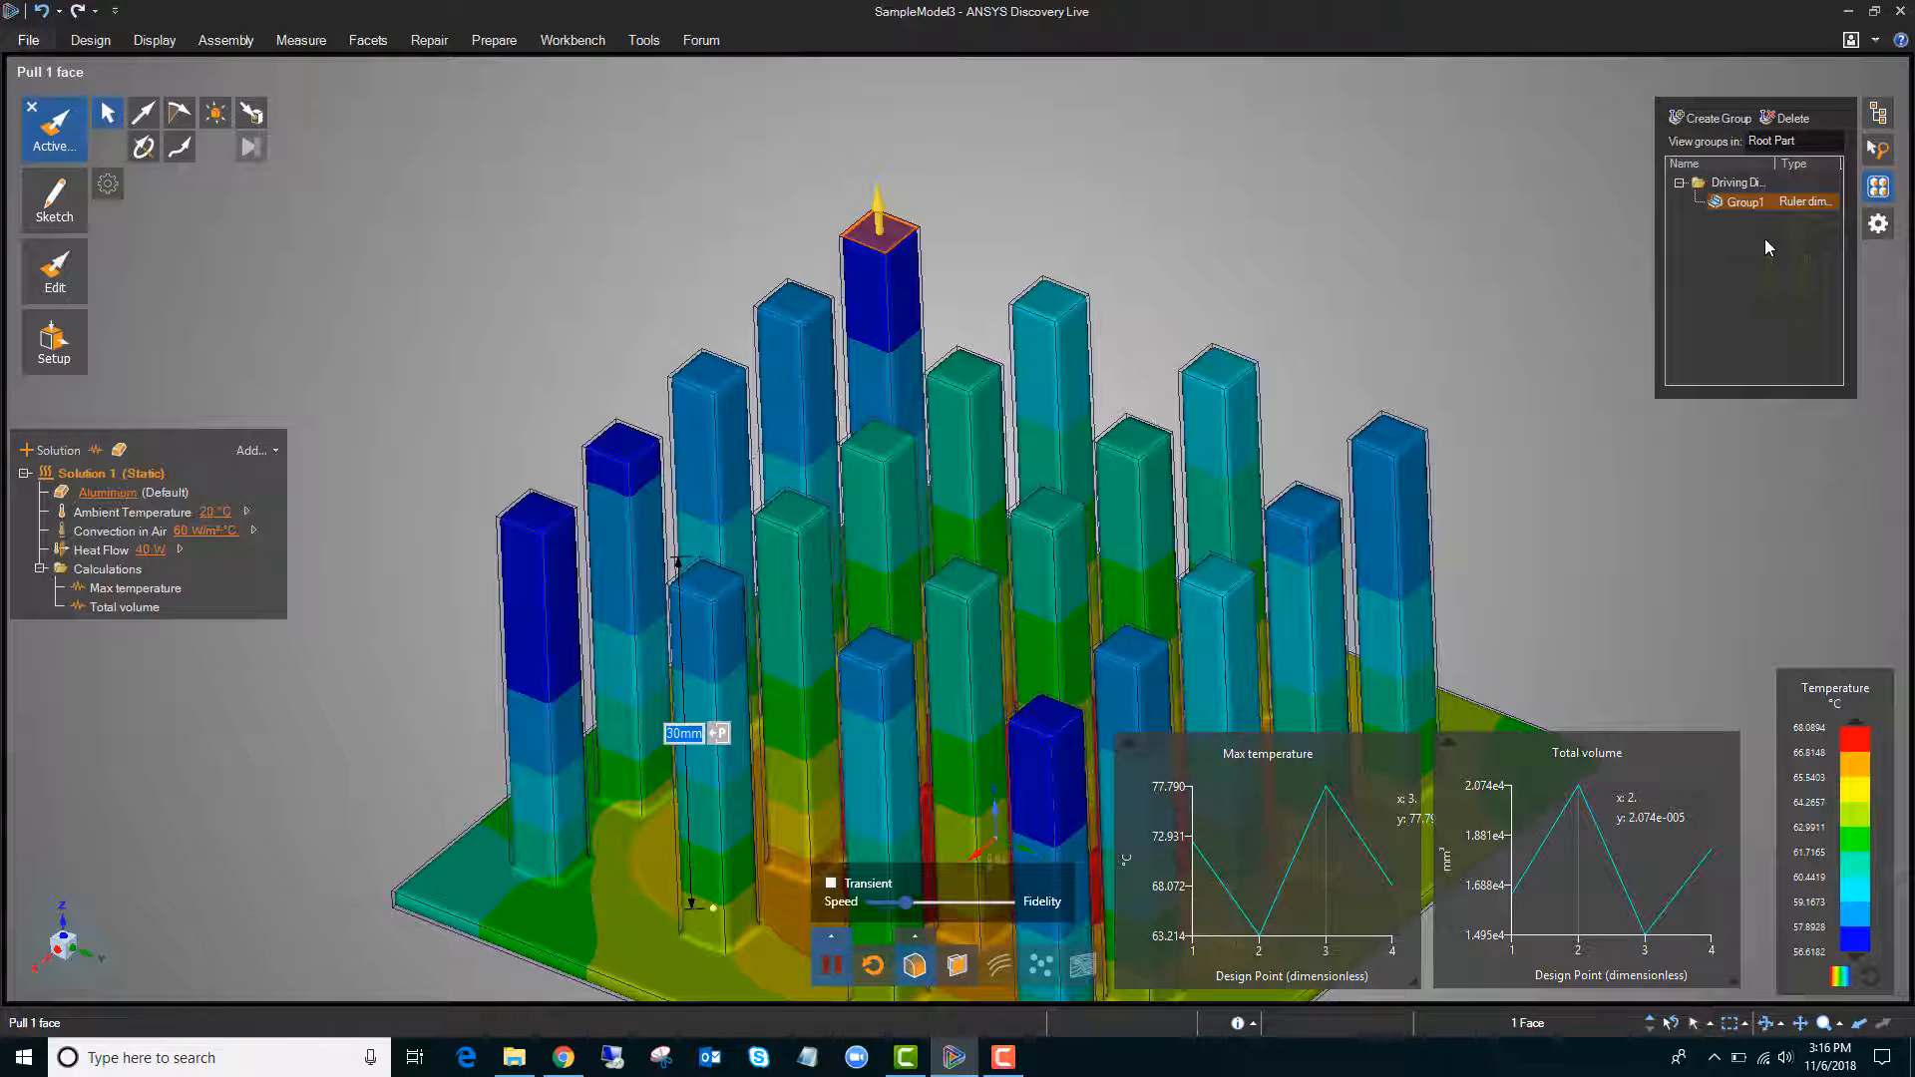
double_click(1745, 201)
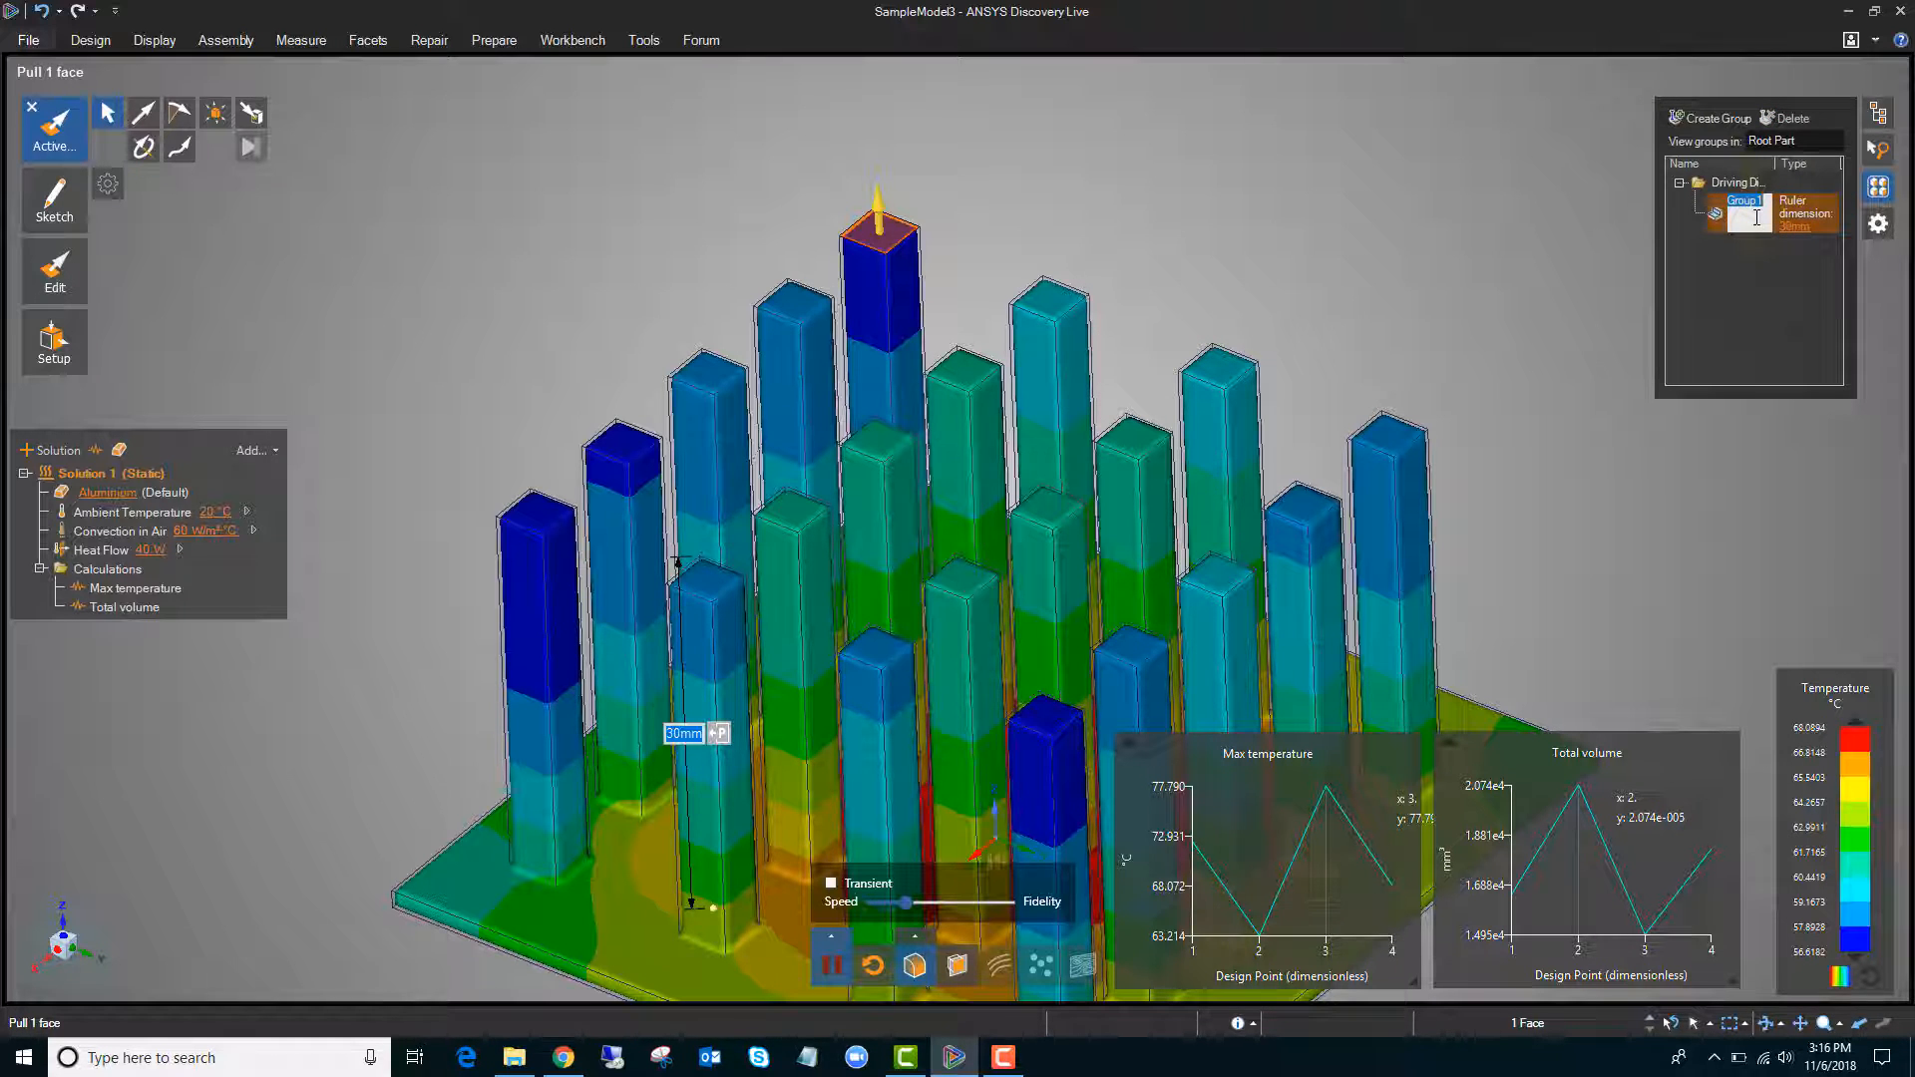
type("Height")
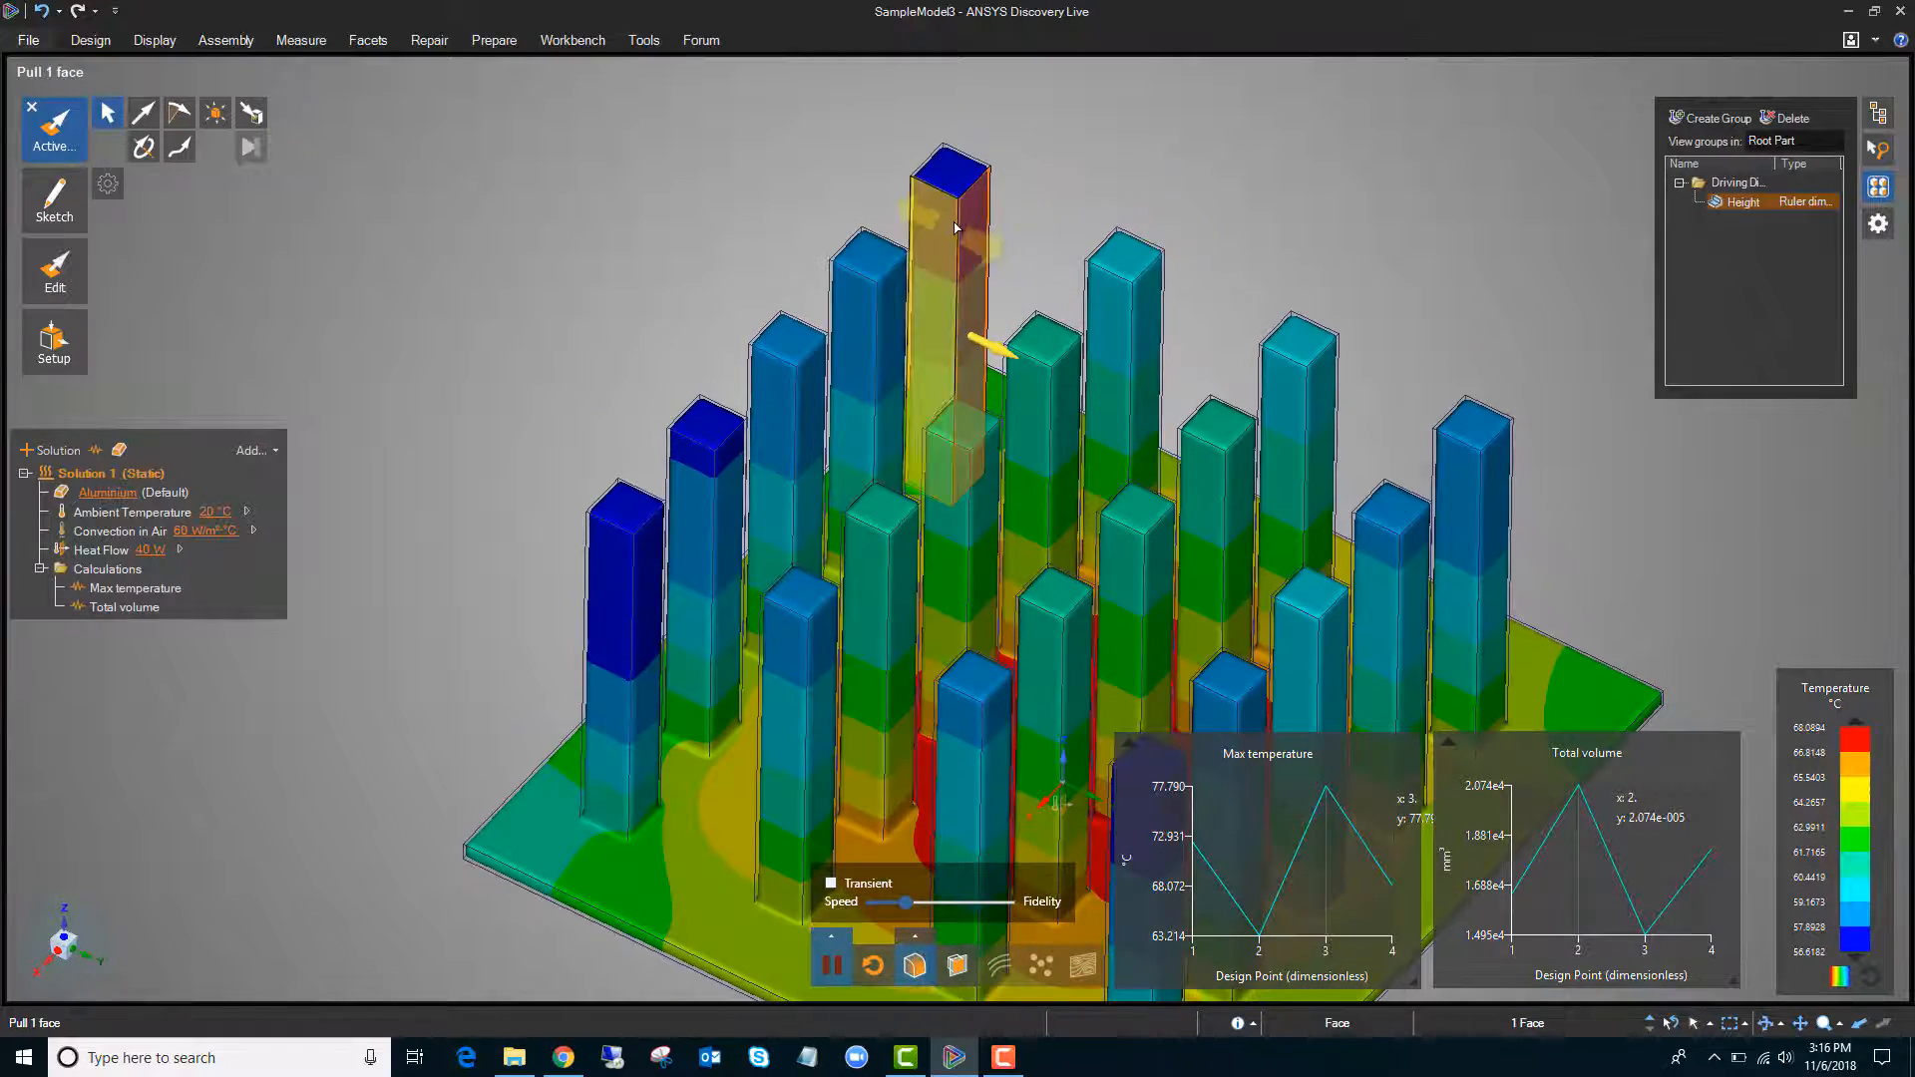
Save the pin side-face width as a new ruler-dimension group and select it for renaming
left_click(950, 227)
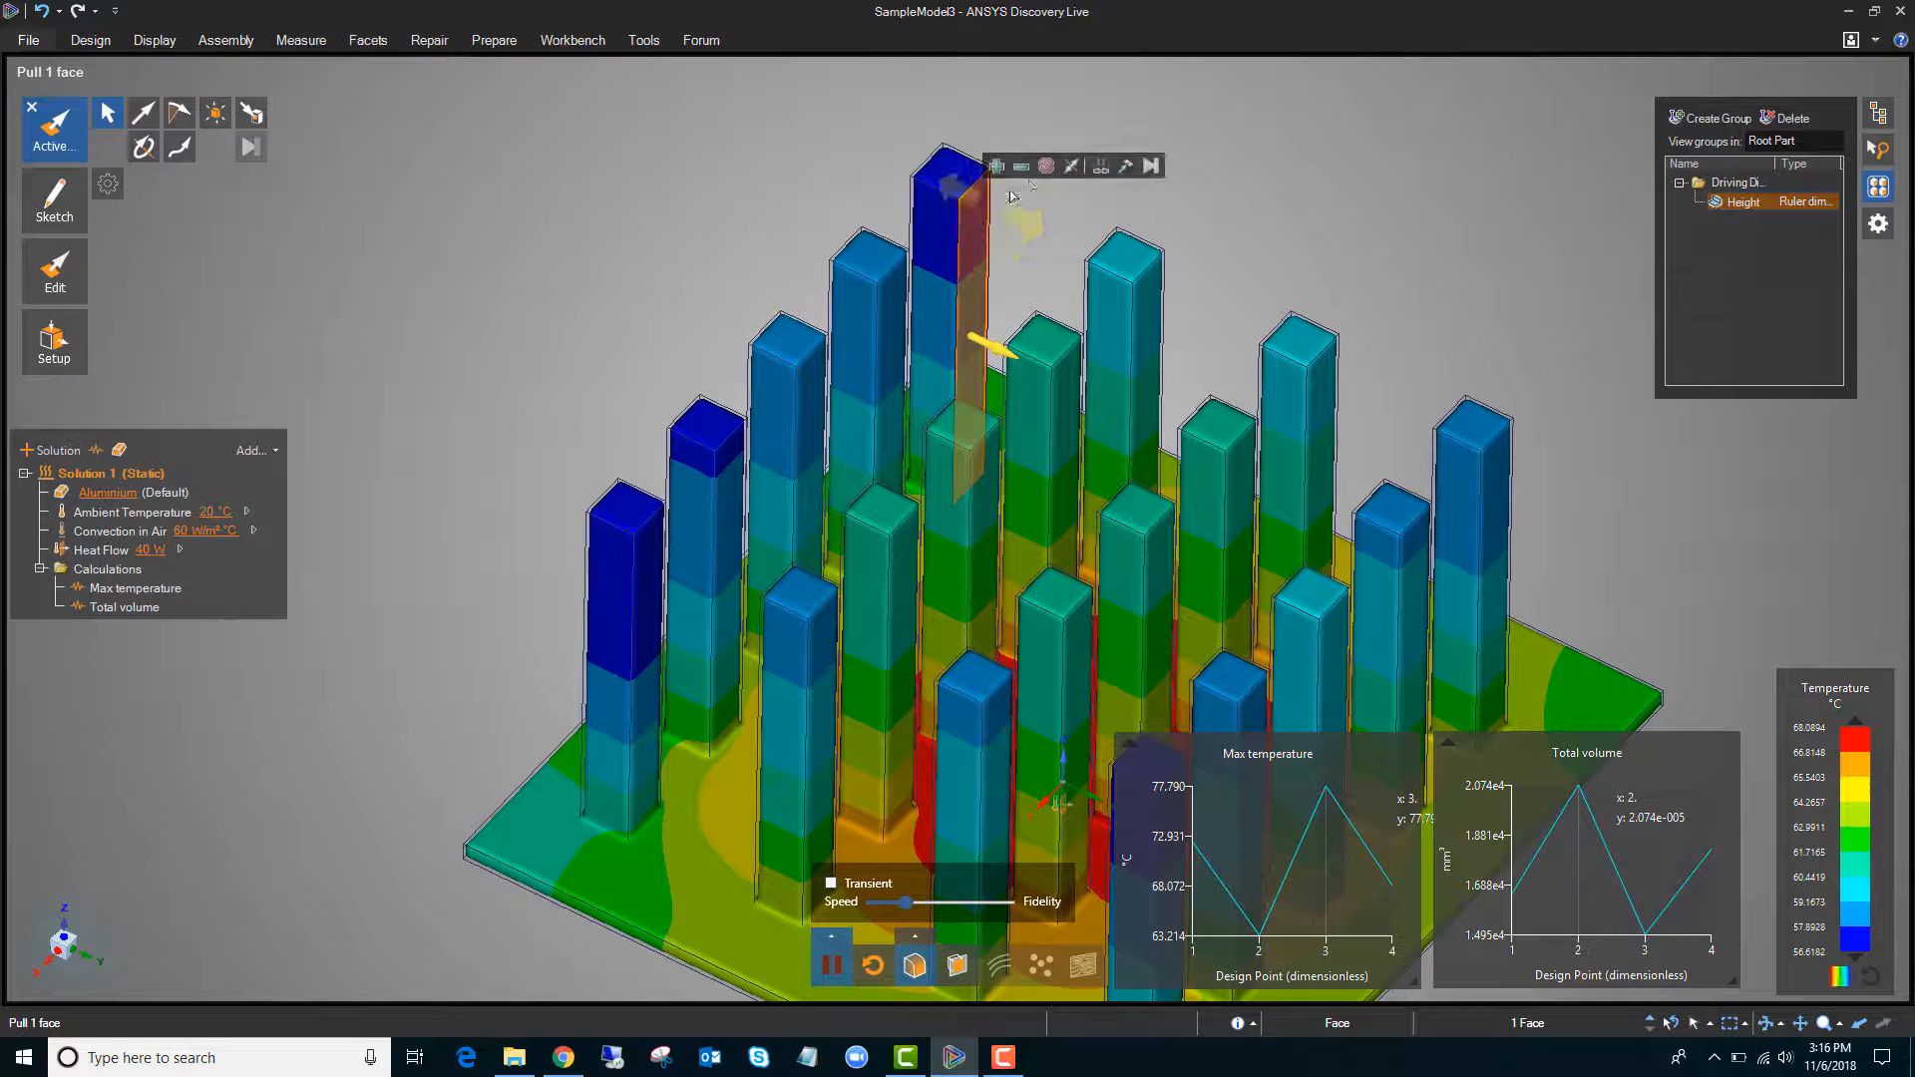
mouse_move(1099, 164)
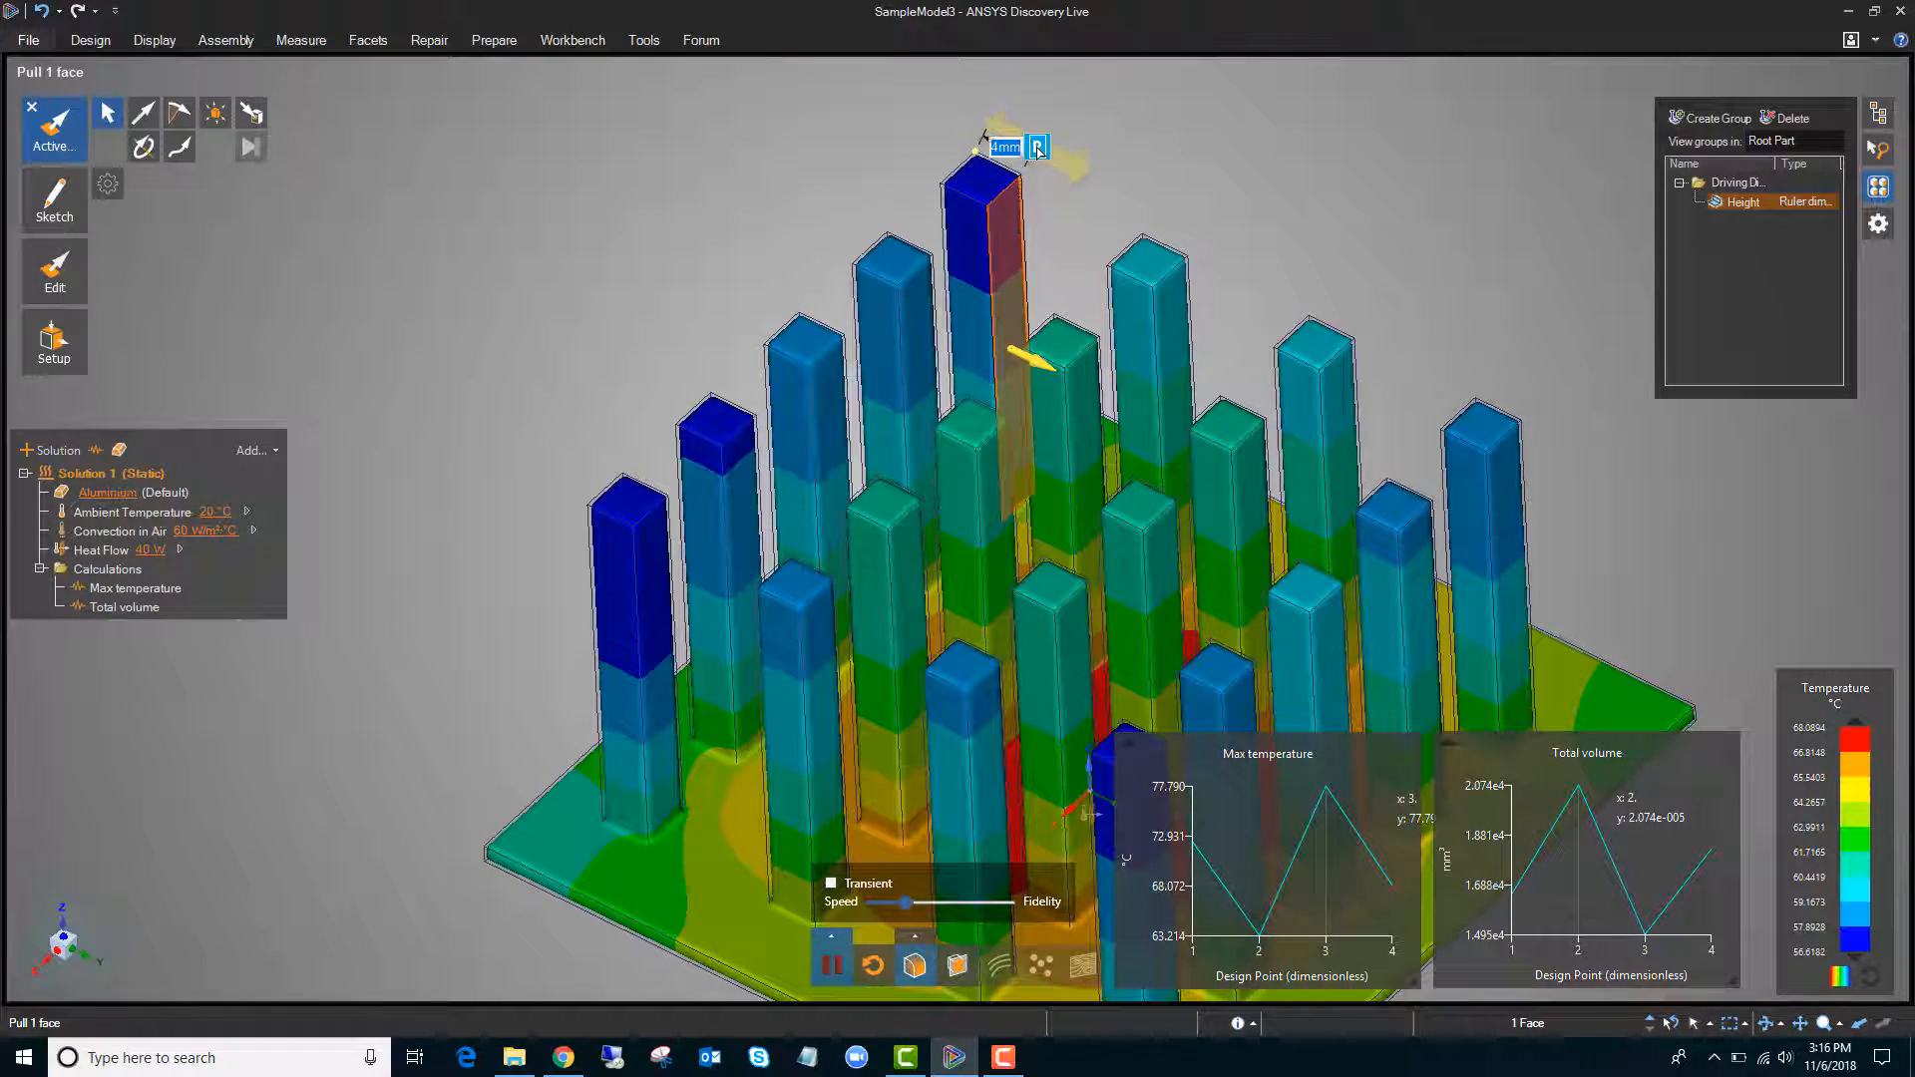
left_click(1708, 118)
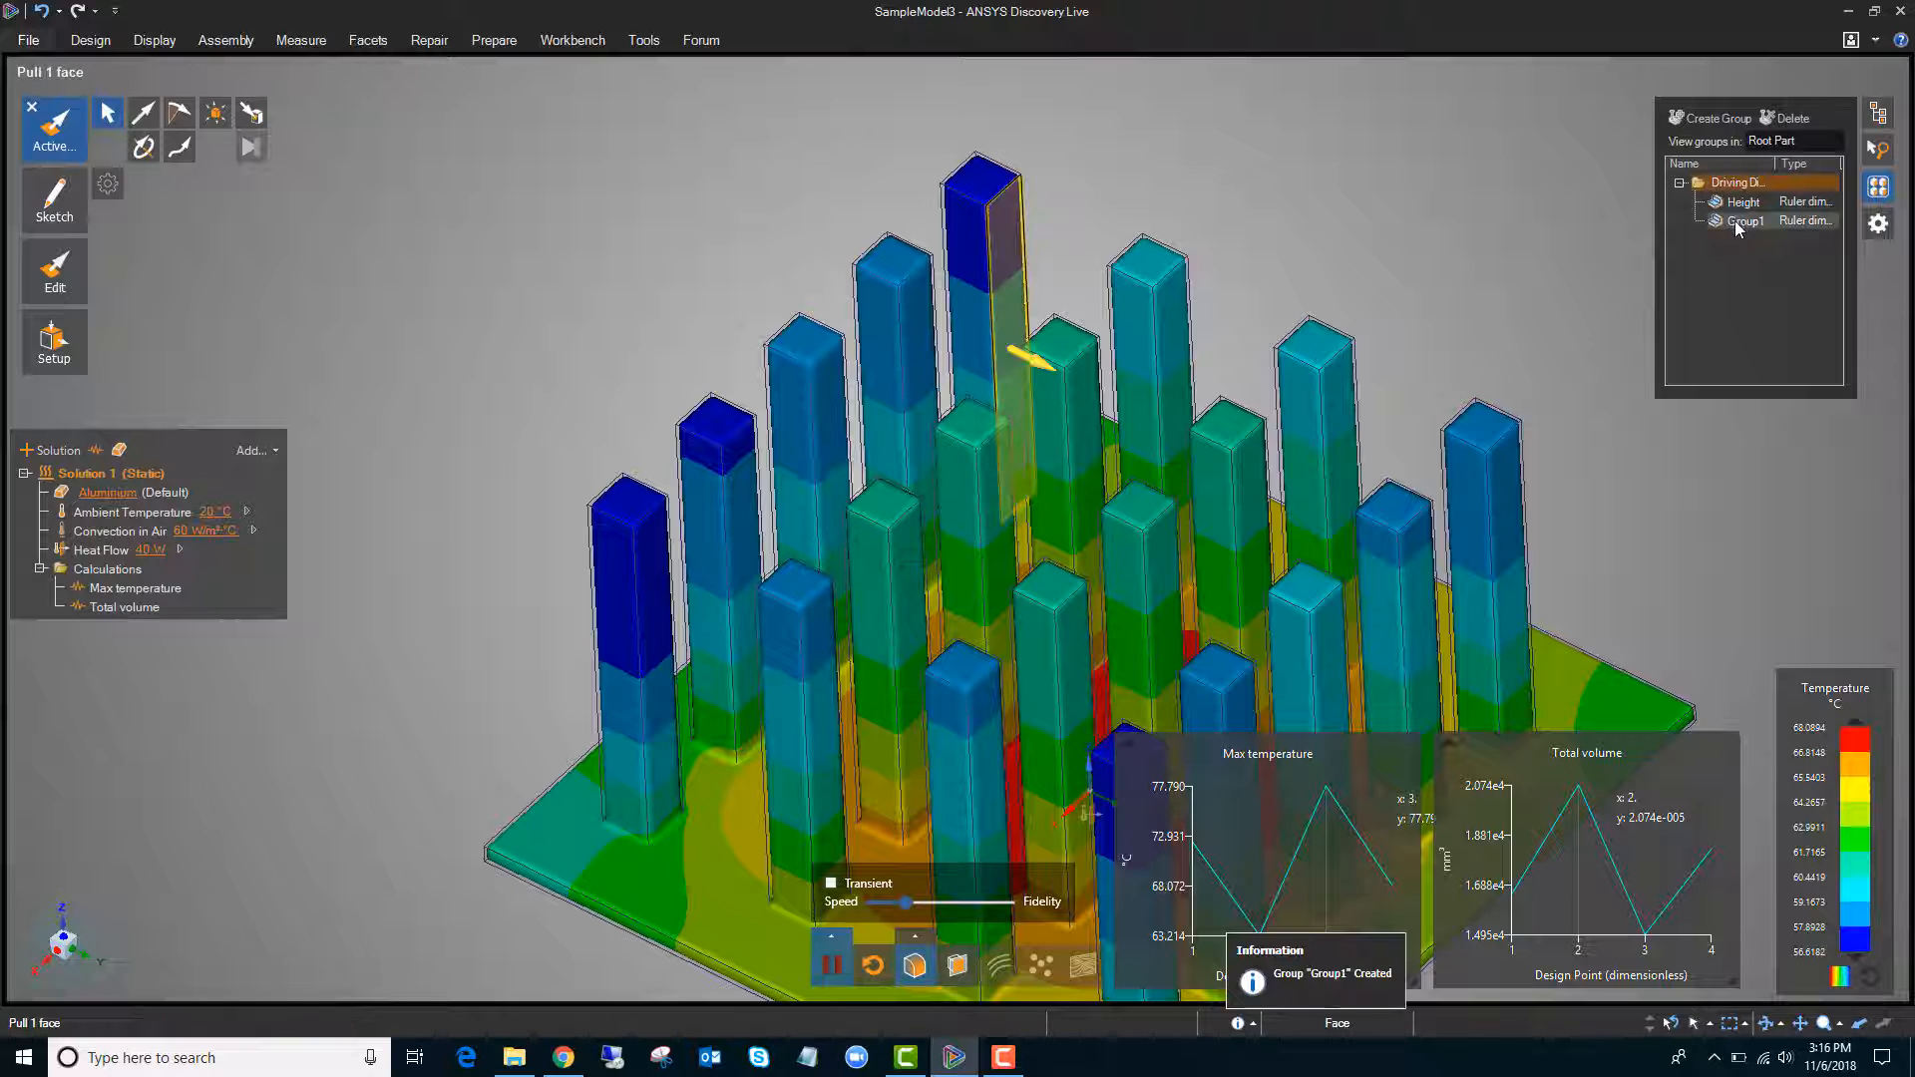
left_click(1745, 222)
type("Width")
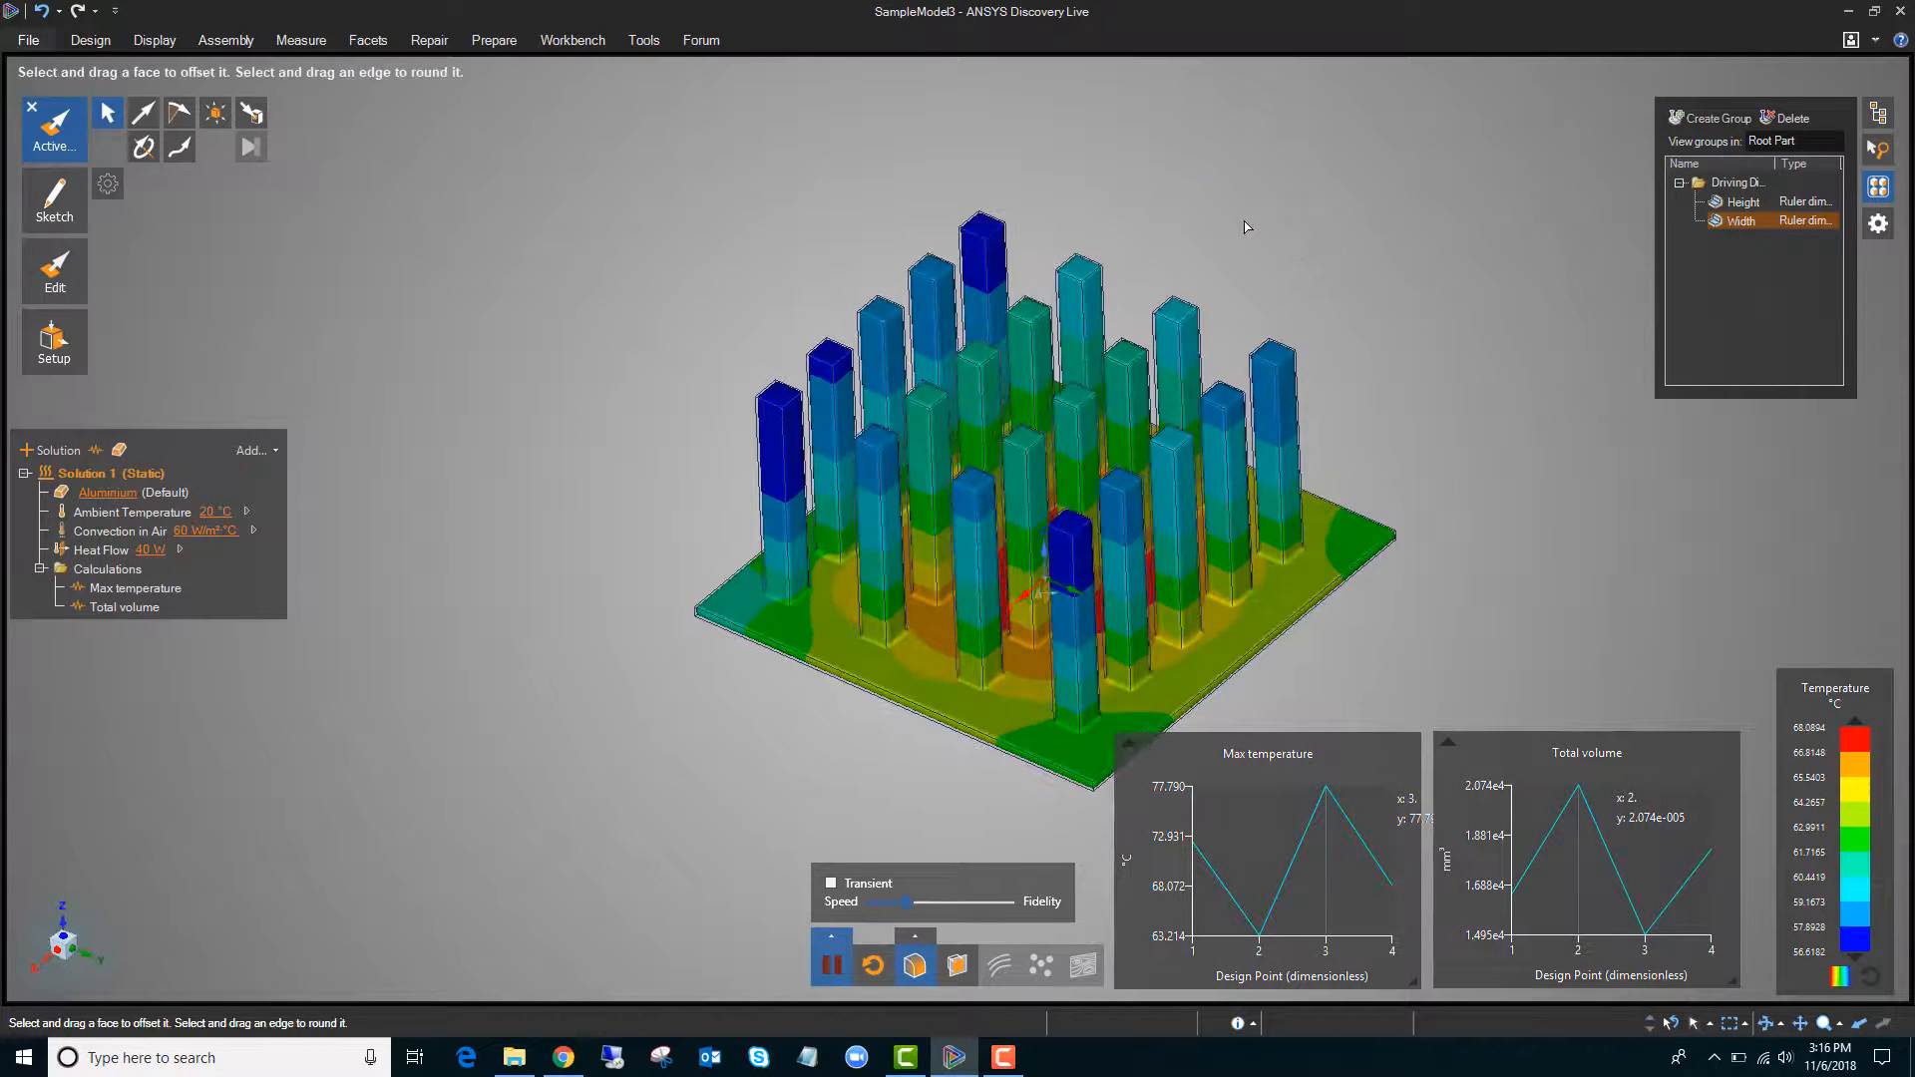
Select a pin and its pattern spacing dimension to create the Group1 pattern parameter
left_click(31, 108)
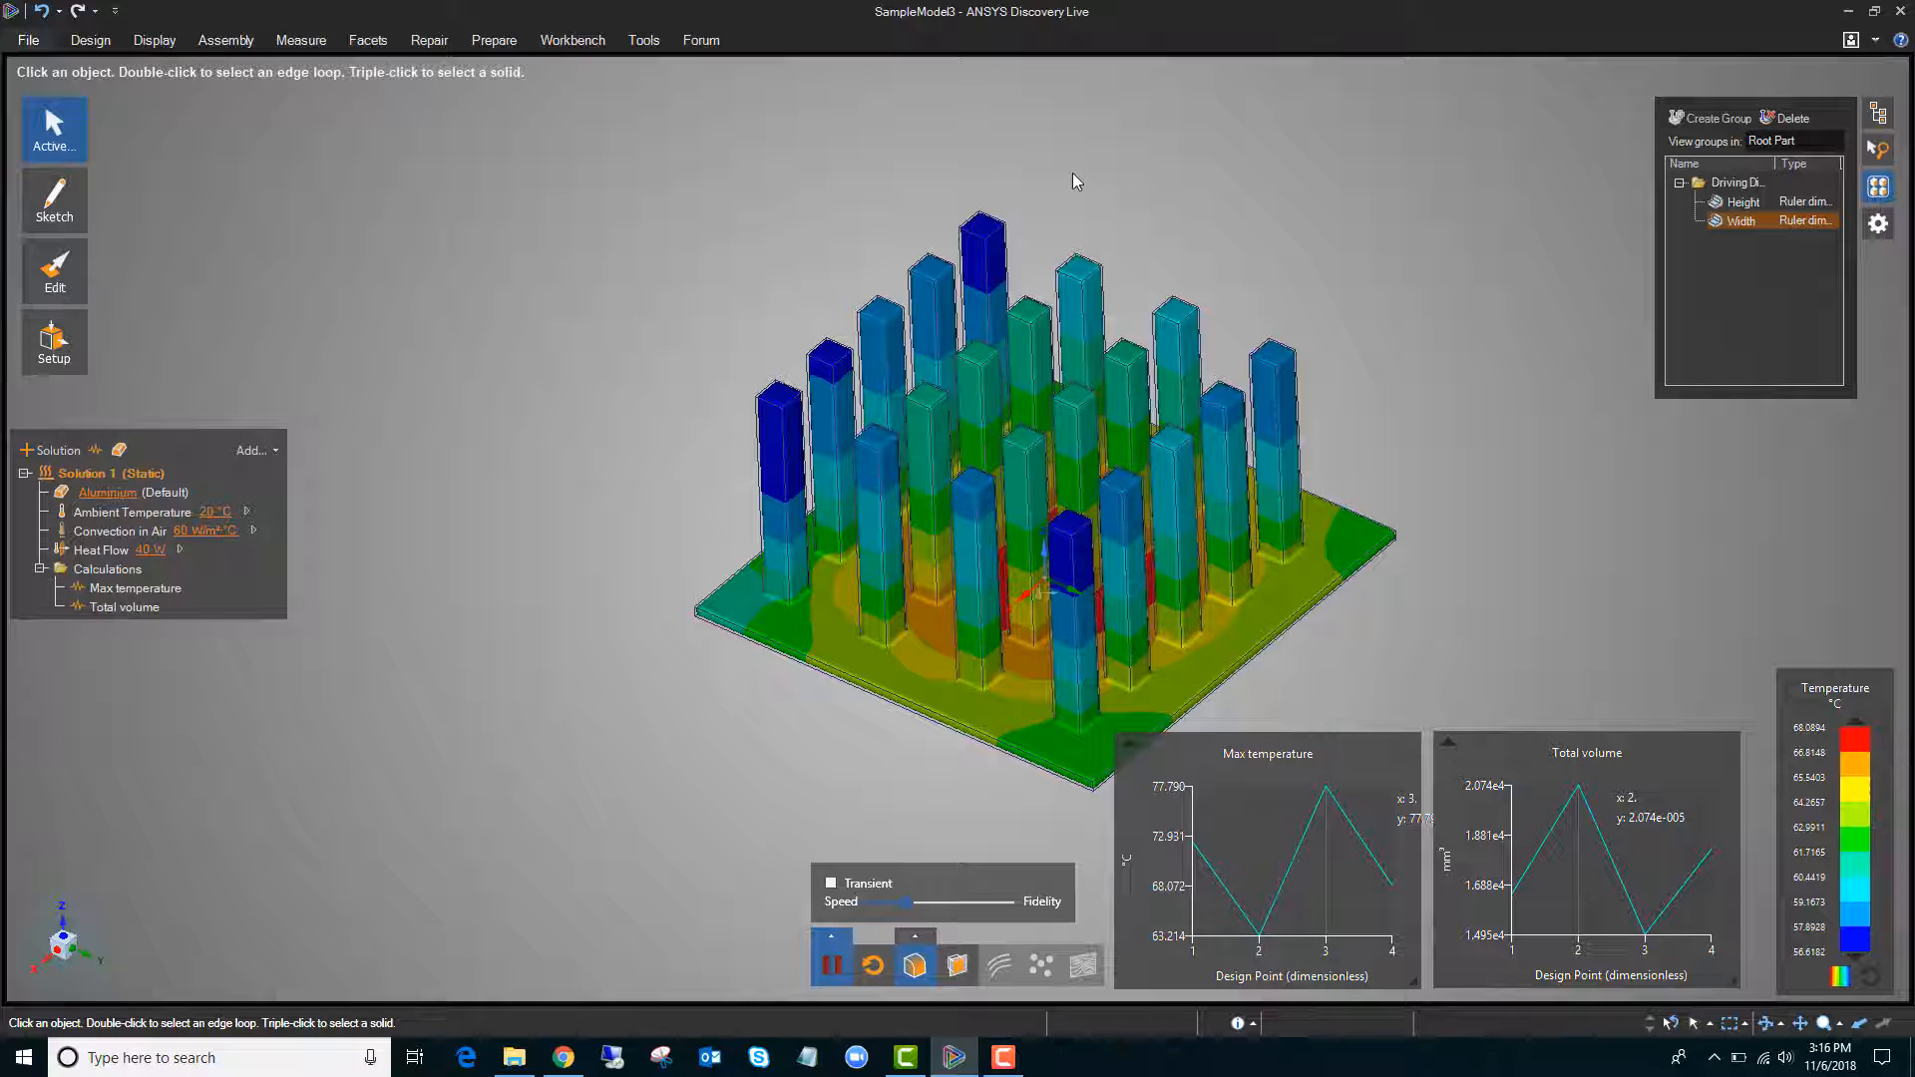
left_click(984, 230)
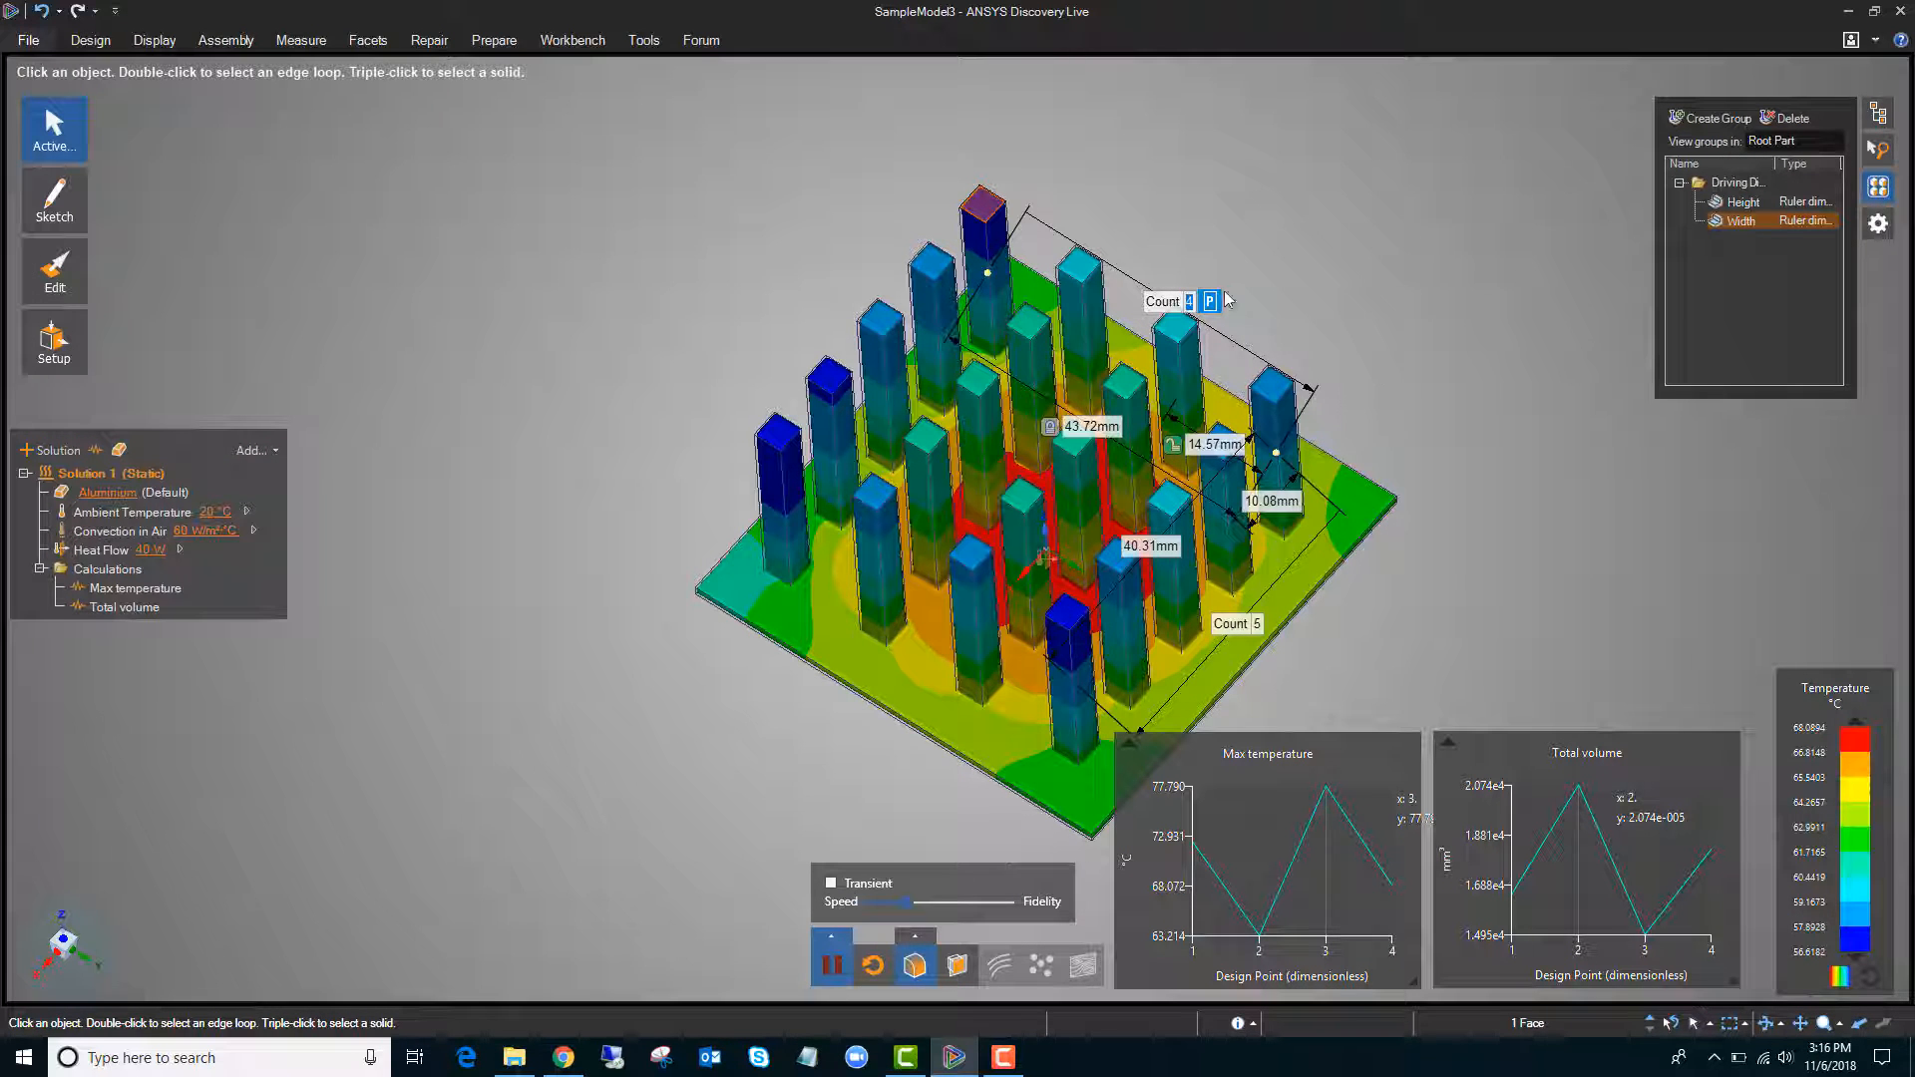
mouse_move(1276, 418)
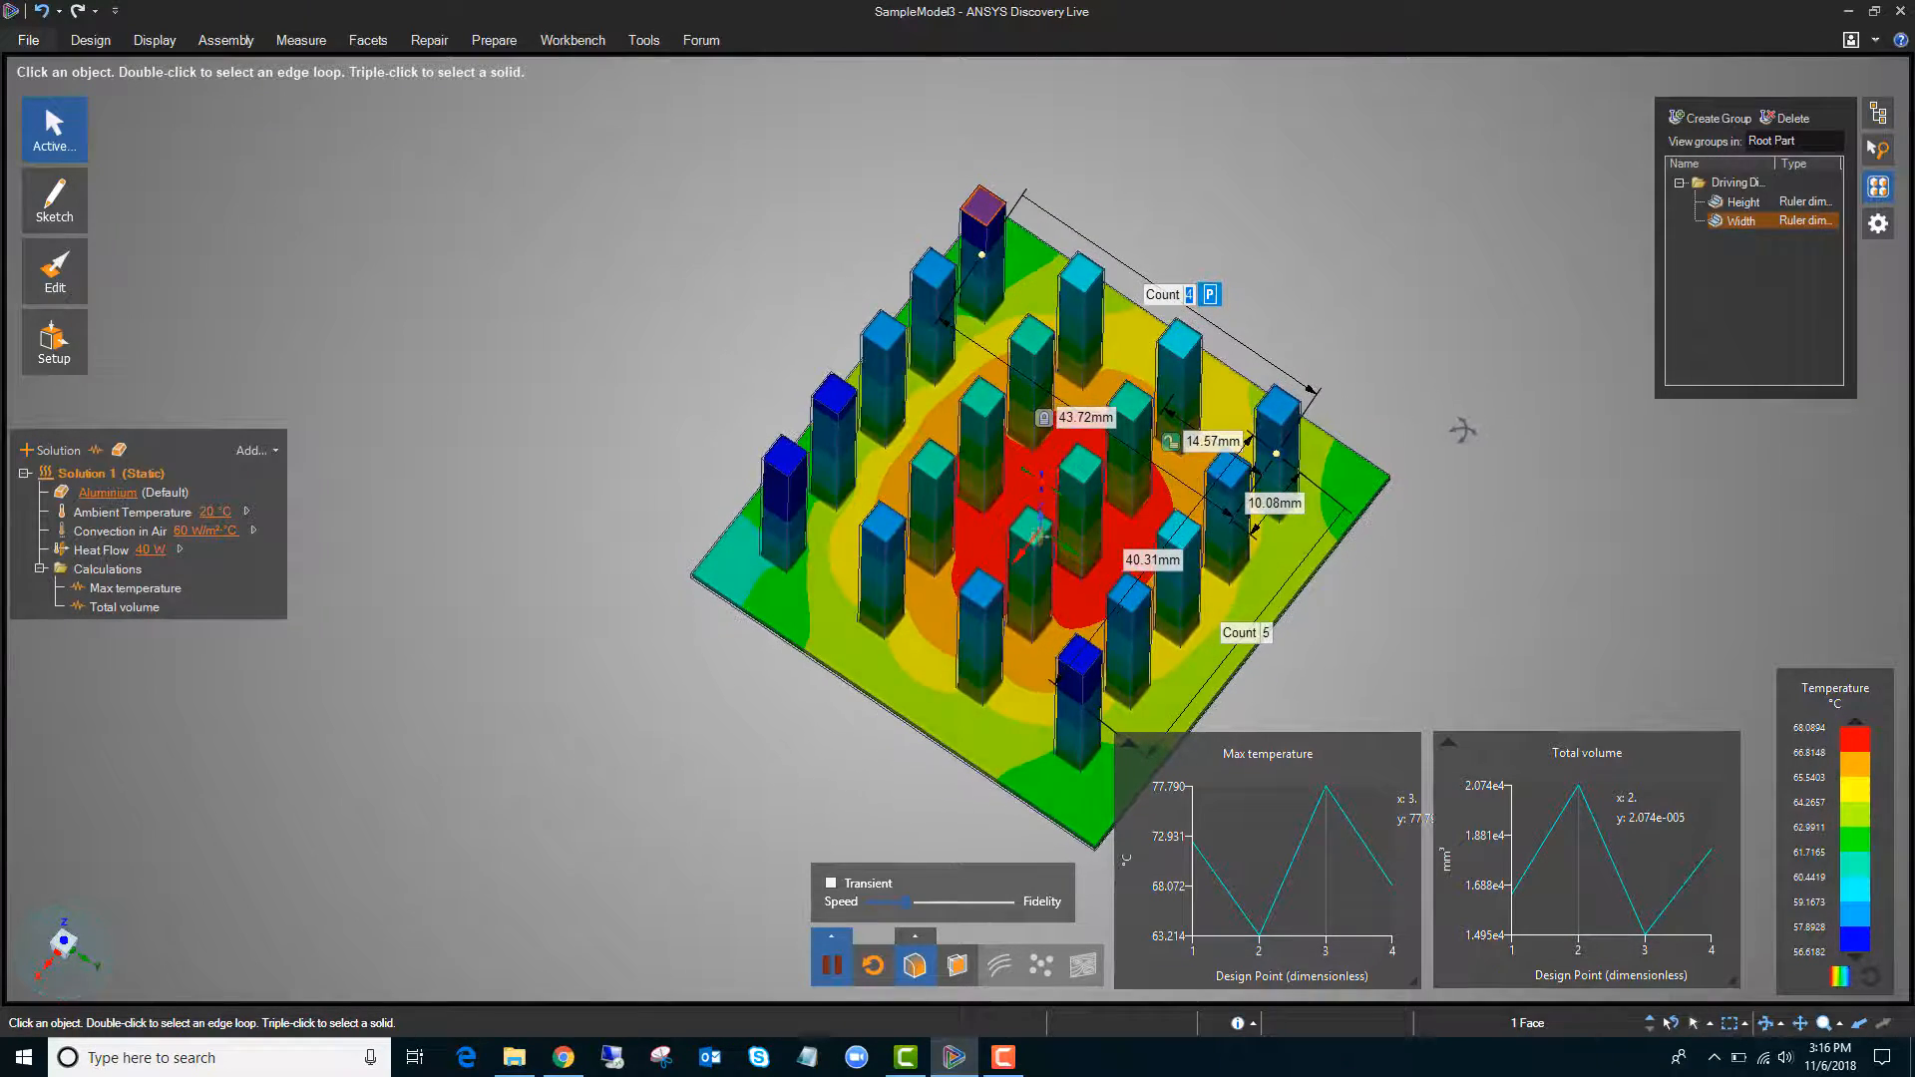
left_click(1079, 421)
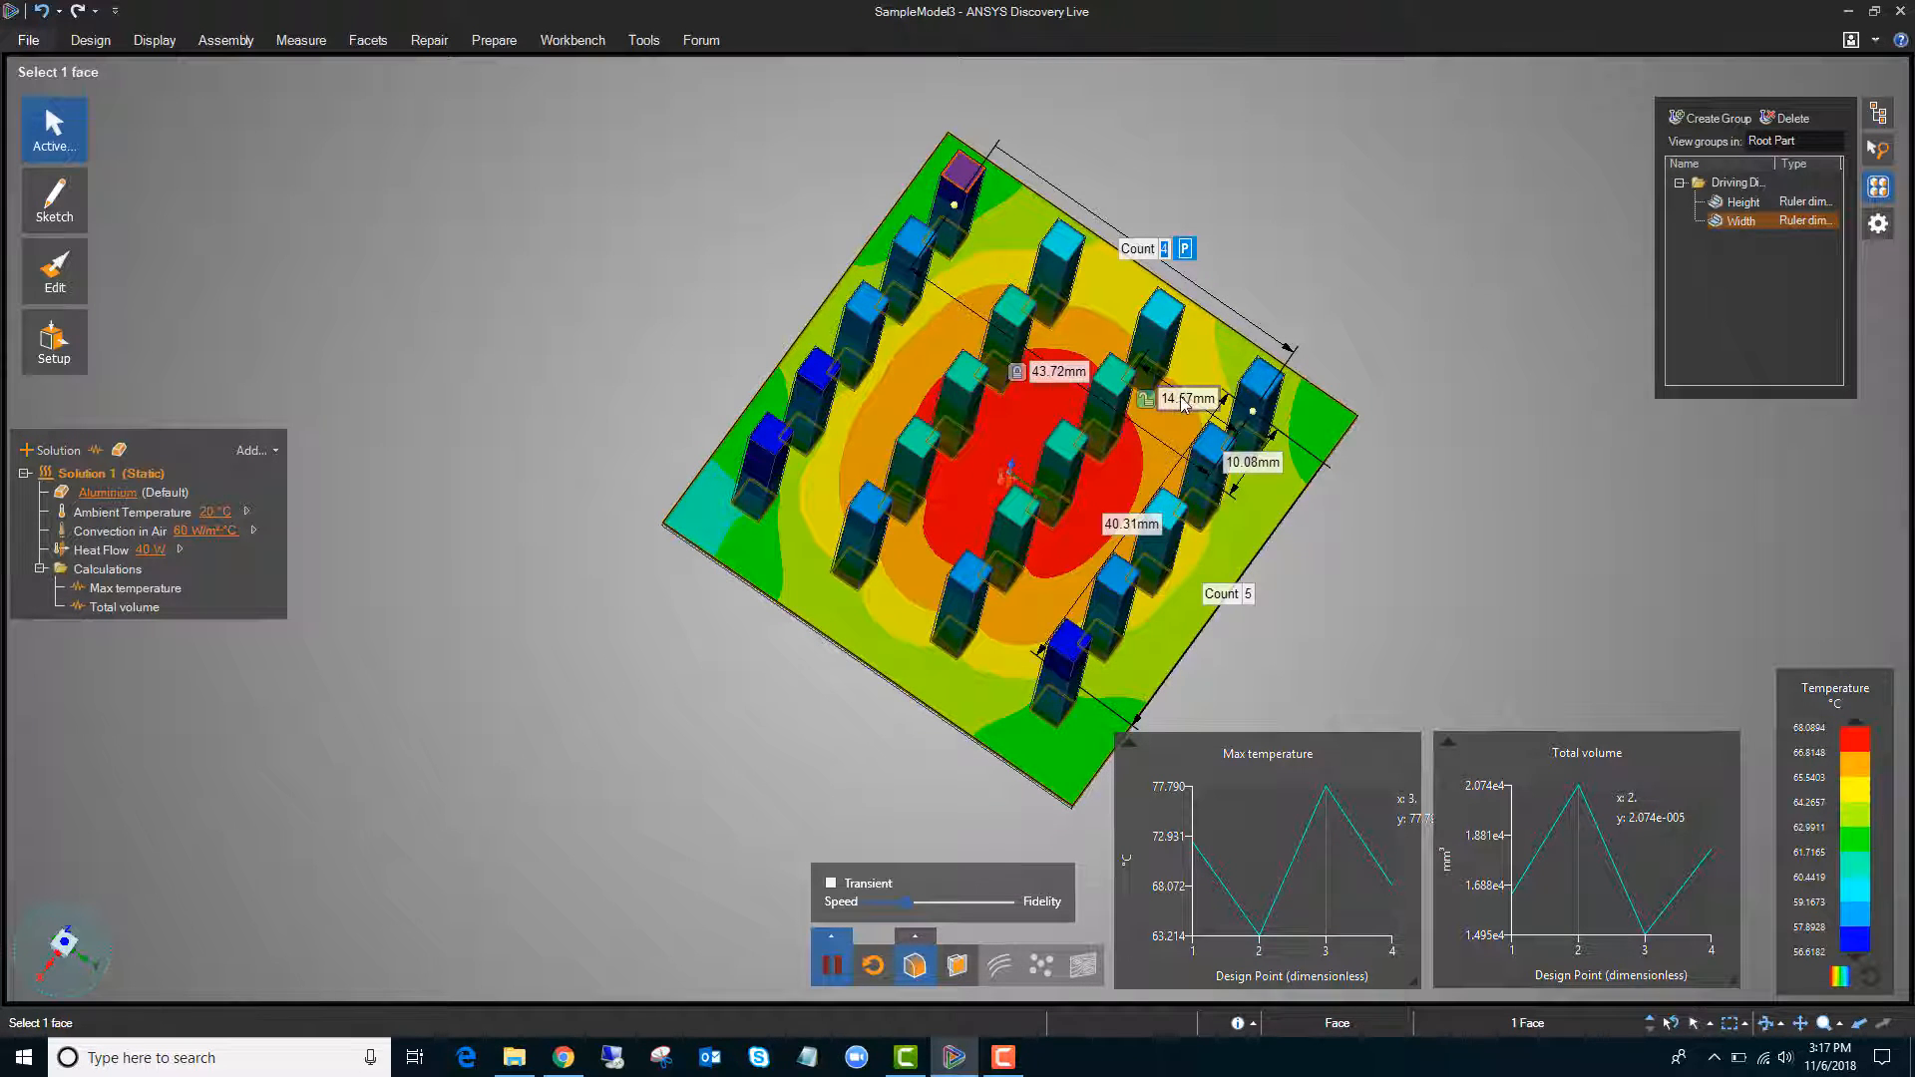
left_click(1404, 497)
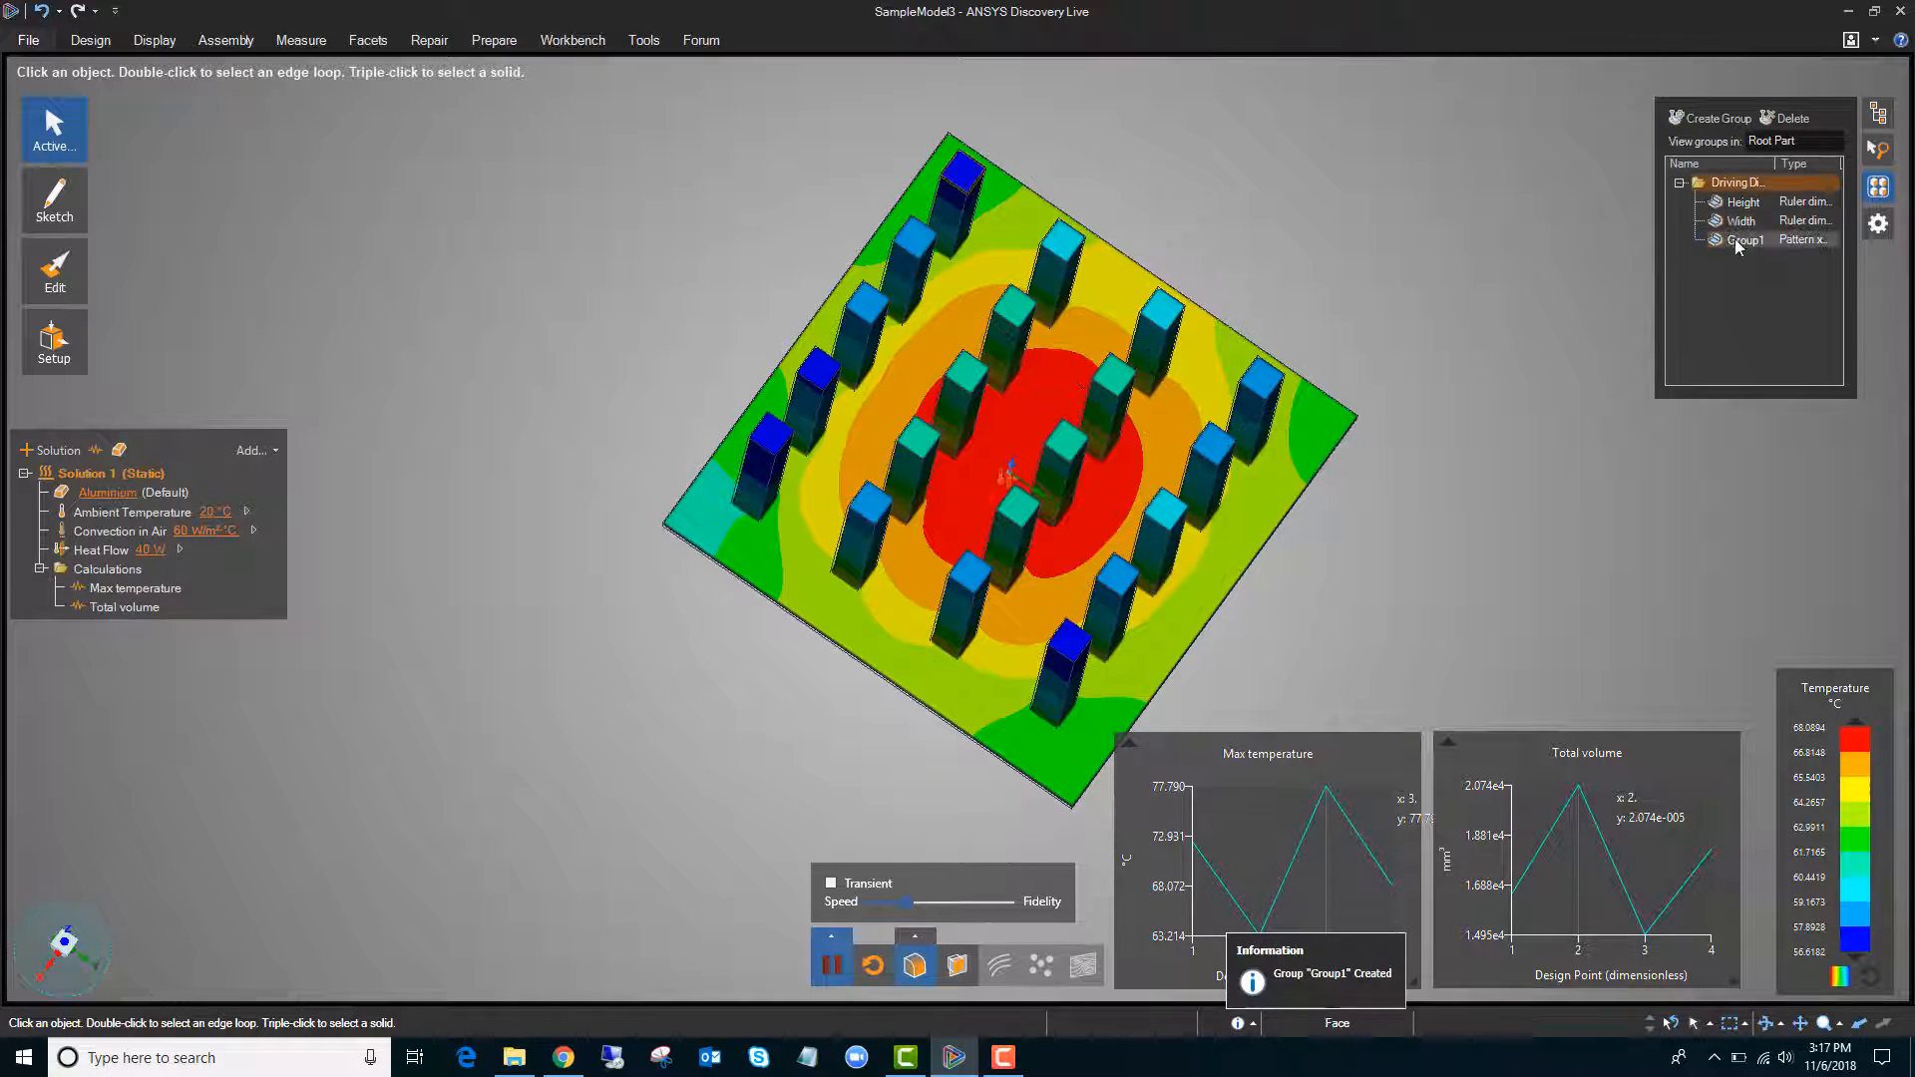
Rename the pattern group Group1 to 'Count' in the Groups panel
left_click(1744, 244)
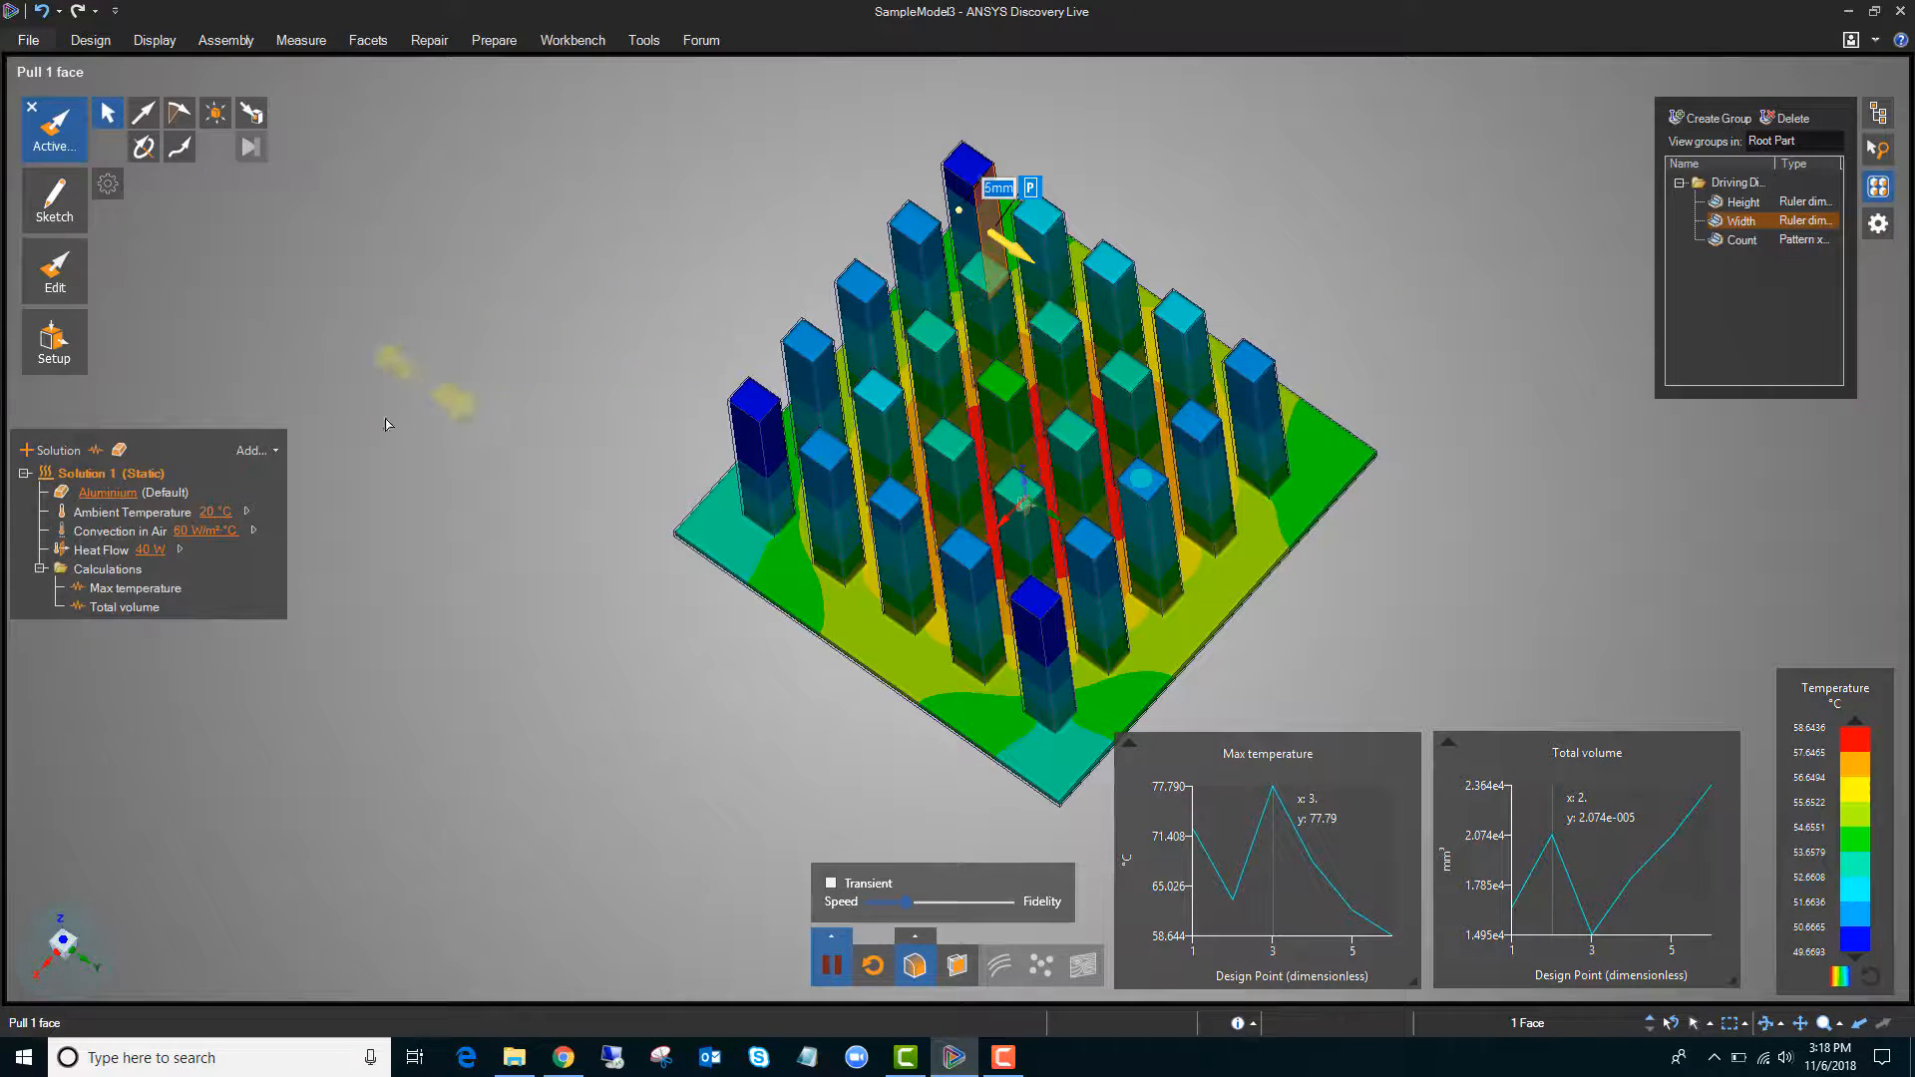
Add a Parameter Study to the static solution from the Add list
left_click(253, 450)
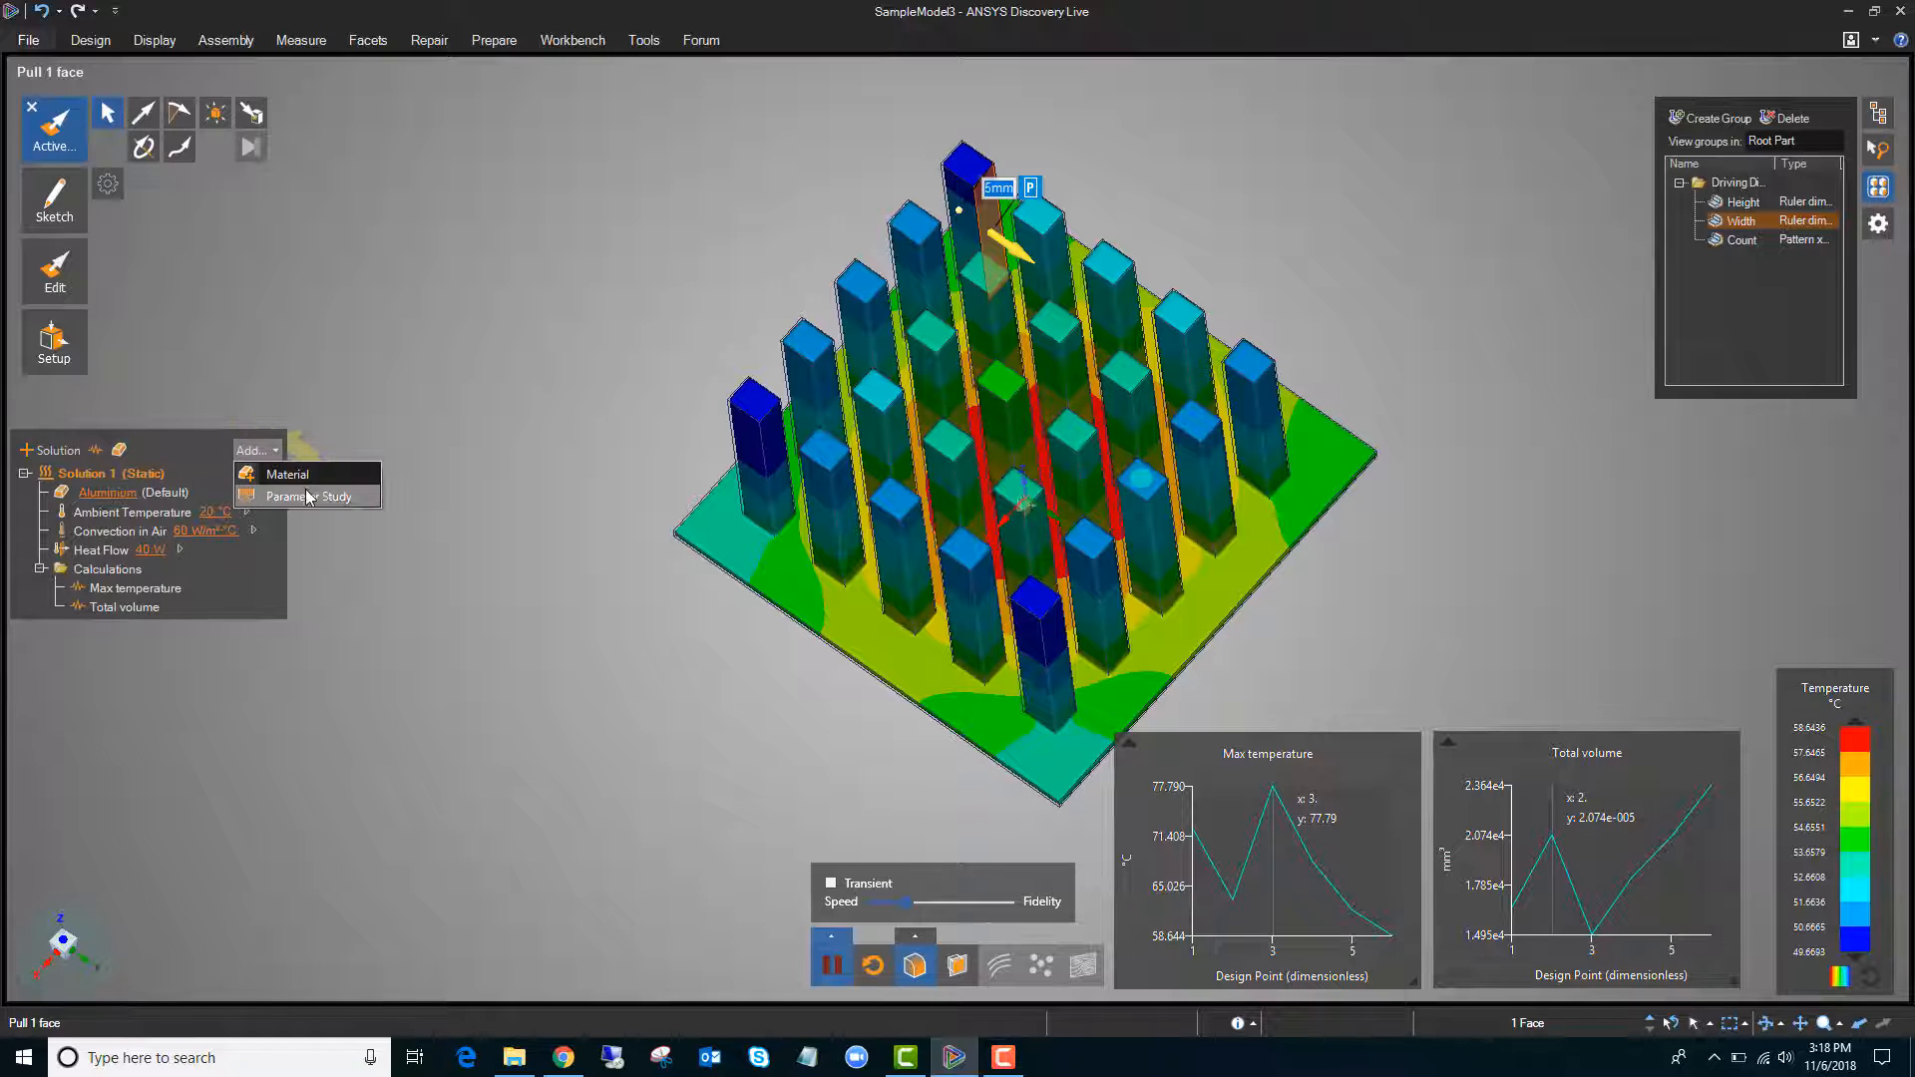
mouse_move(309, 496)
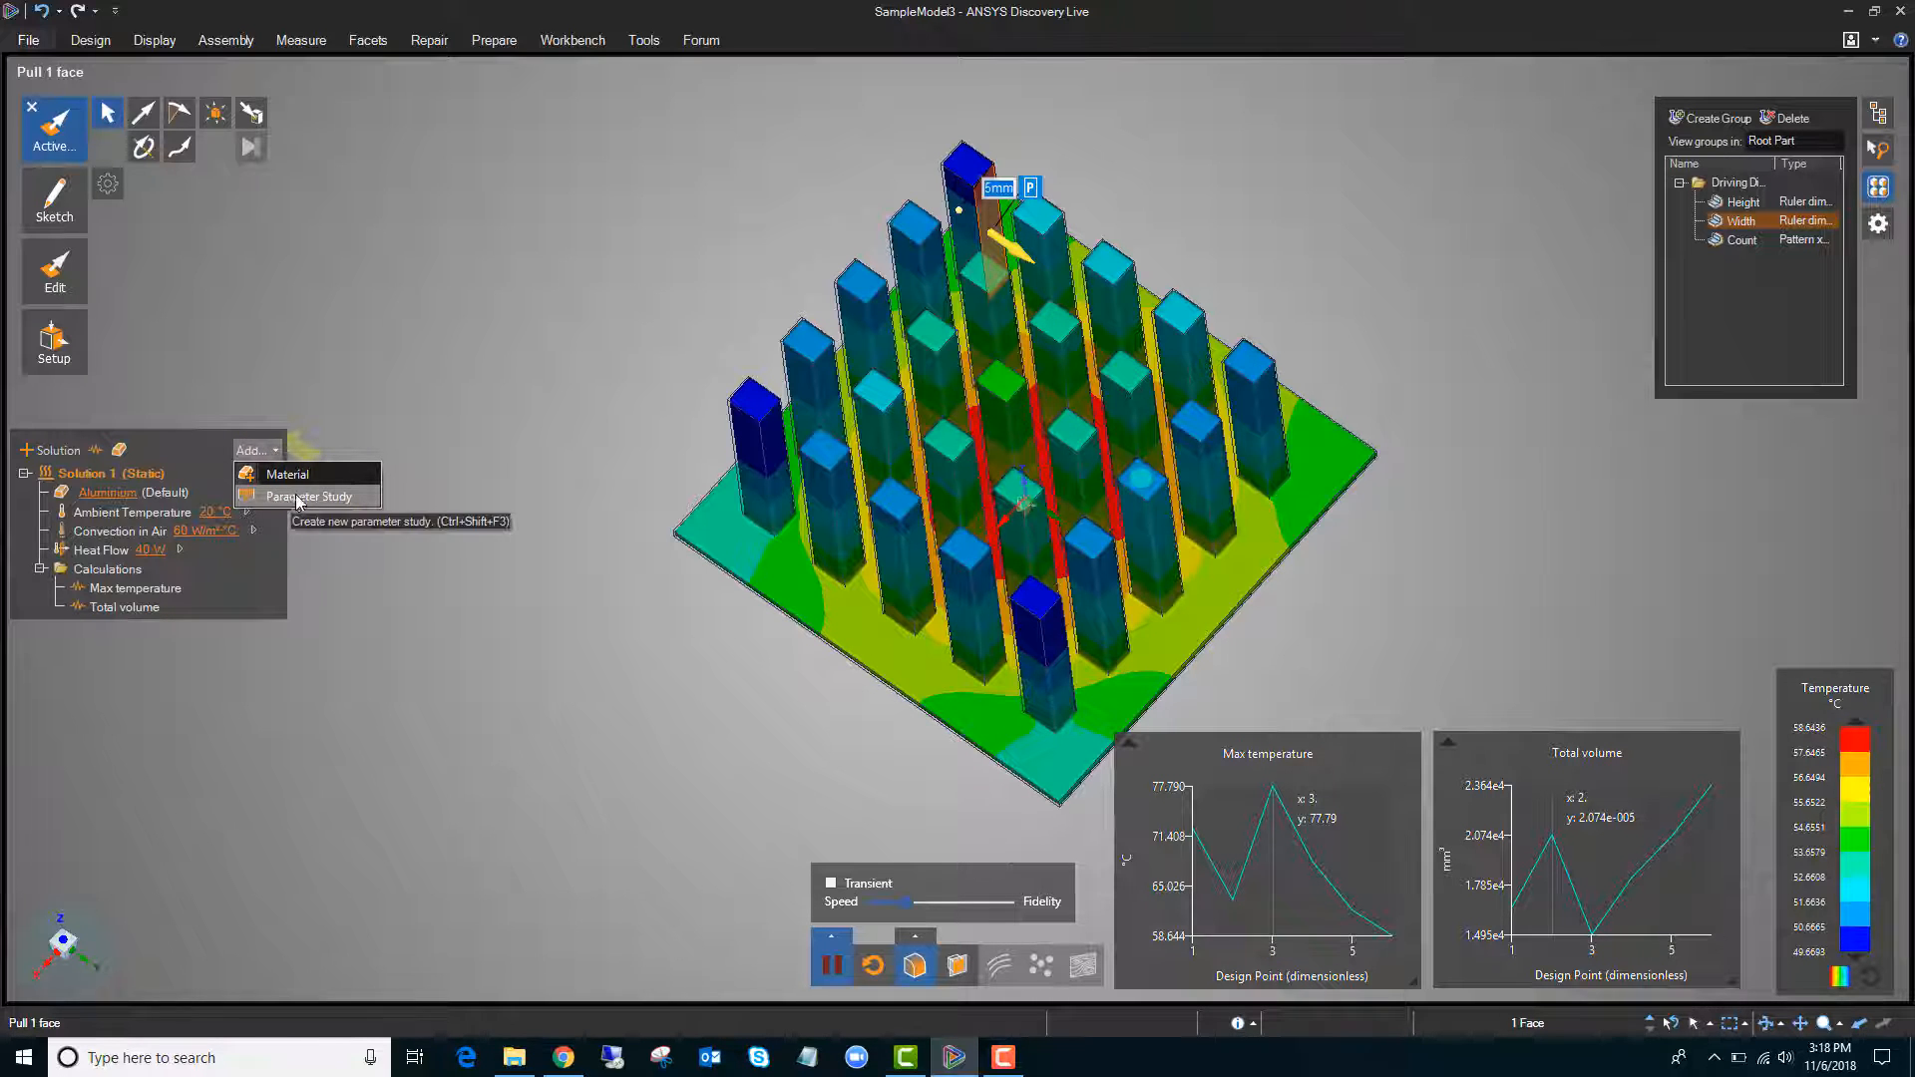
left_click(308, 496)
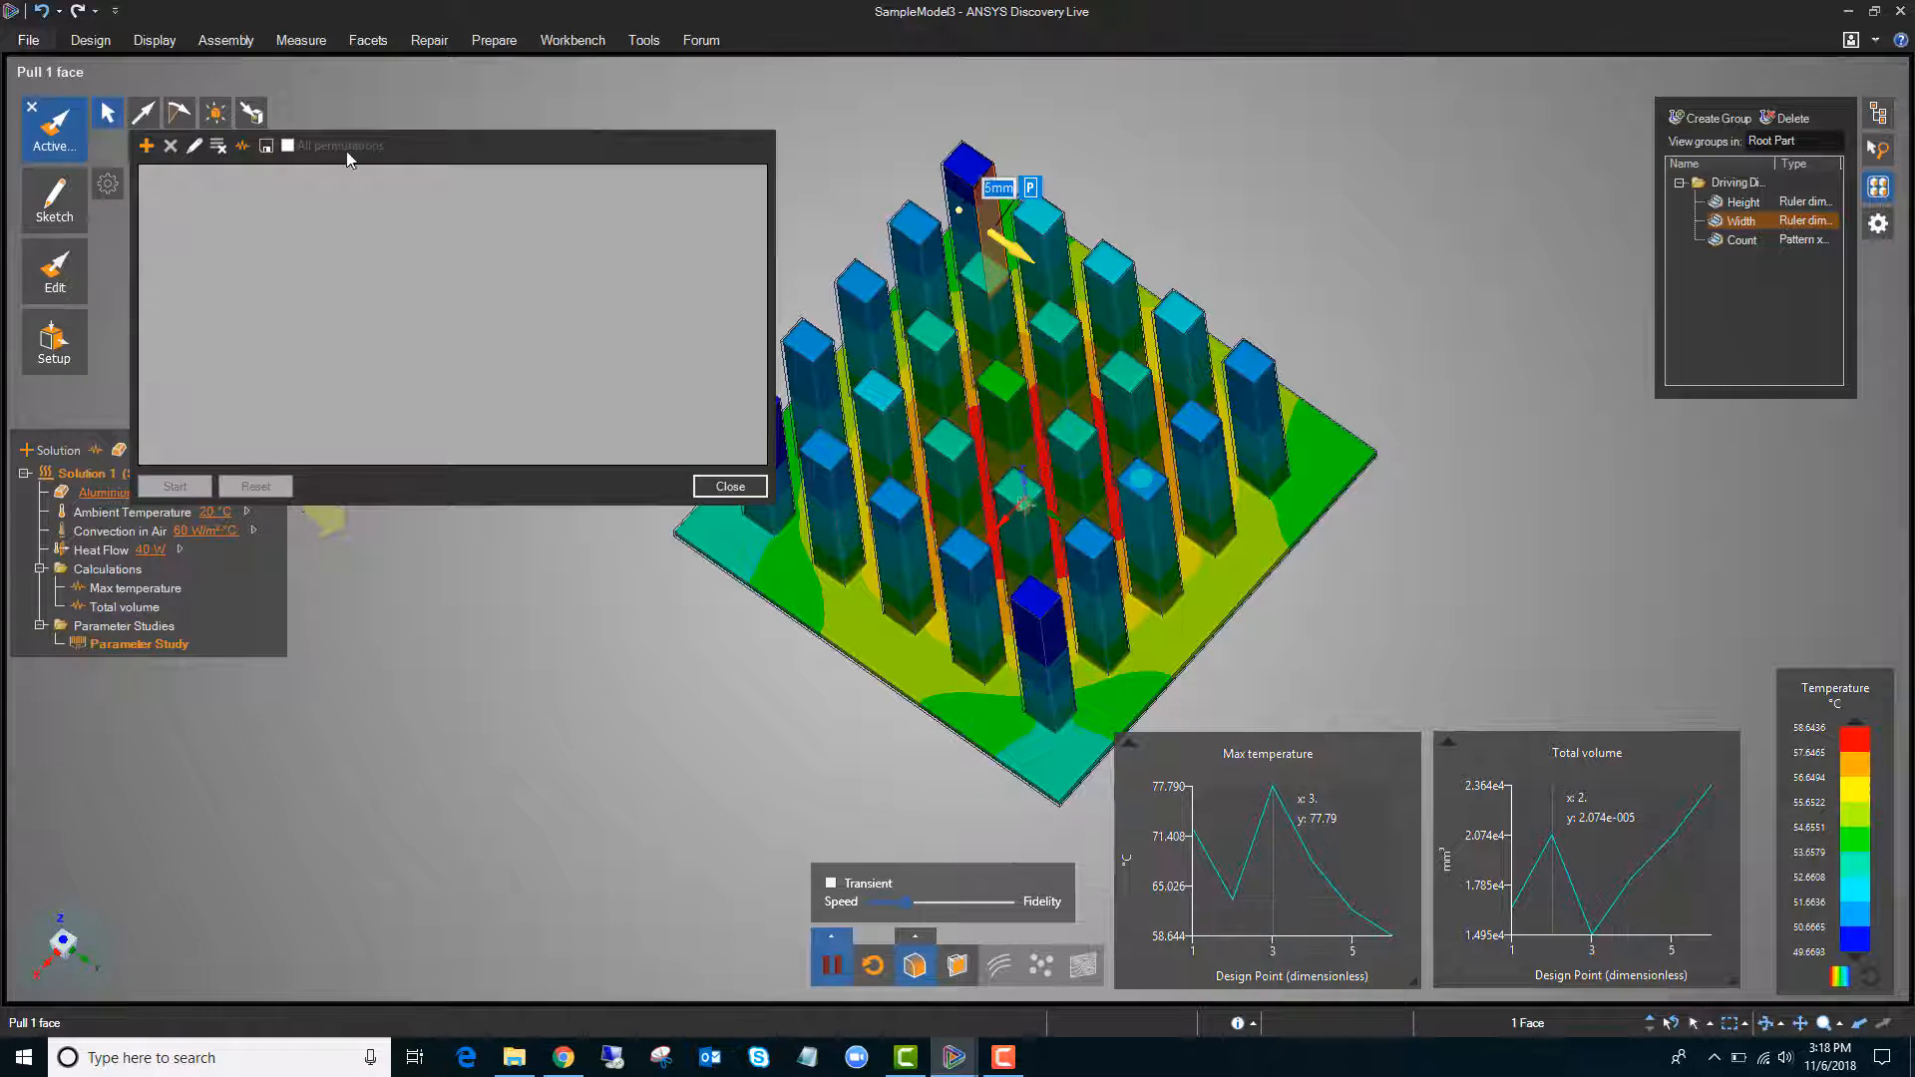
mouse_move(180, 180)
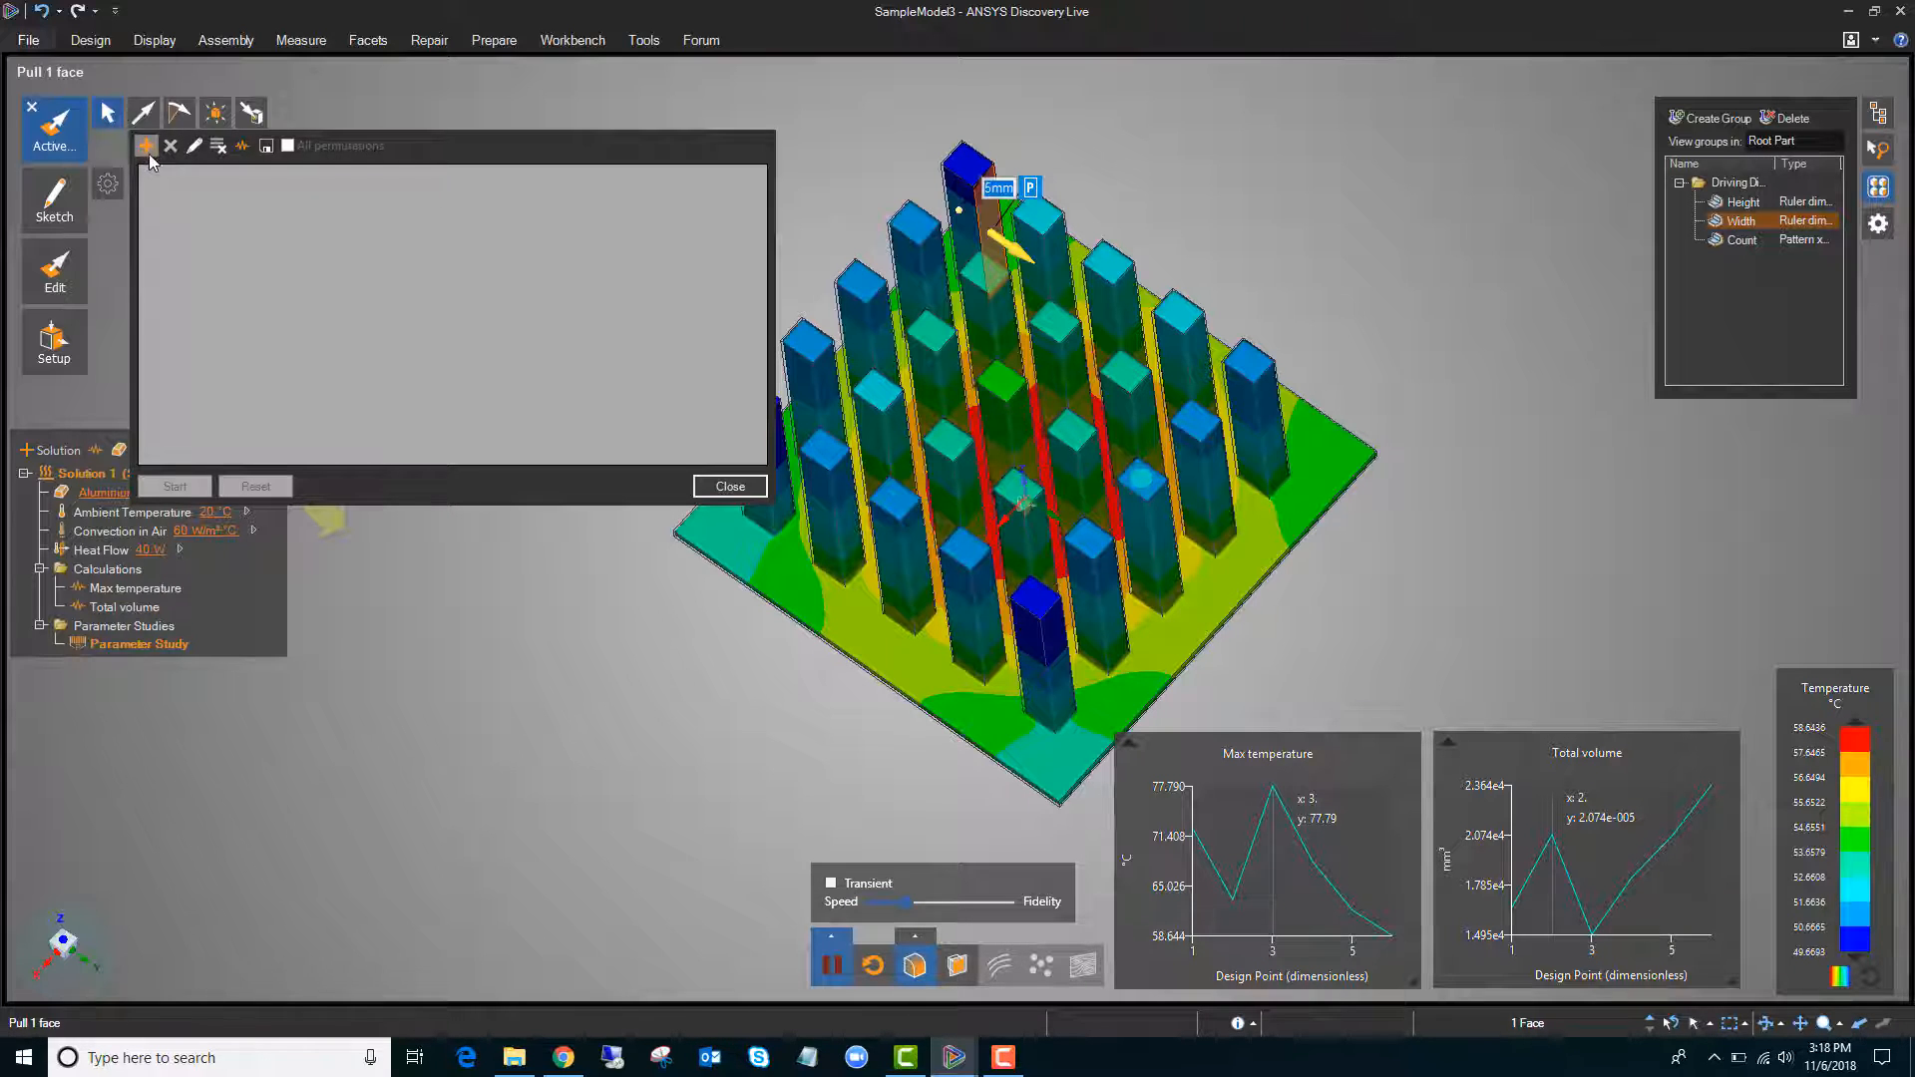
mouse_move(147, 152)
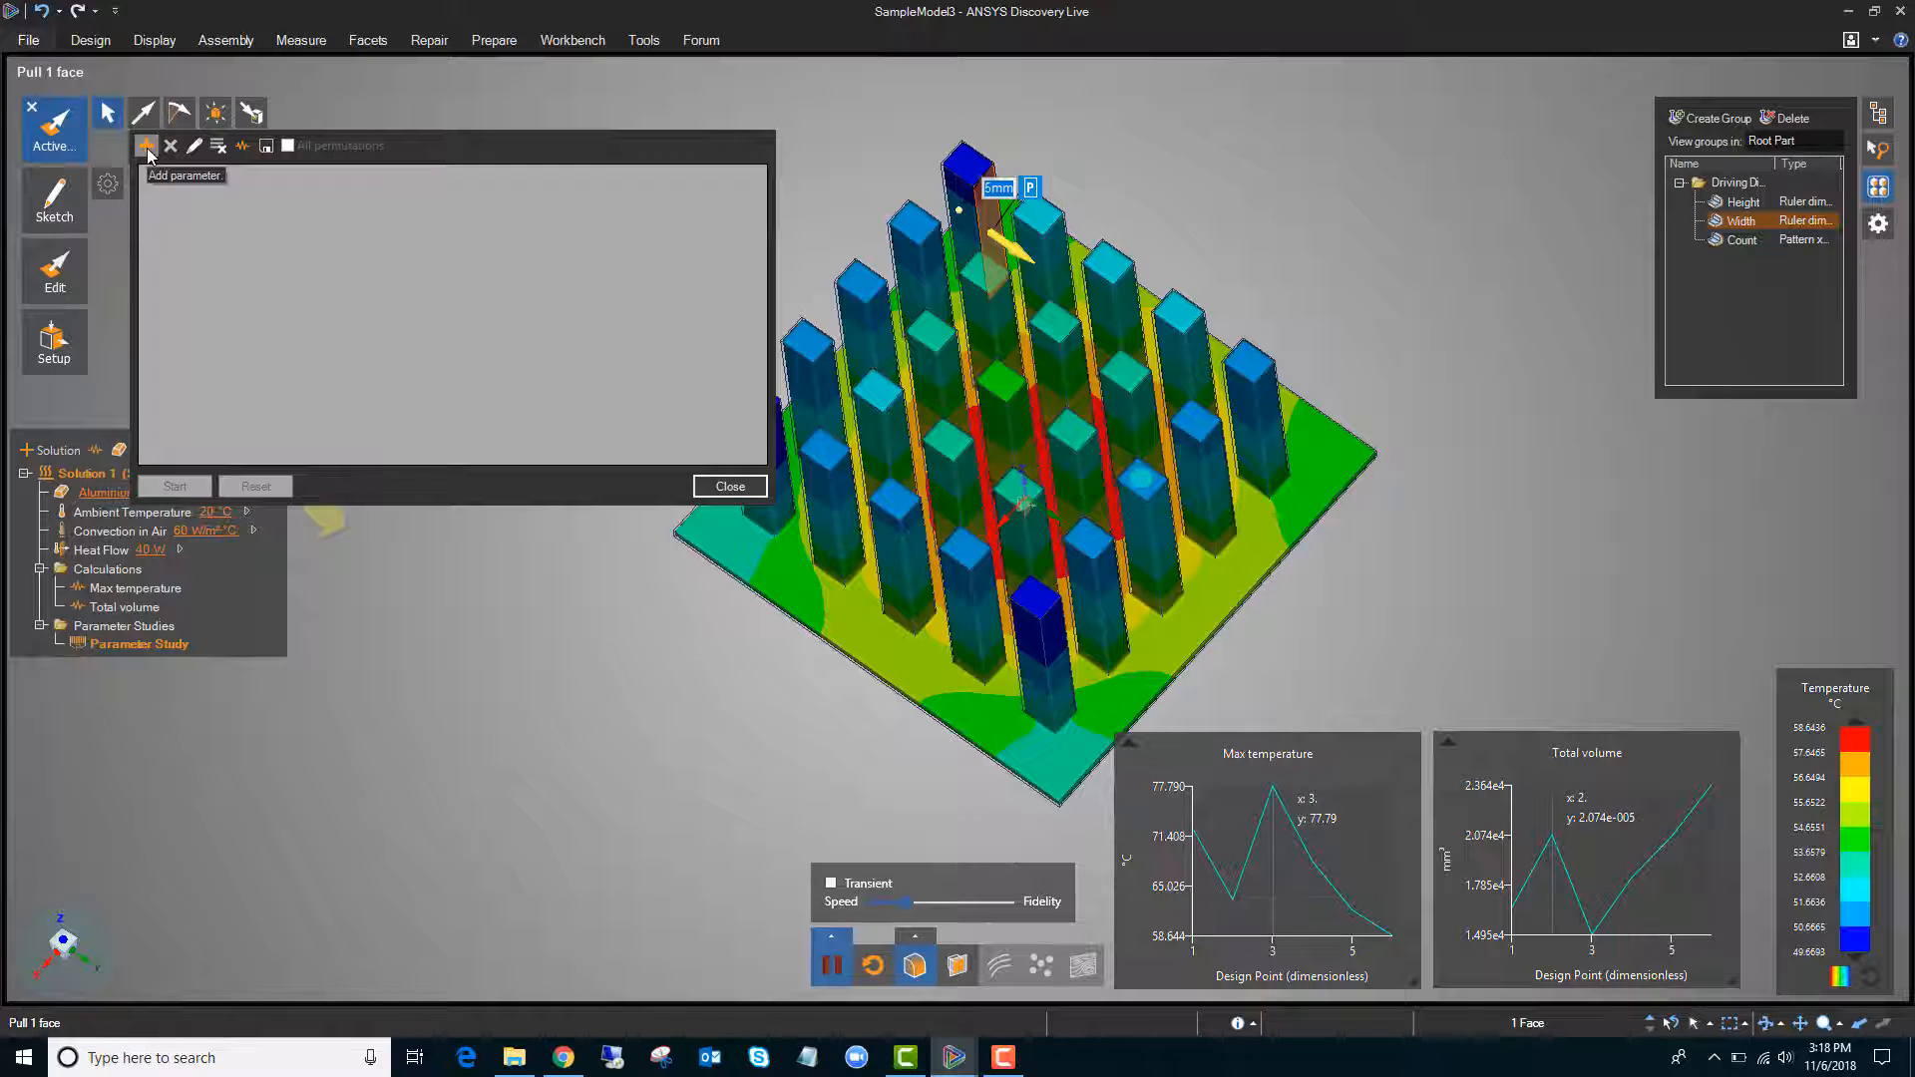
Sweep Count from 4 to 8 in 5 steps, producing design points DP1–DP5
left_click(145, 145)
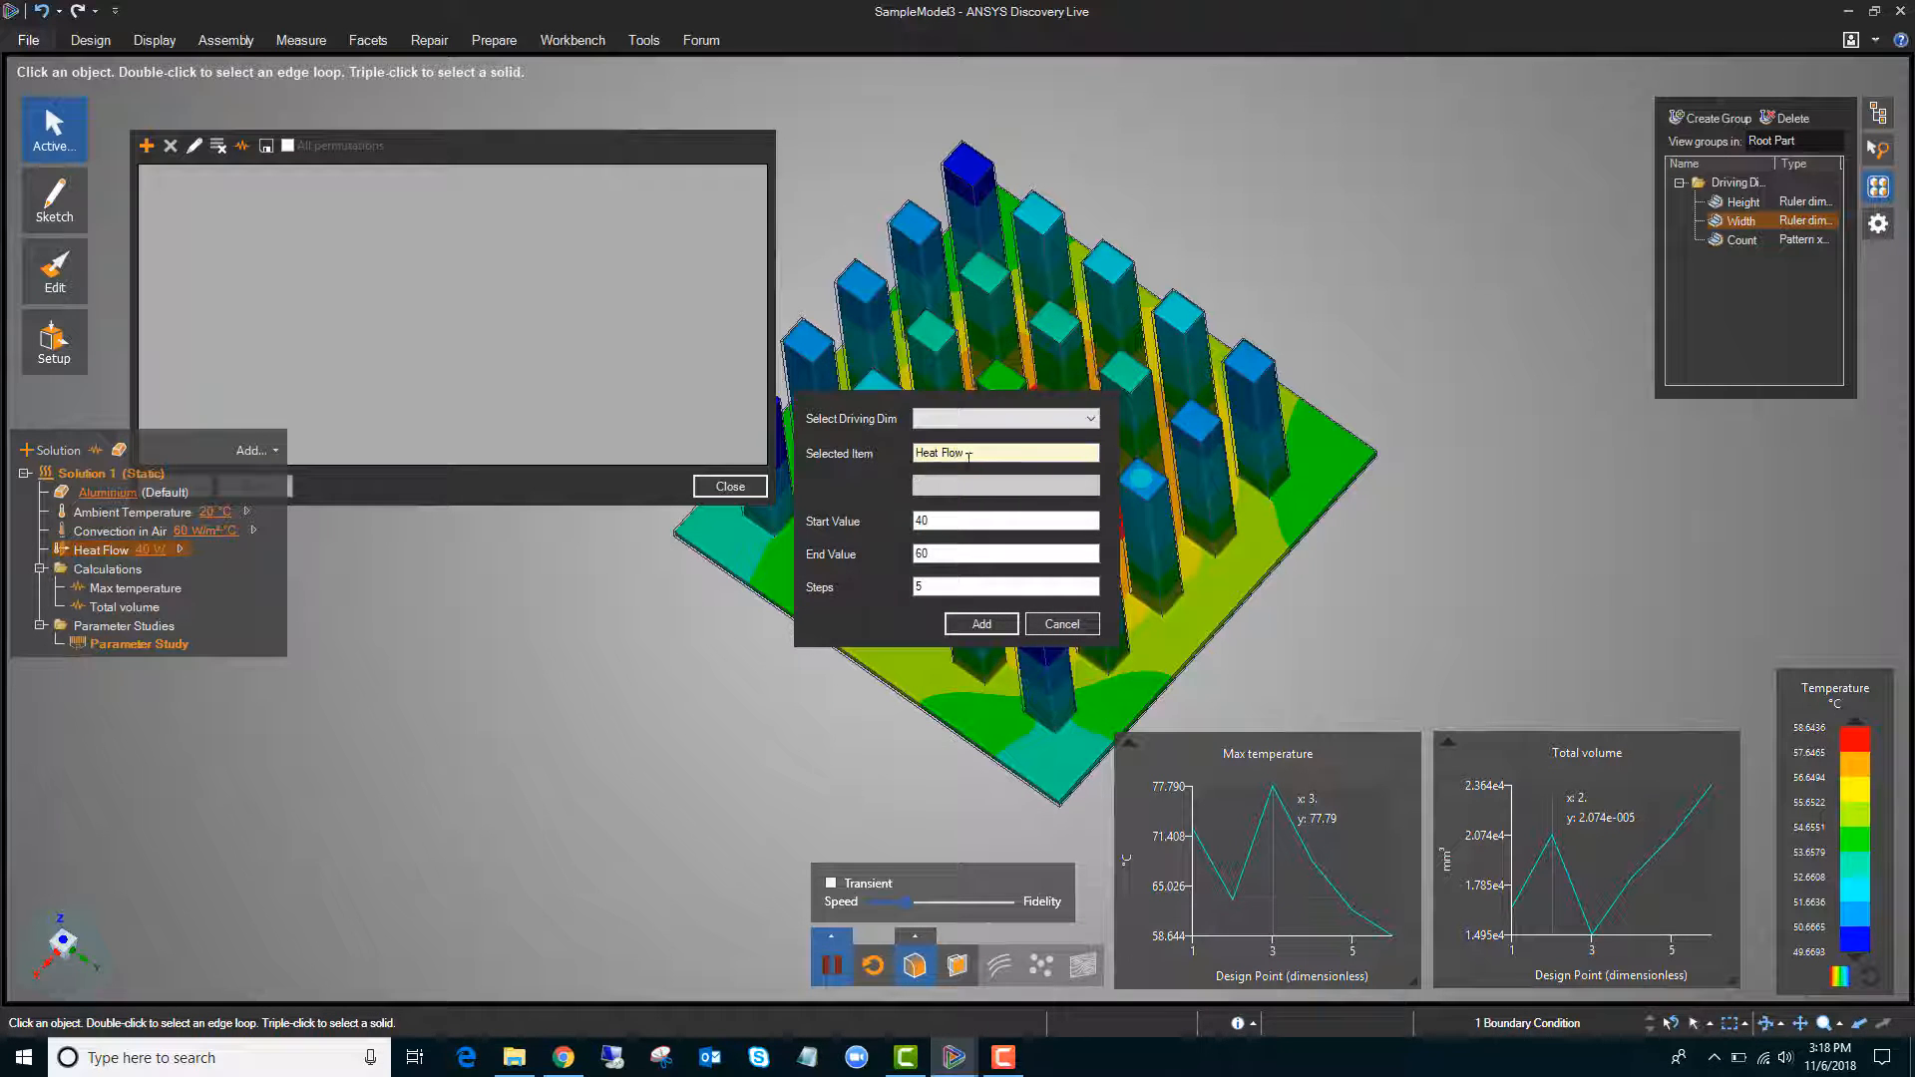
left_click(1006, 452)
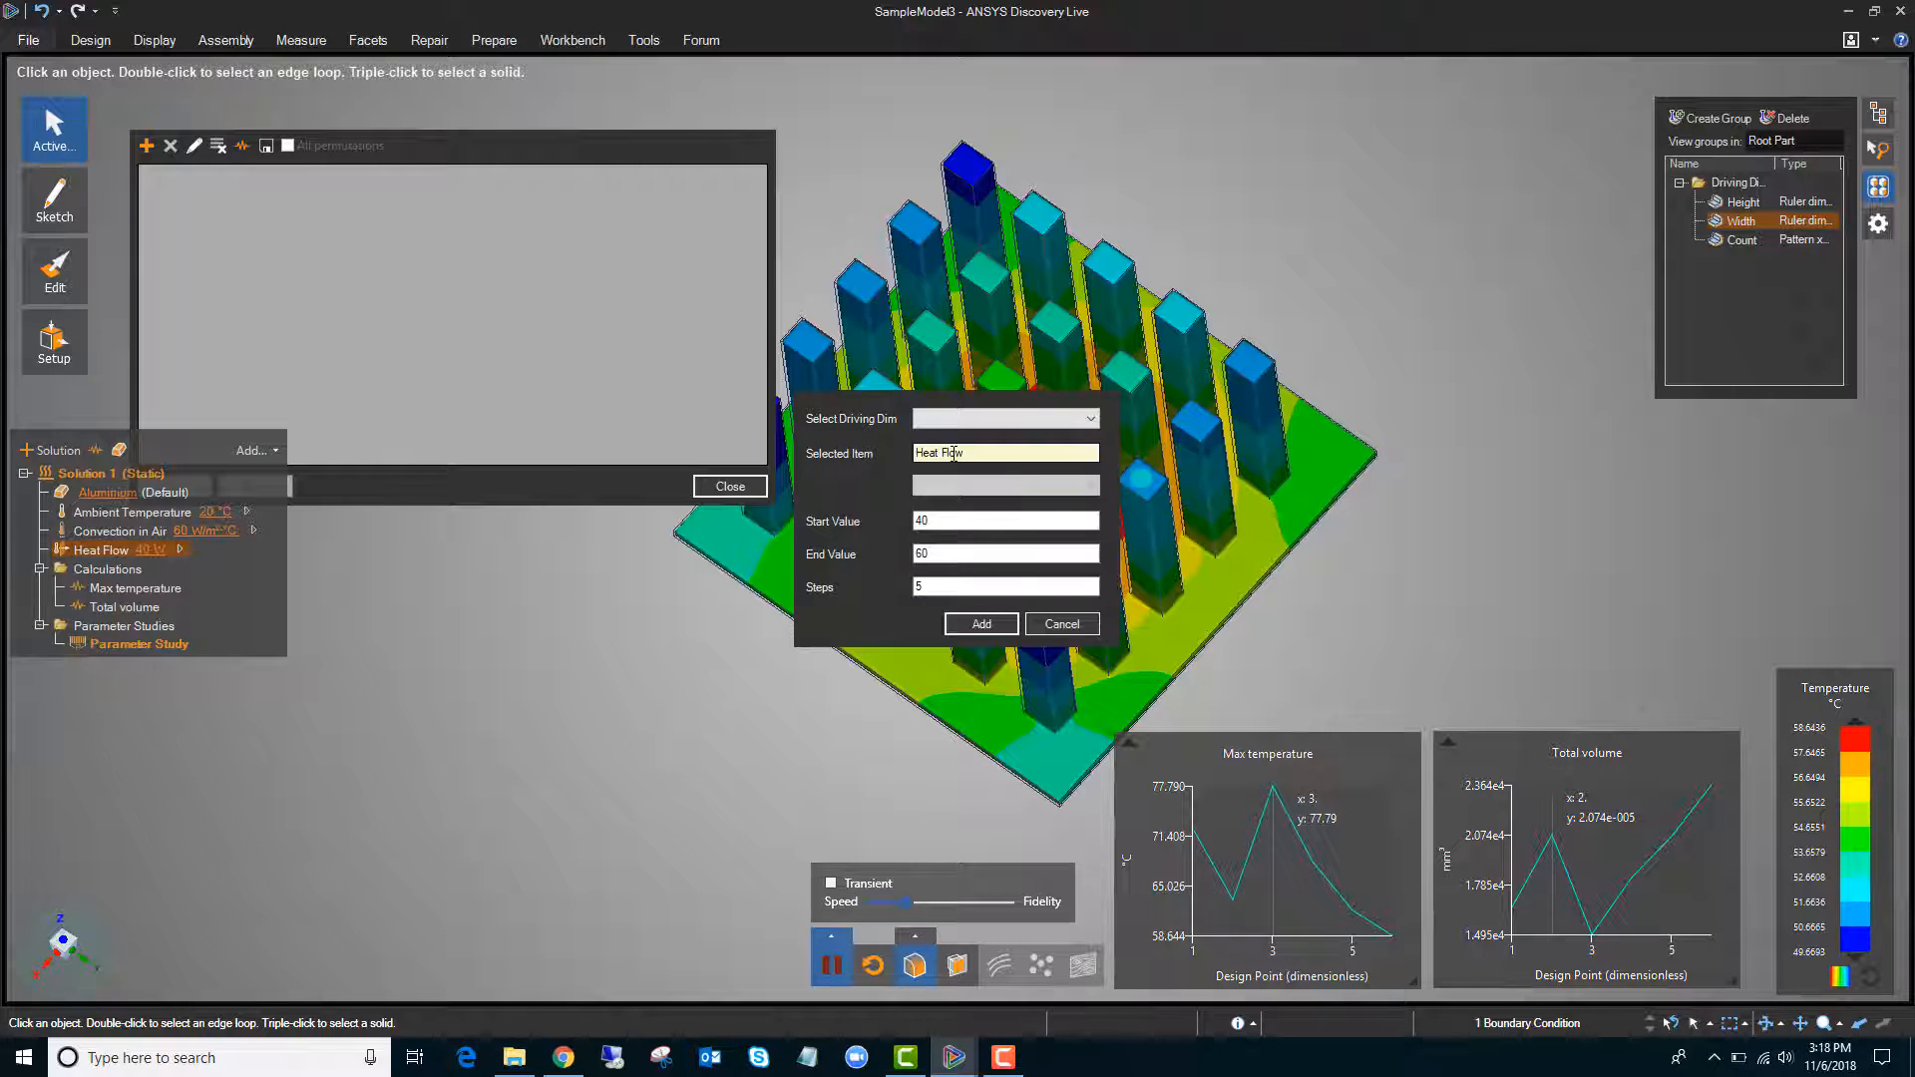
left_click(1088, 419)
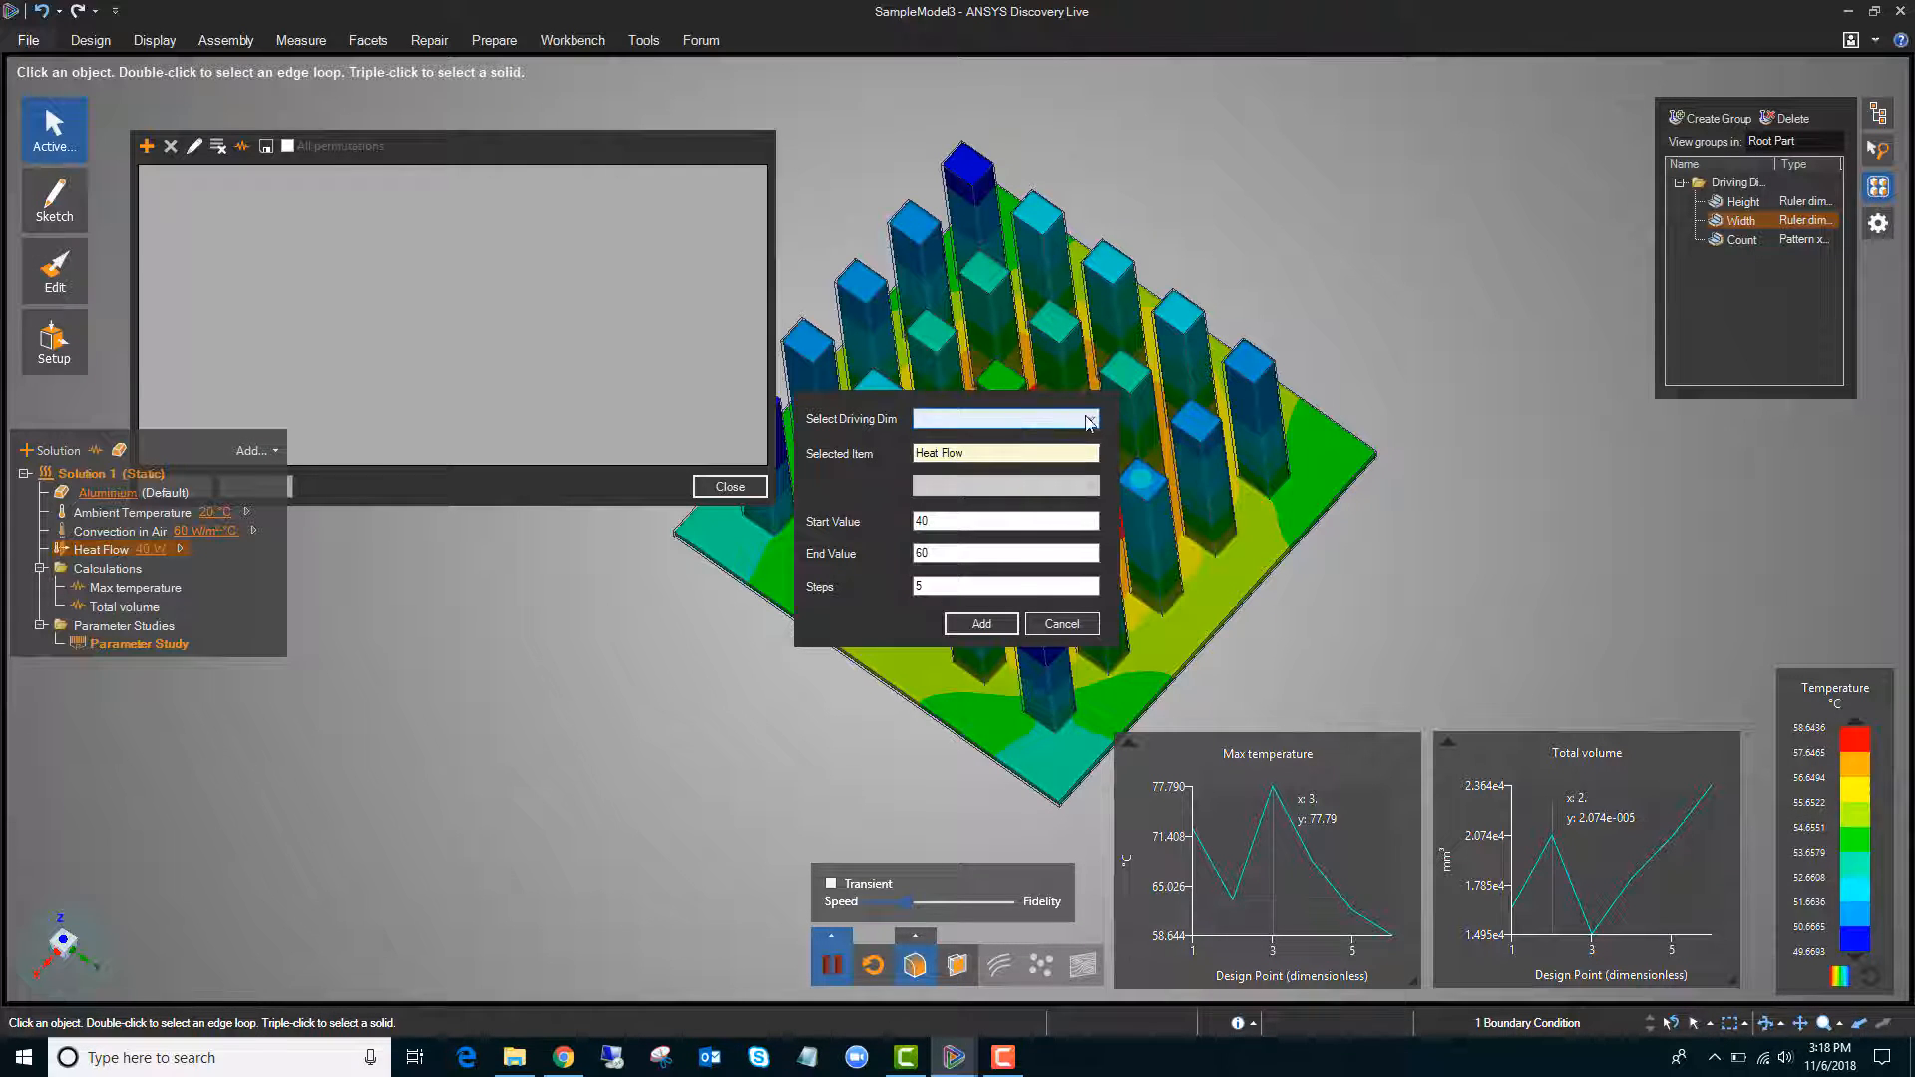
left_click(1091, 418)
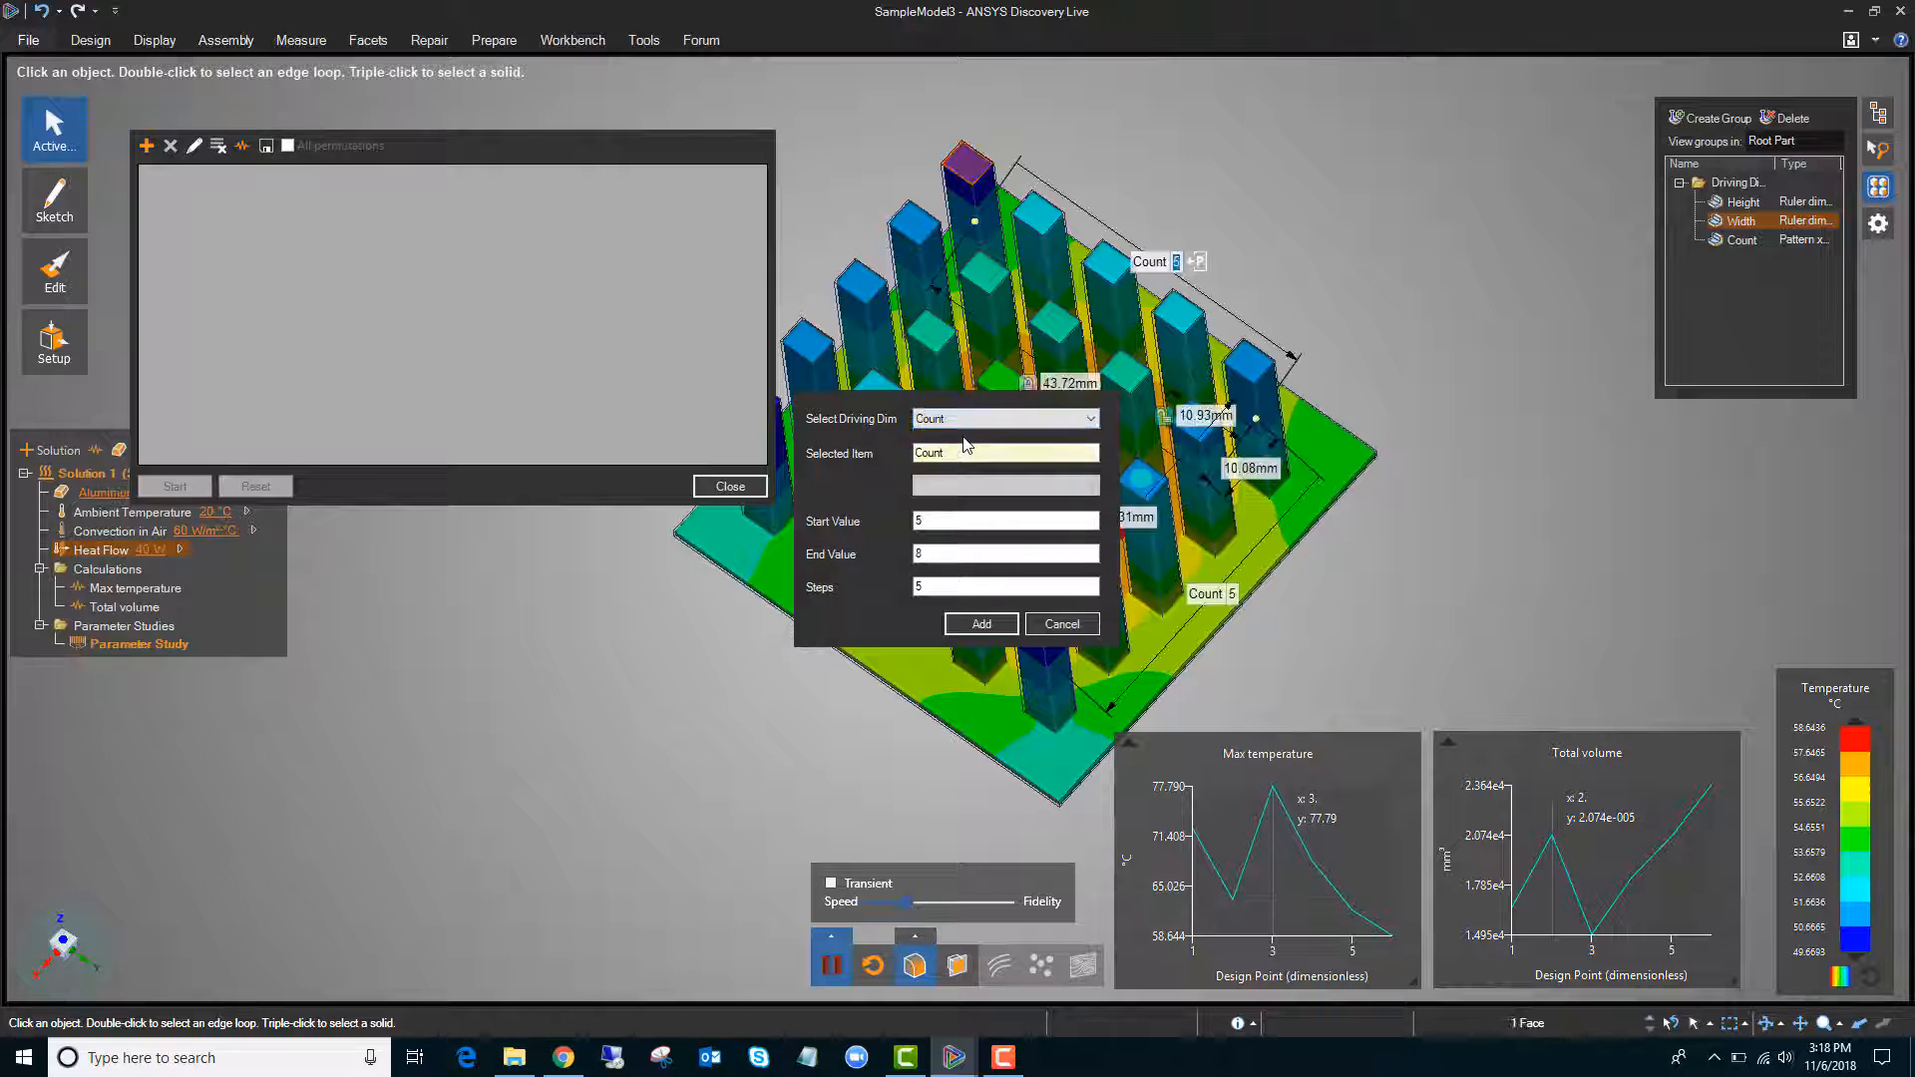
left_click(1004, 520)
type("4")
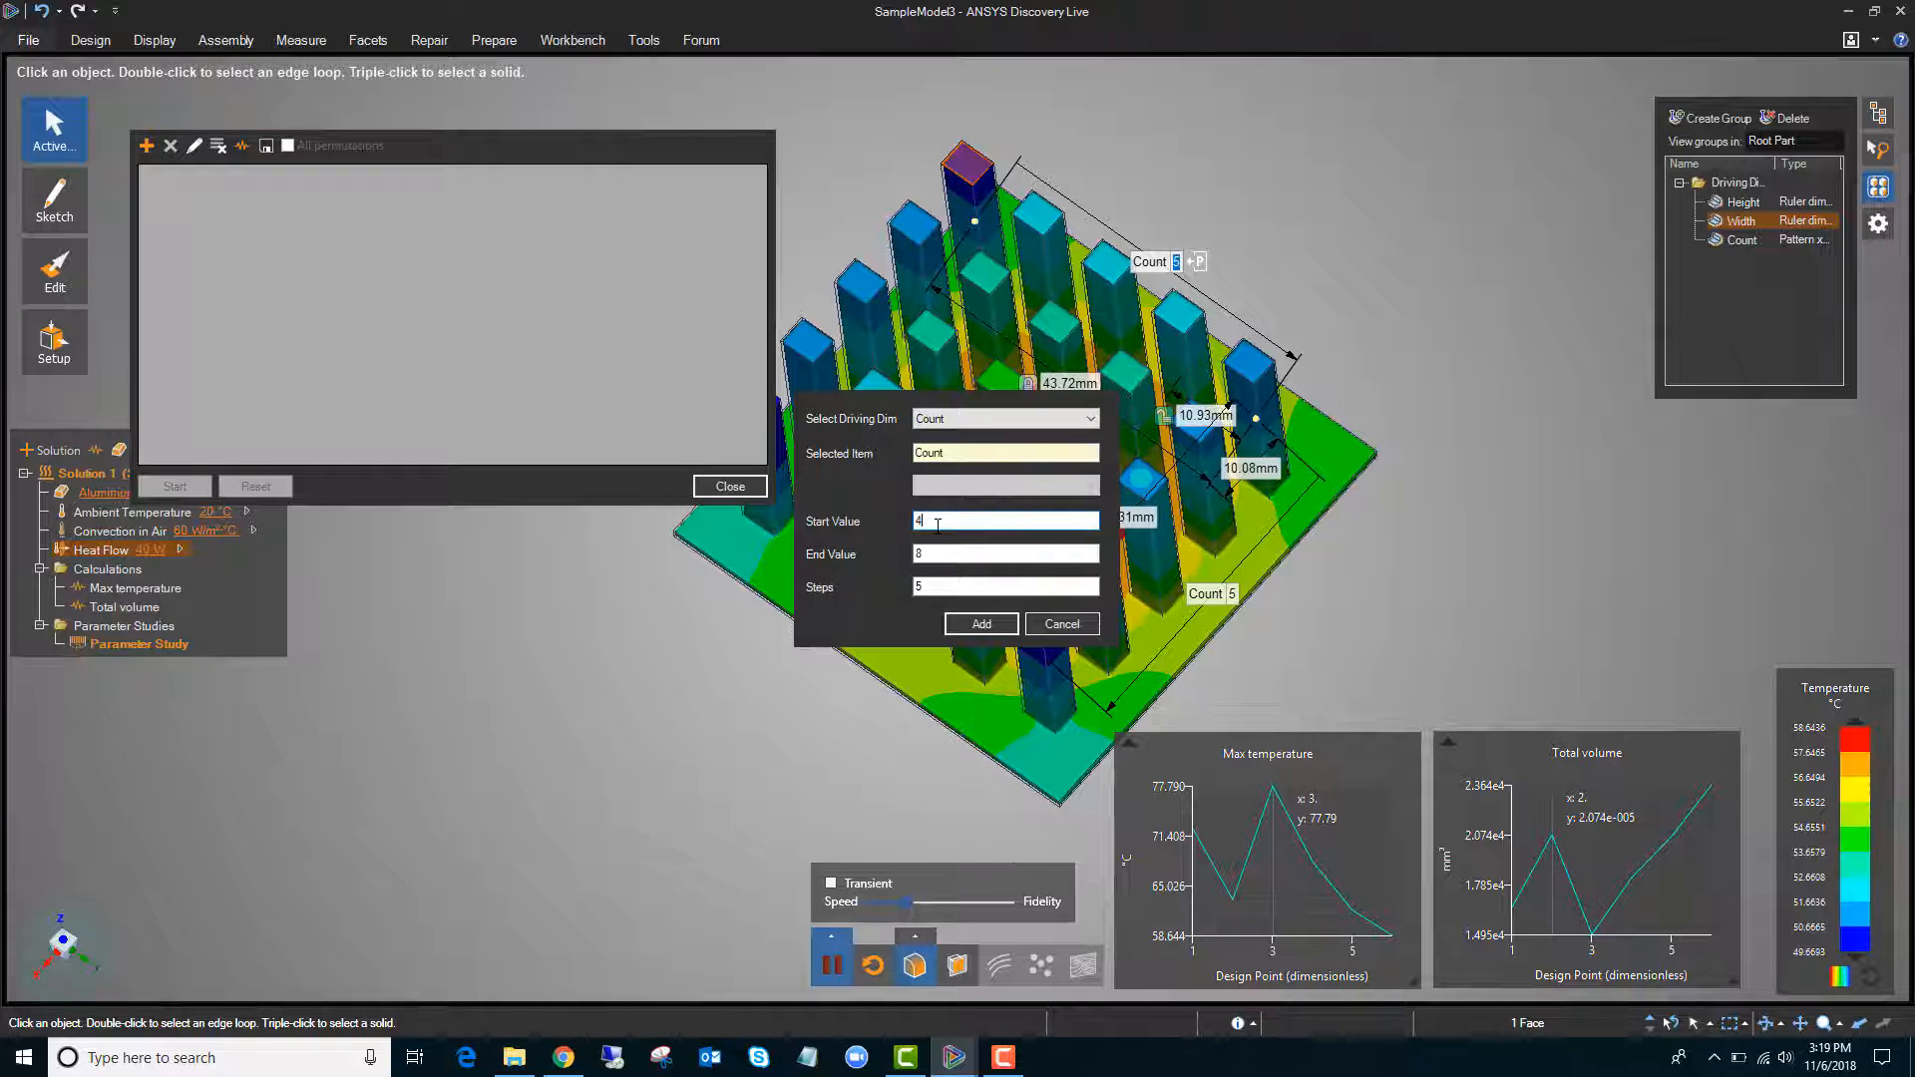
left_click(1004, 554)
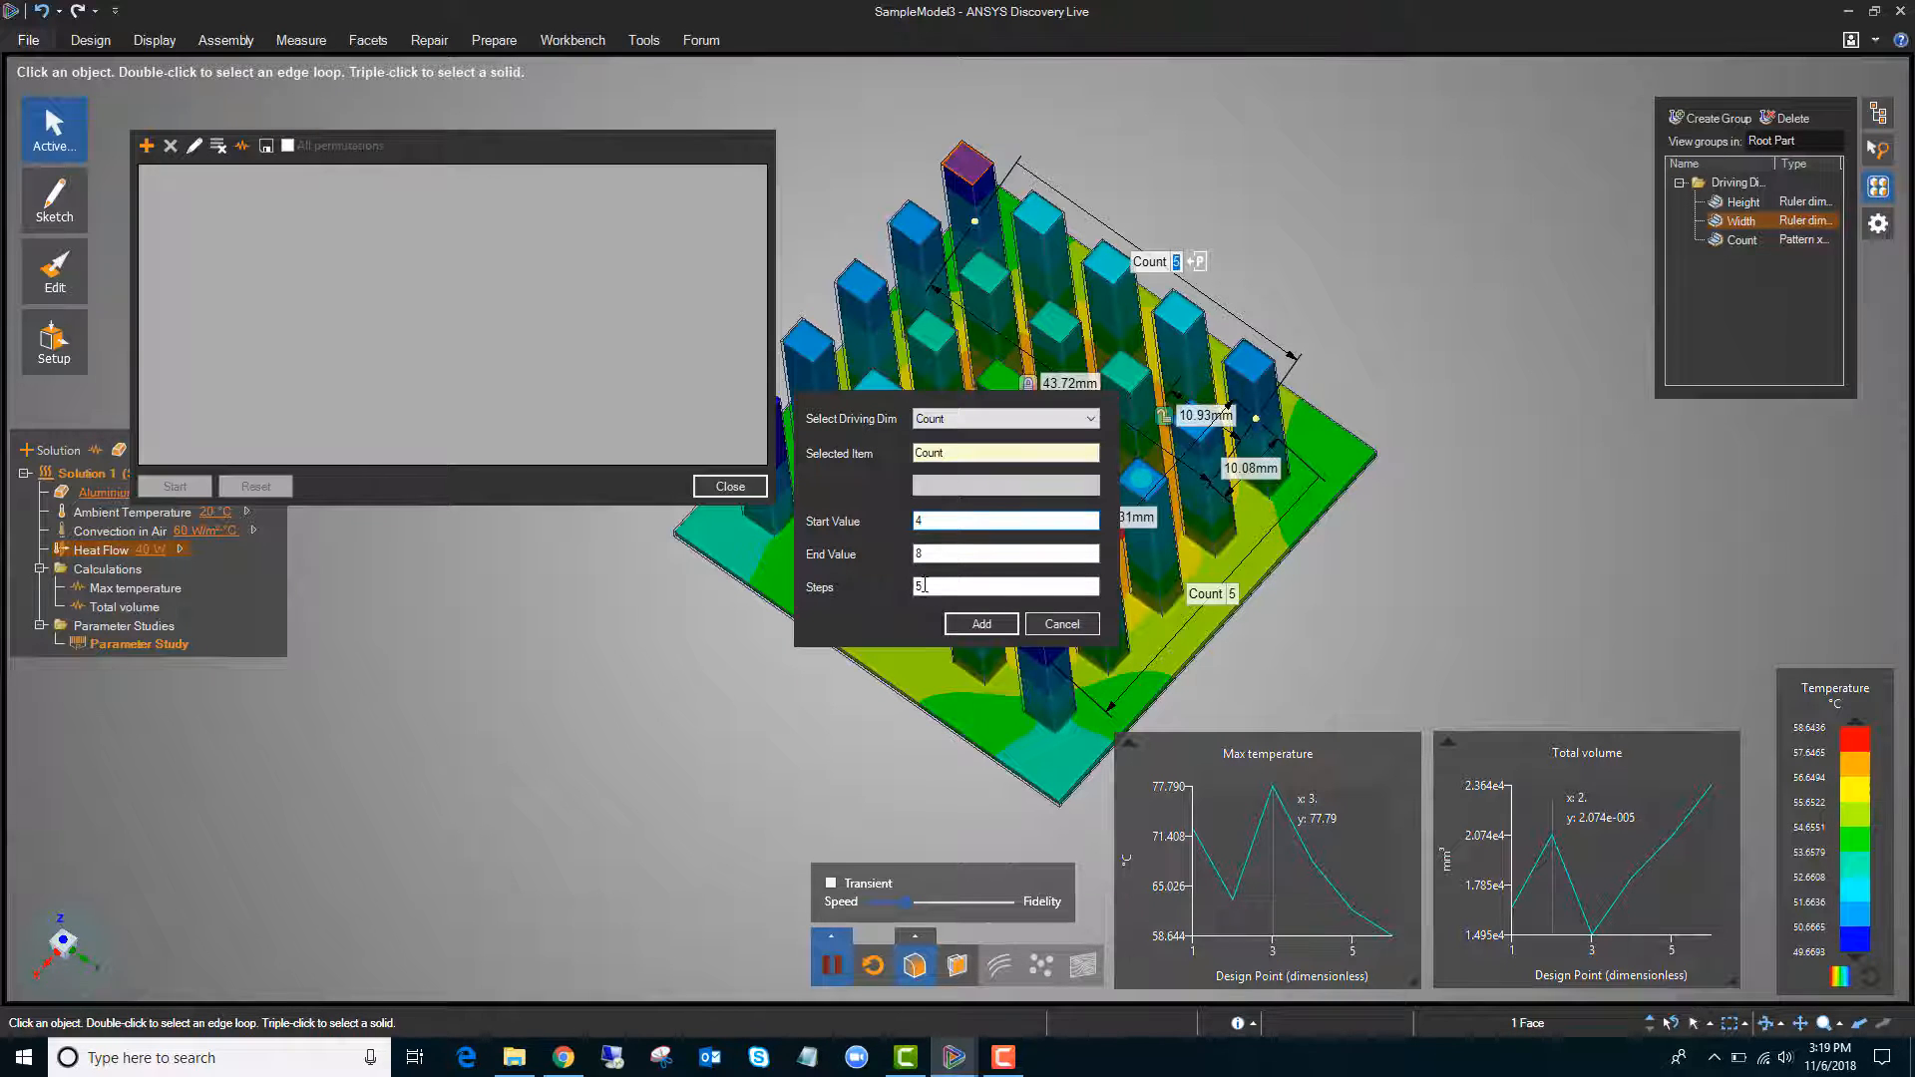
left_click(979, 625)
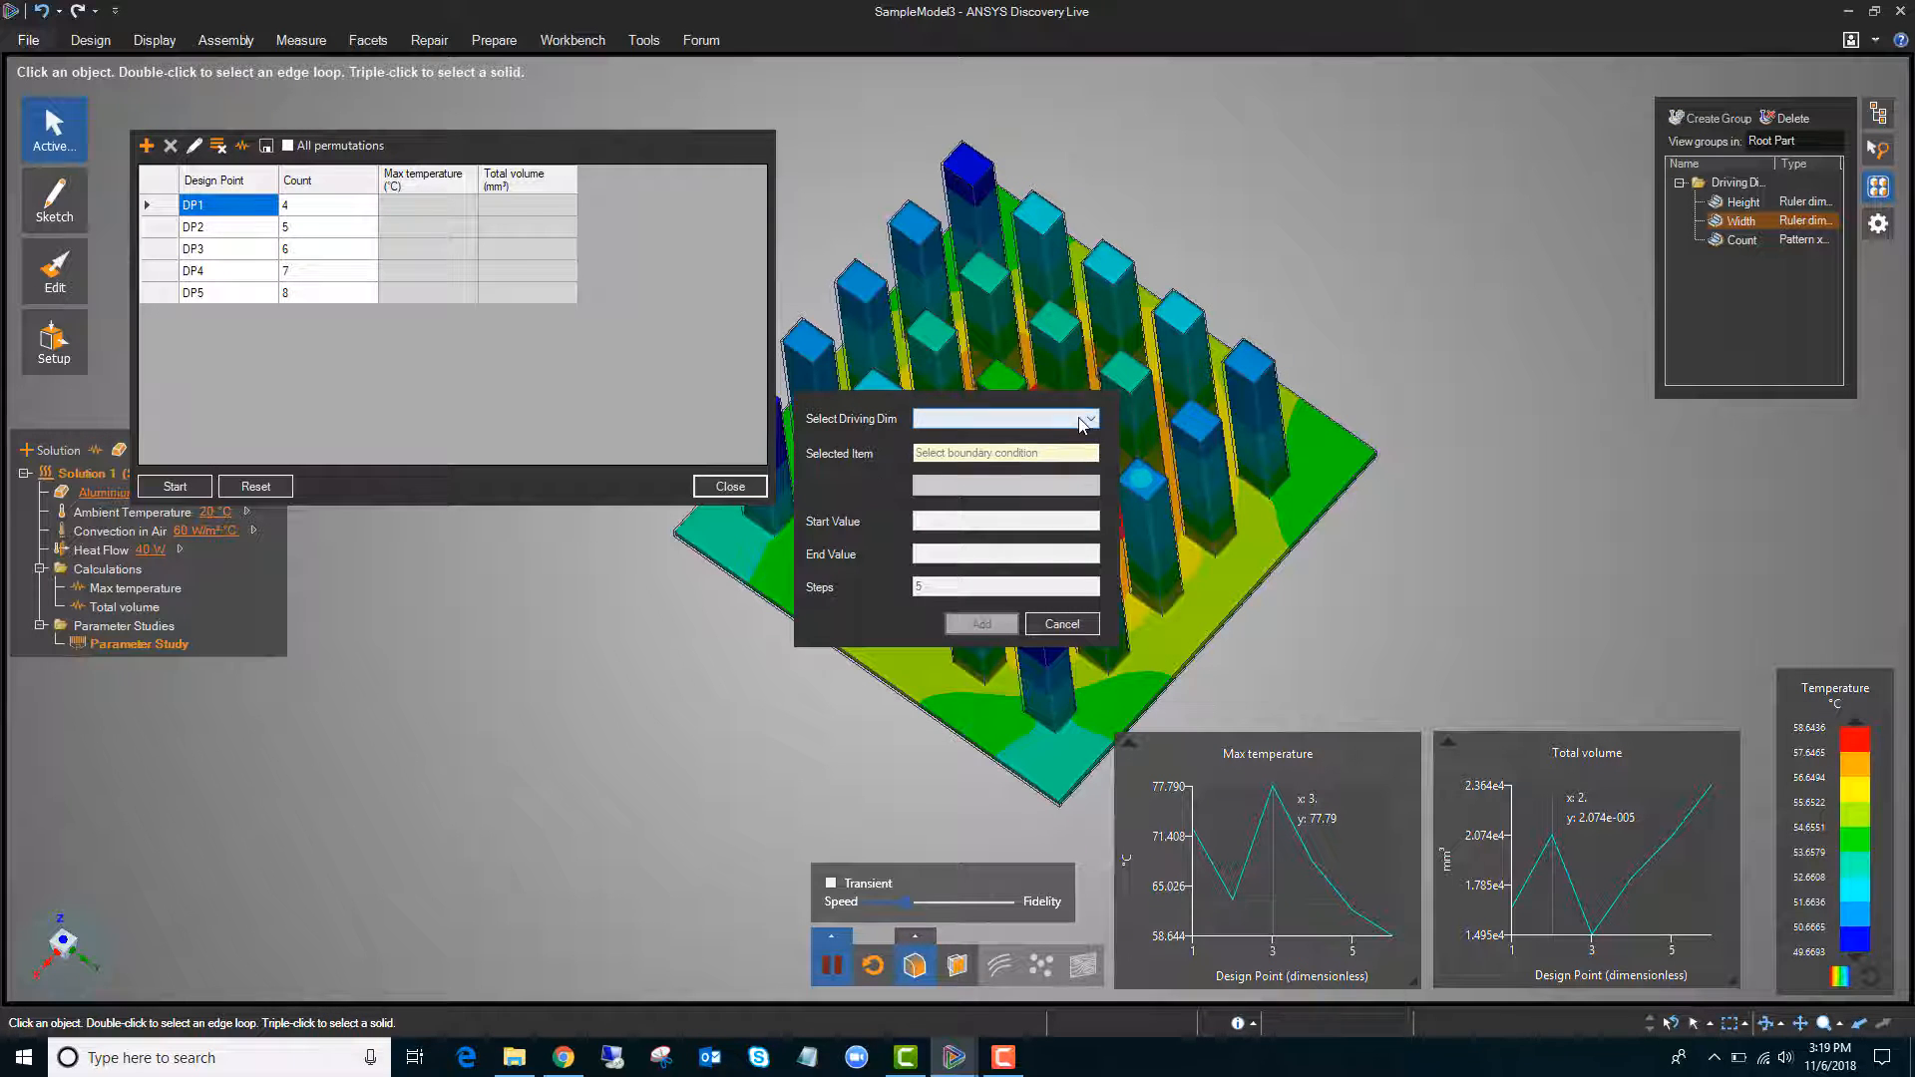
Add a Height sweep from 20 to 40 mm in 5 steps, and review its settings unchanged
left_click(1084, 418)
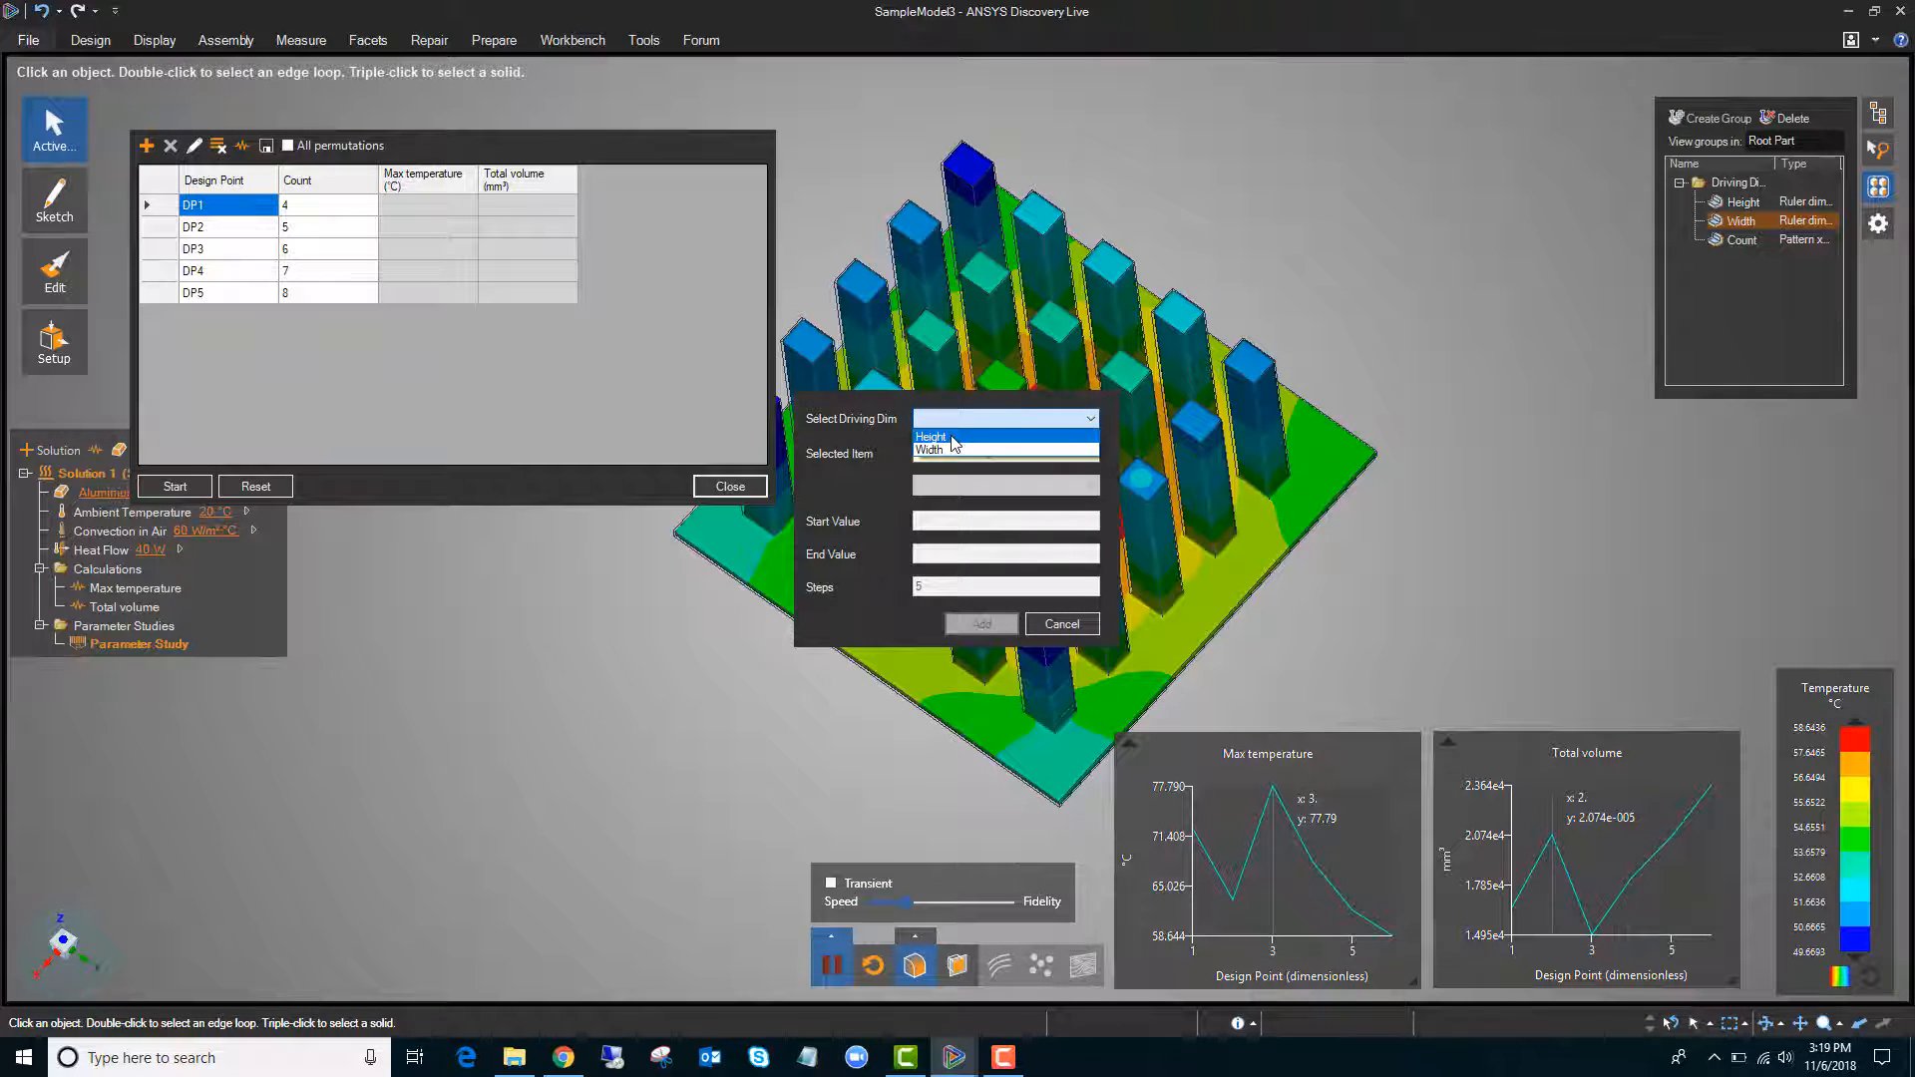
left_click(931, 437)
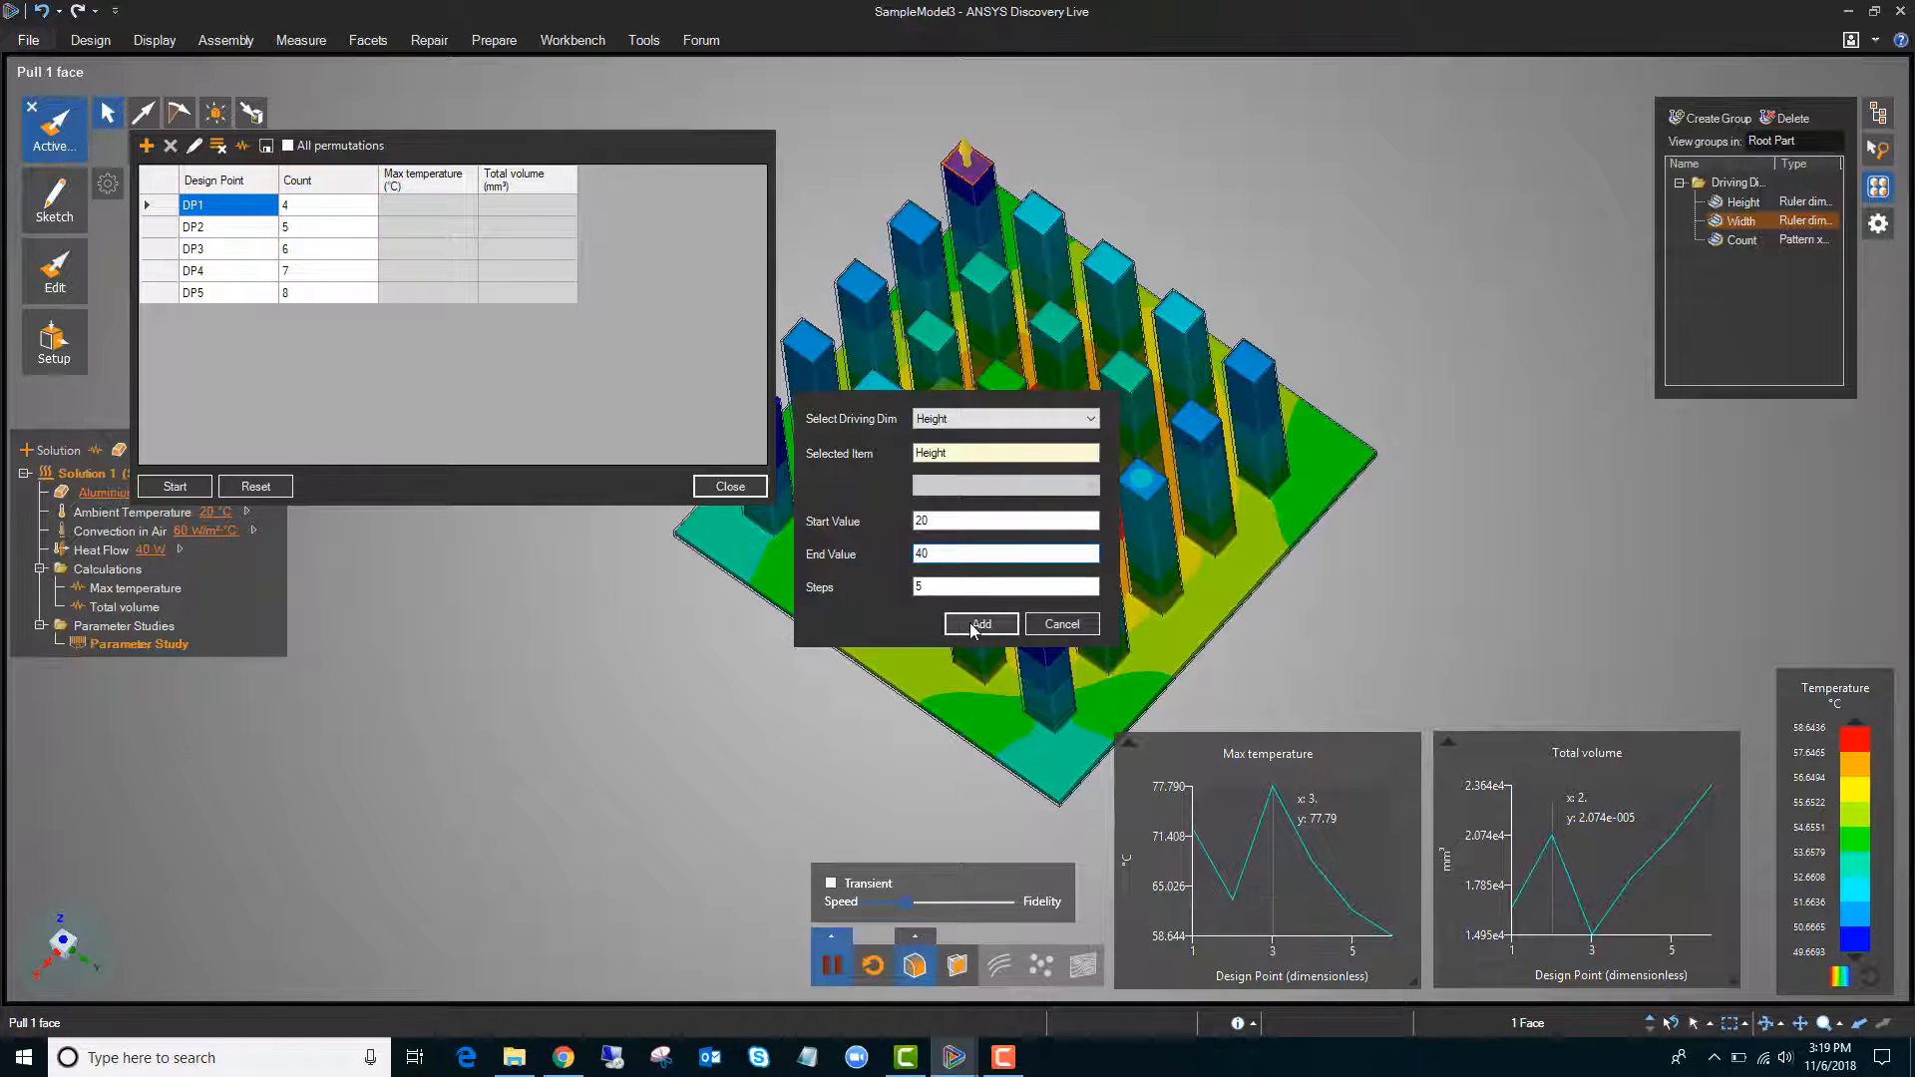
left_click(981, 624)
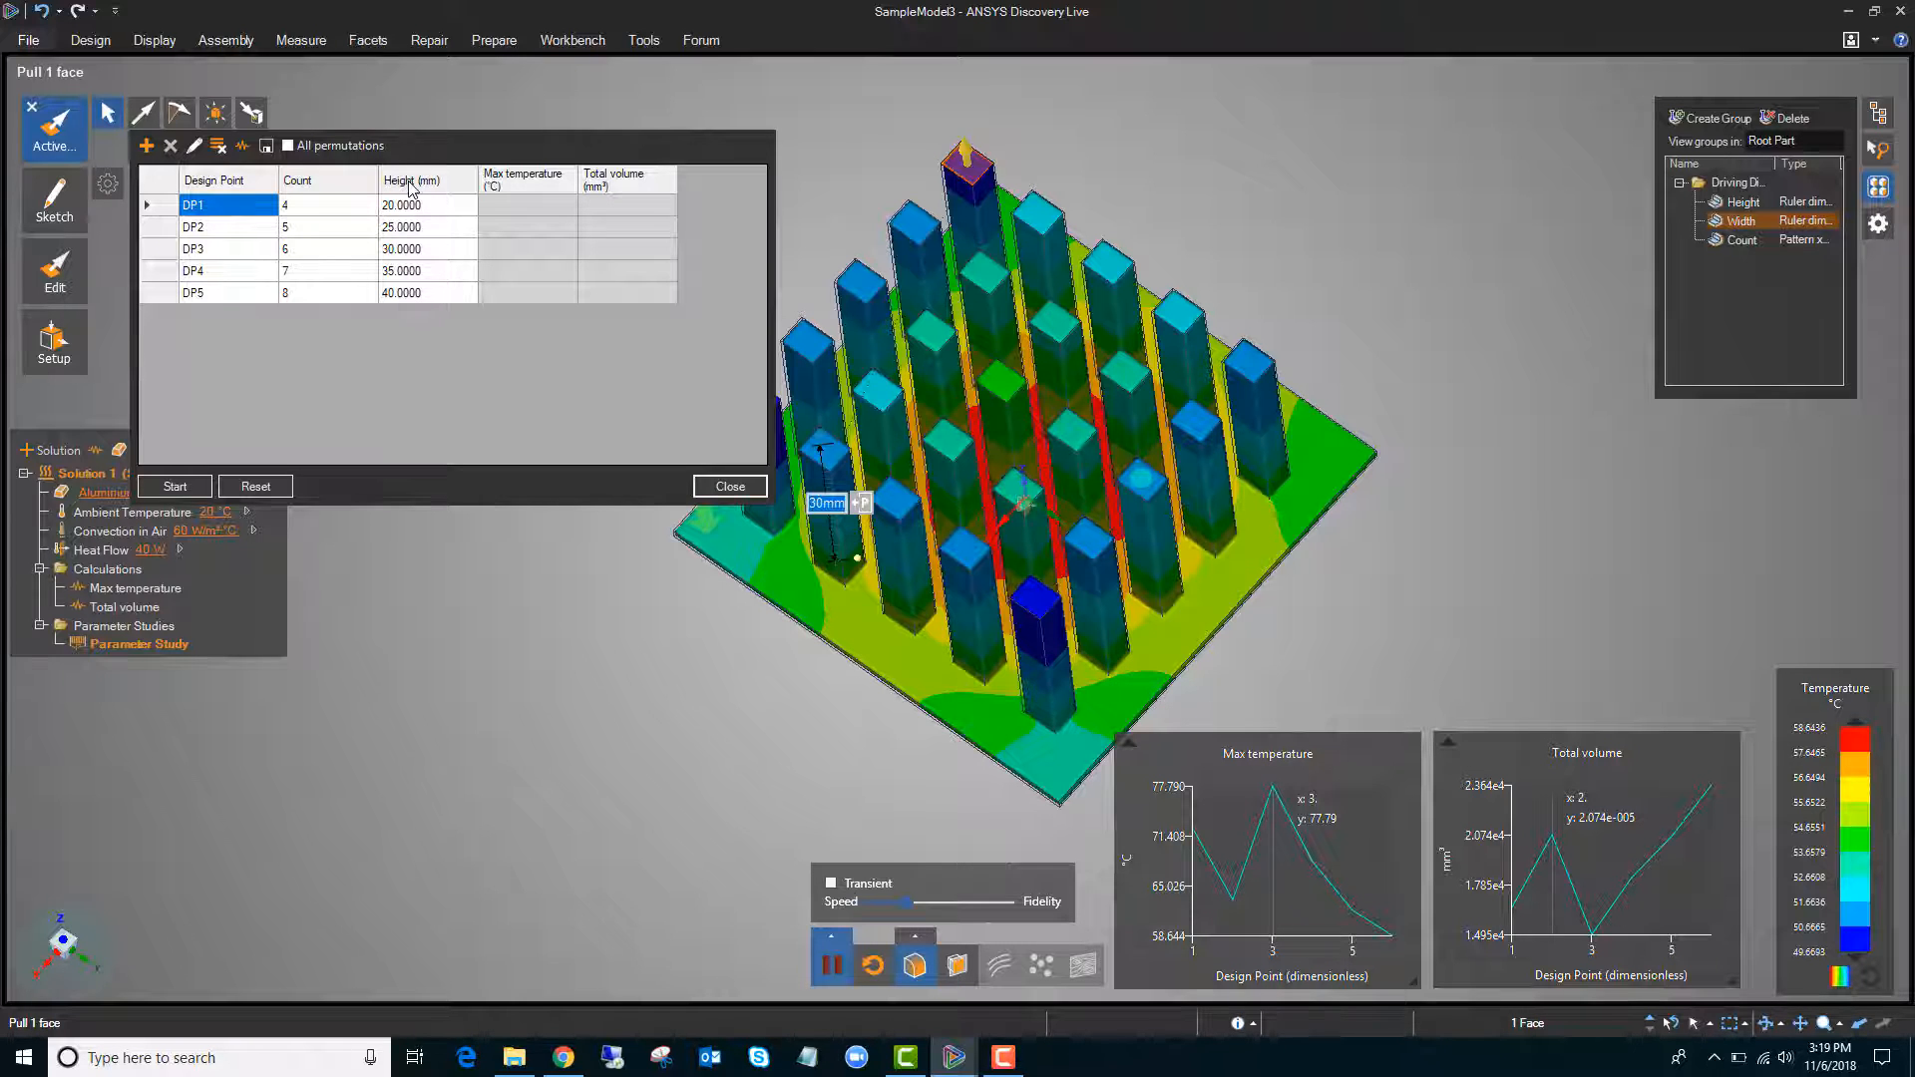
left_click(426, 179)
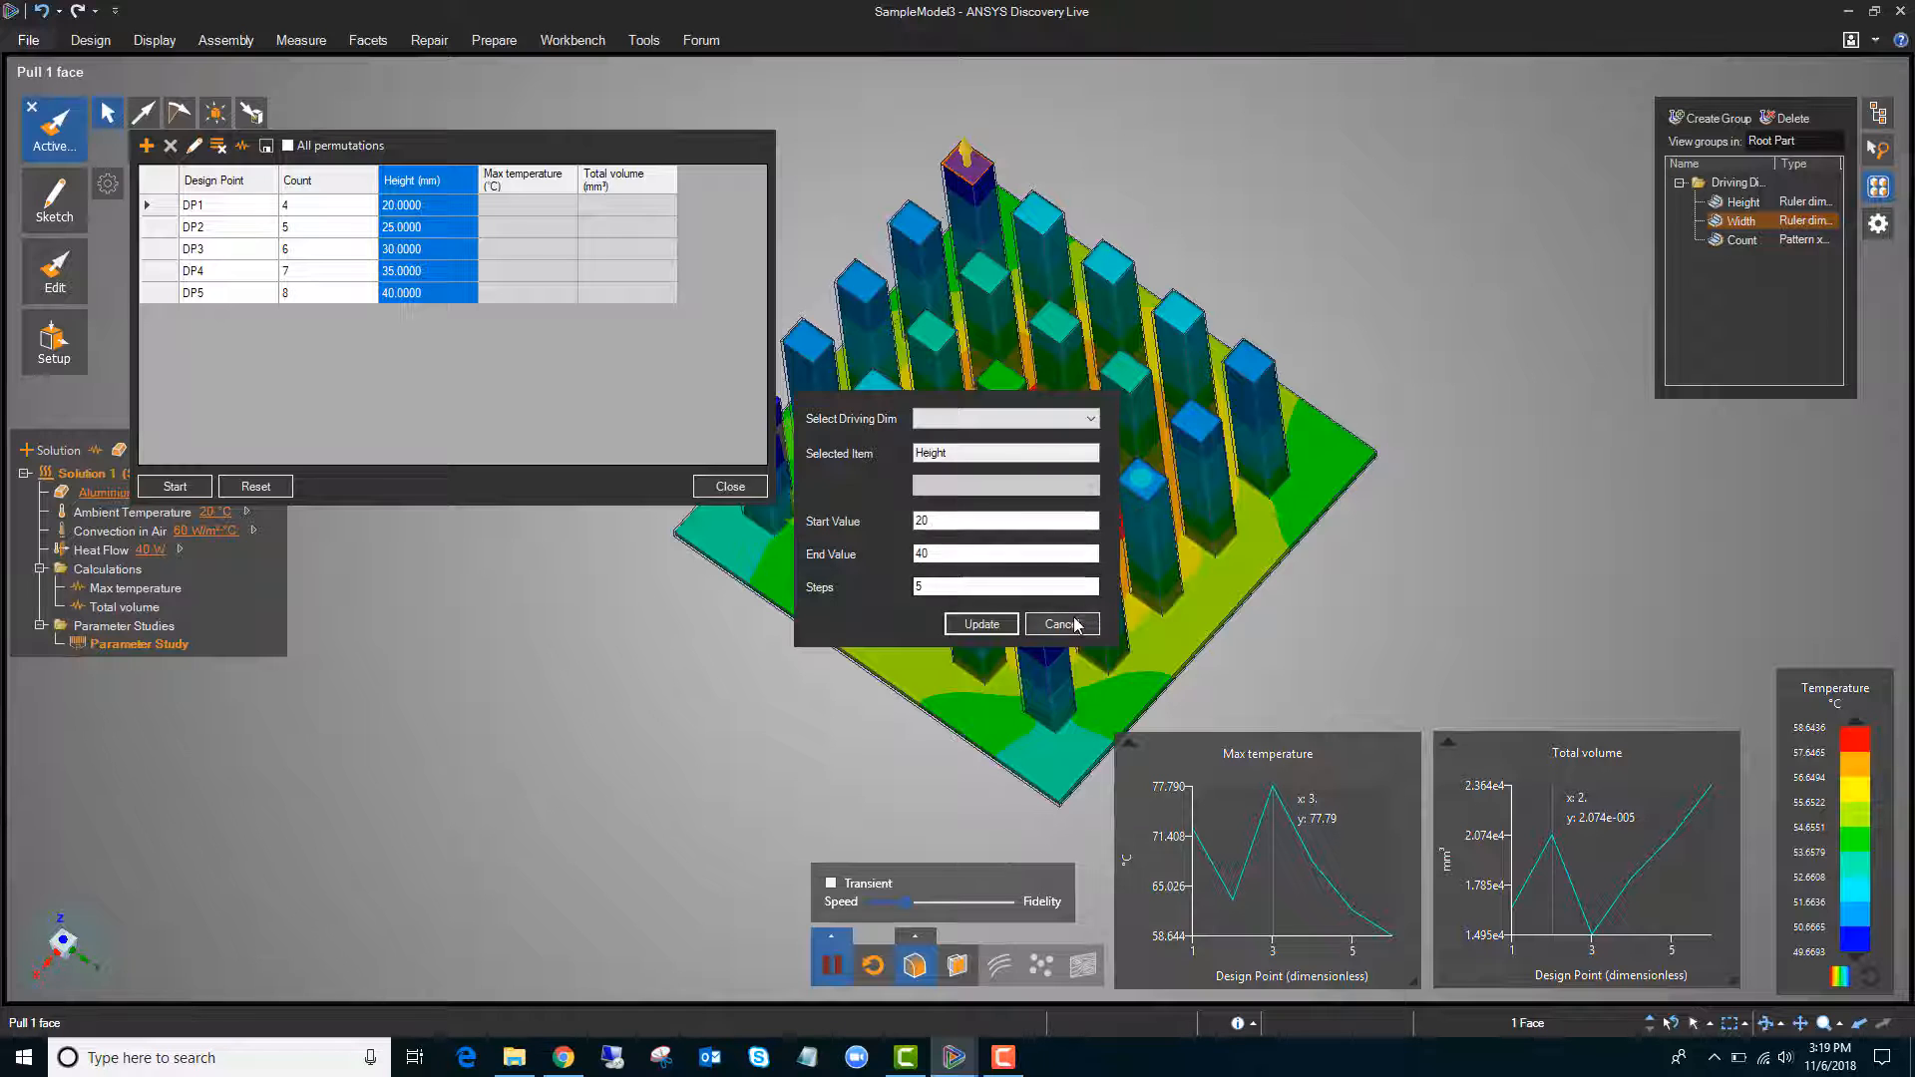
left_click(1058, 625)
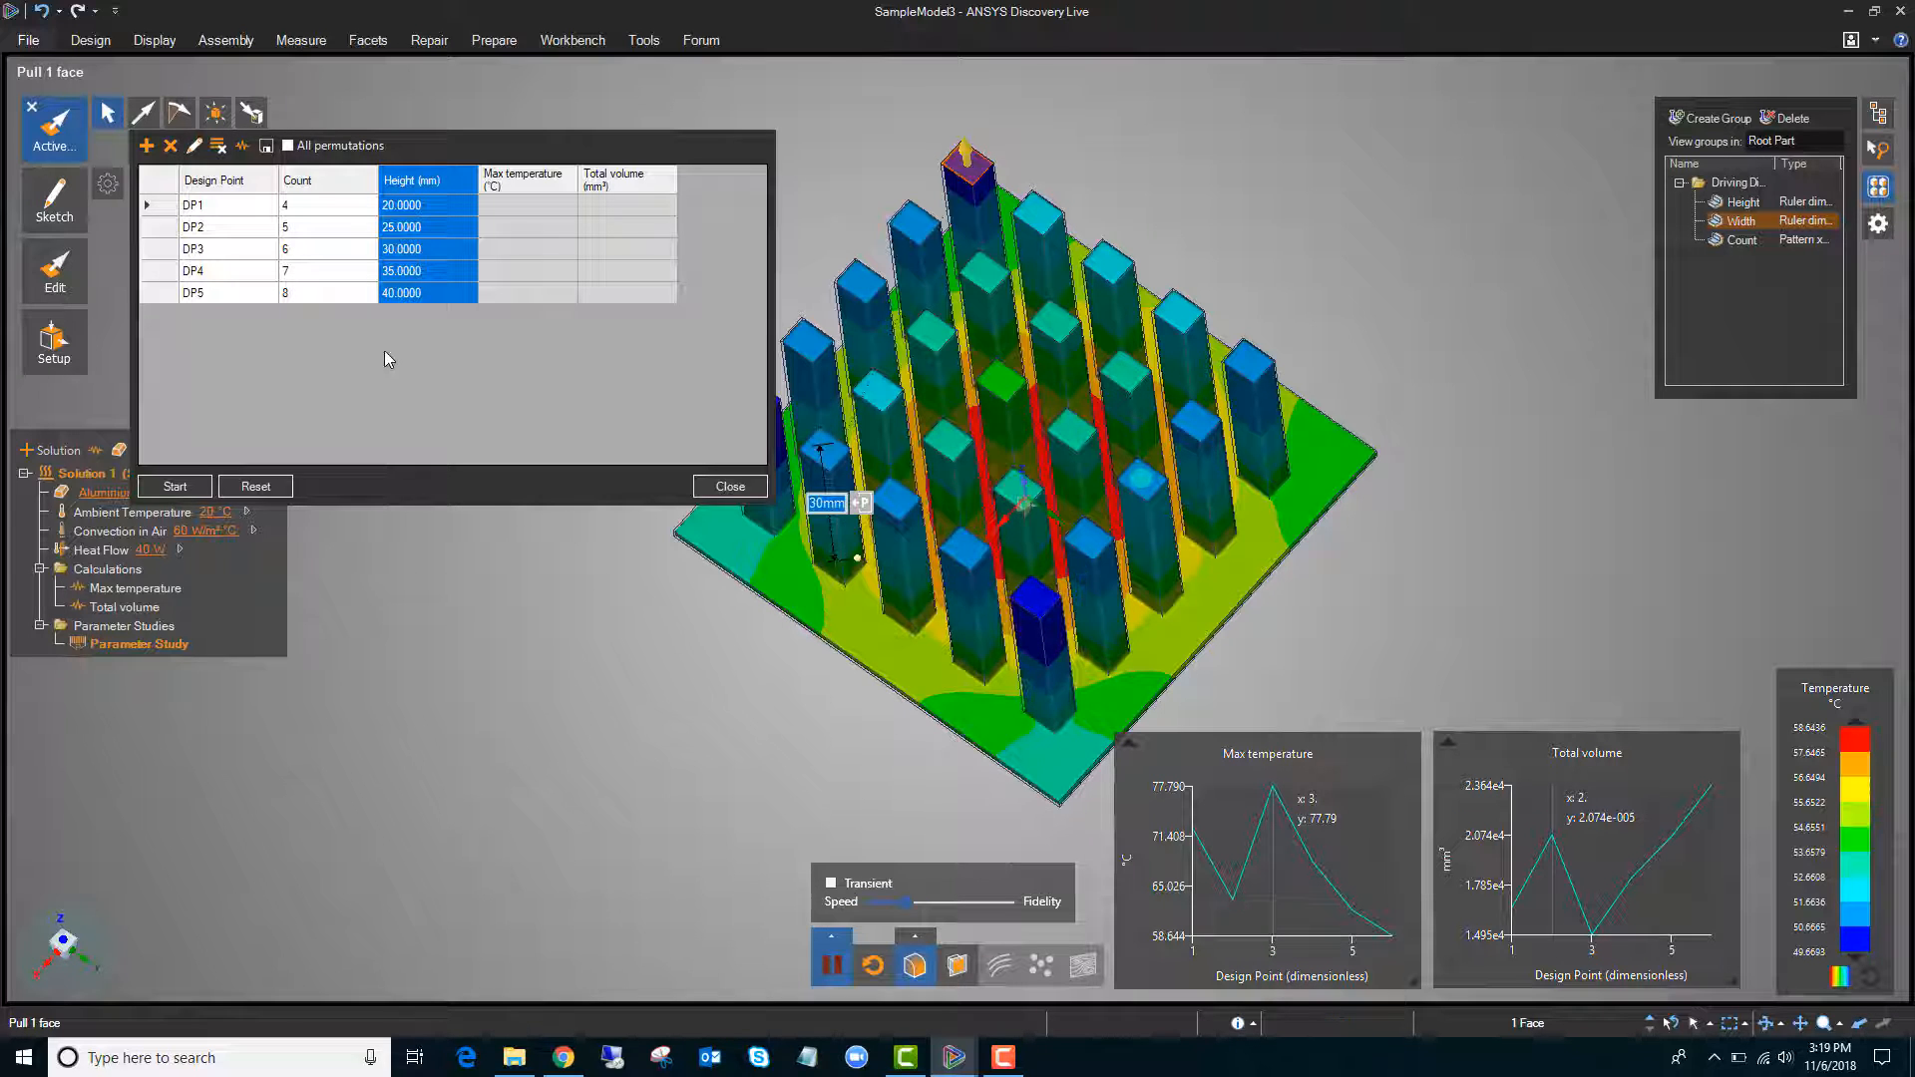
left_click(145, 146)
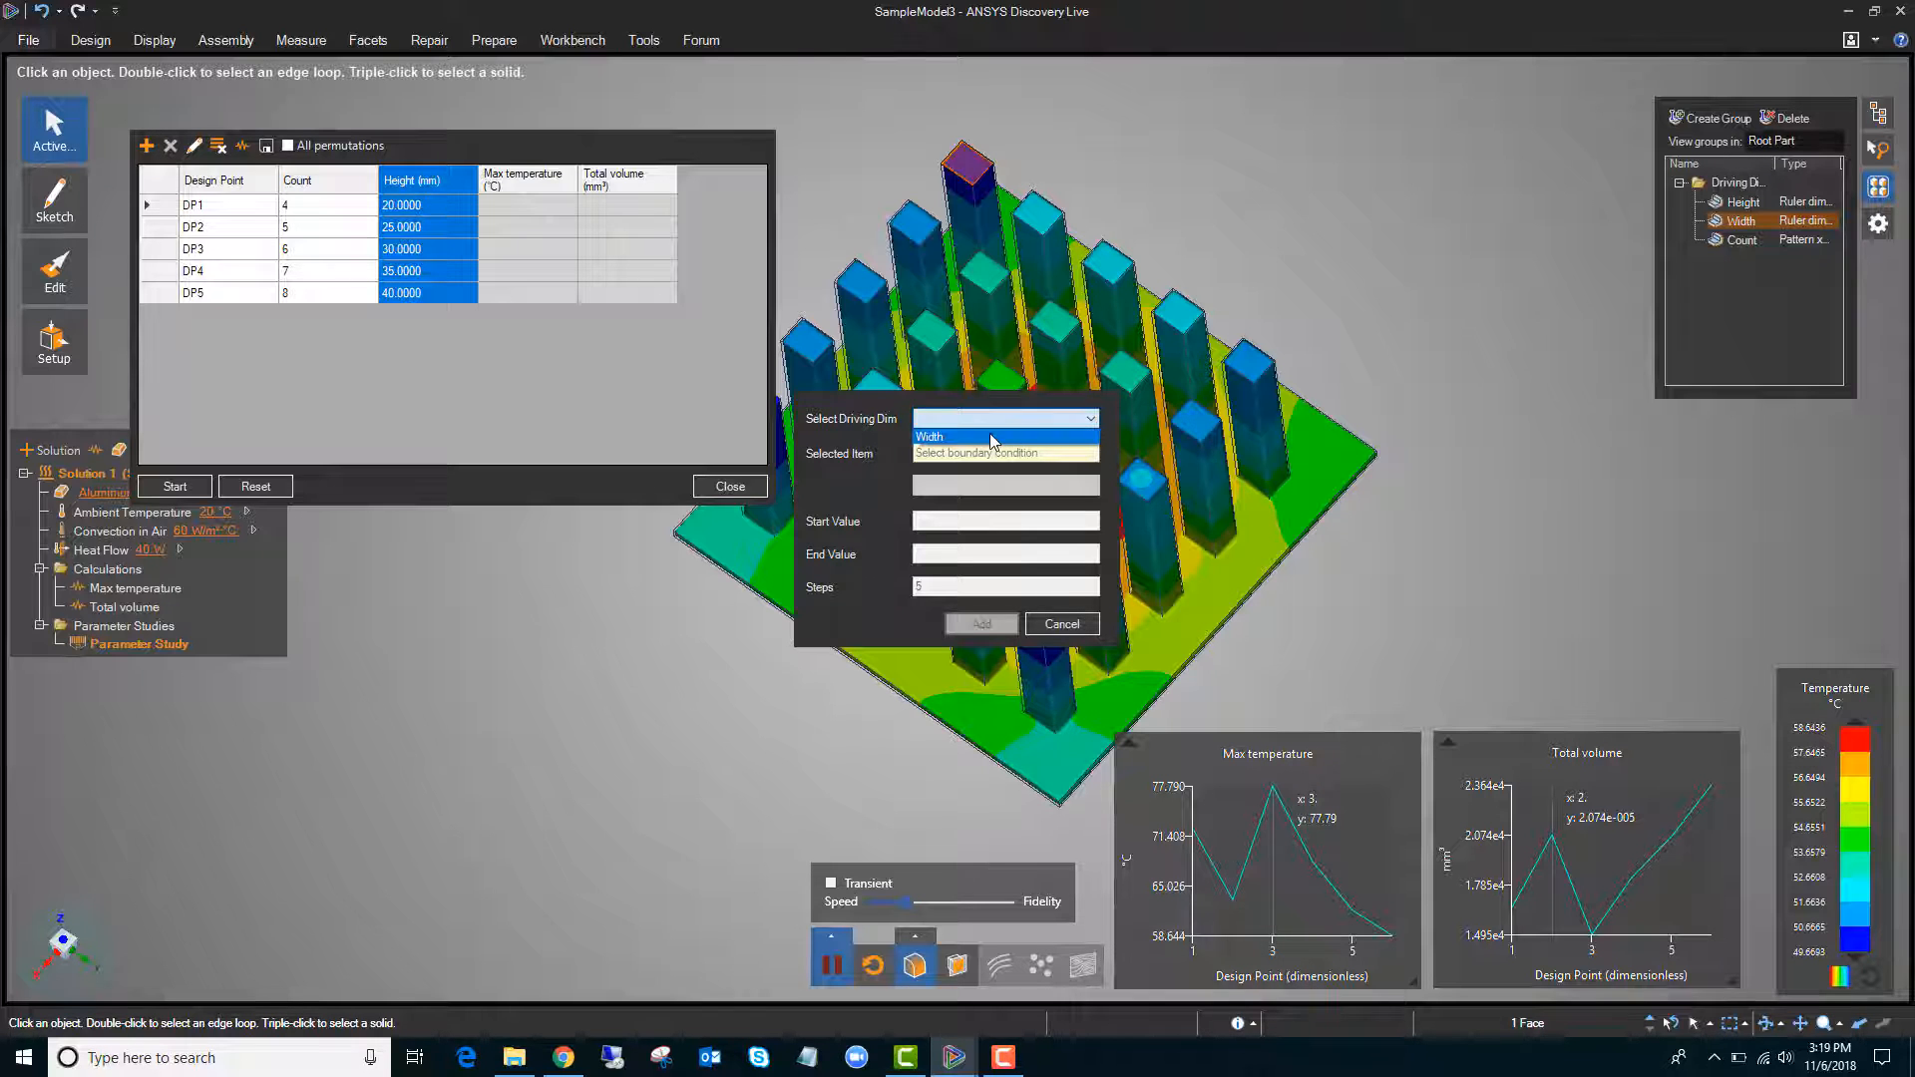
Choose Width and add its sweep from 3 to 6 mm over 4 steps
left_click(928, 436)
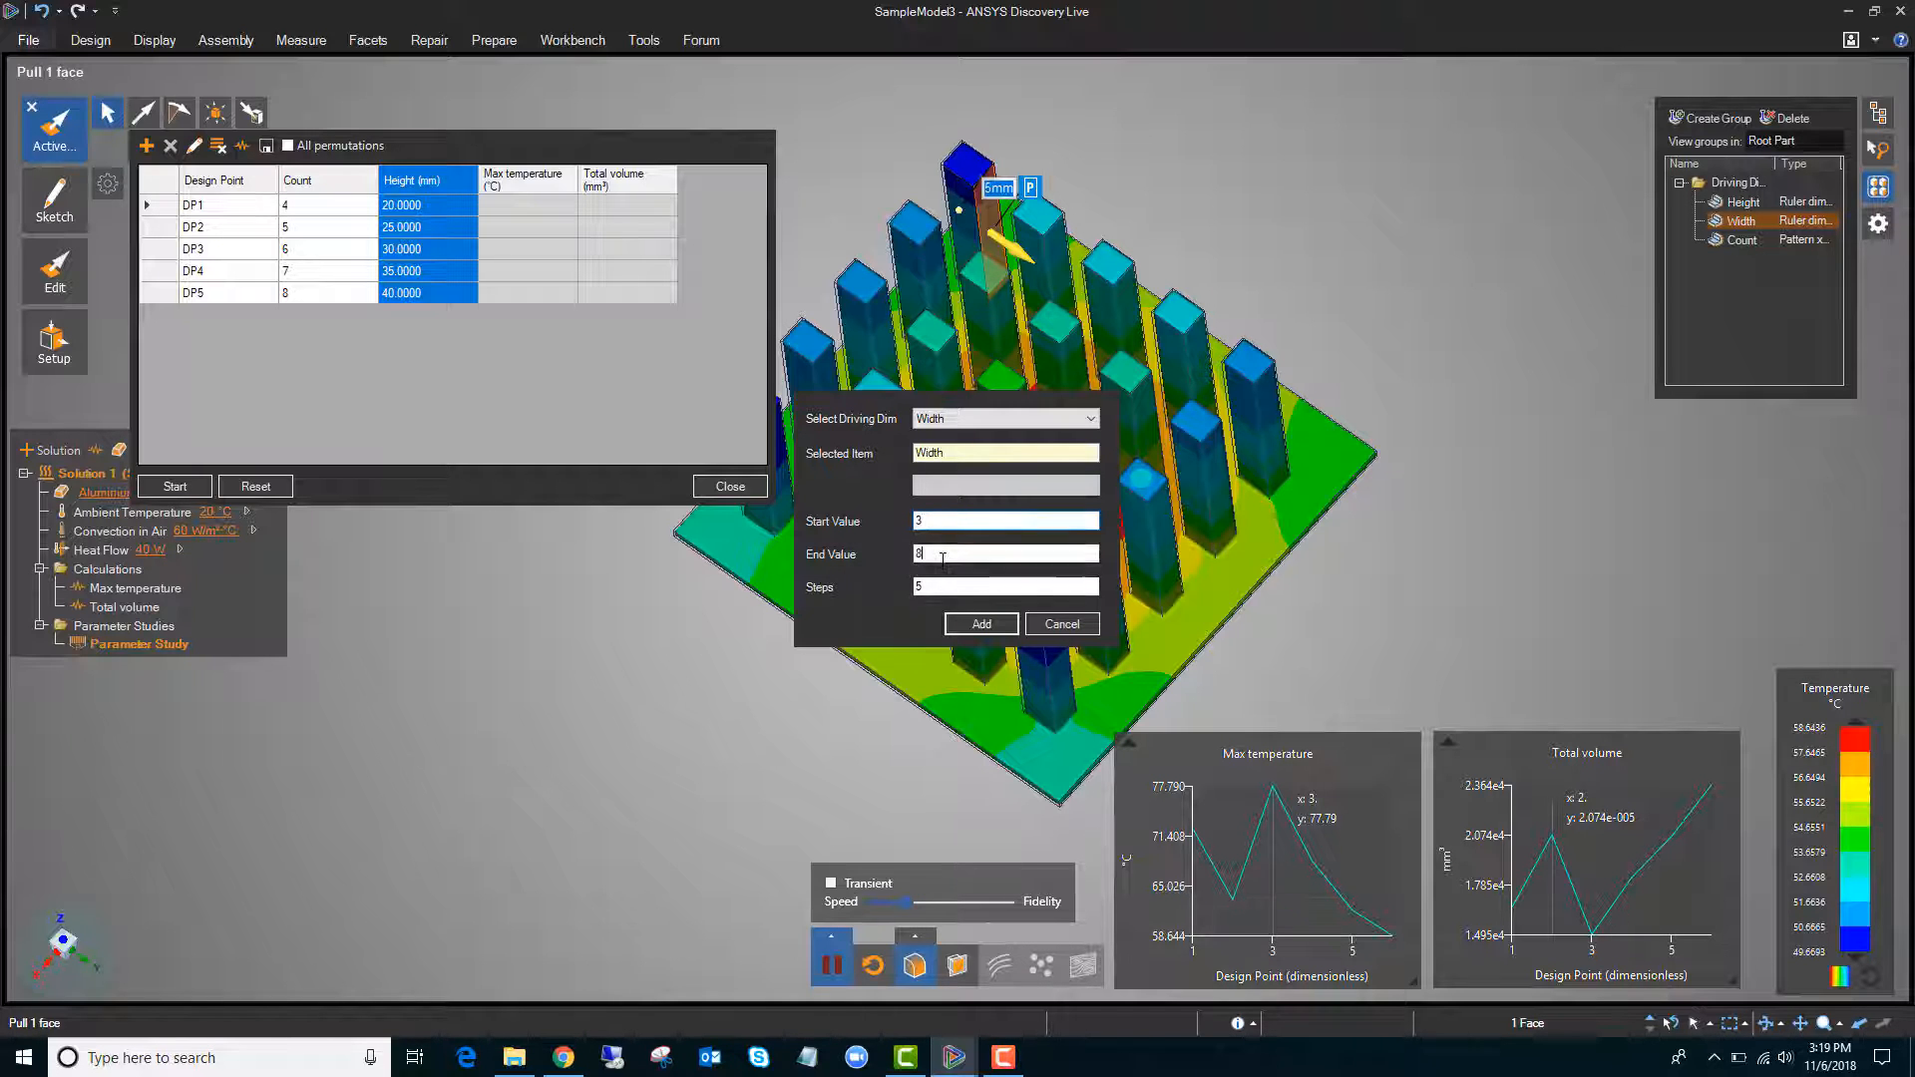
type("6")
left_click(1006, 587)
type("4")
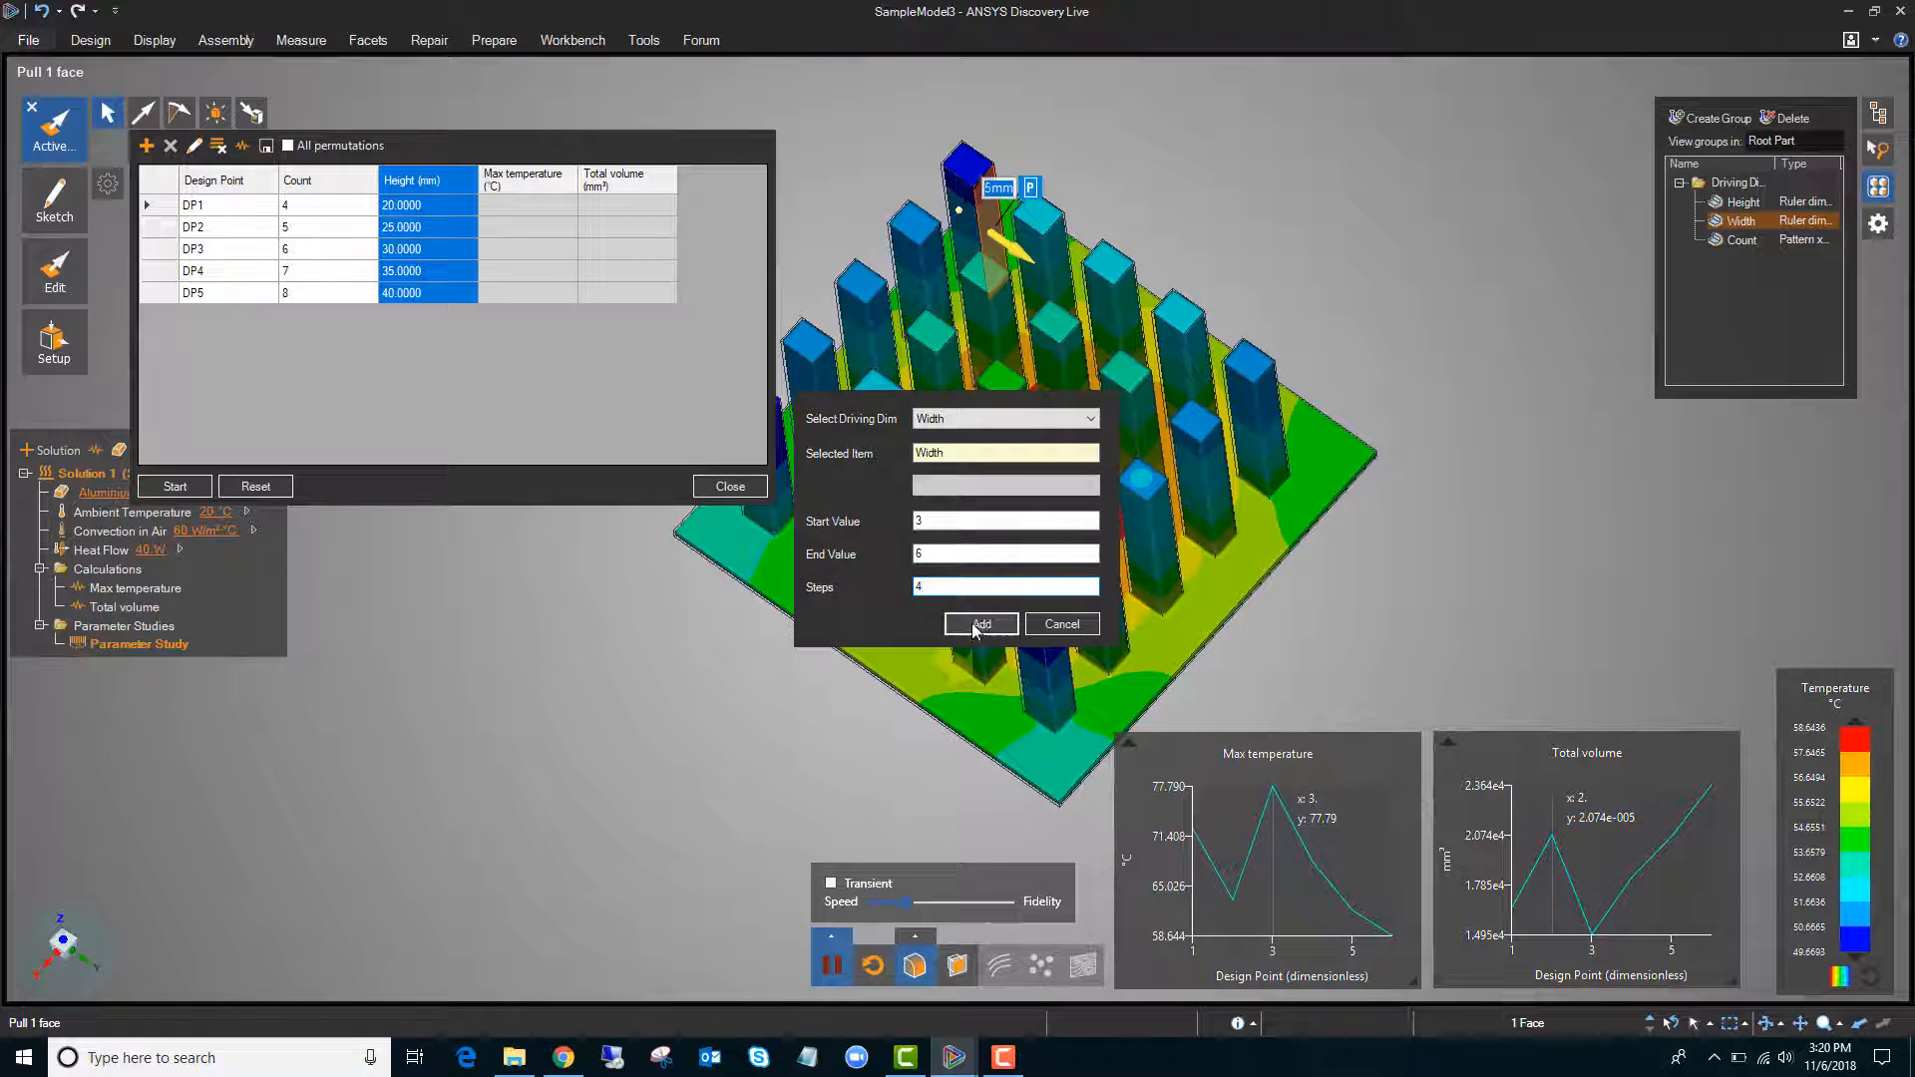
left_click(981, 624)
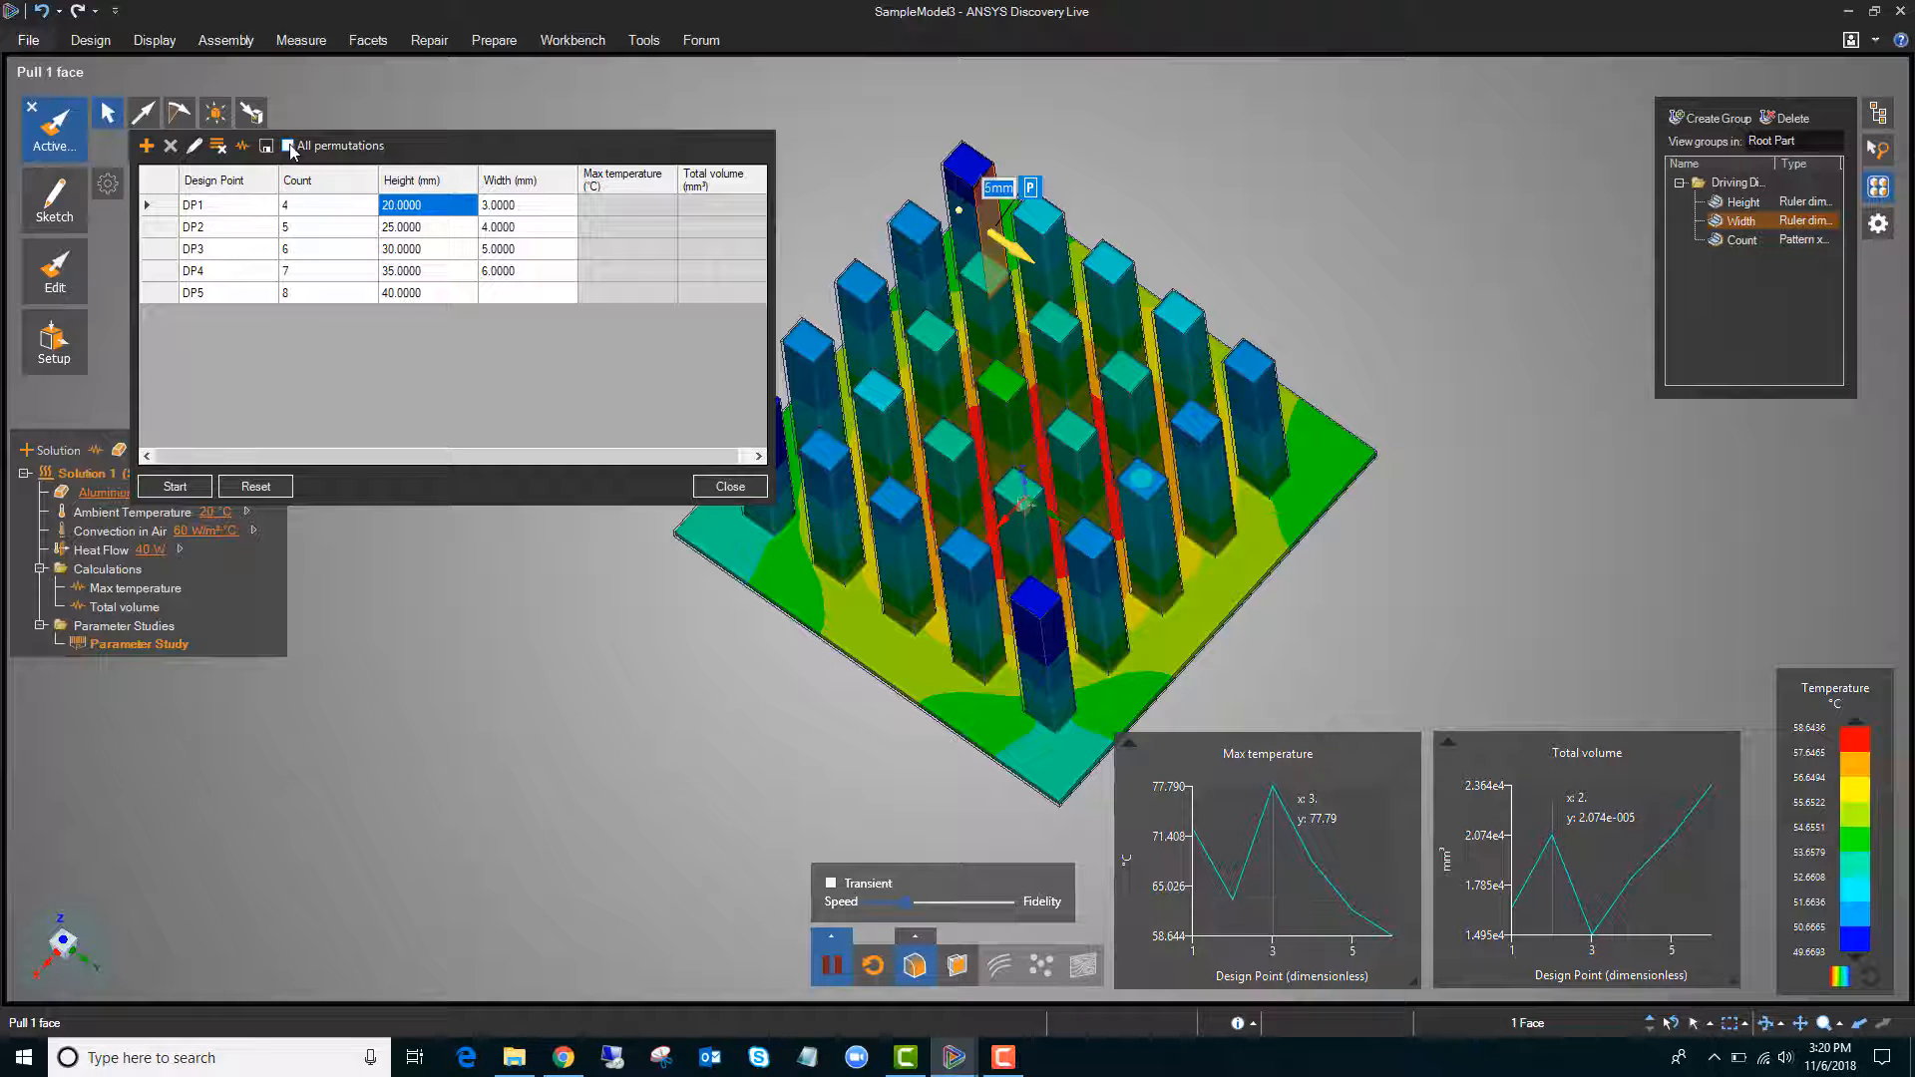
Enable All permutations and scroll through the resulting DP1–DP100 design points
left_click(287, 146)
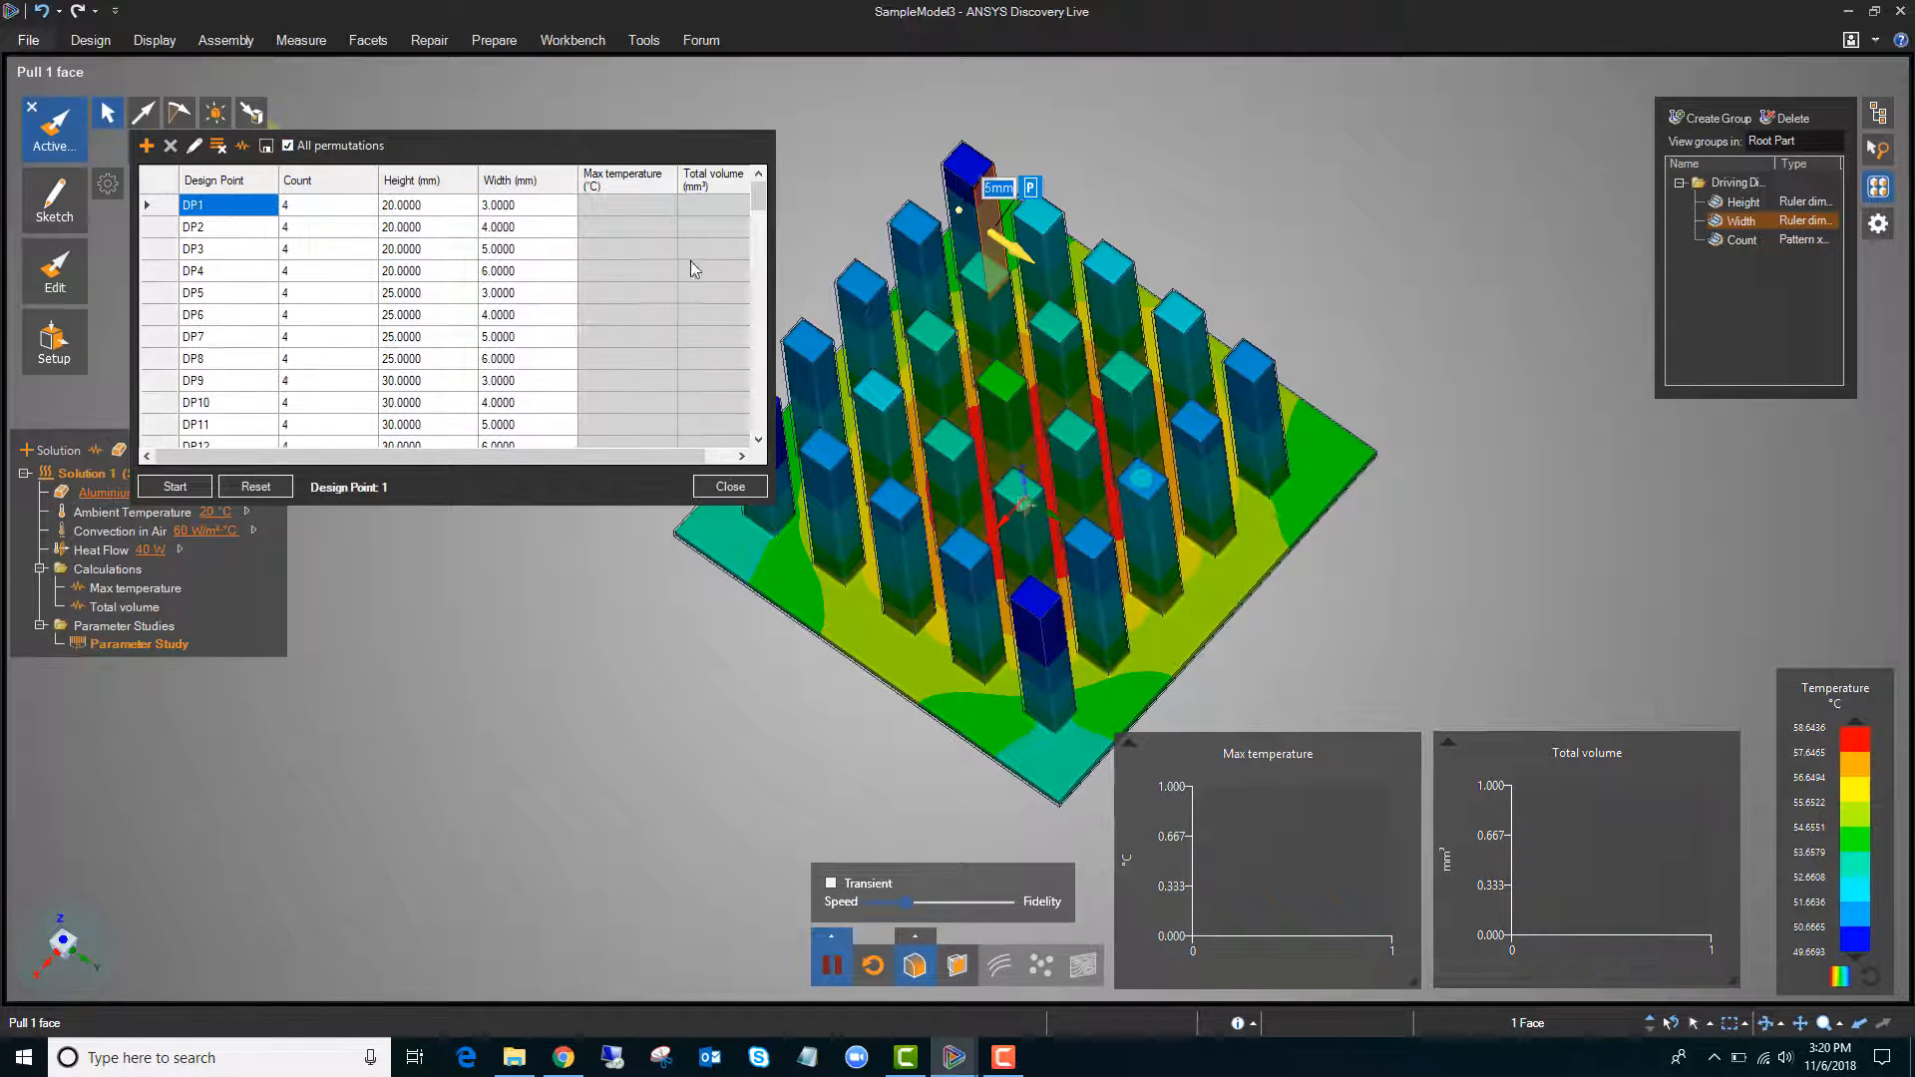
scroll("down", 3)
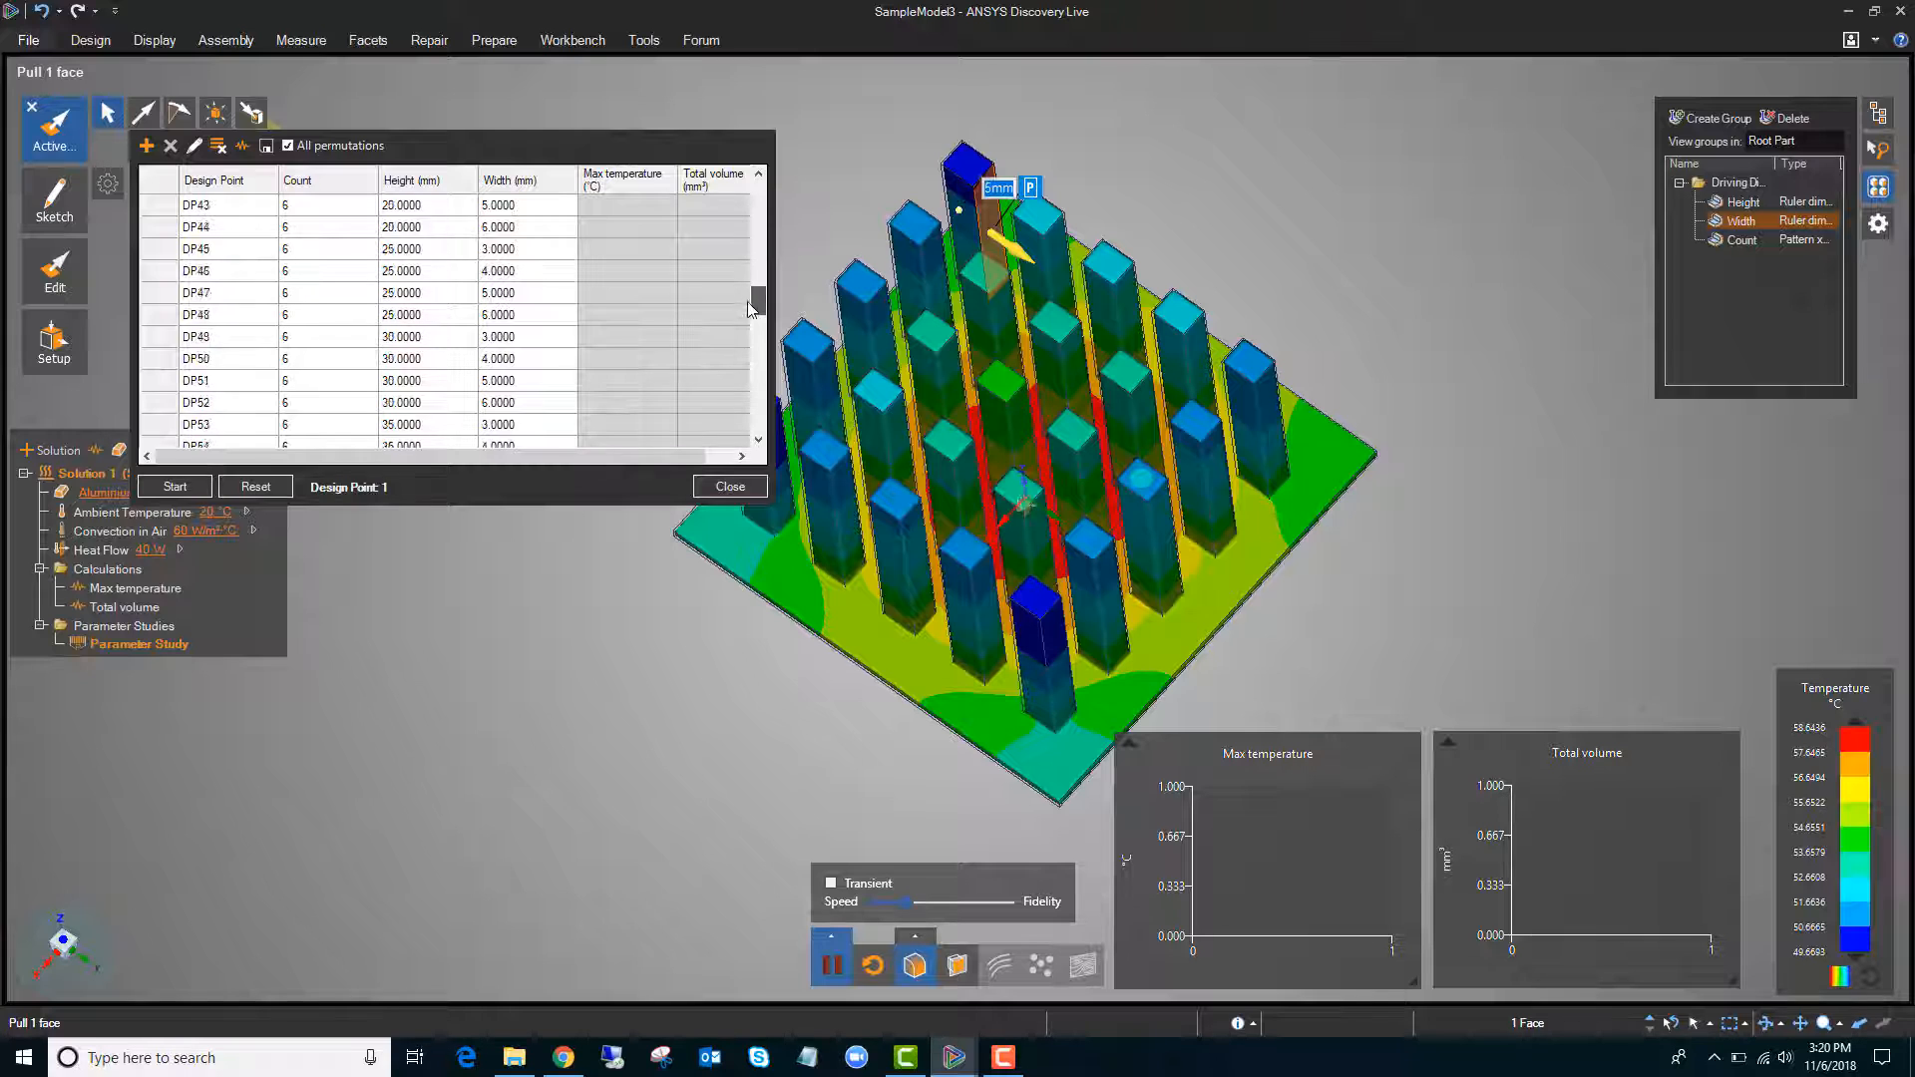
scroll("down", 3)
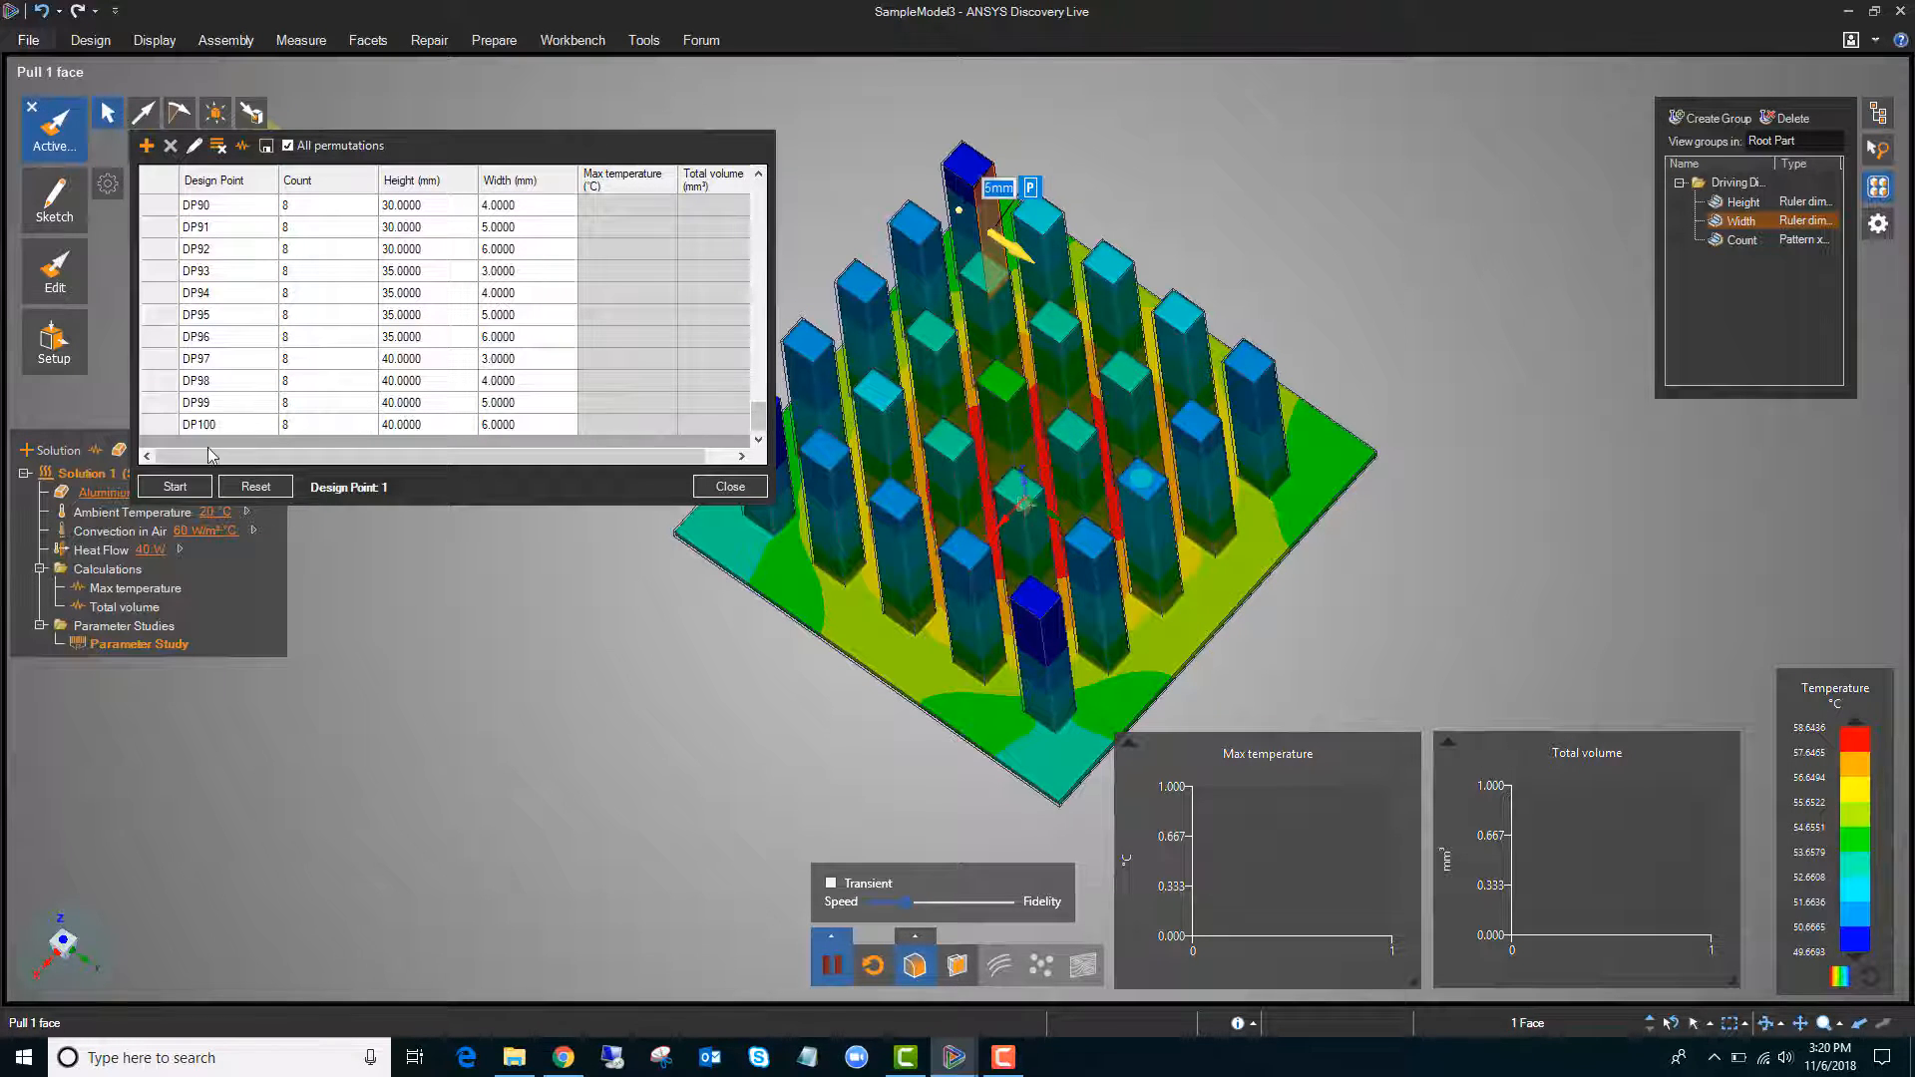
Run the study and swap axes so Total volume is on X, Max temperature on Y
left_click(174, 486)
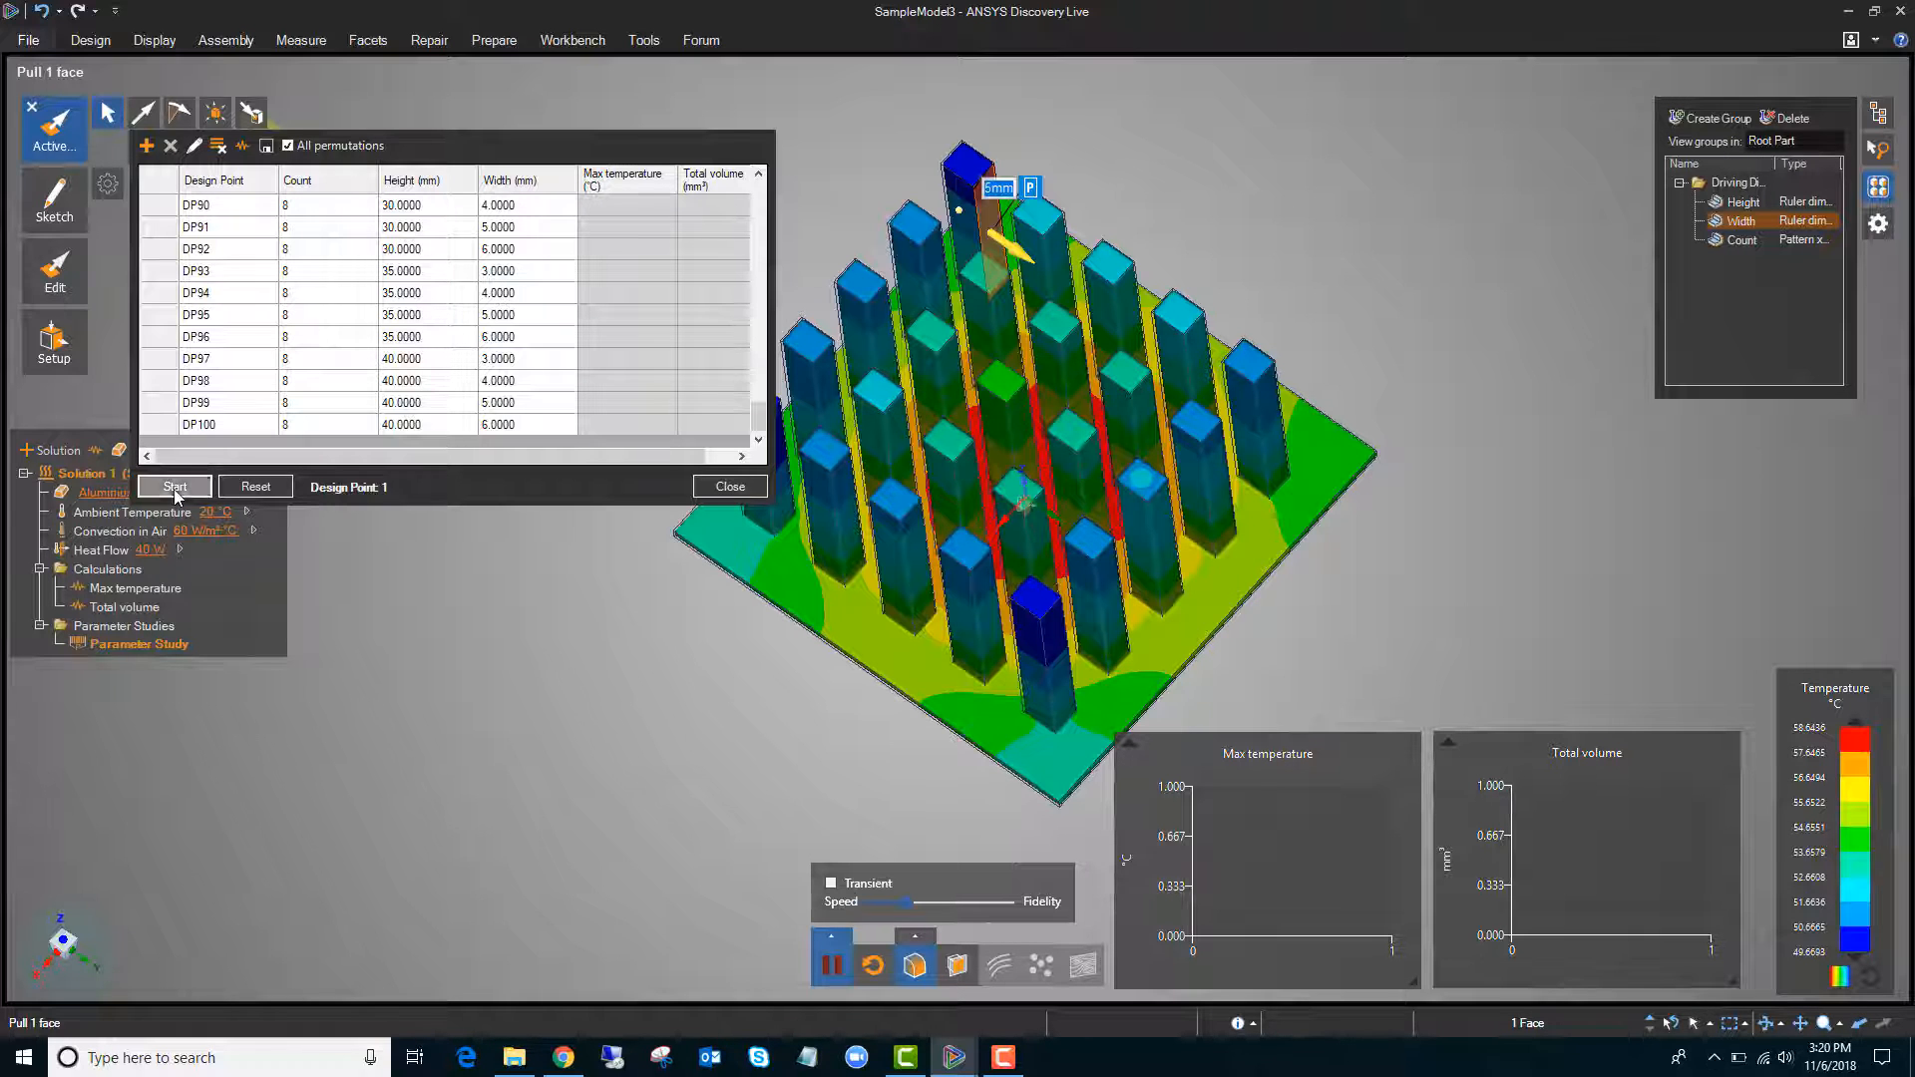
left_click(174, 486)
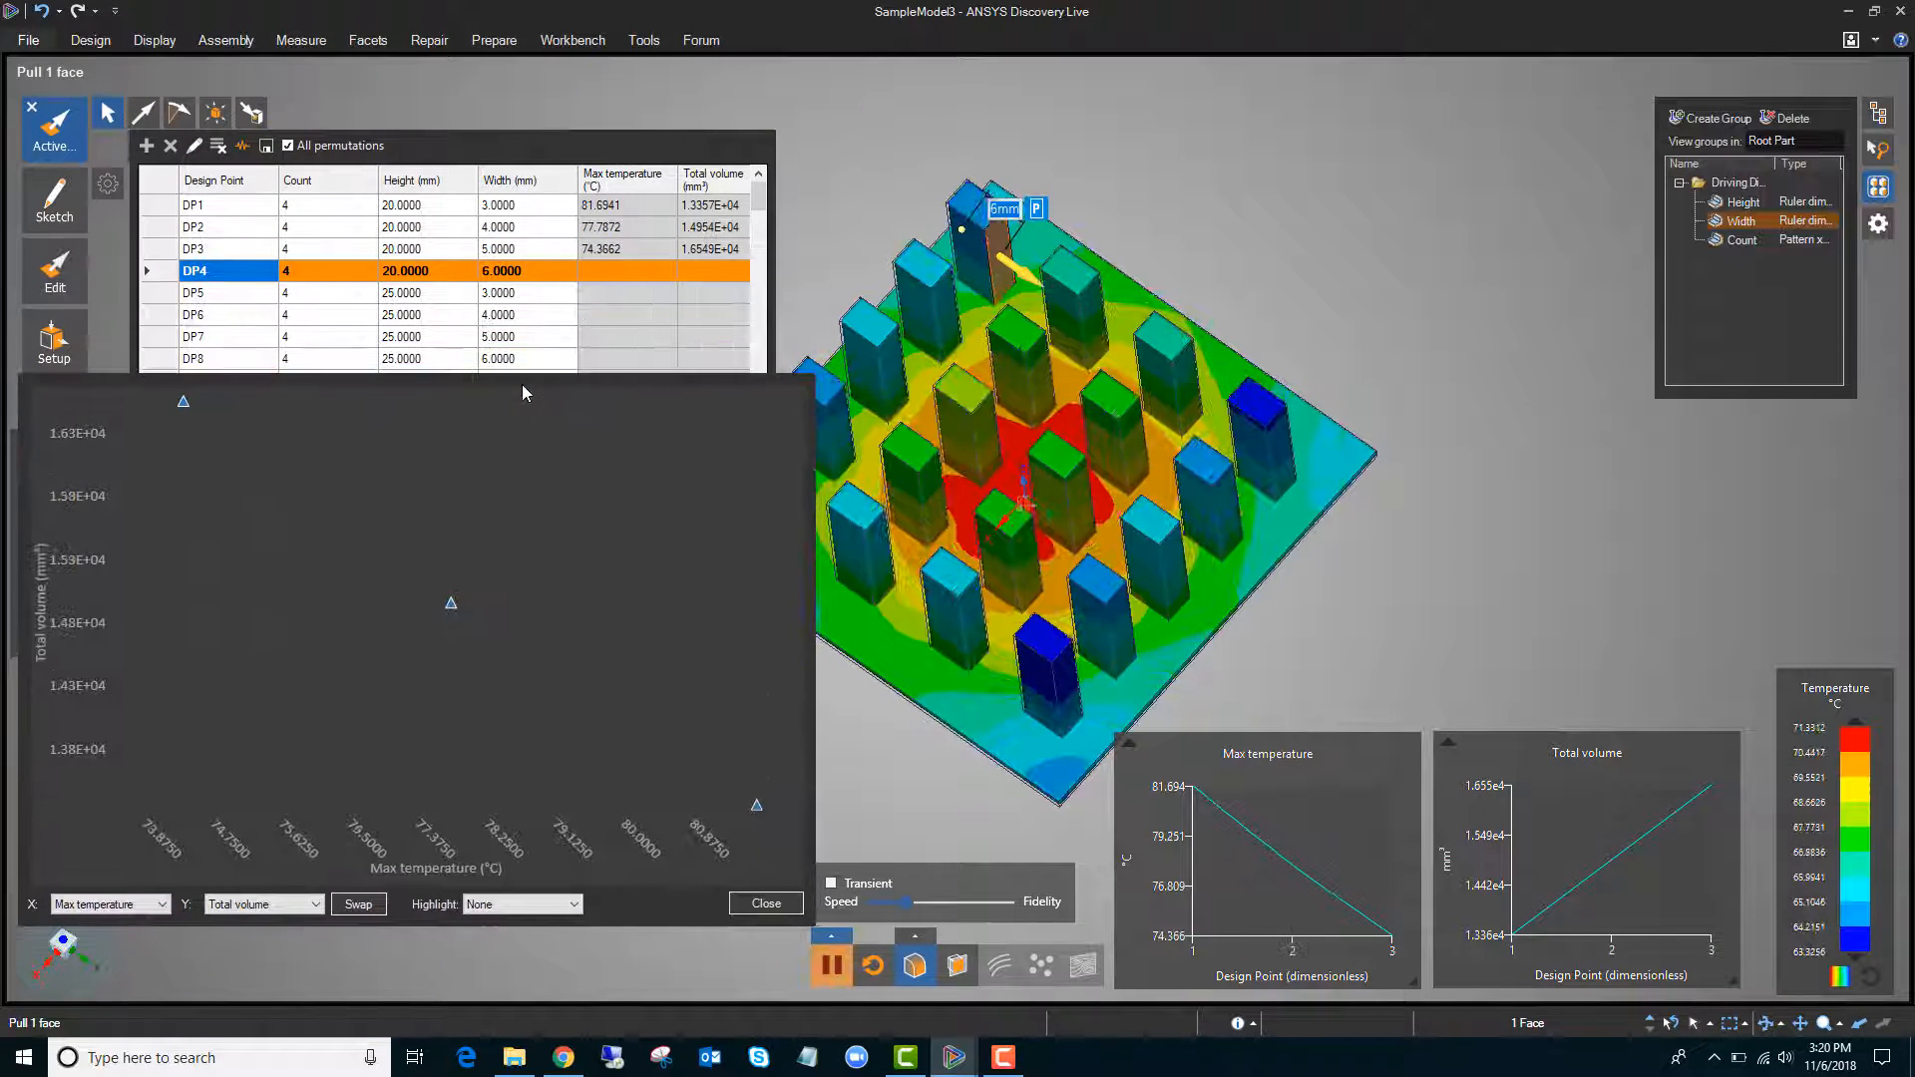
left_click(194, 293)
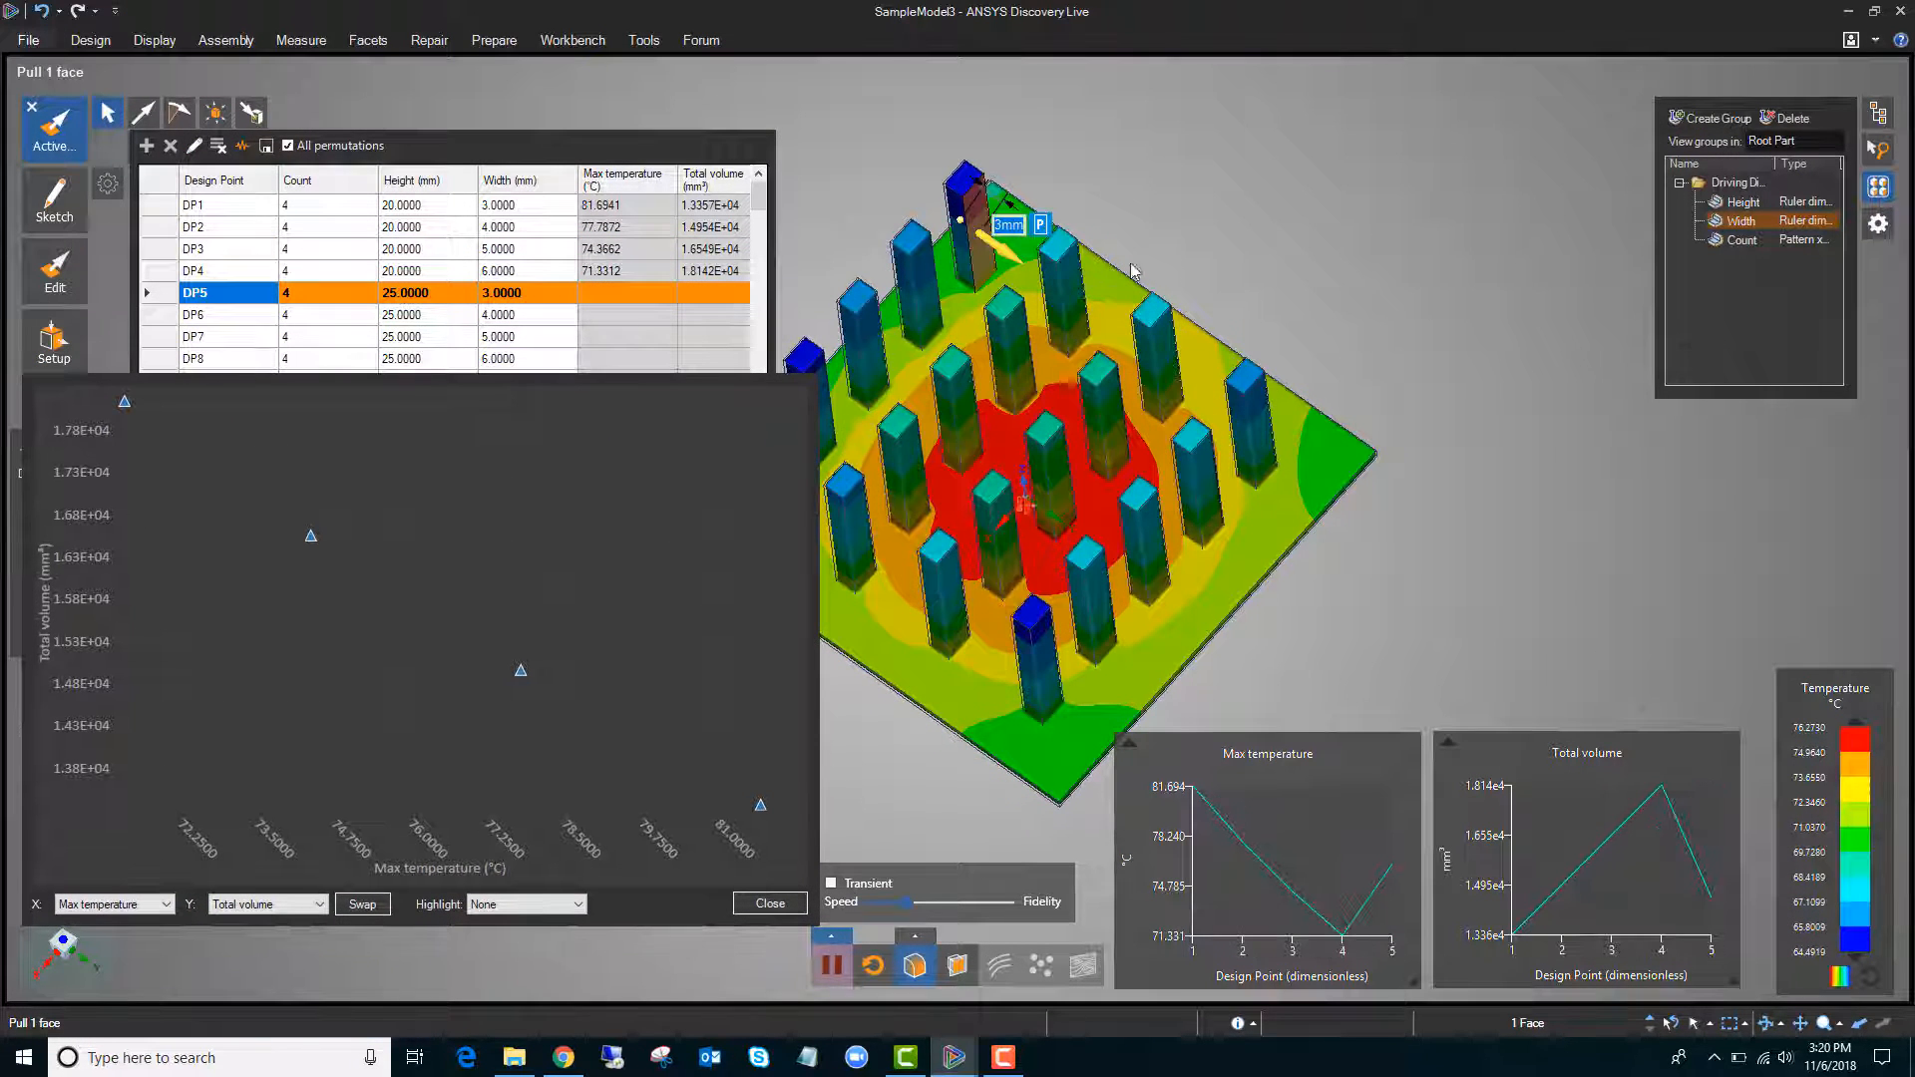
left_click(192, 314)
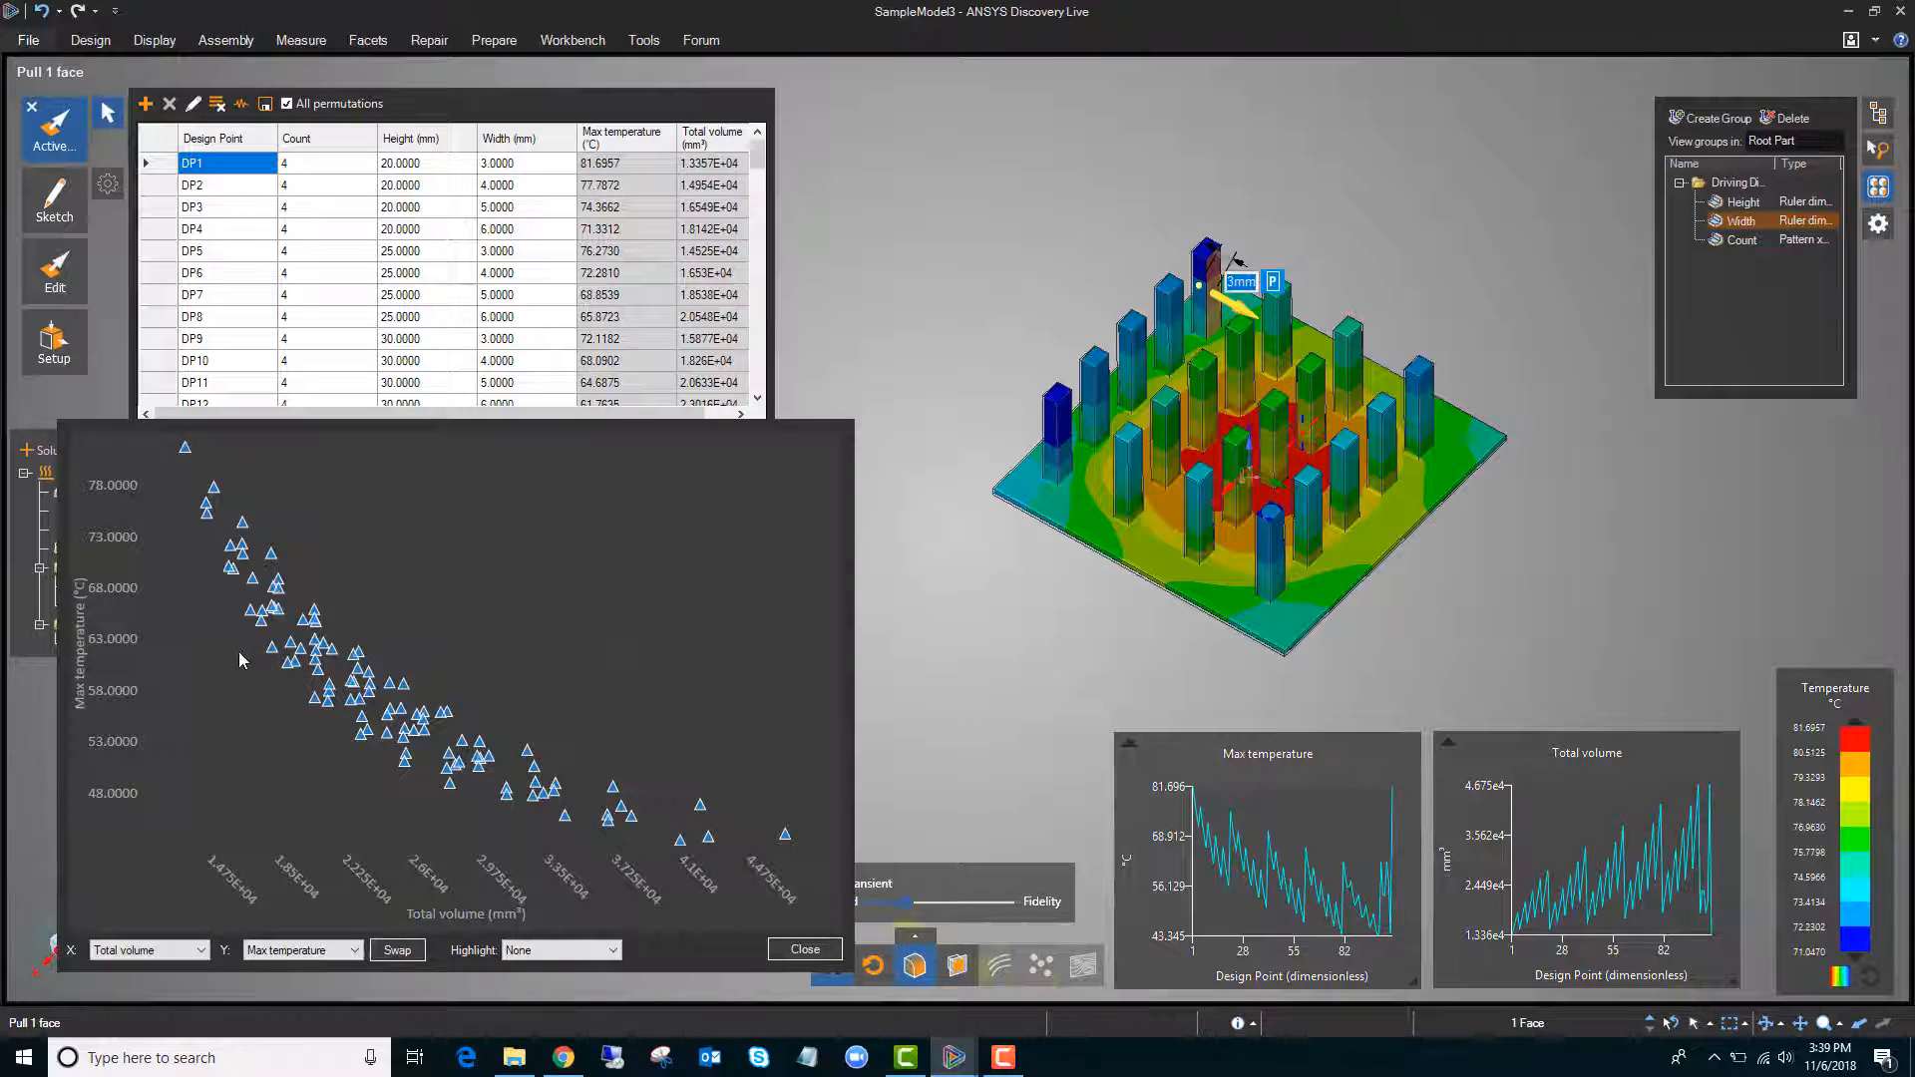
mouse_move(622, 794)
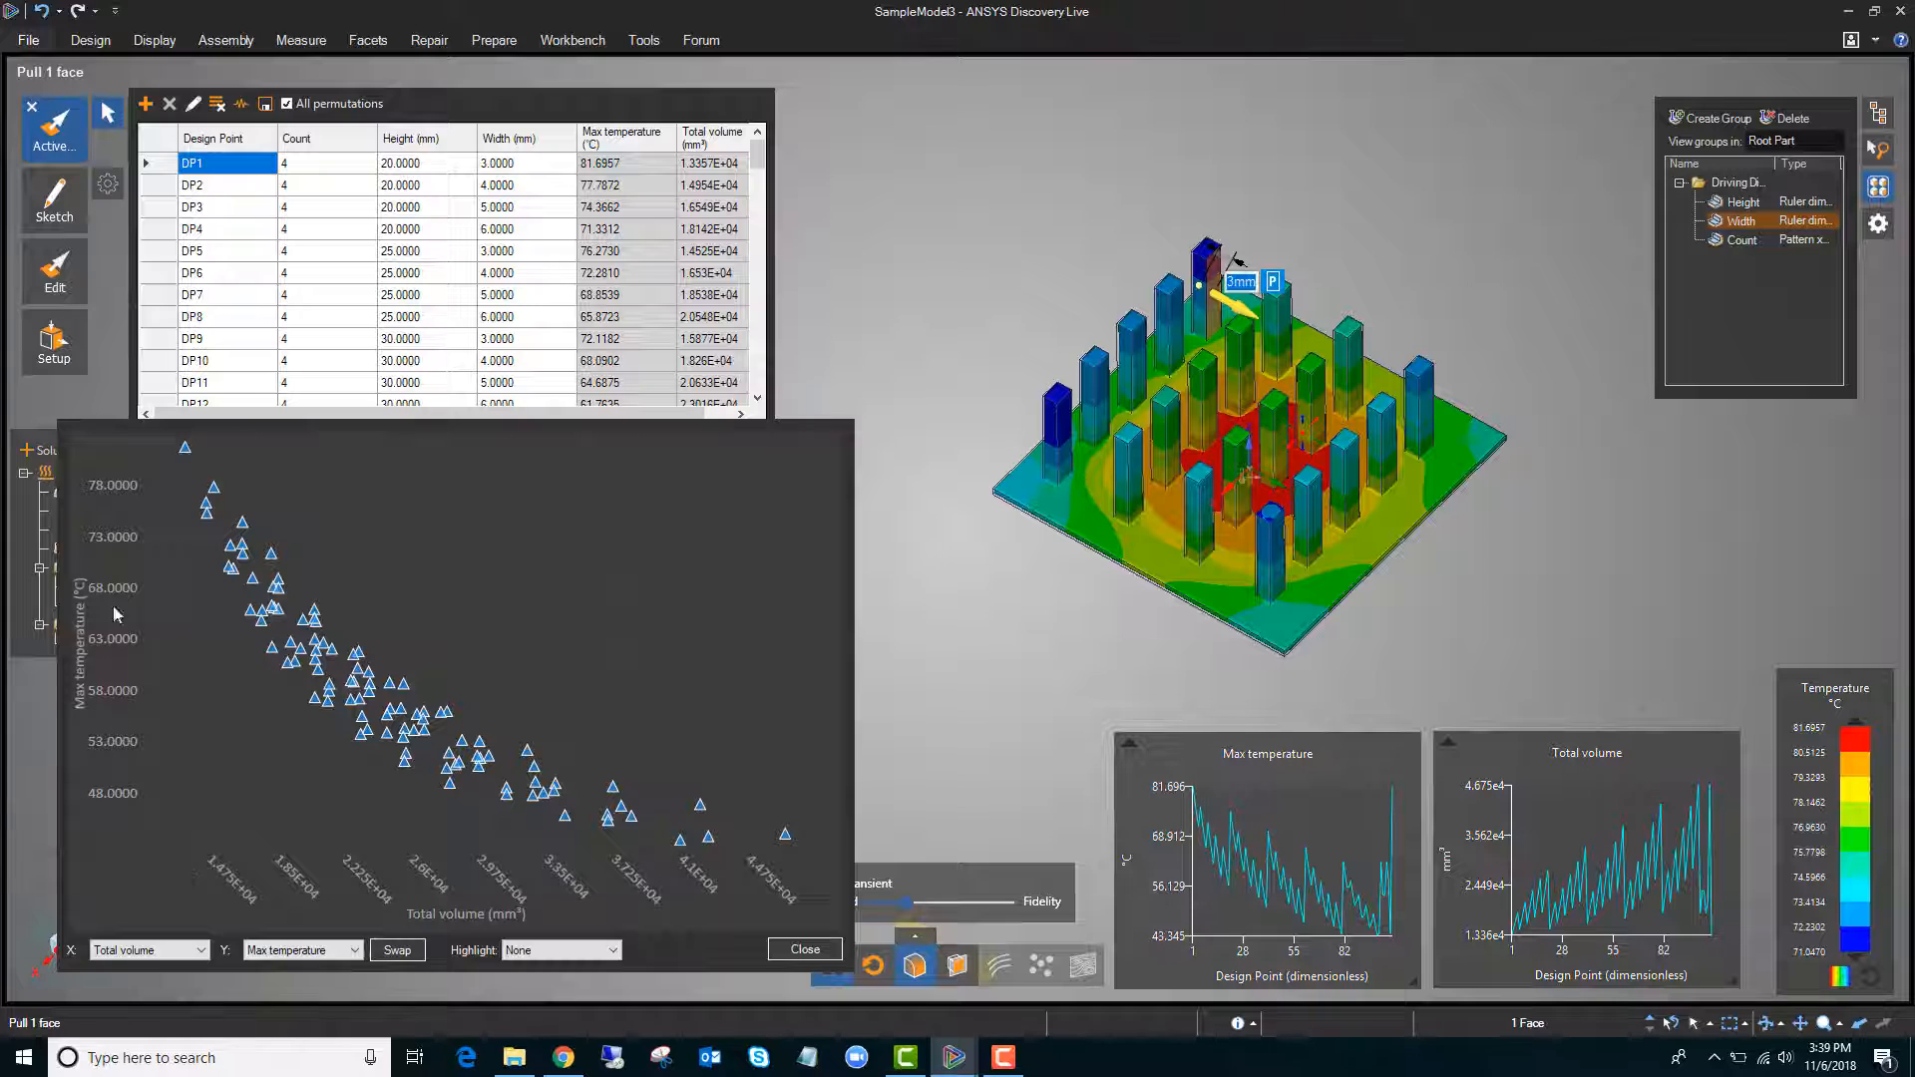
mouse_move(120, 550)
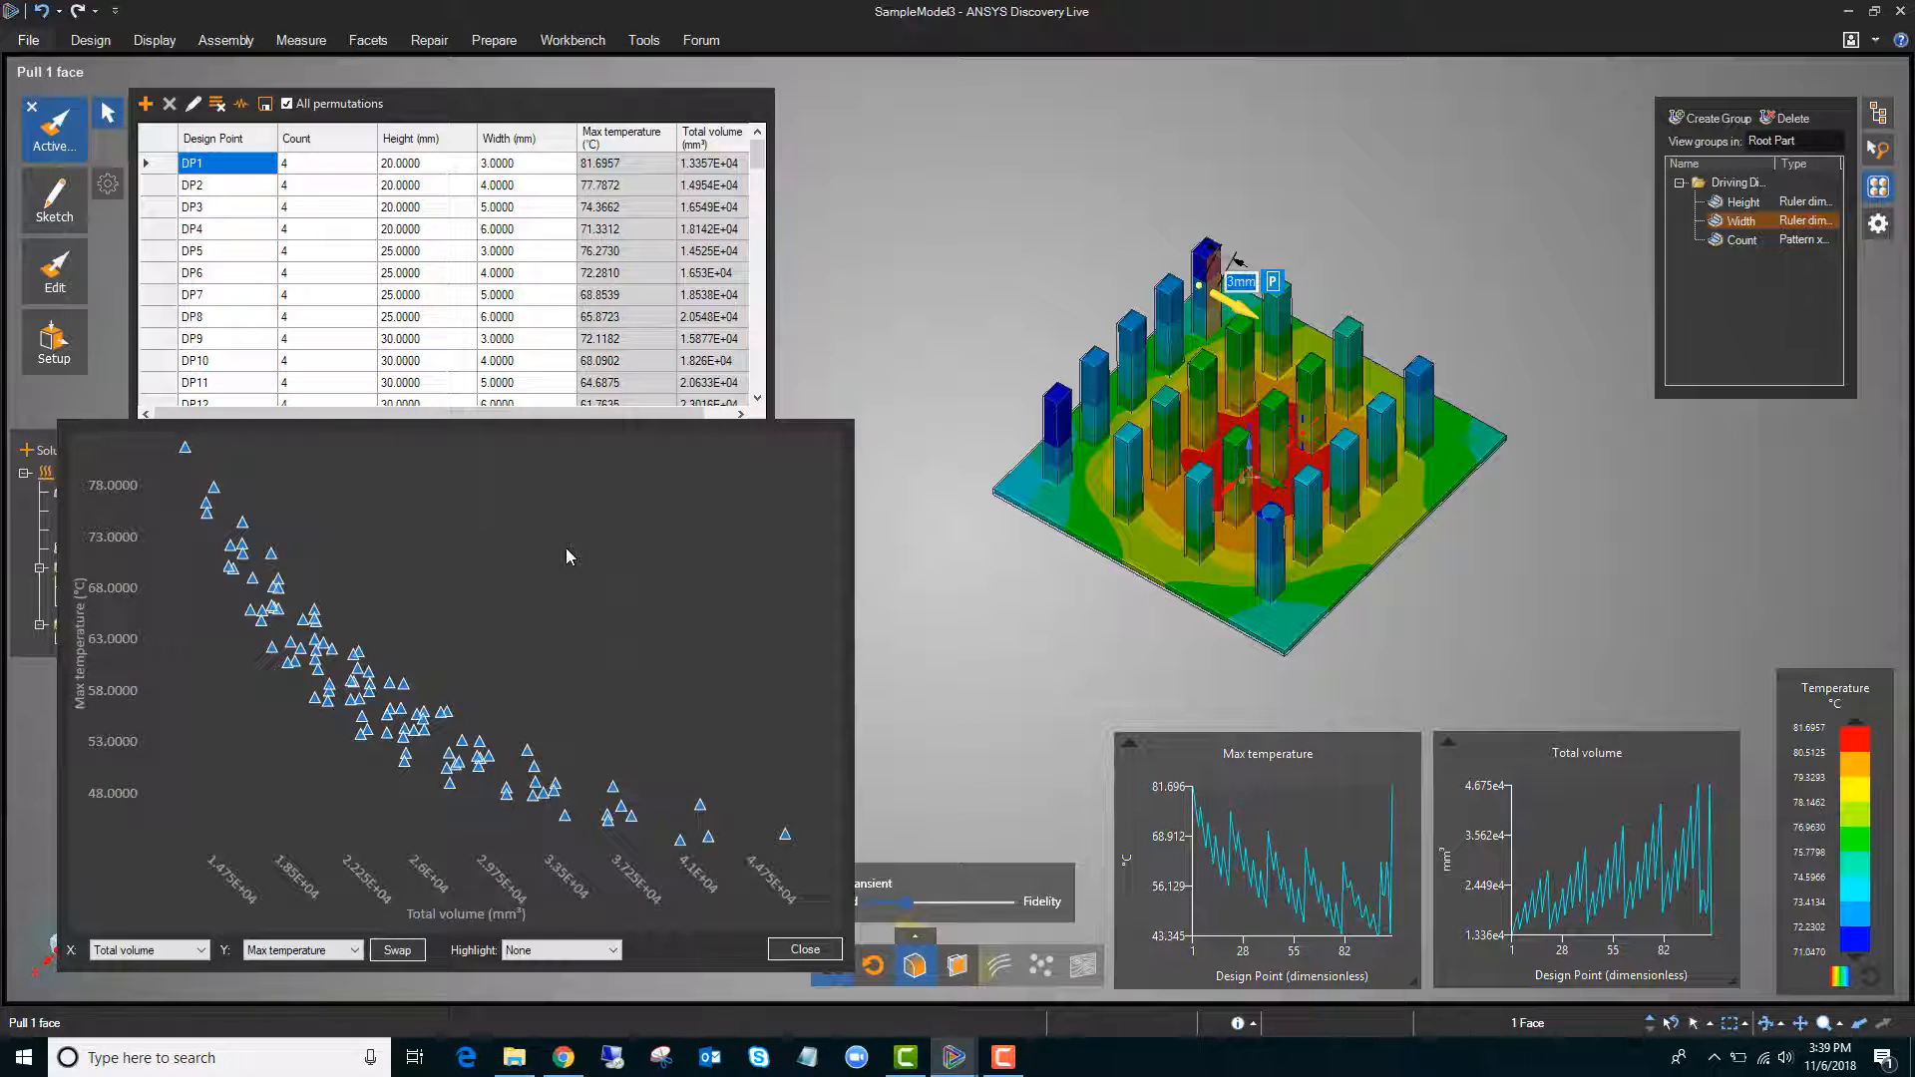
mouse_move(712, 762)
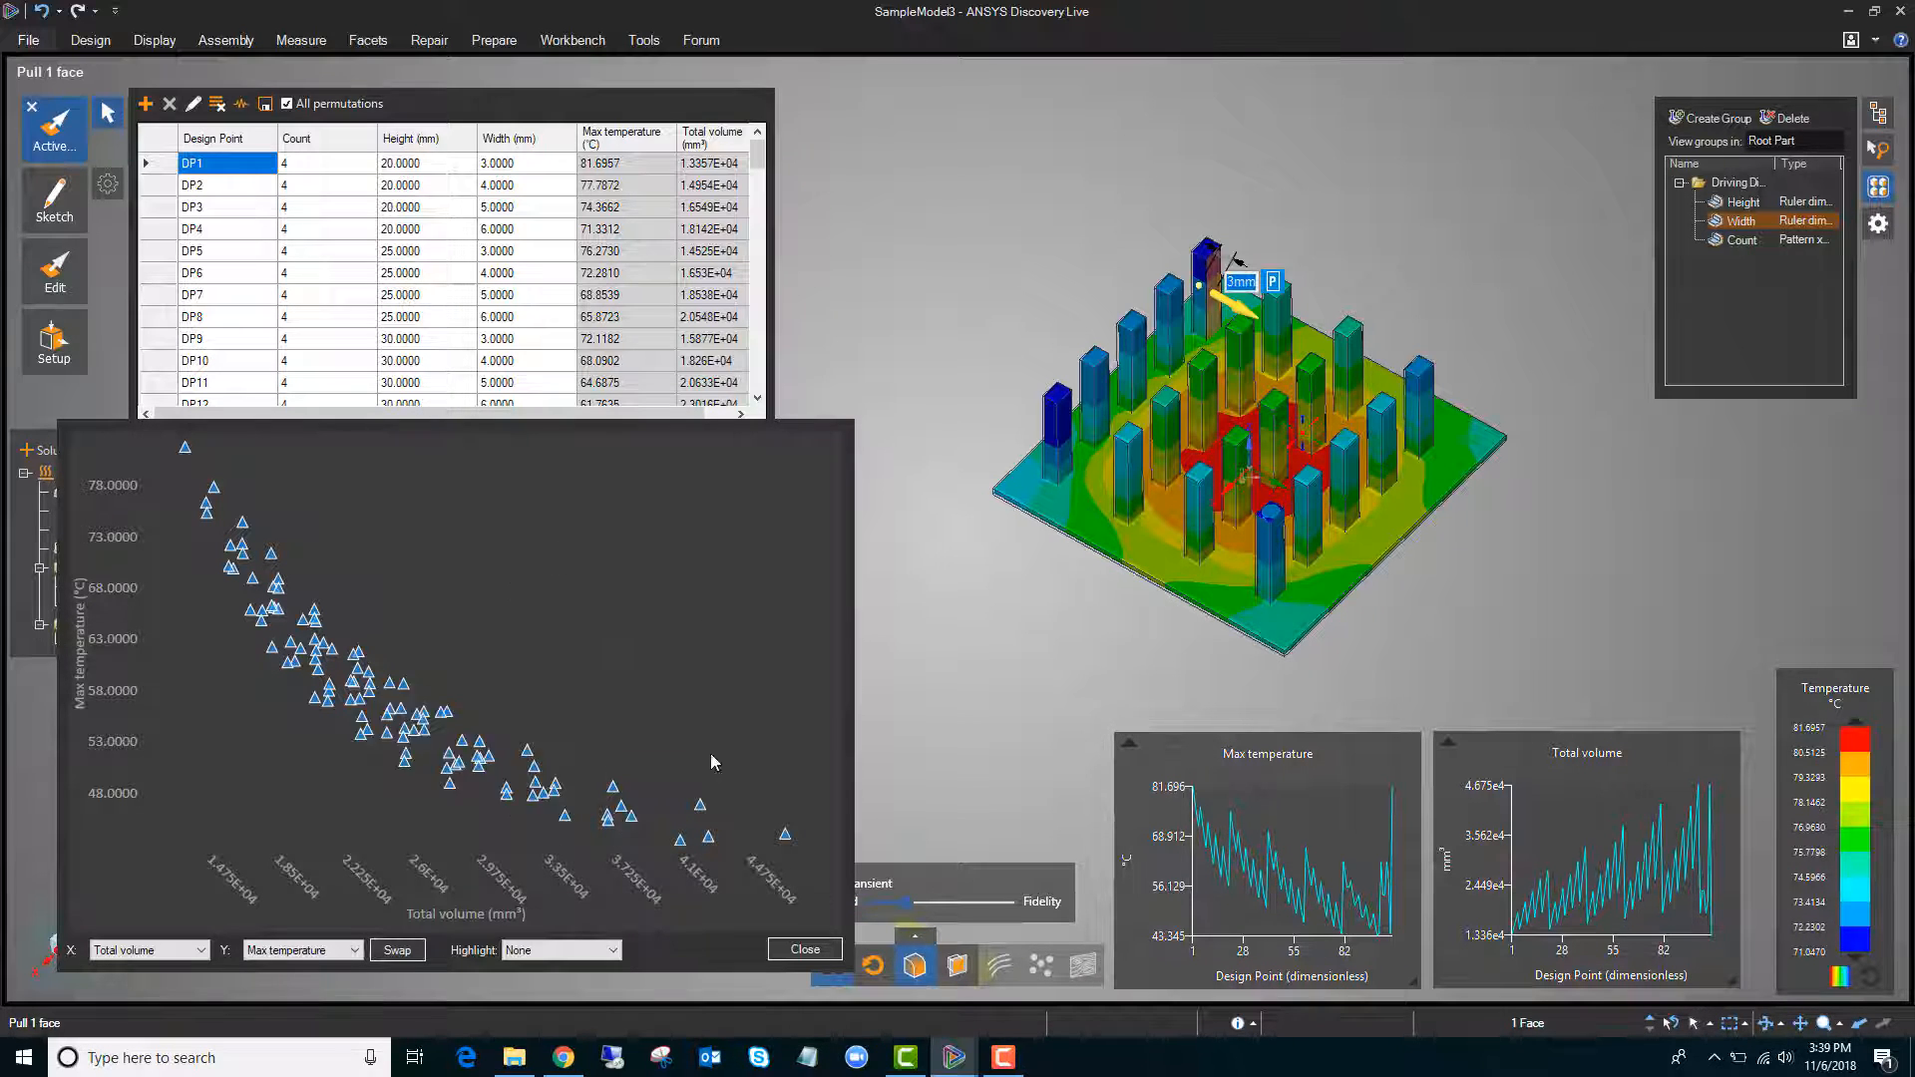
mouse_move(164, 860)
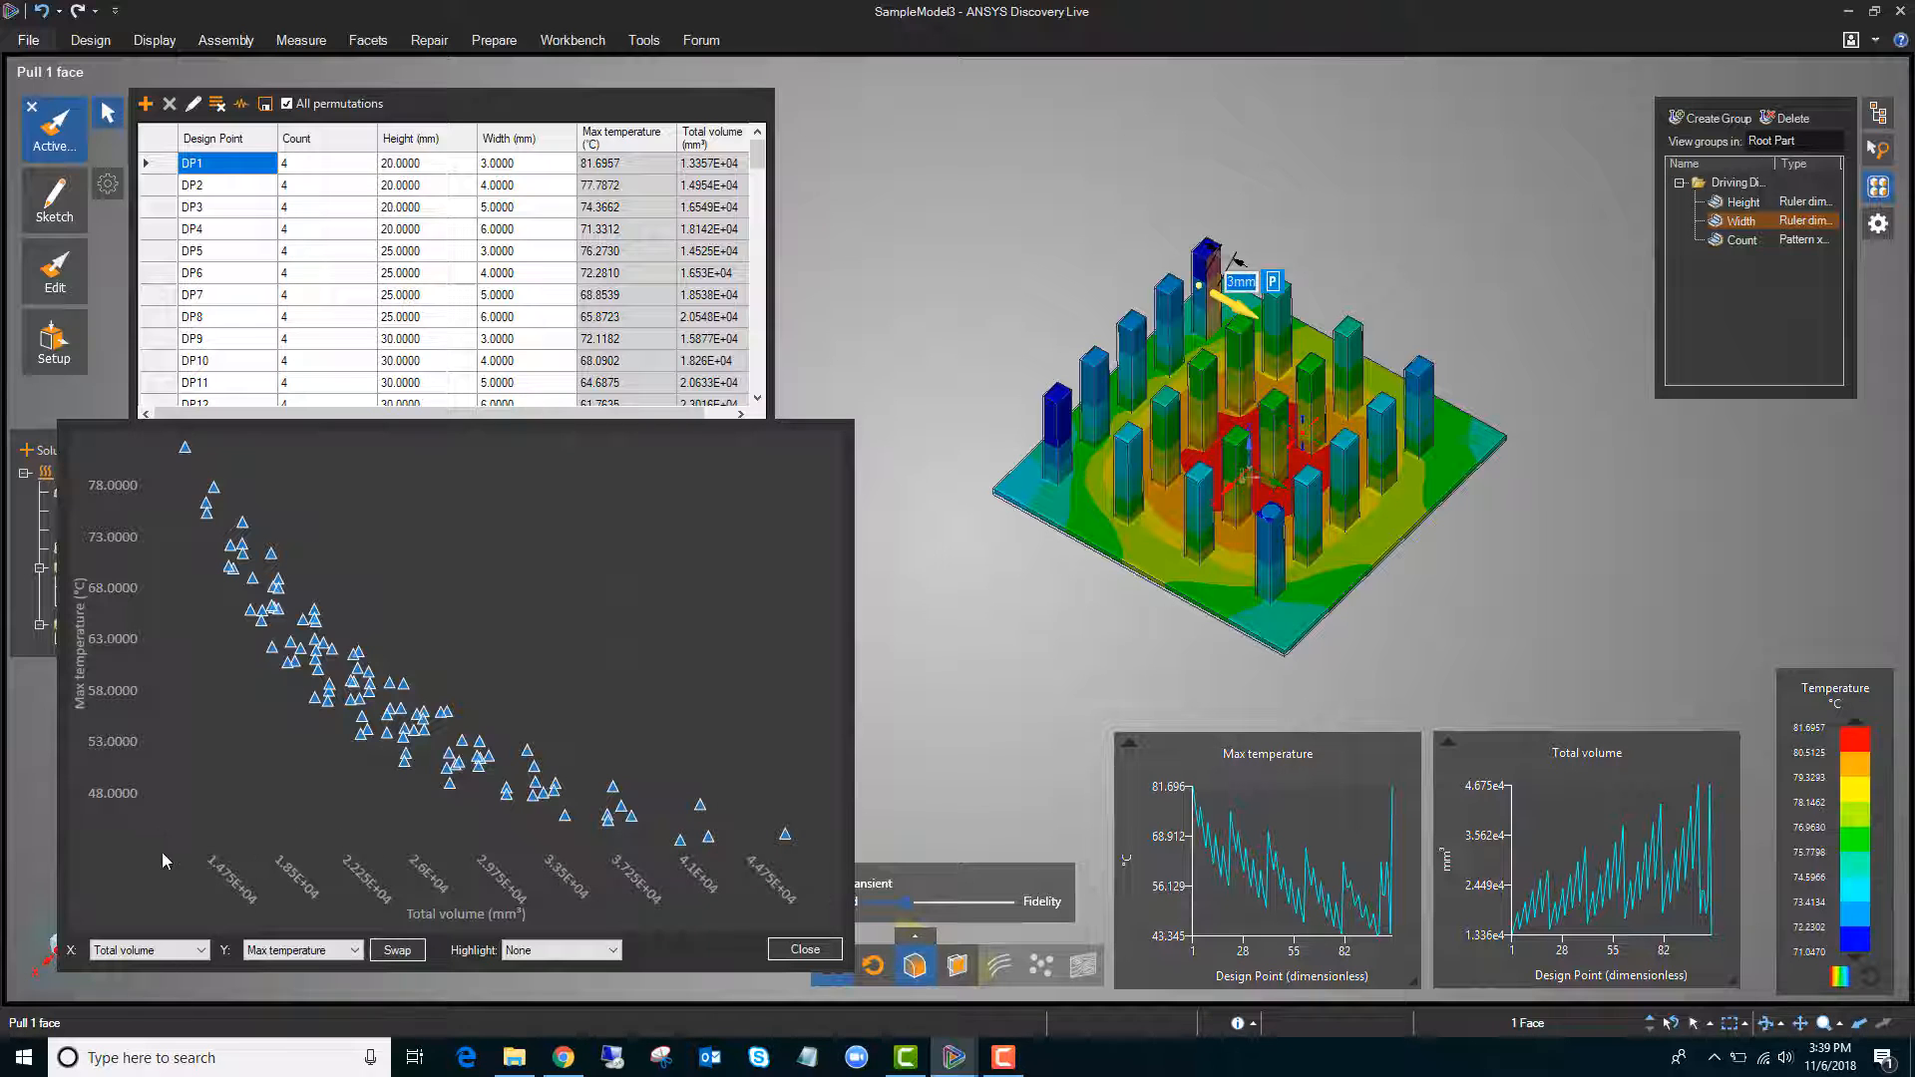
mouse_move(184, 546)
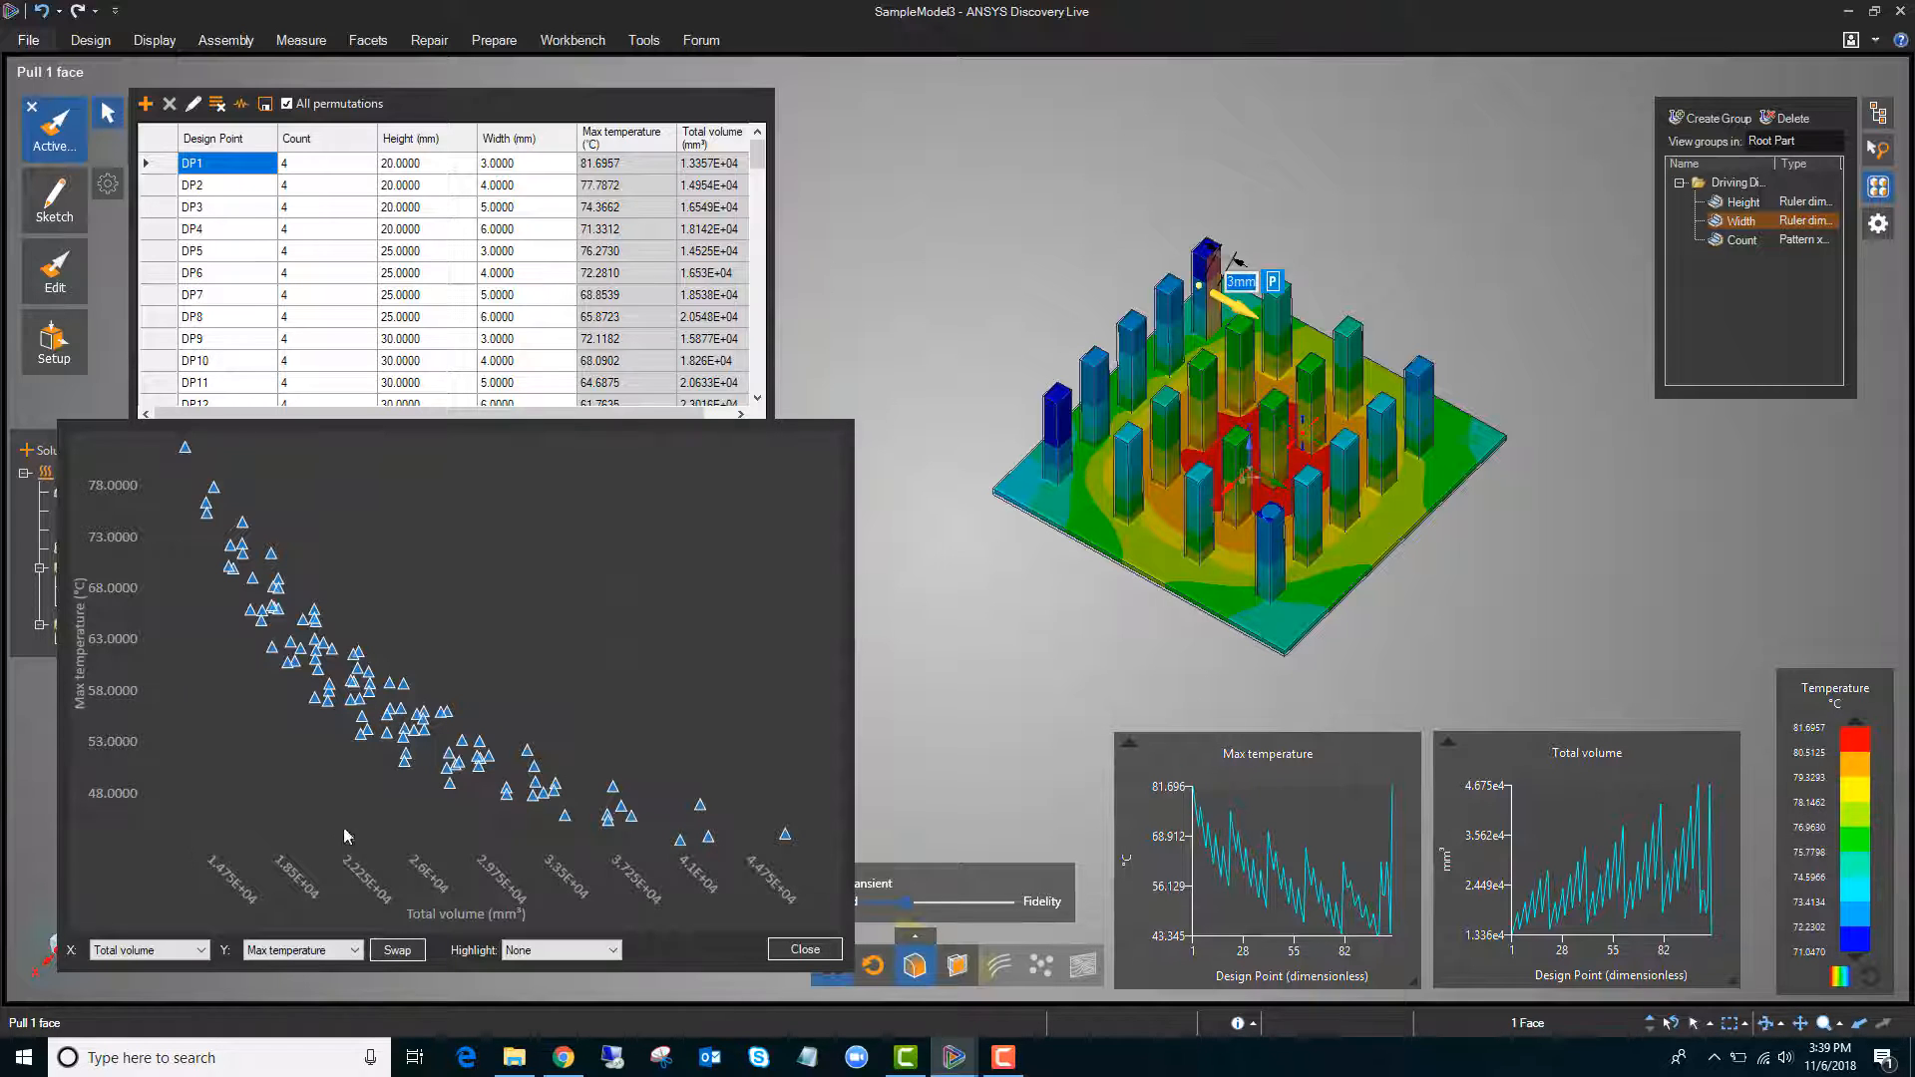
mouse_move(235, 696)
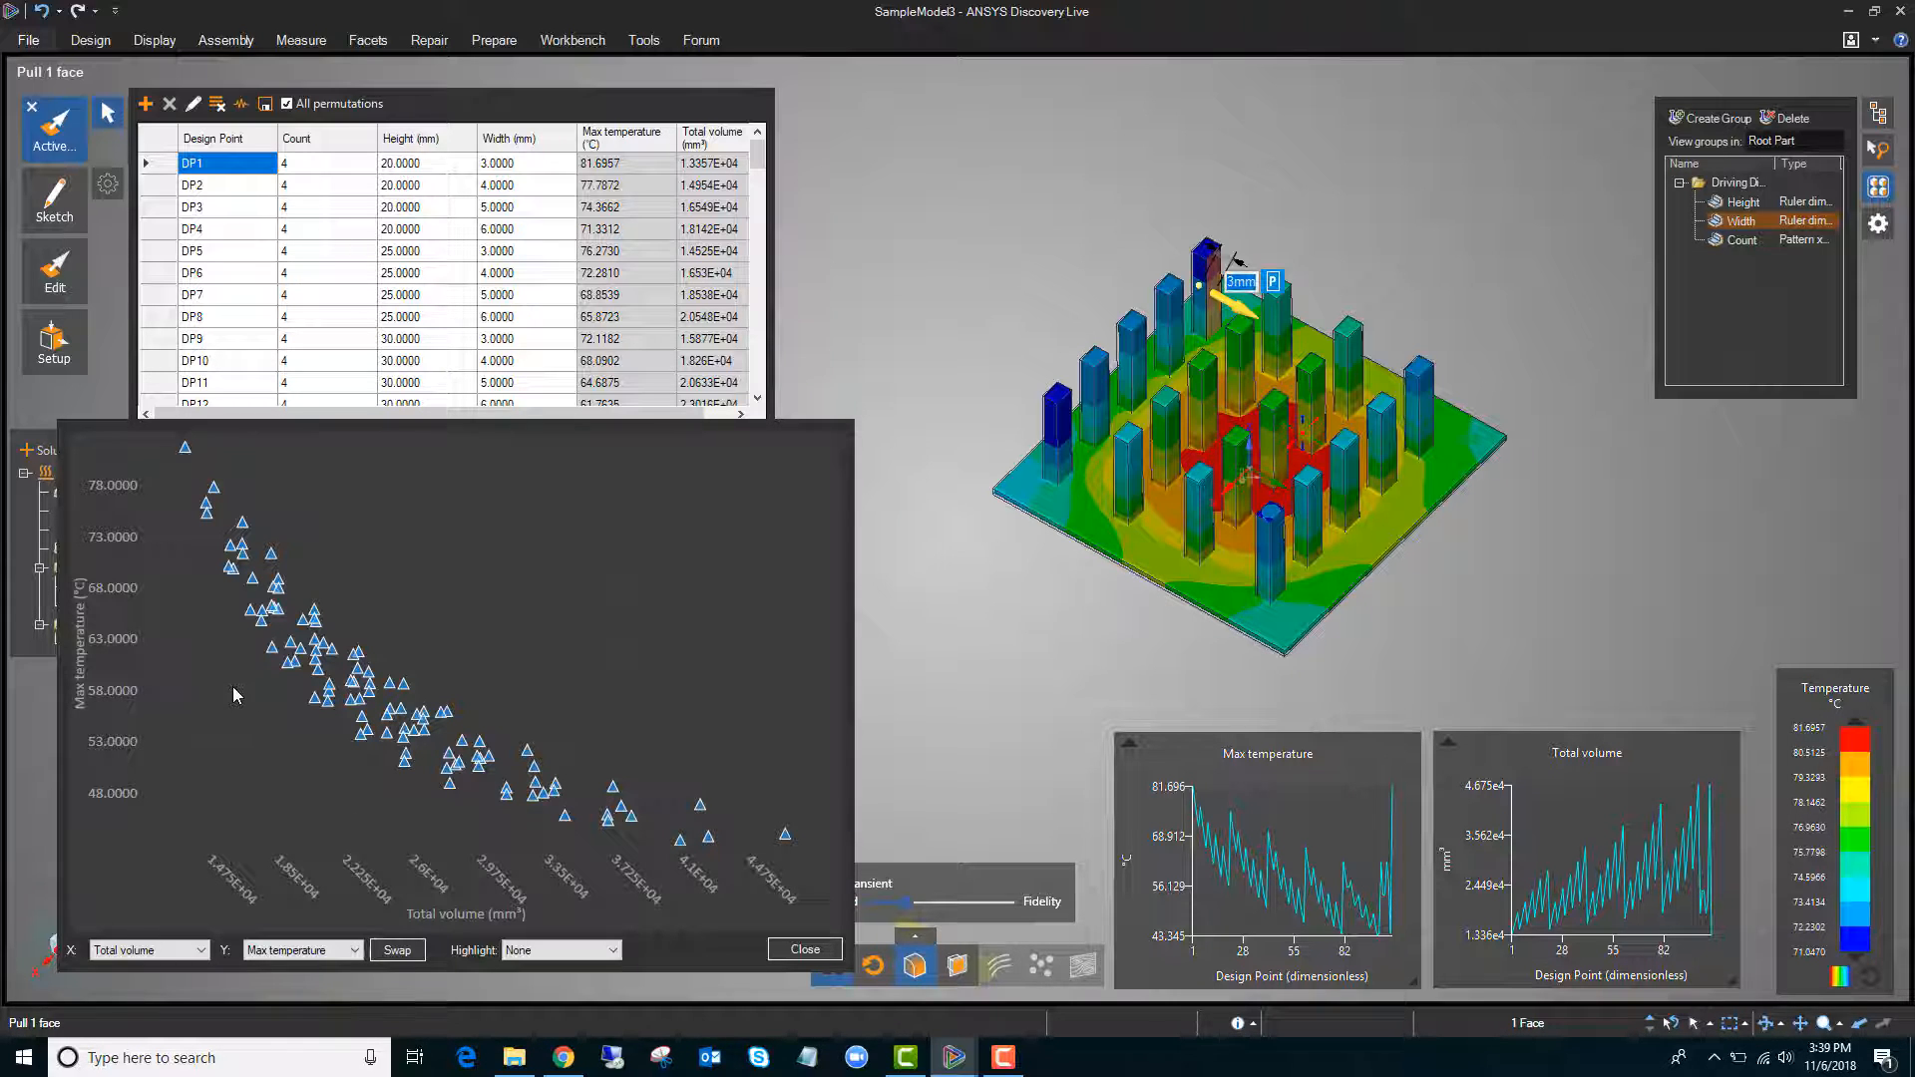
mouse_move(313, 614)
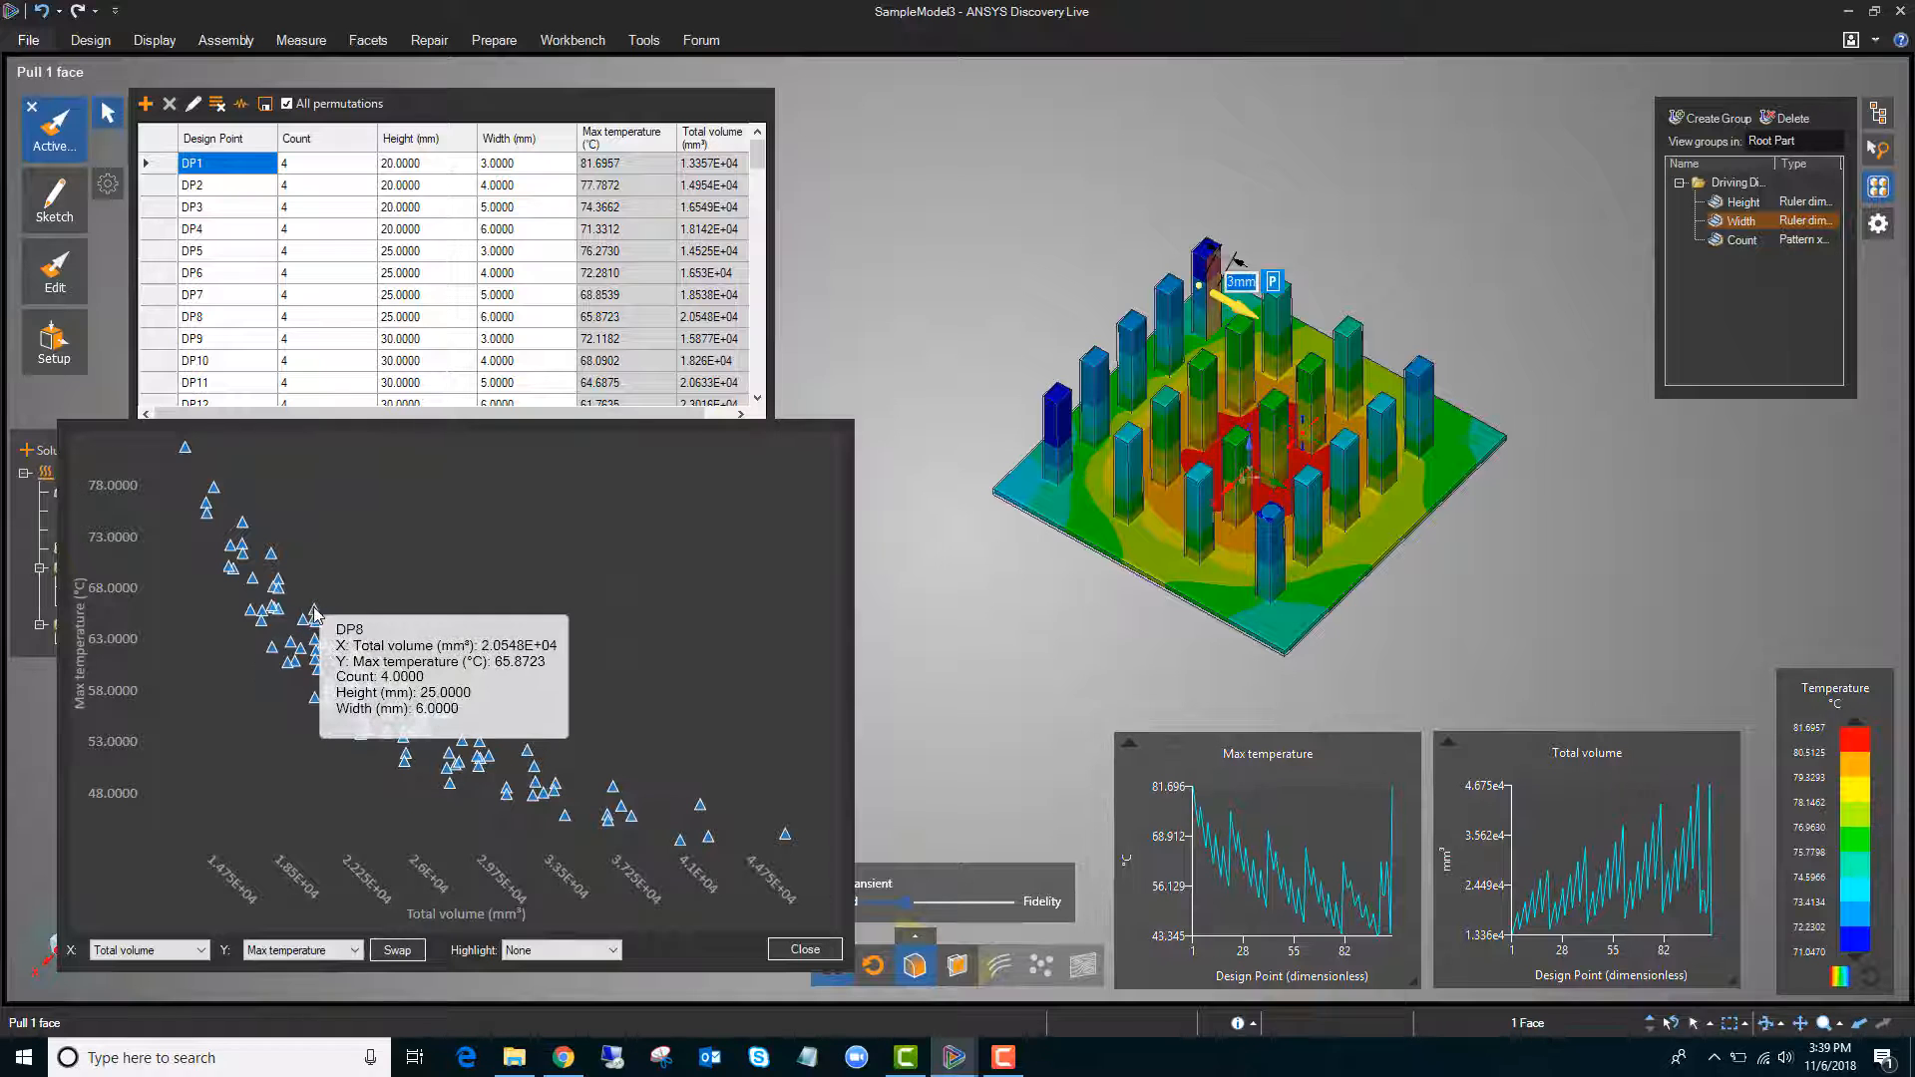
mouse_move(272, 653)
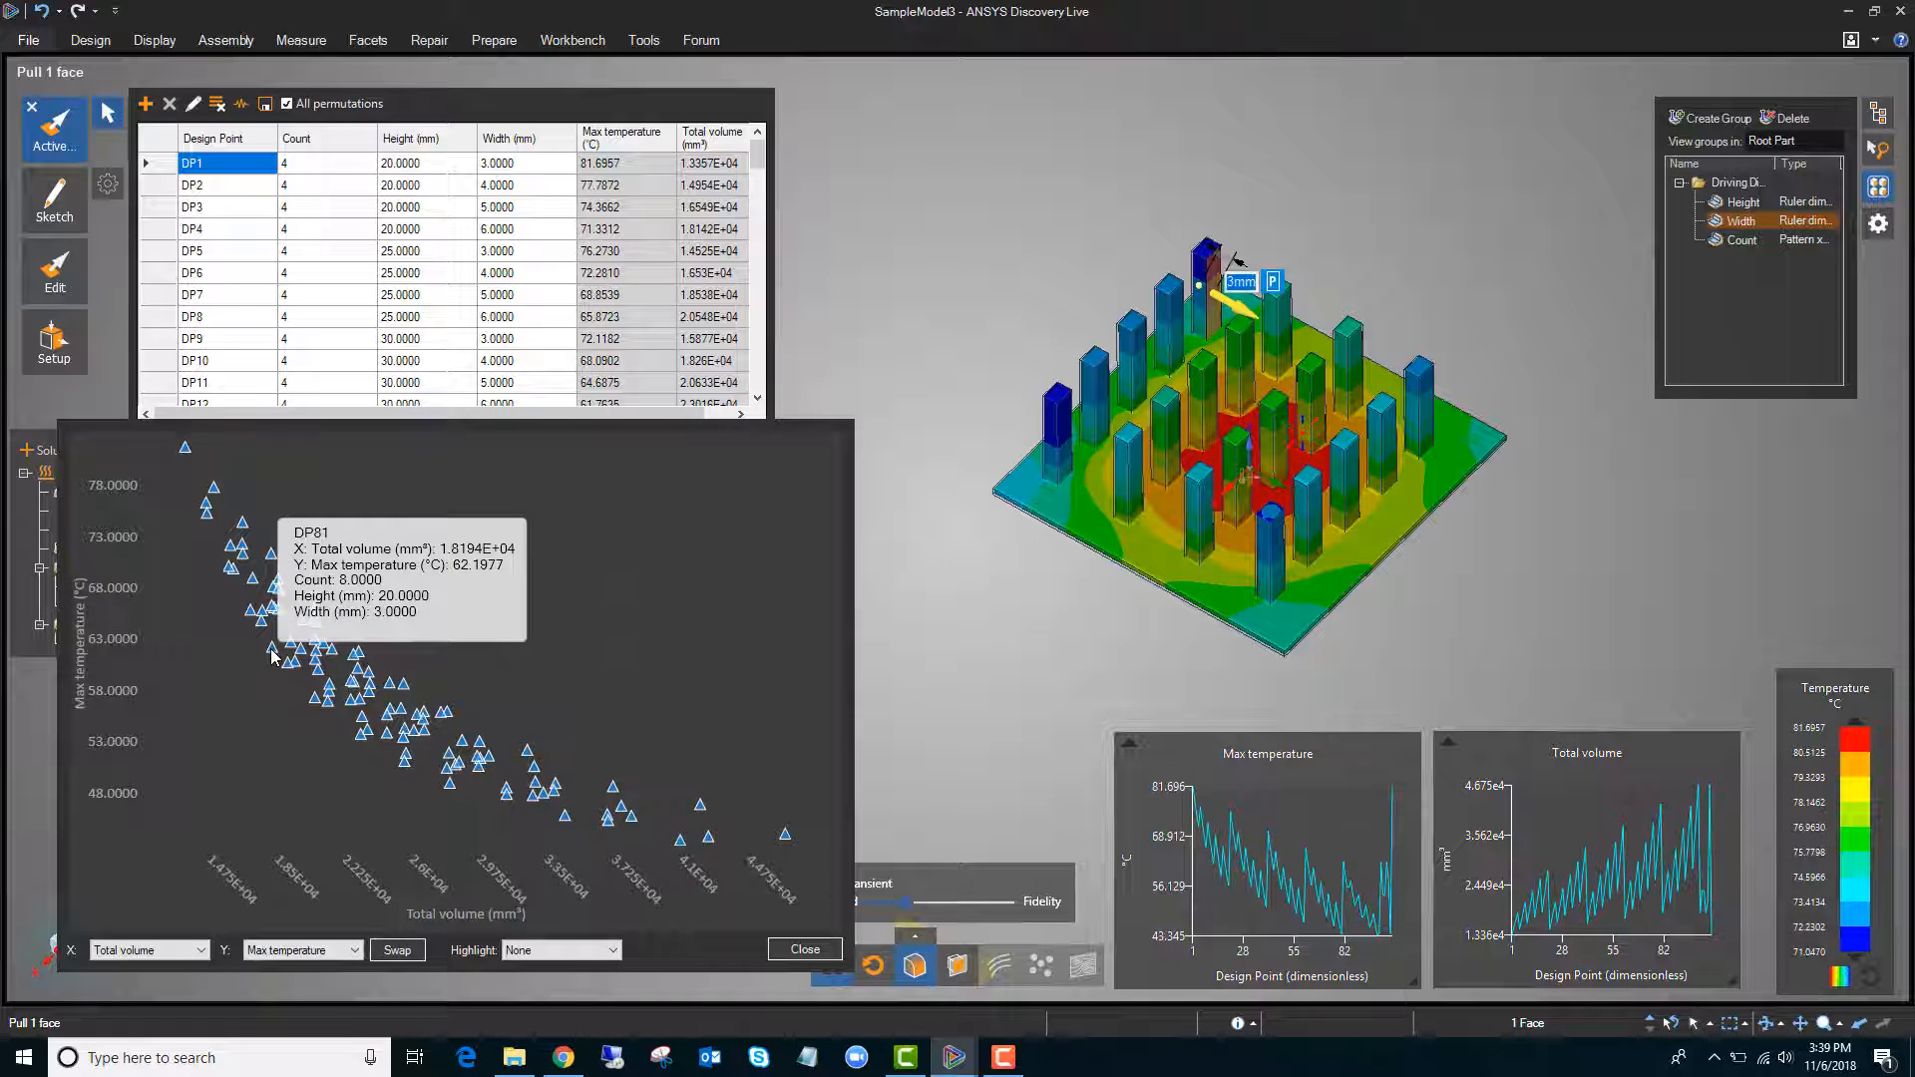
mouse_move(315, 616)
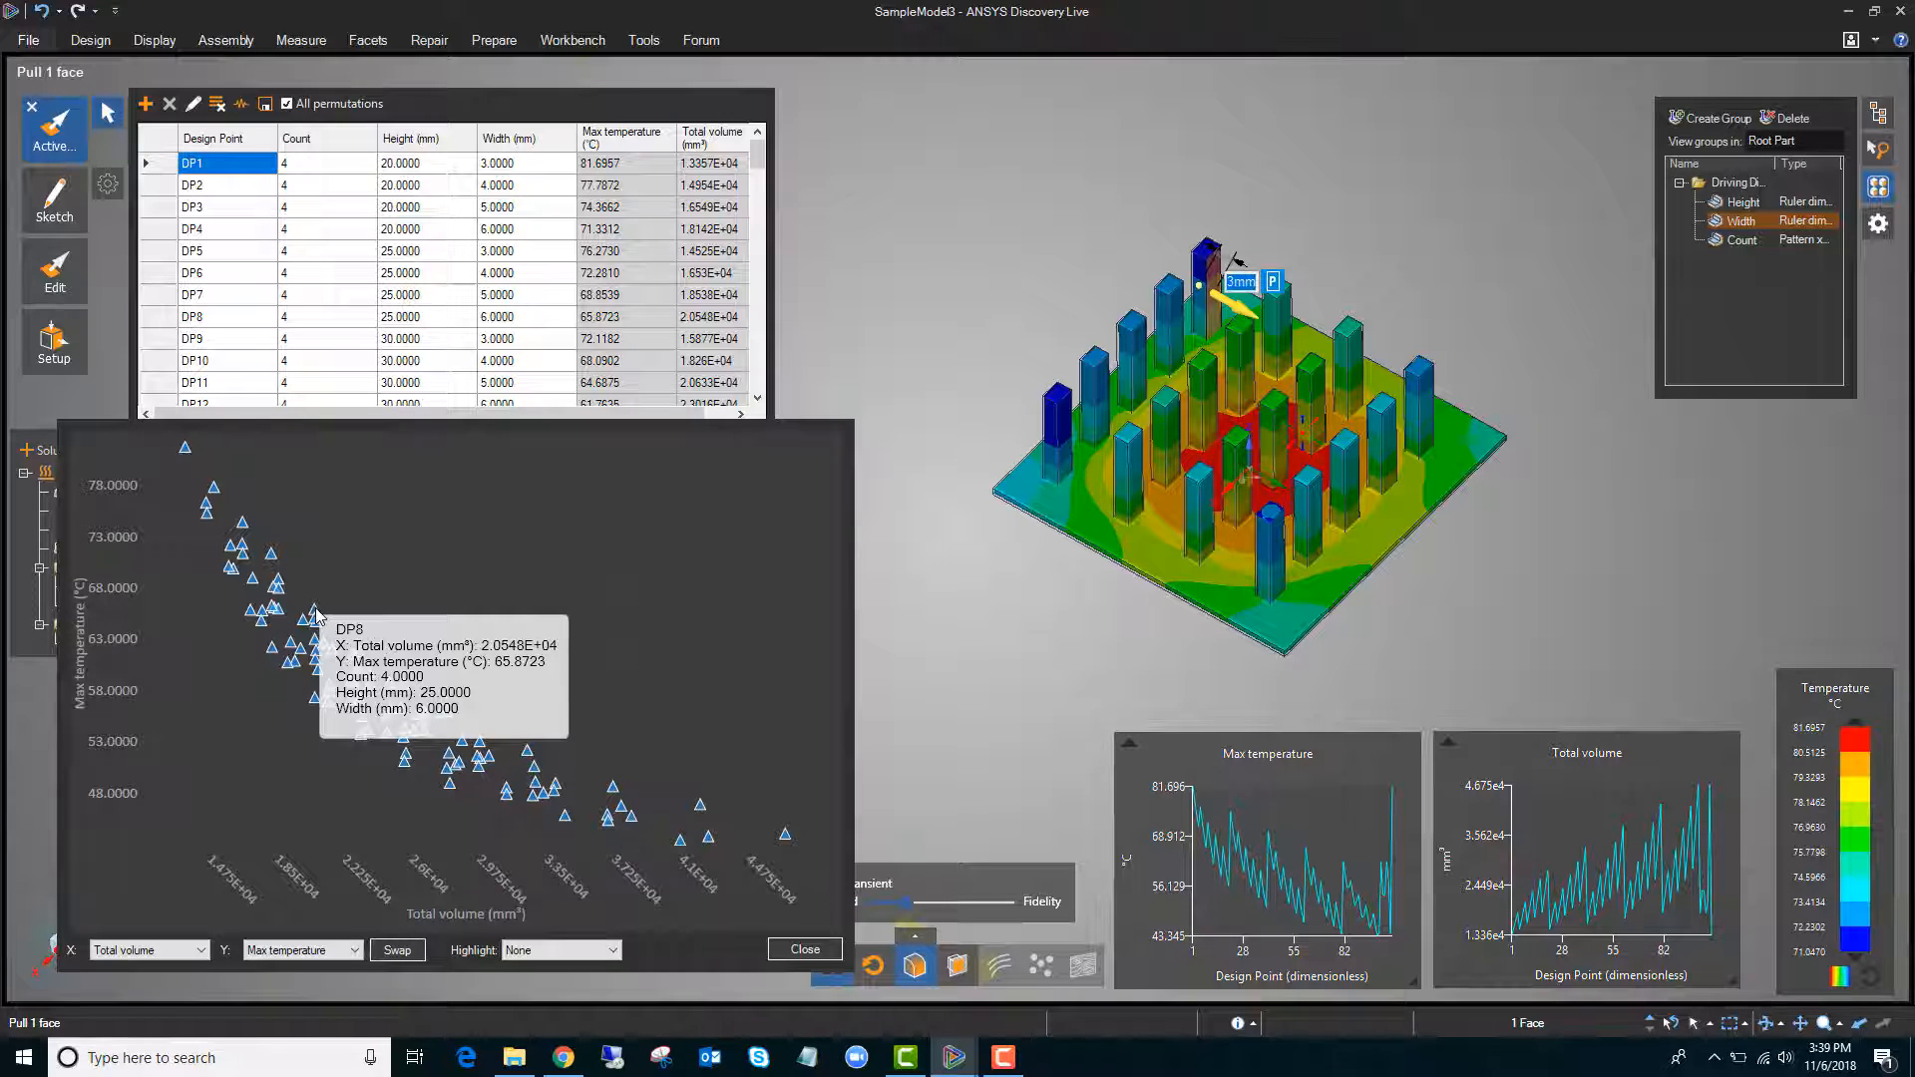
mouse_move(273, 654)
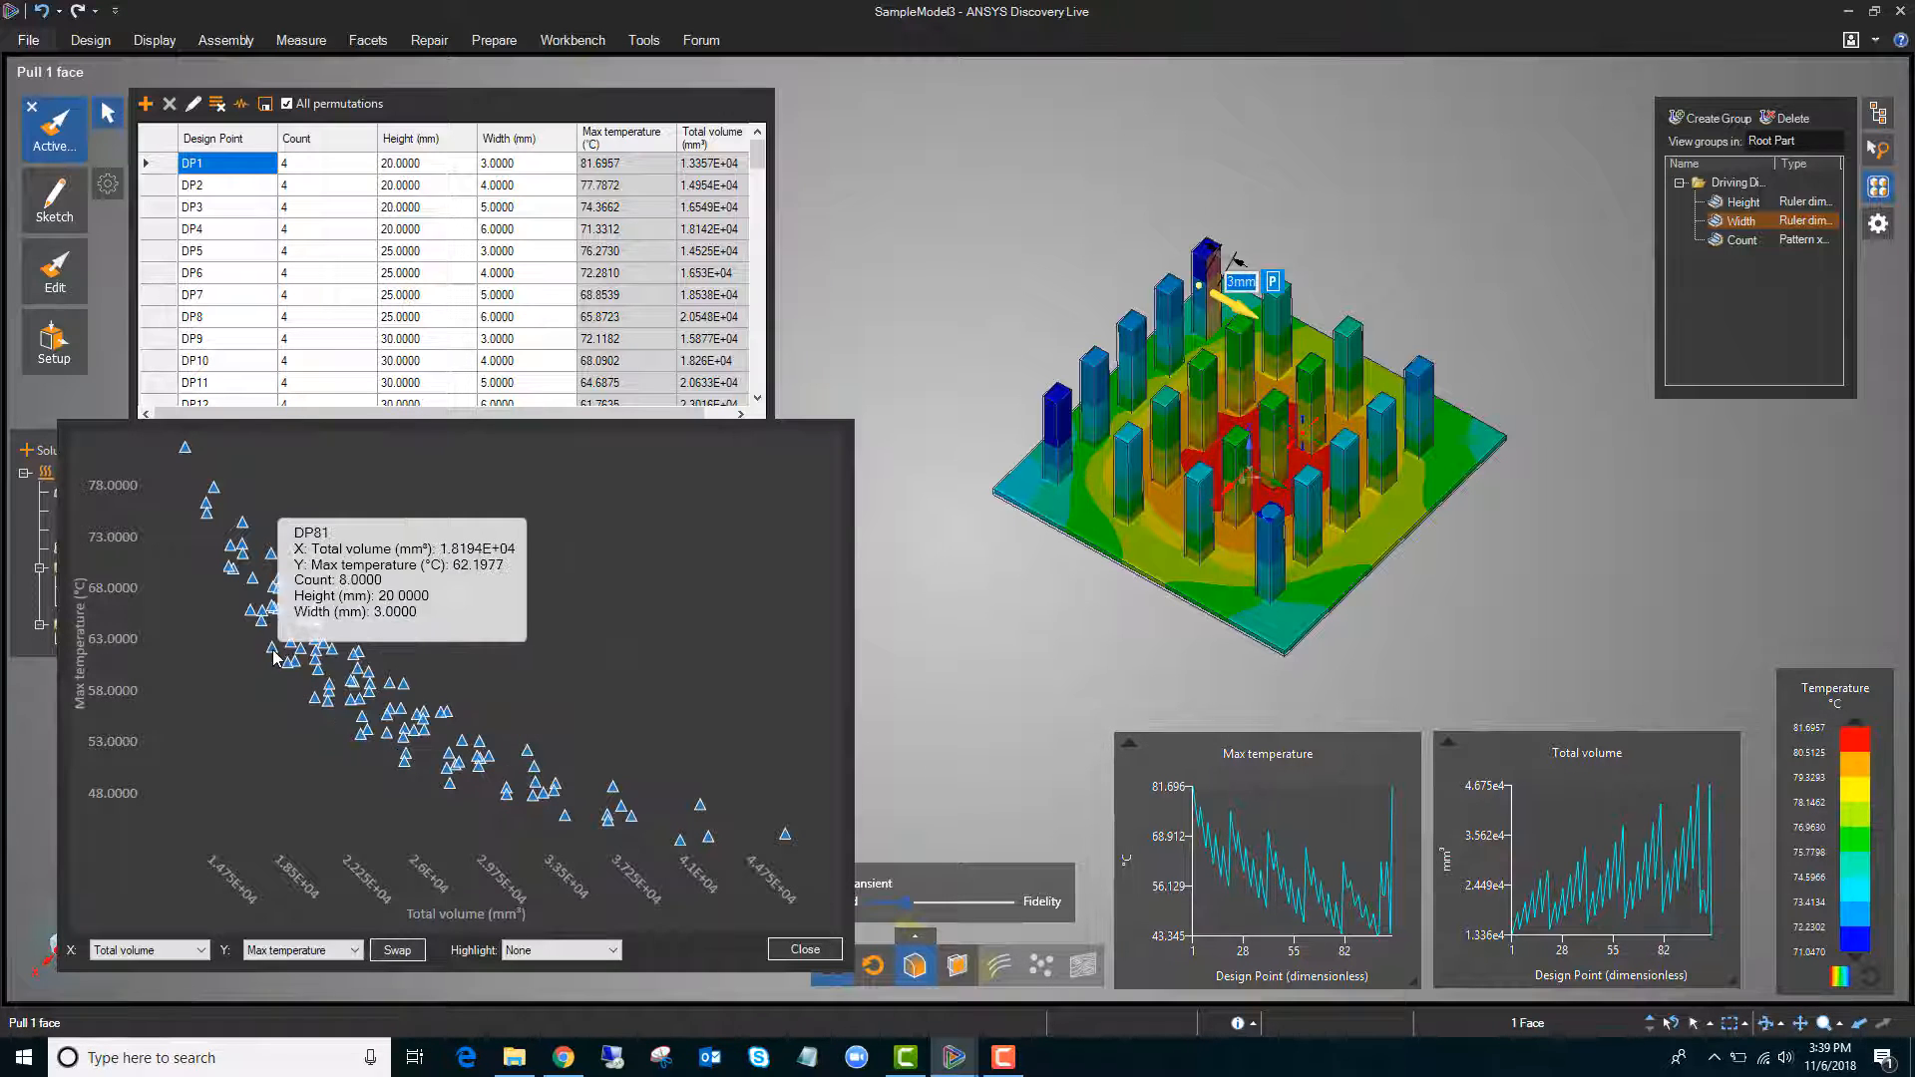
mouse_move(315, 615)
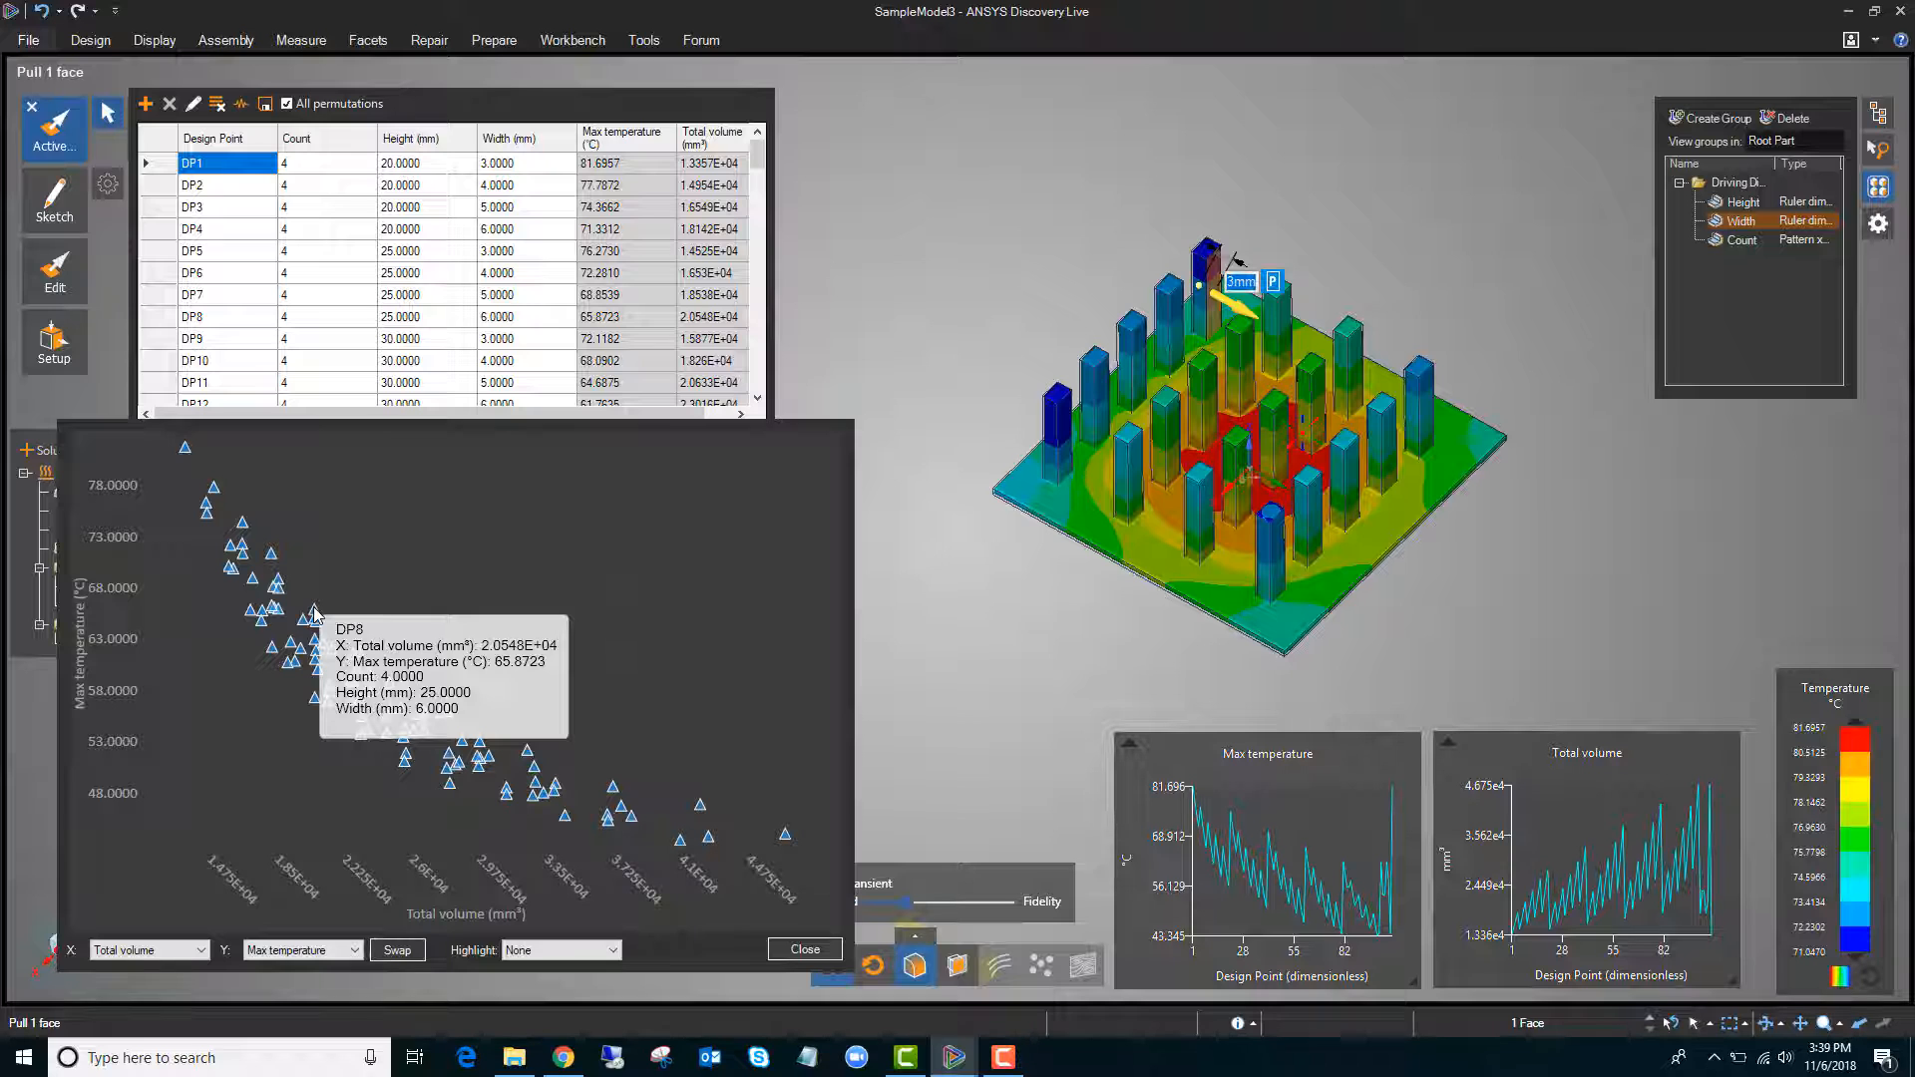
mouse_move(273, 658)
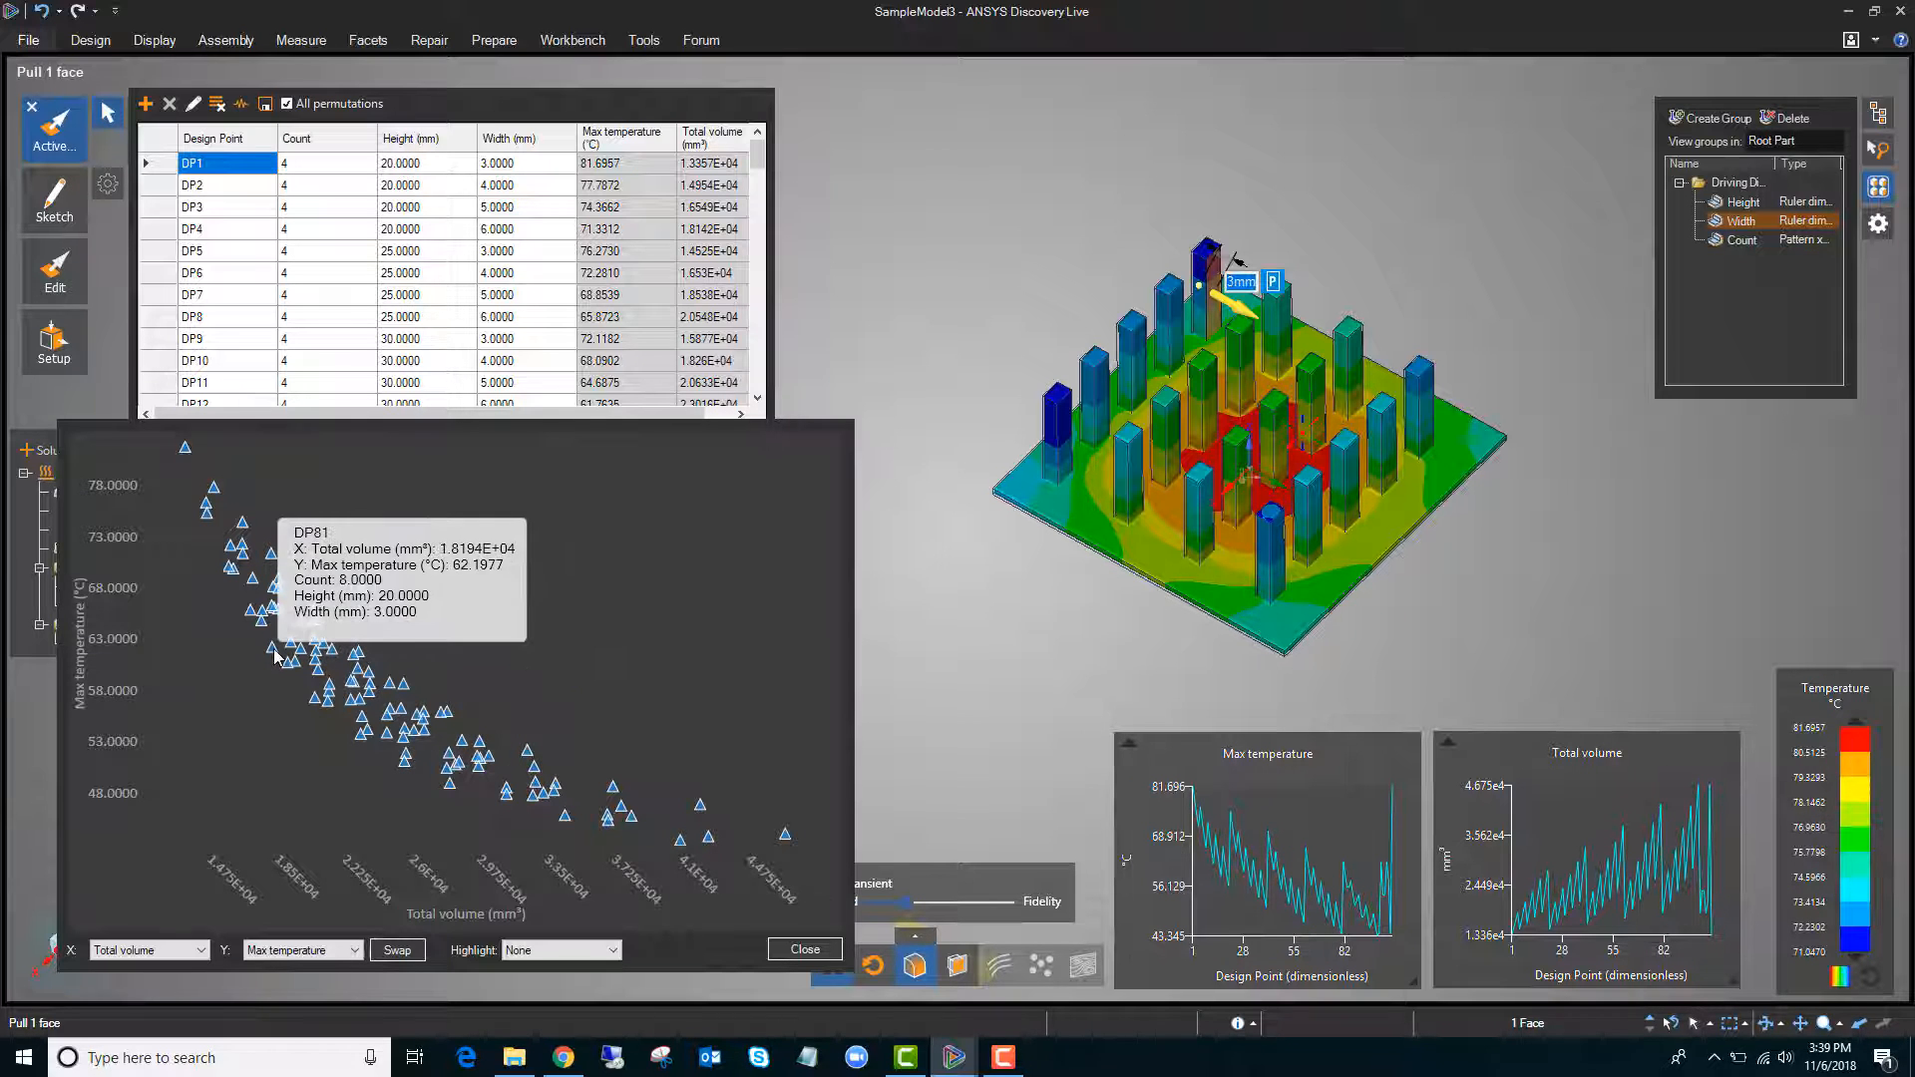
mouse_move(232, 587)
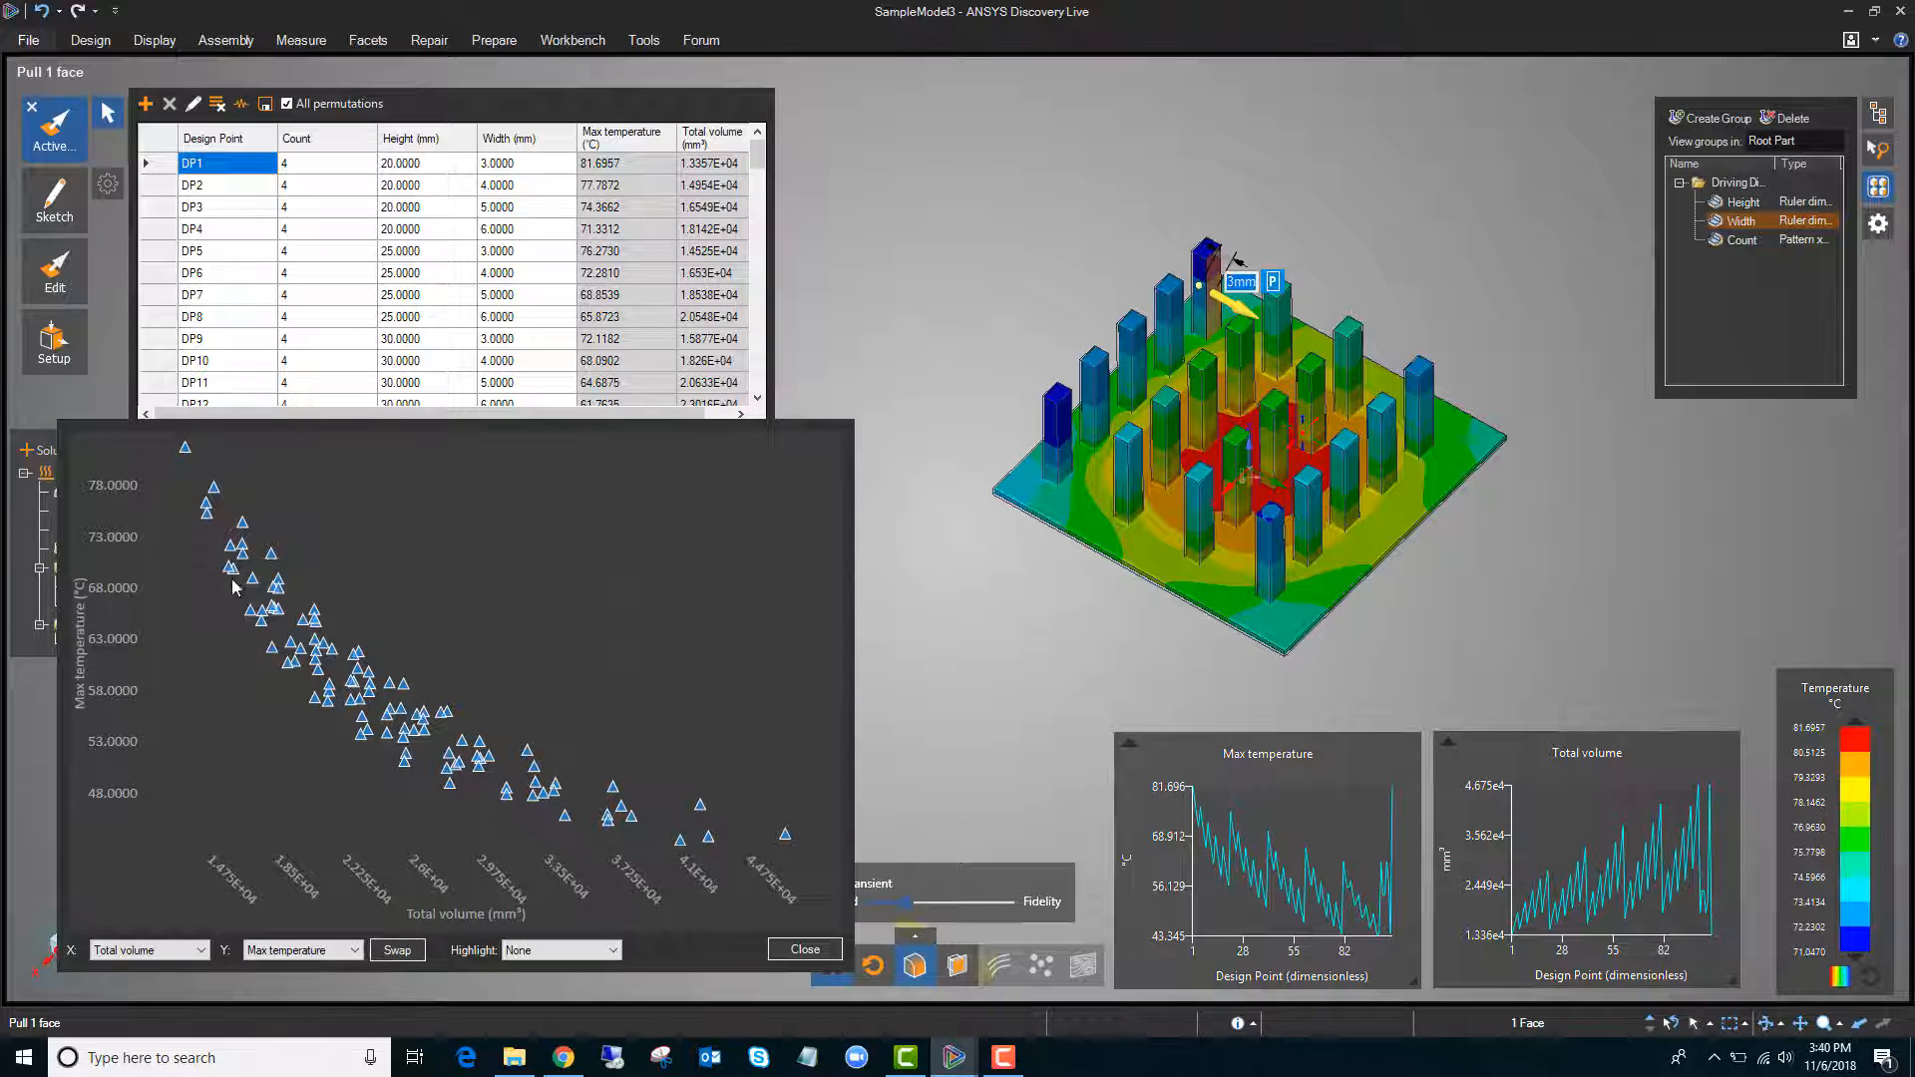
mouse_move(625, 837)
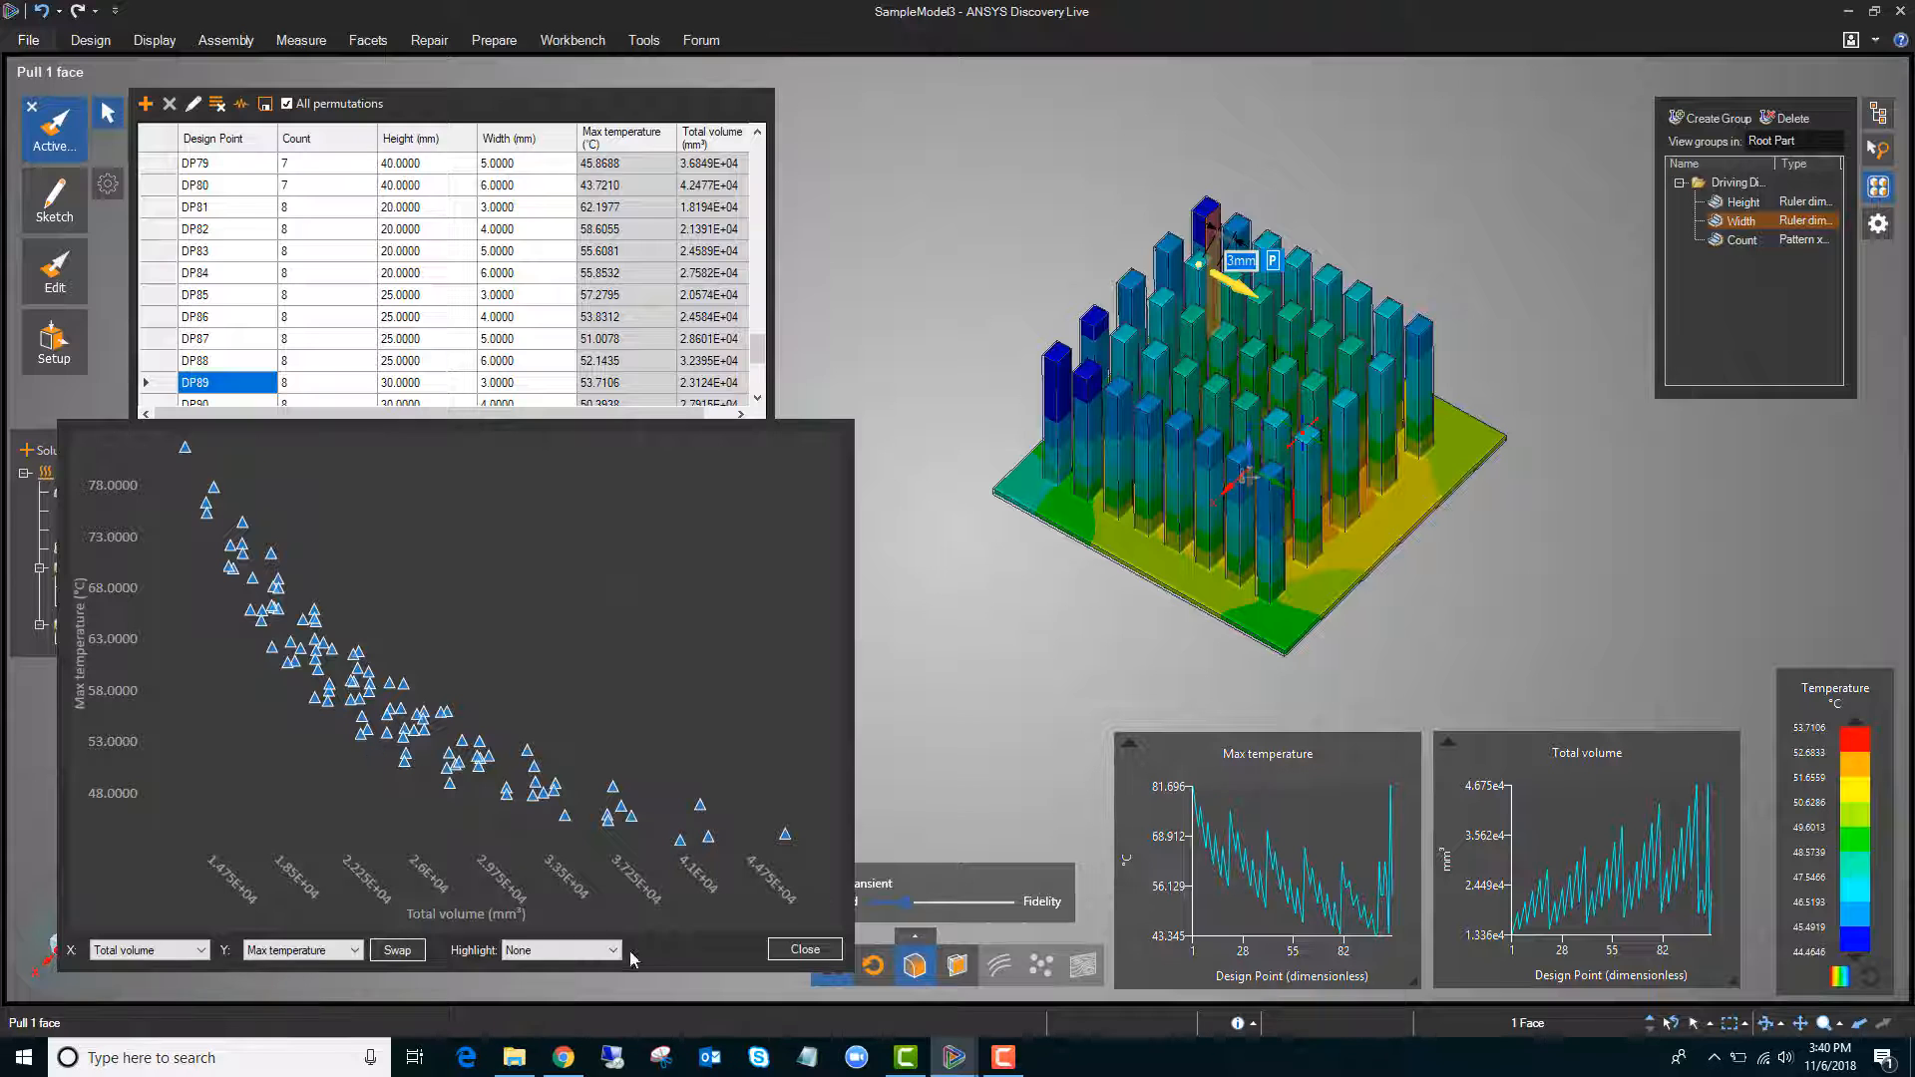
left_click(614, 950)
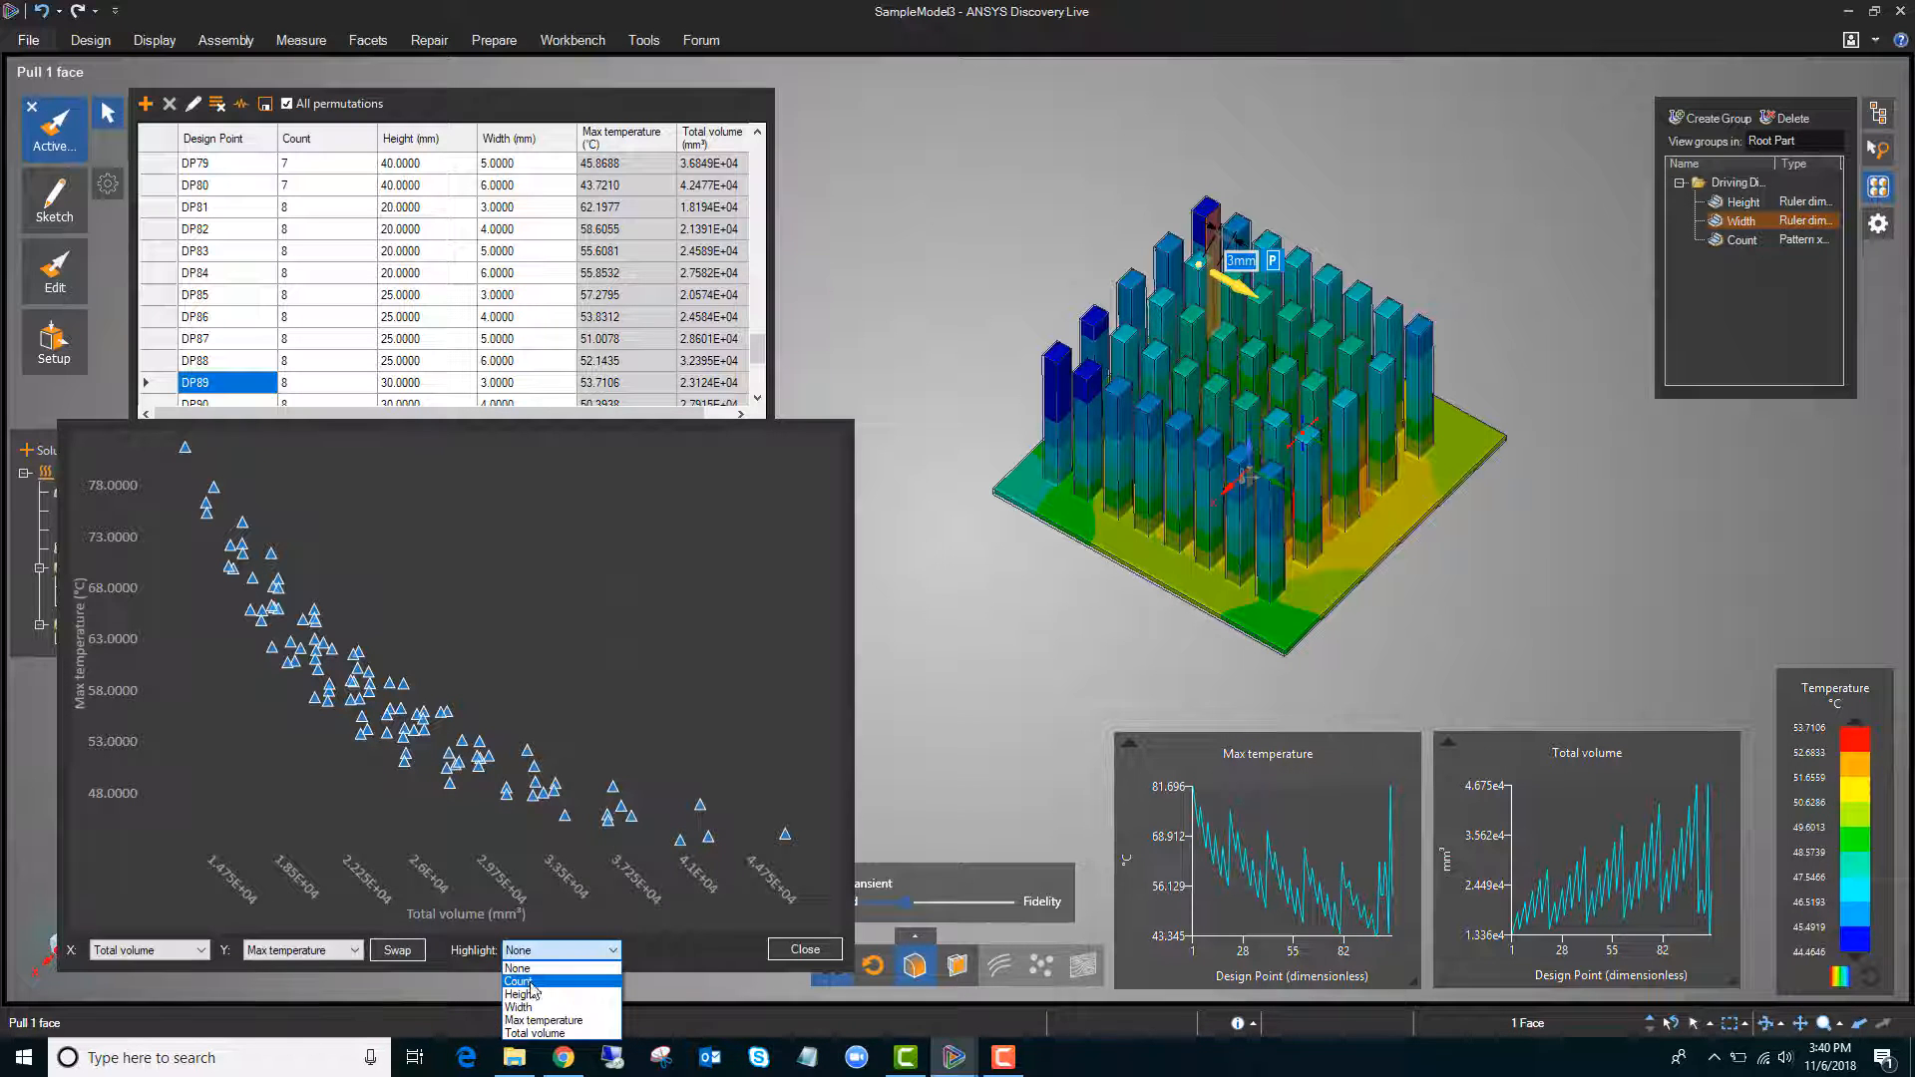
mouse_move(522, 995)
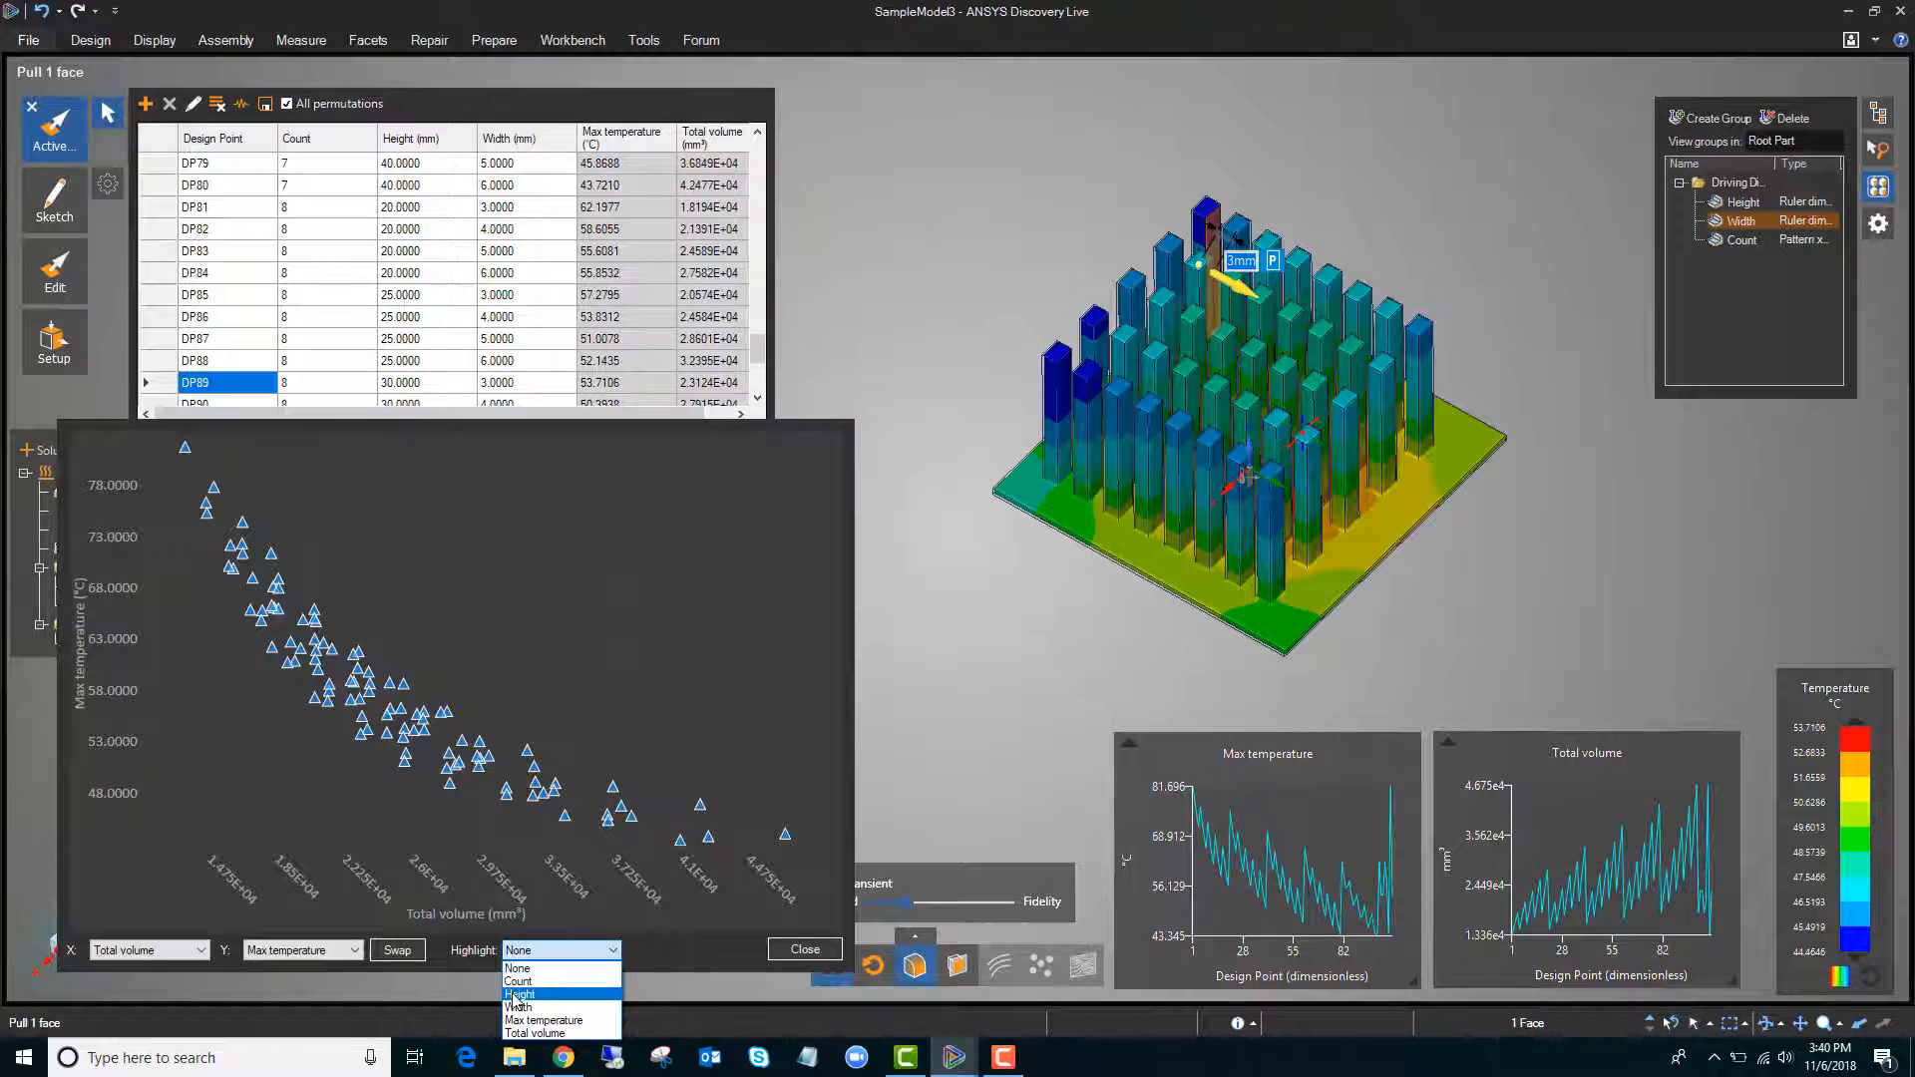
left_click(518, 981)
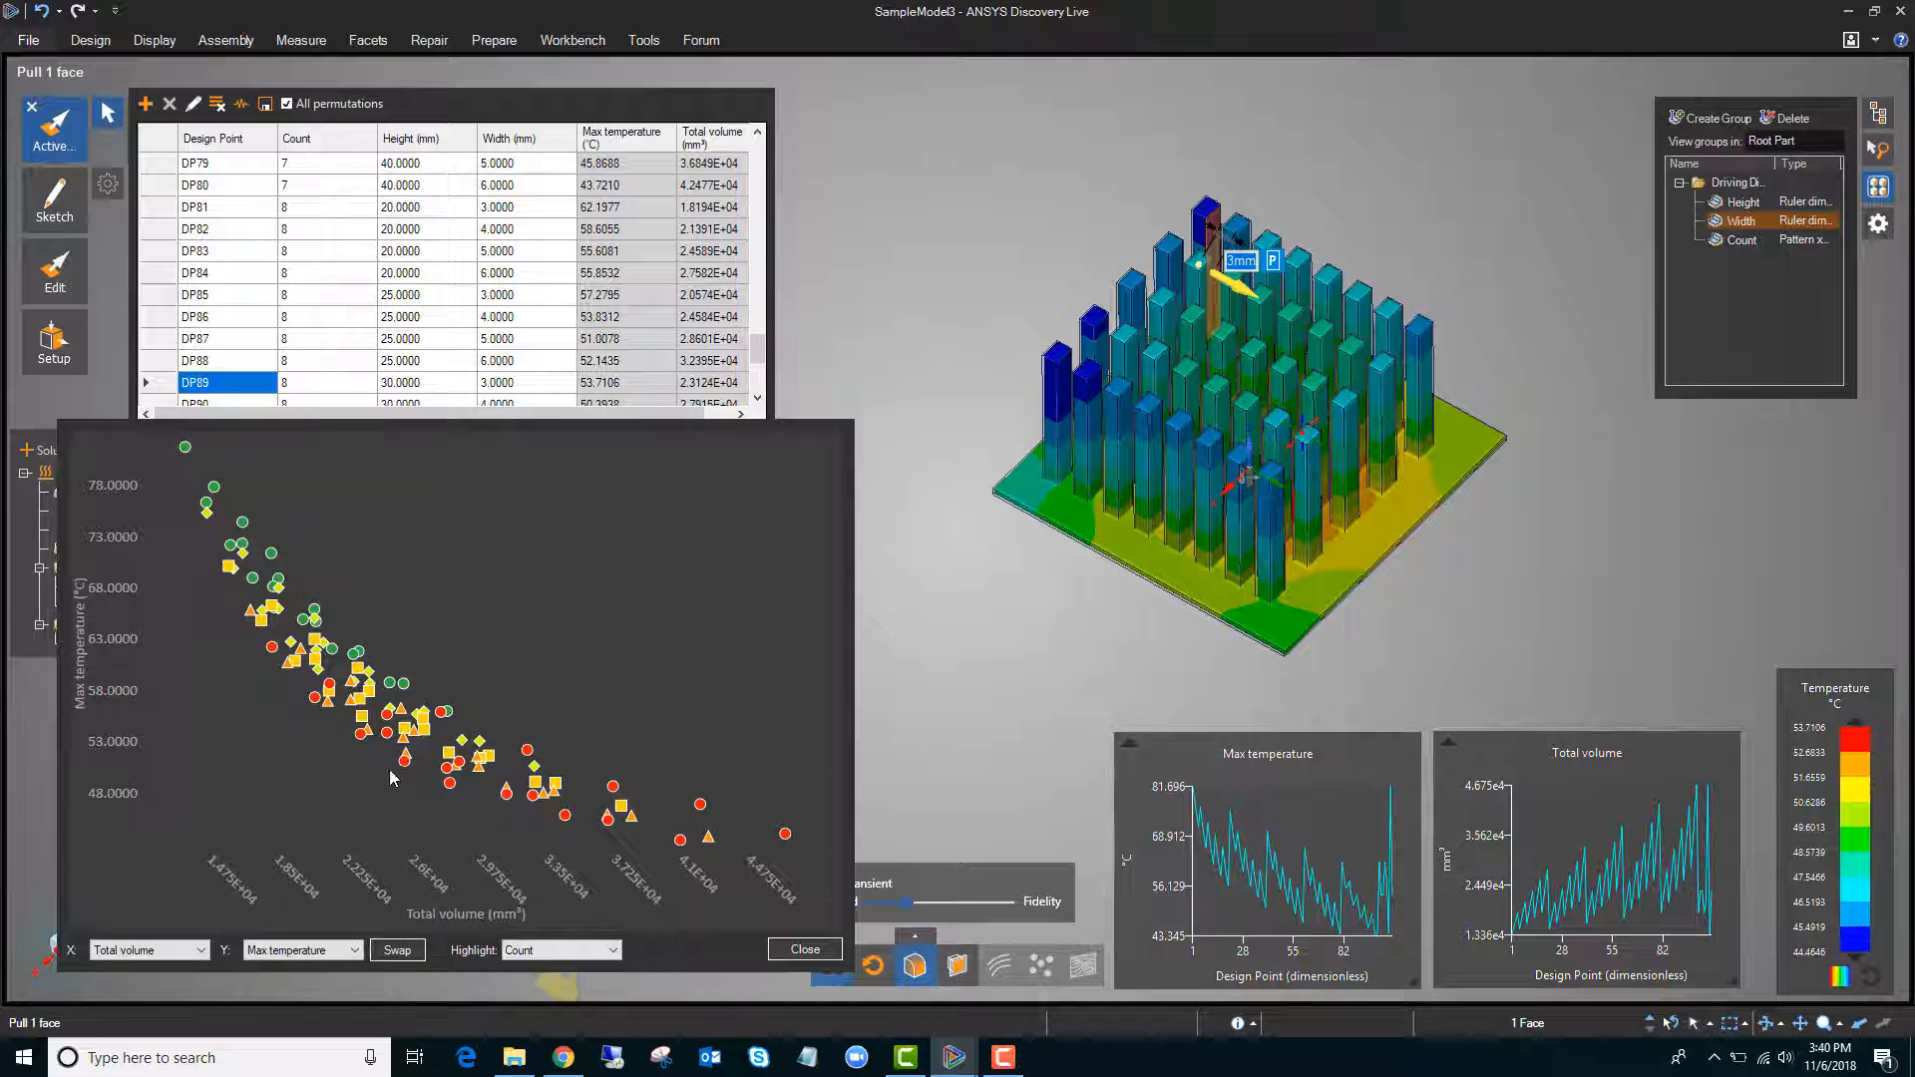
mouse_move(184, 447)
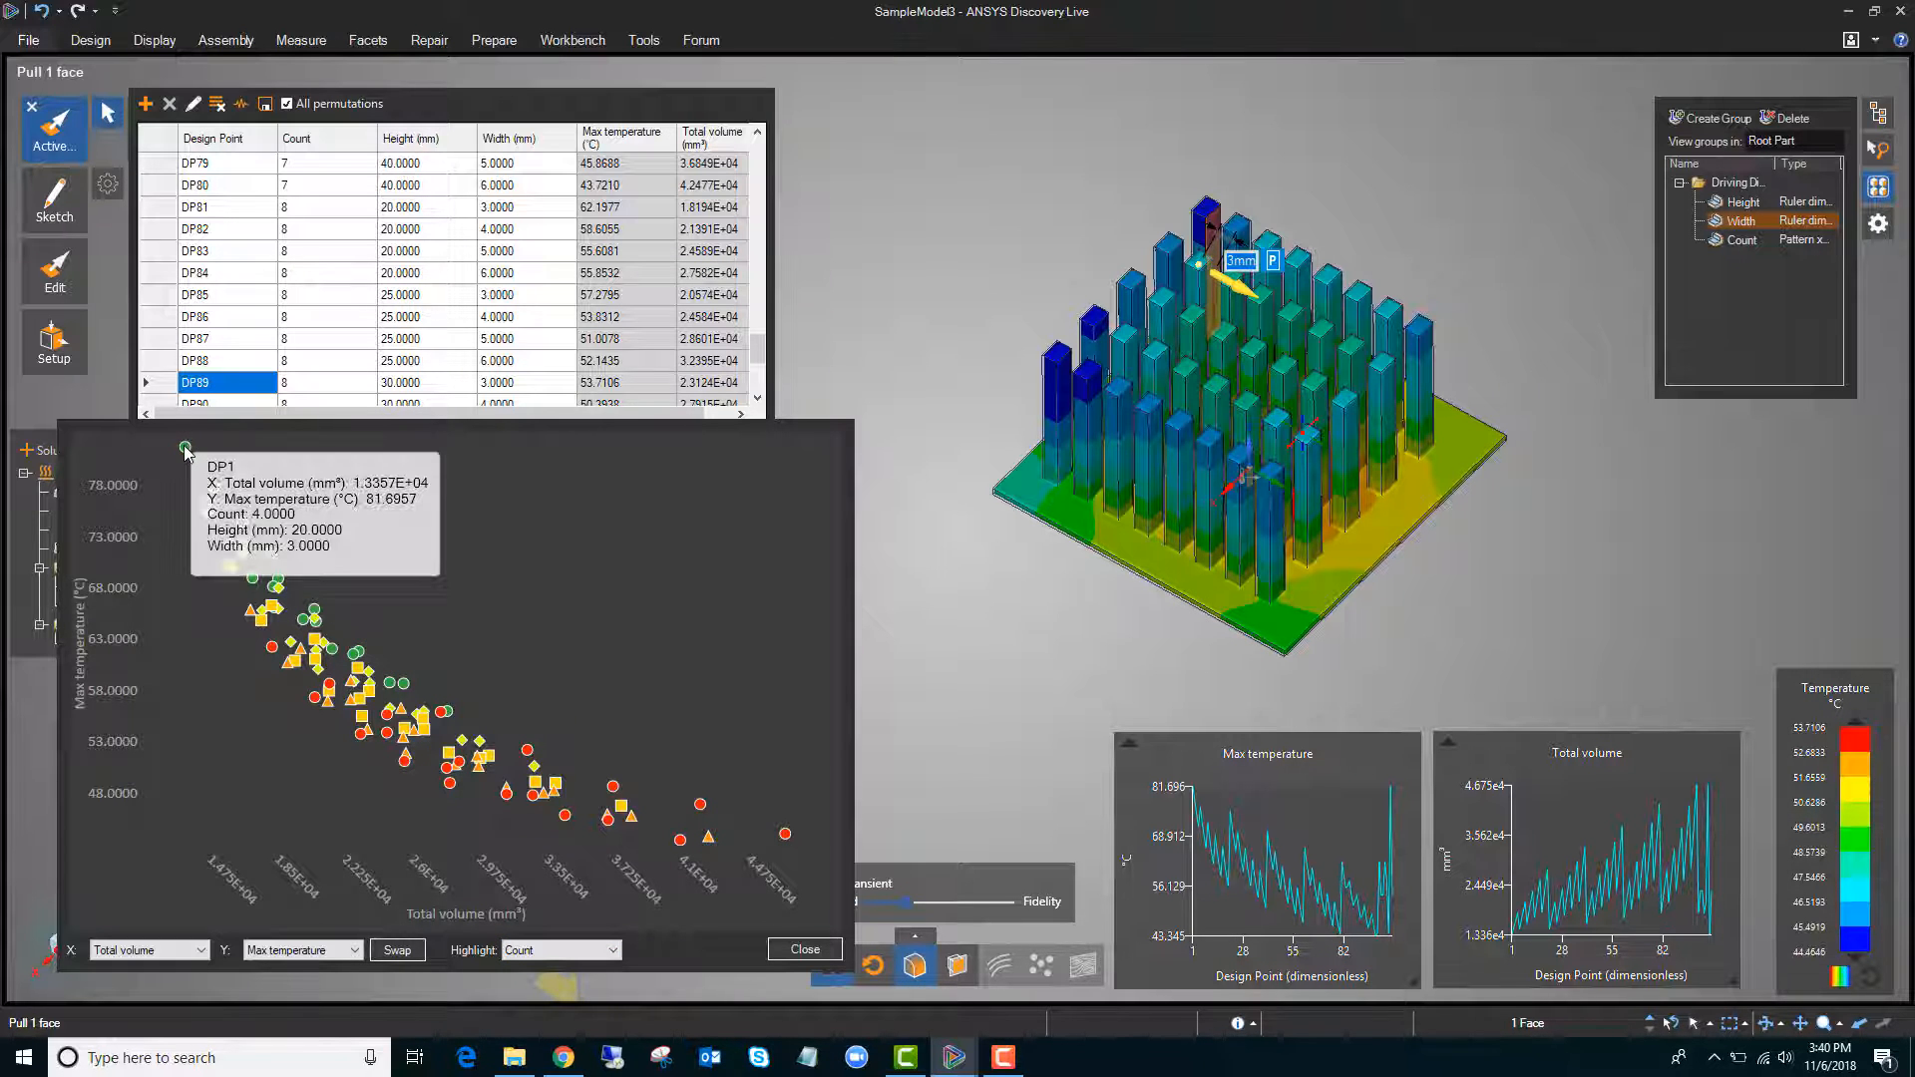
mouse_move(366, 663)
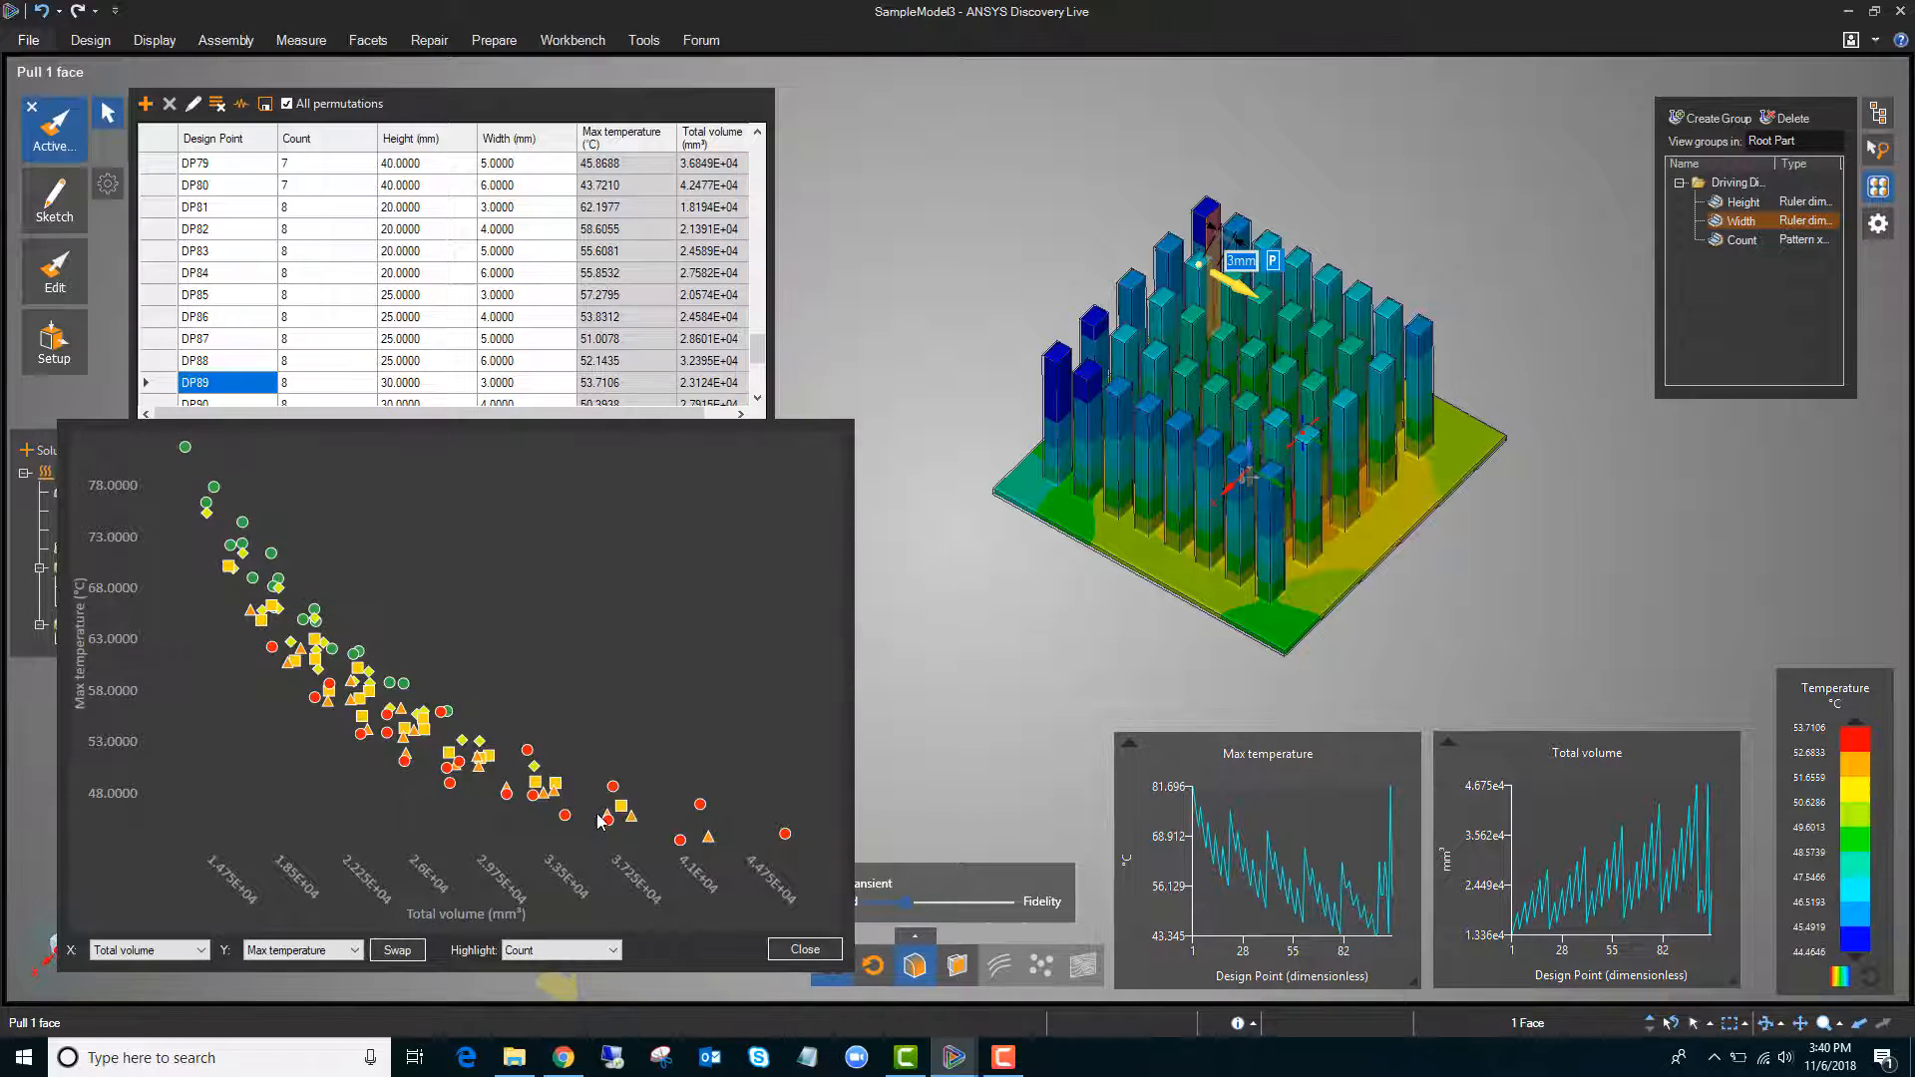
mouse_move(358, 734)
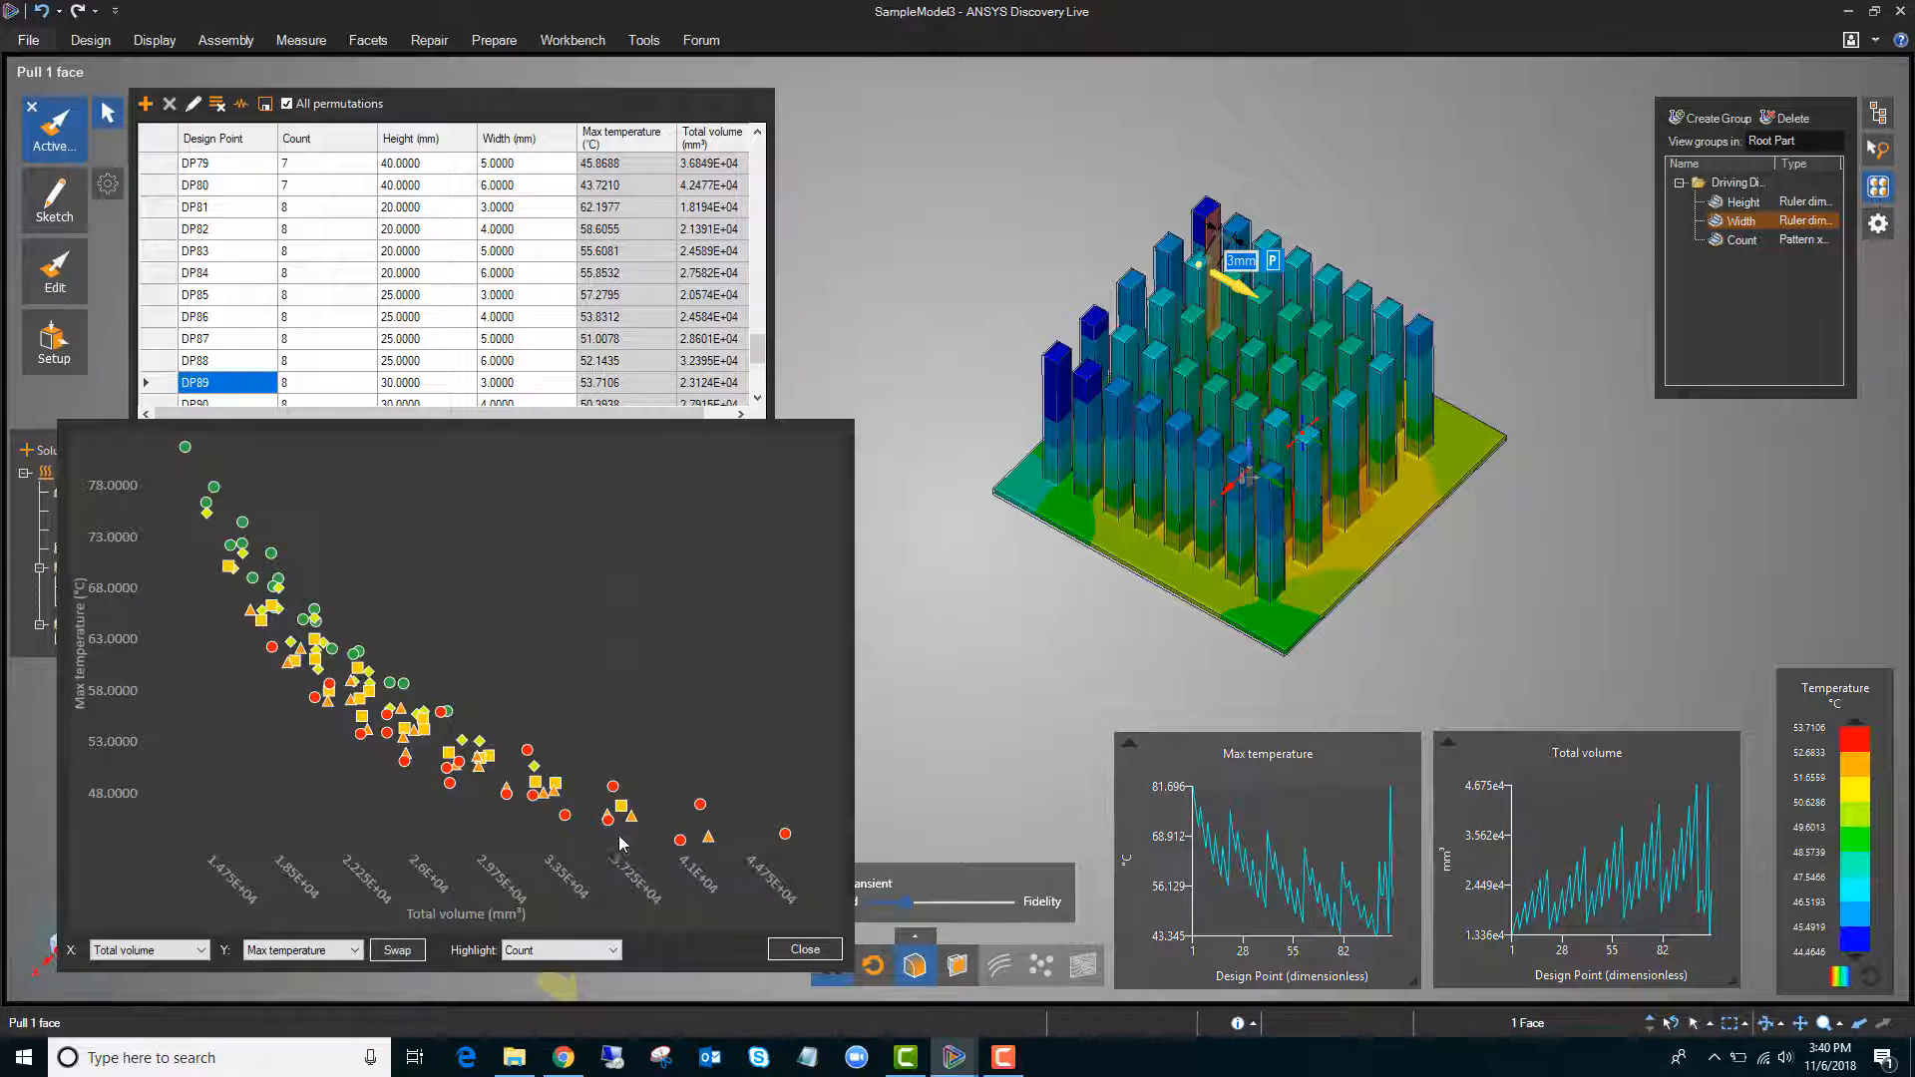
mouse_move(315, 696)
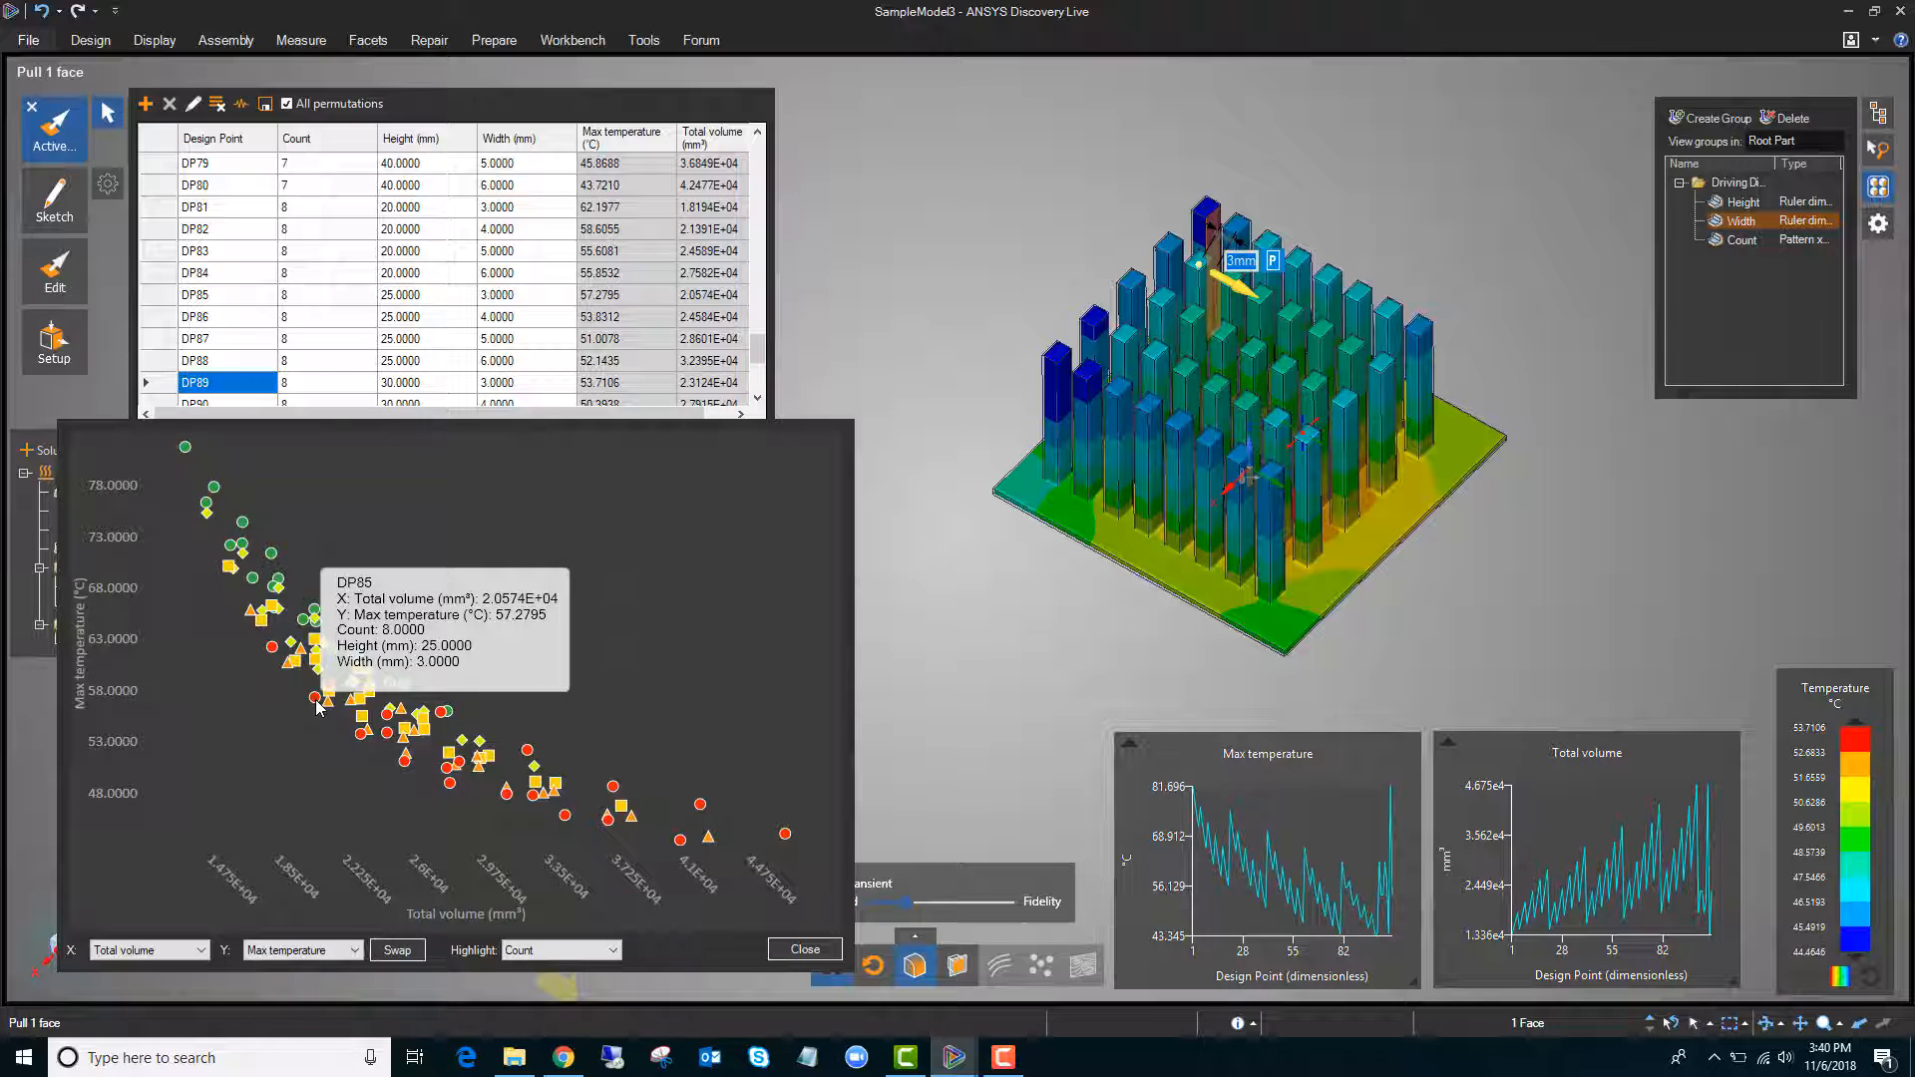
mouse_move(275, 648)
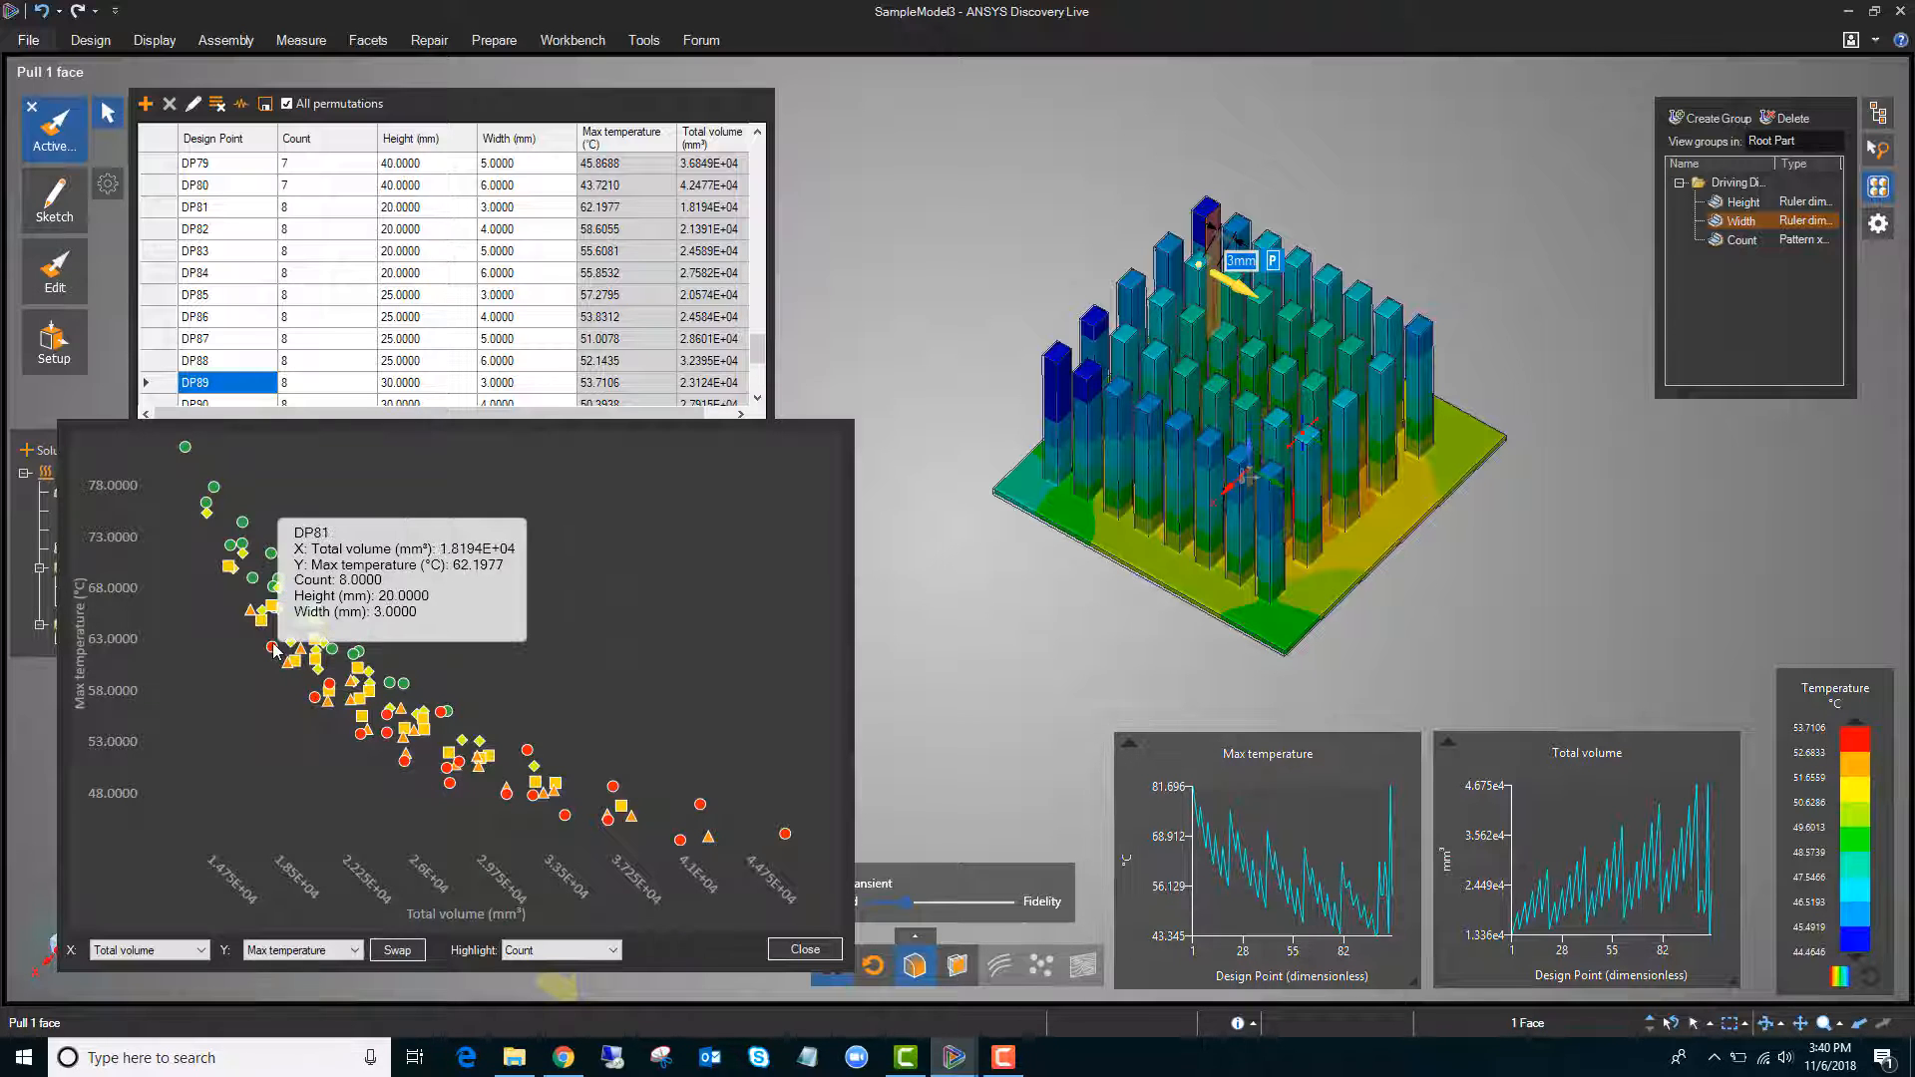
mouse_move(294, 684)
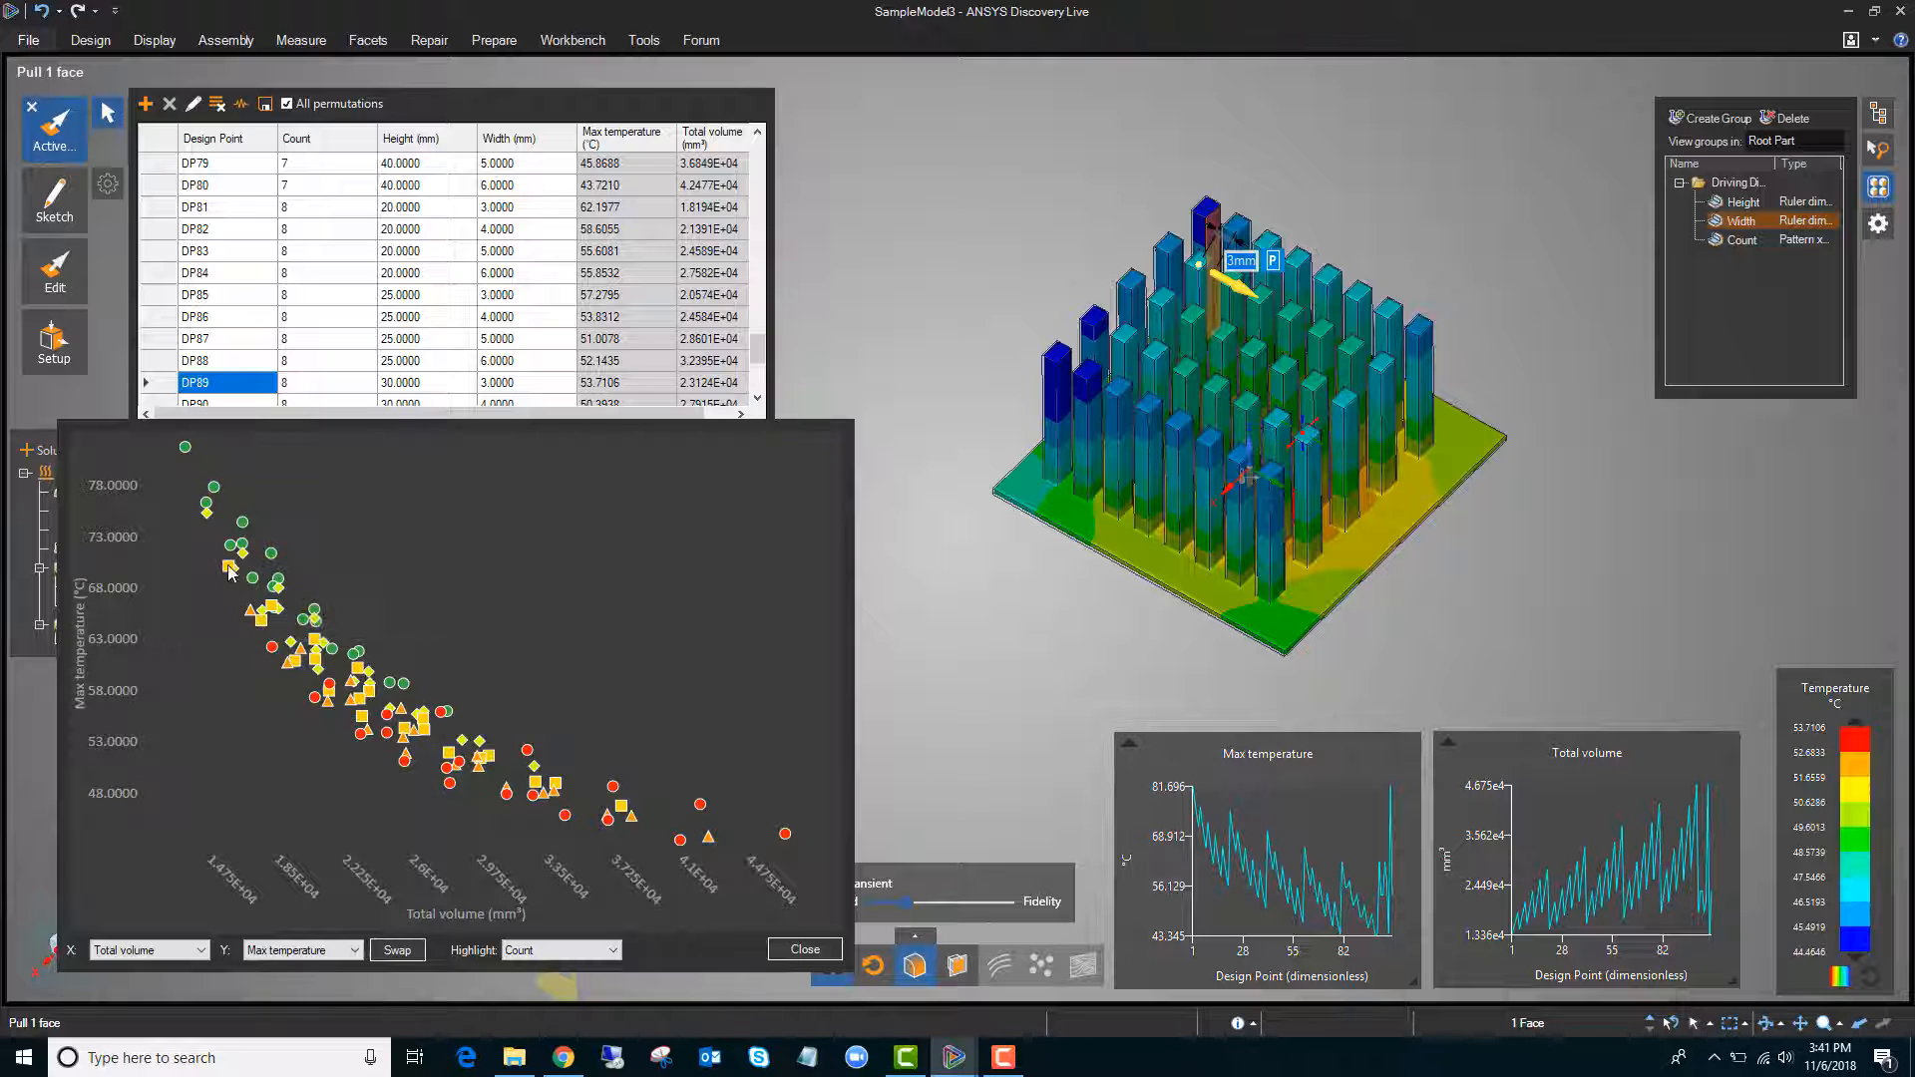
mouse_move(186, 448)
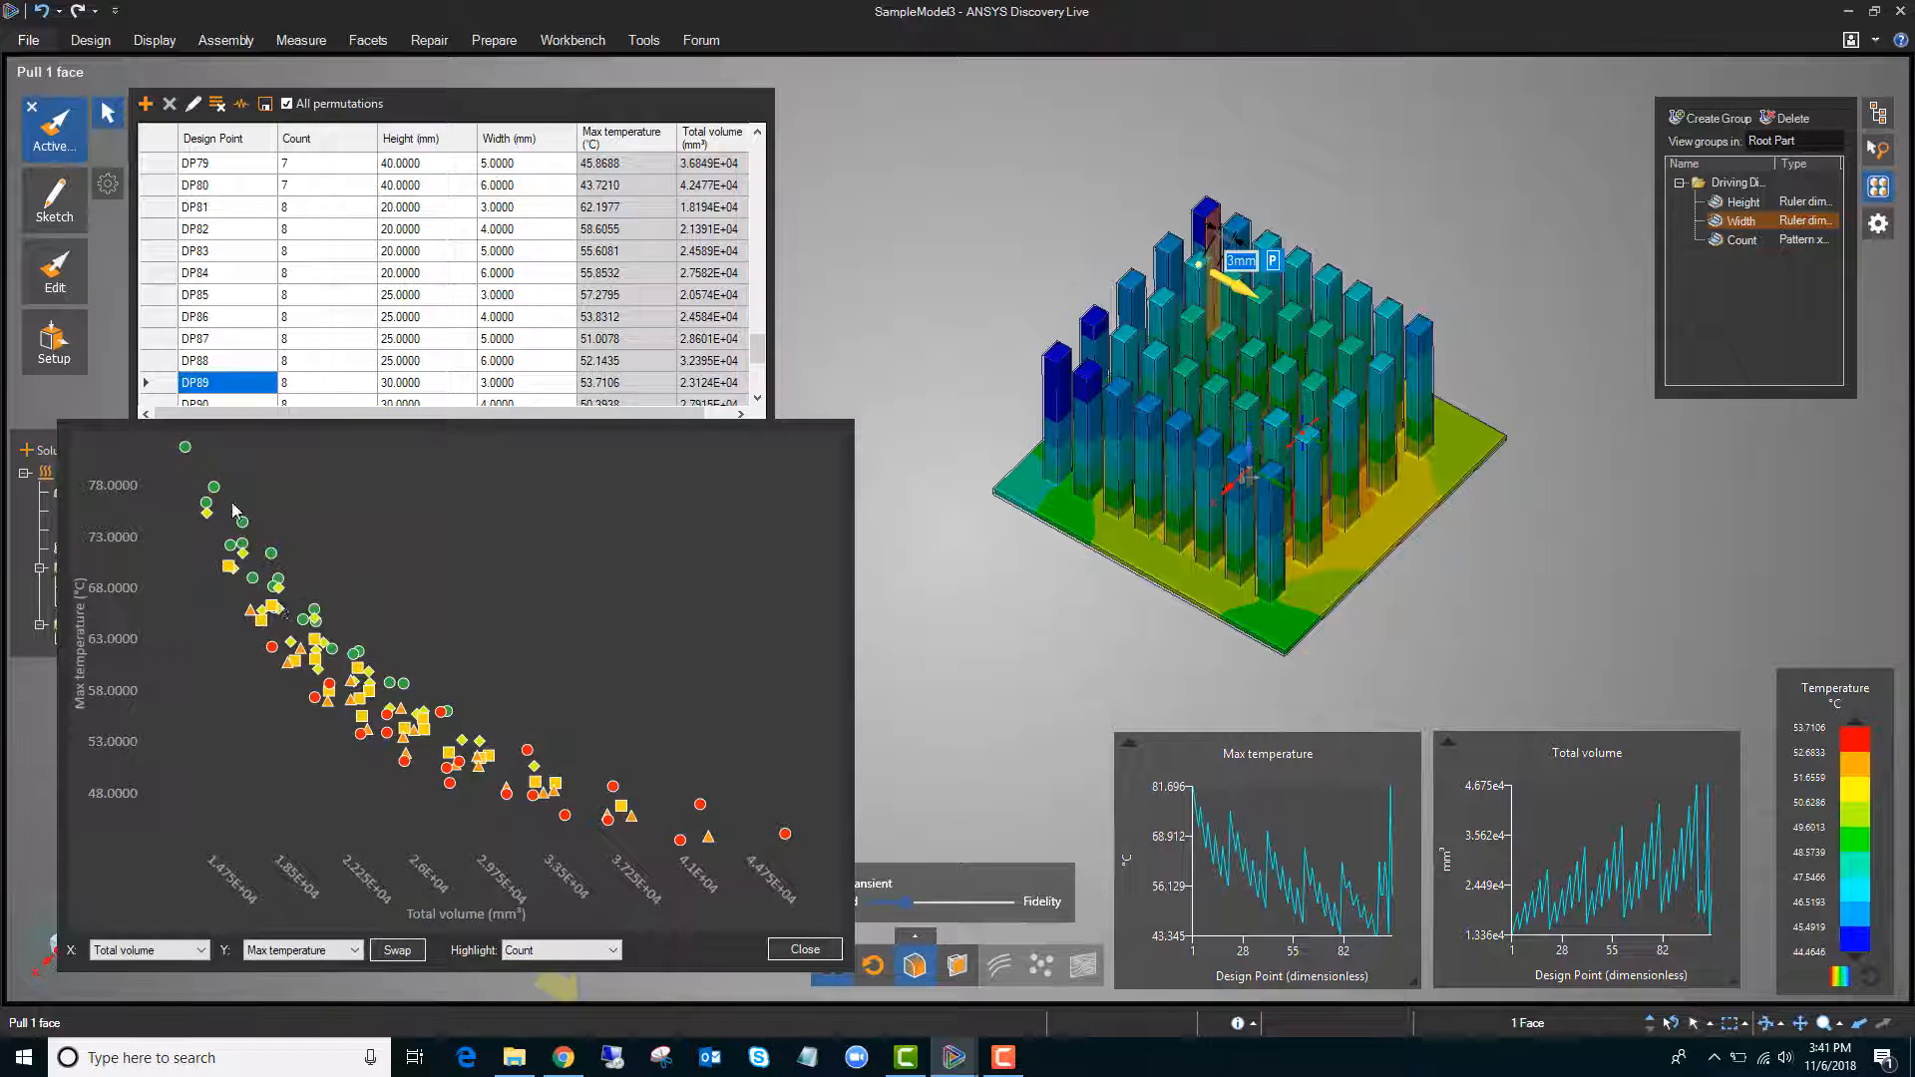
mouse_move(272, 614)
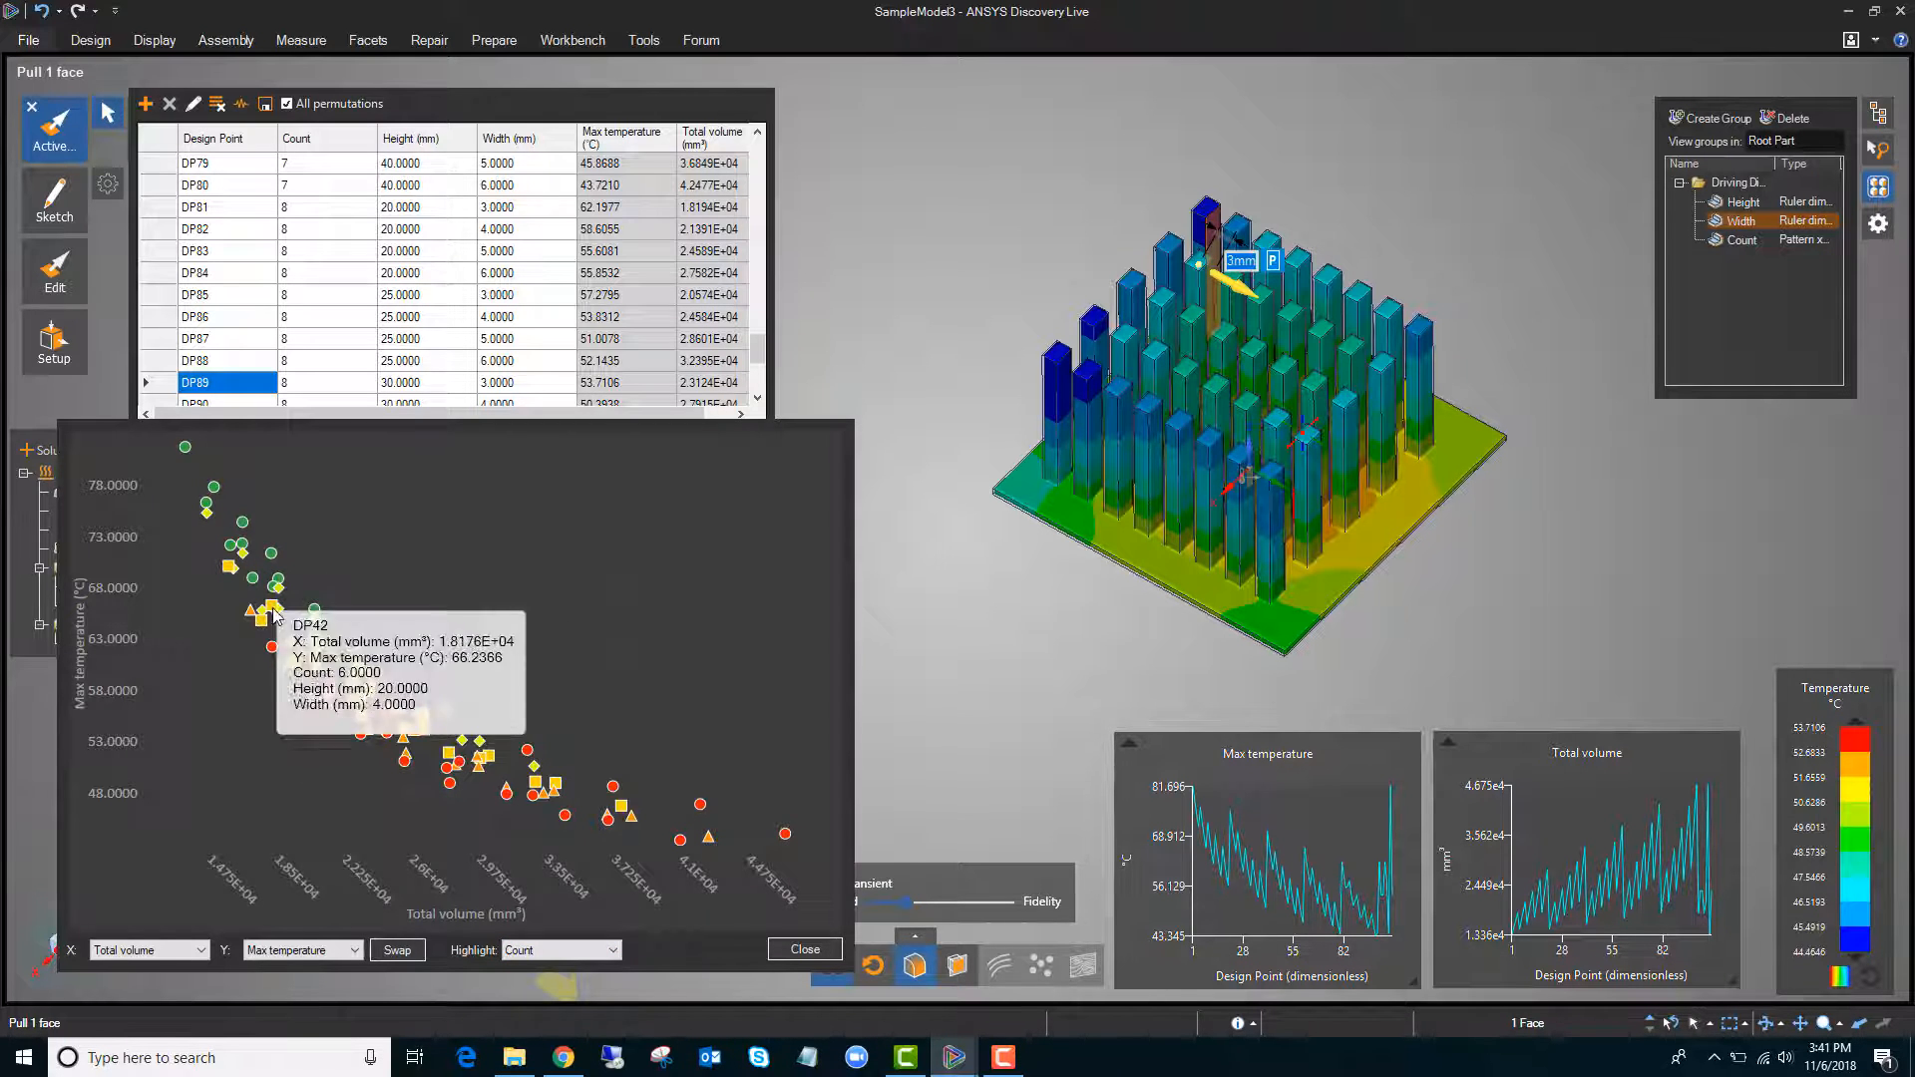
mouse_move(532, 619)
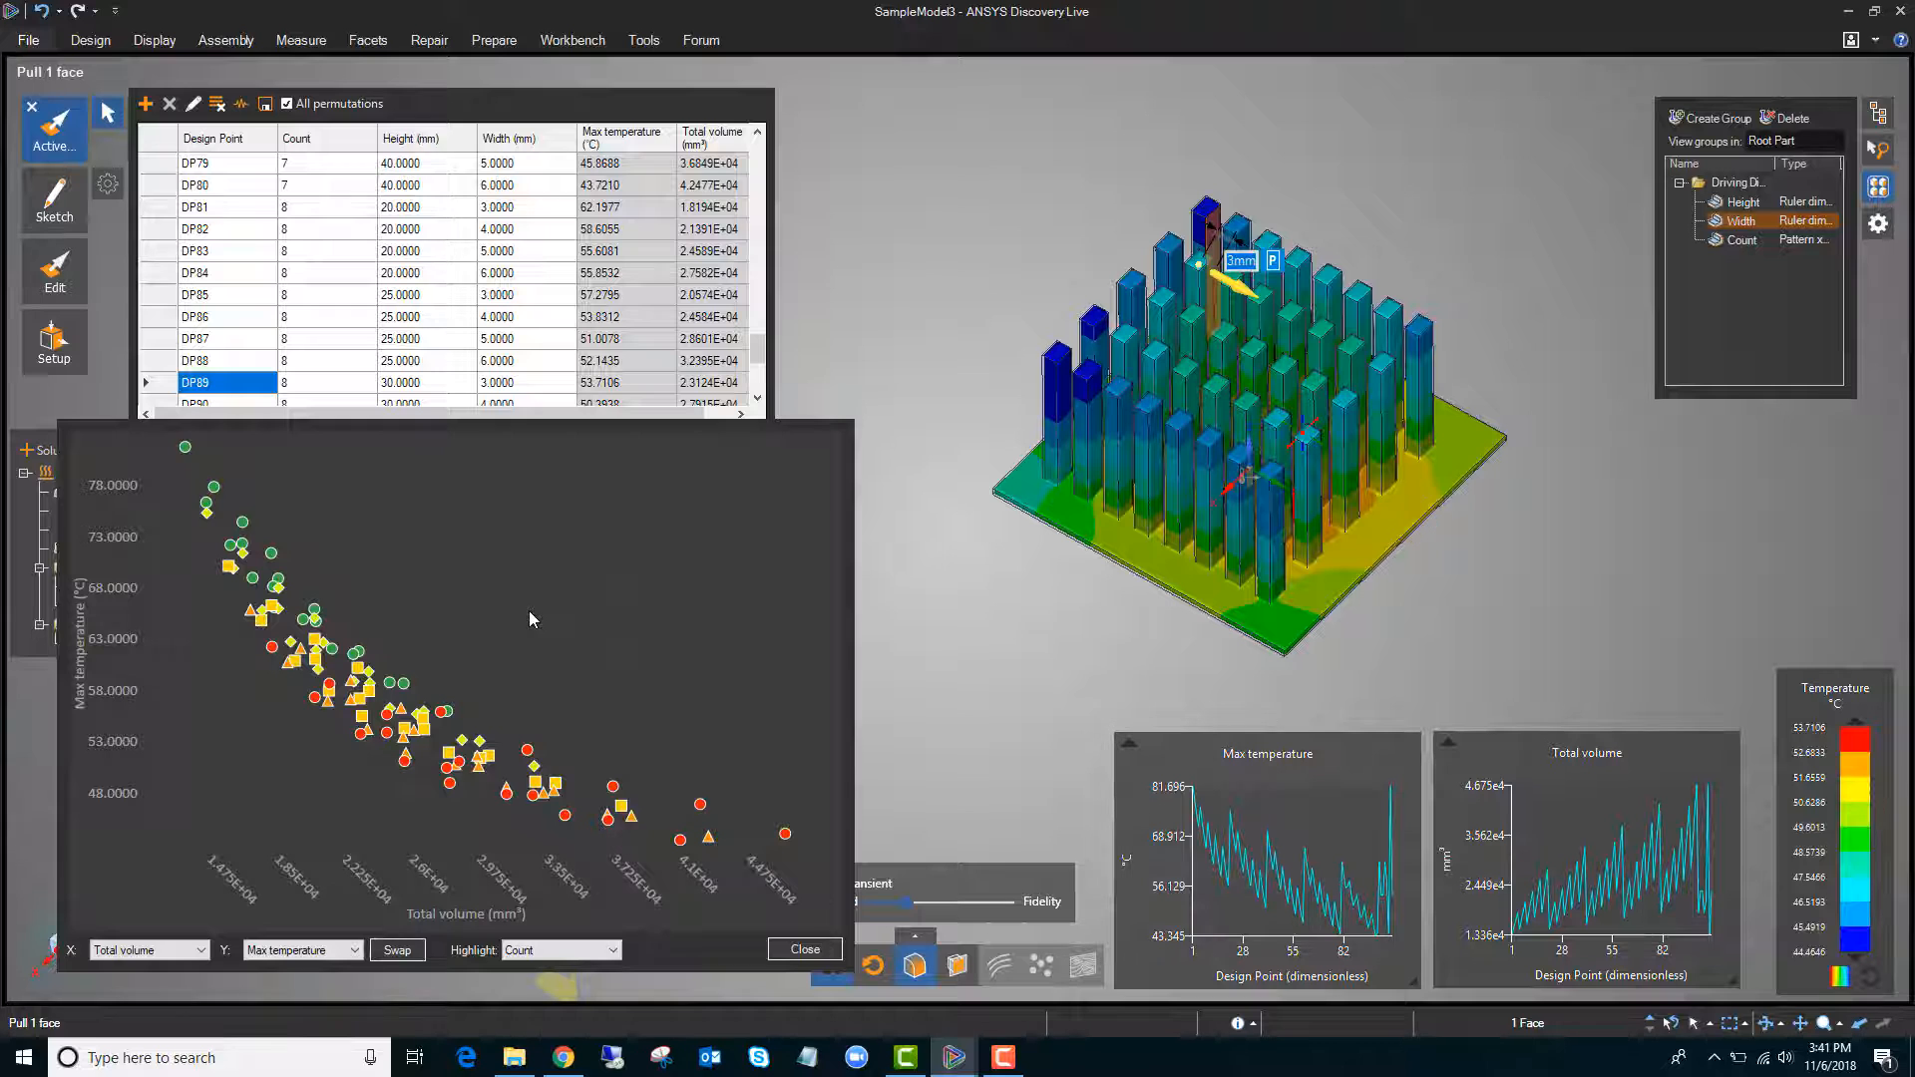
mouse_move(234, 564)
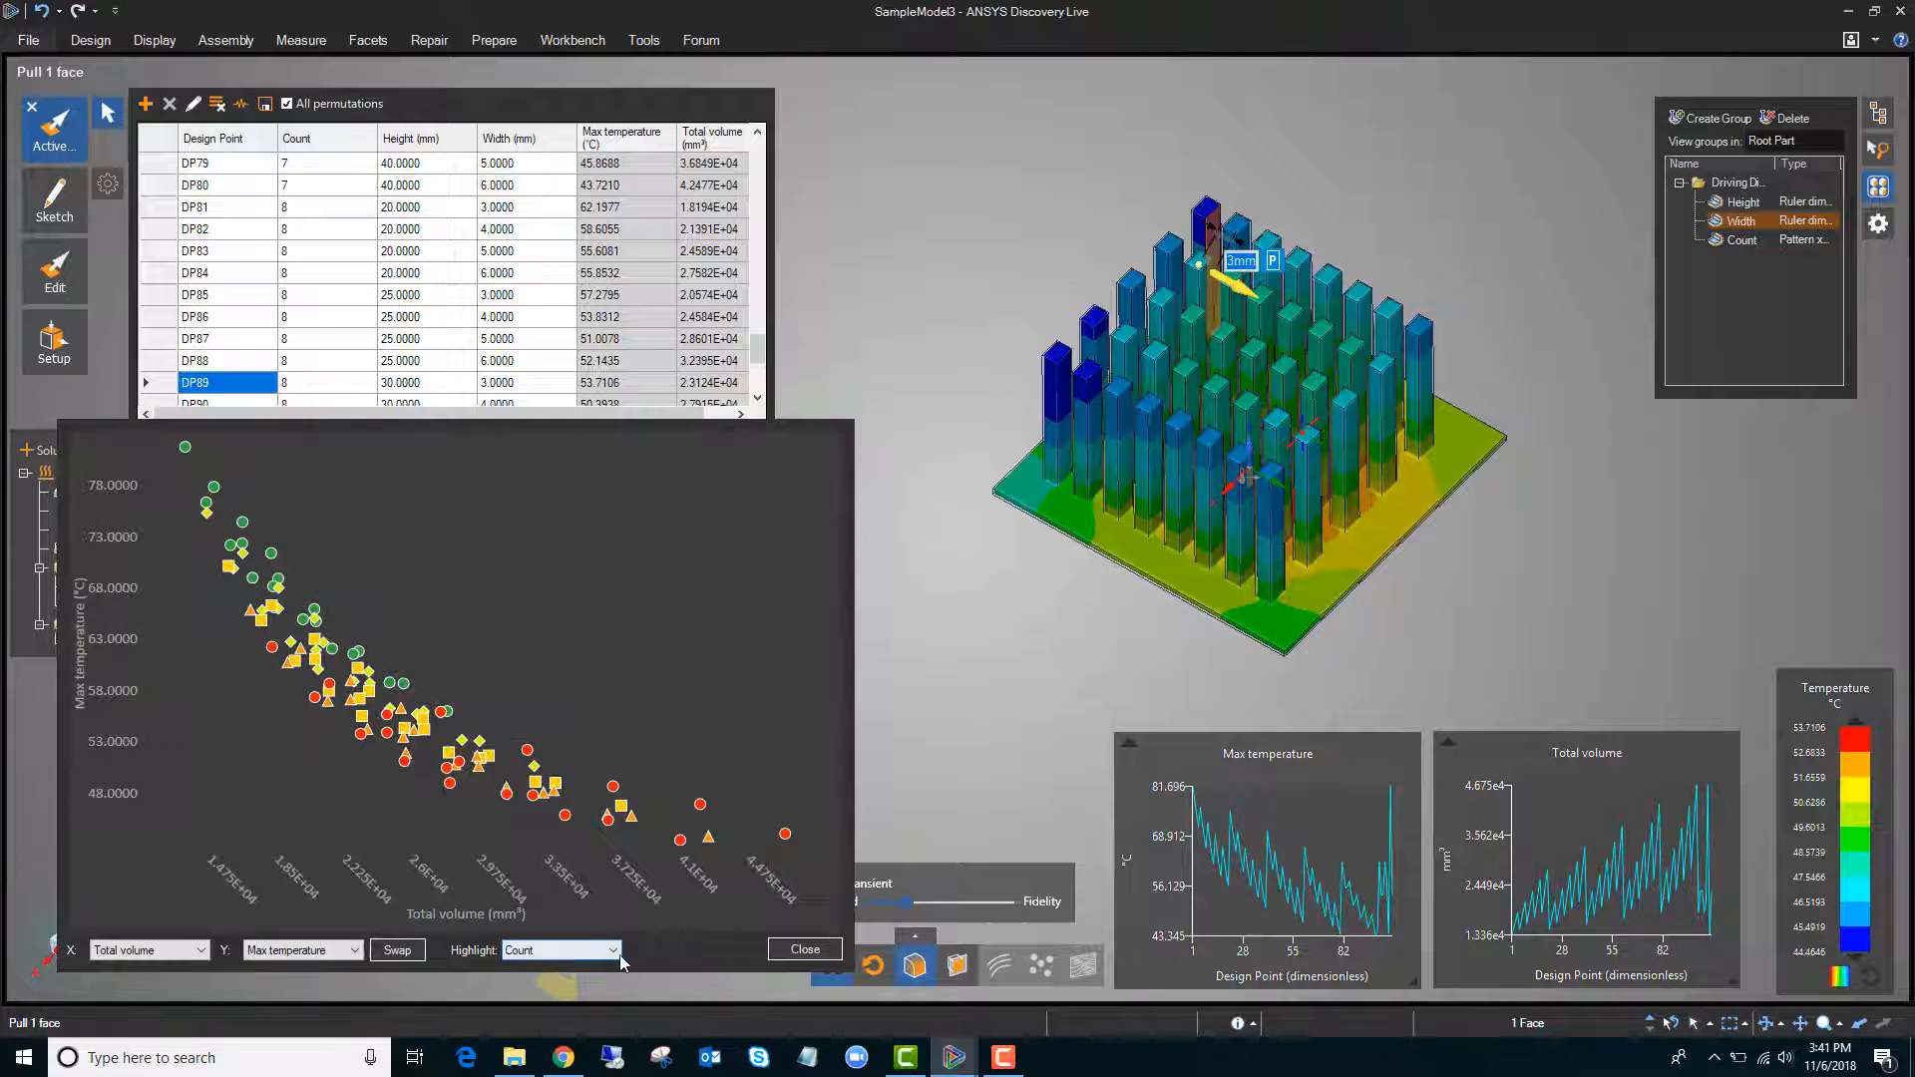
Set the chart's Highlight dropdown to Height
left_click(559, 948)
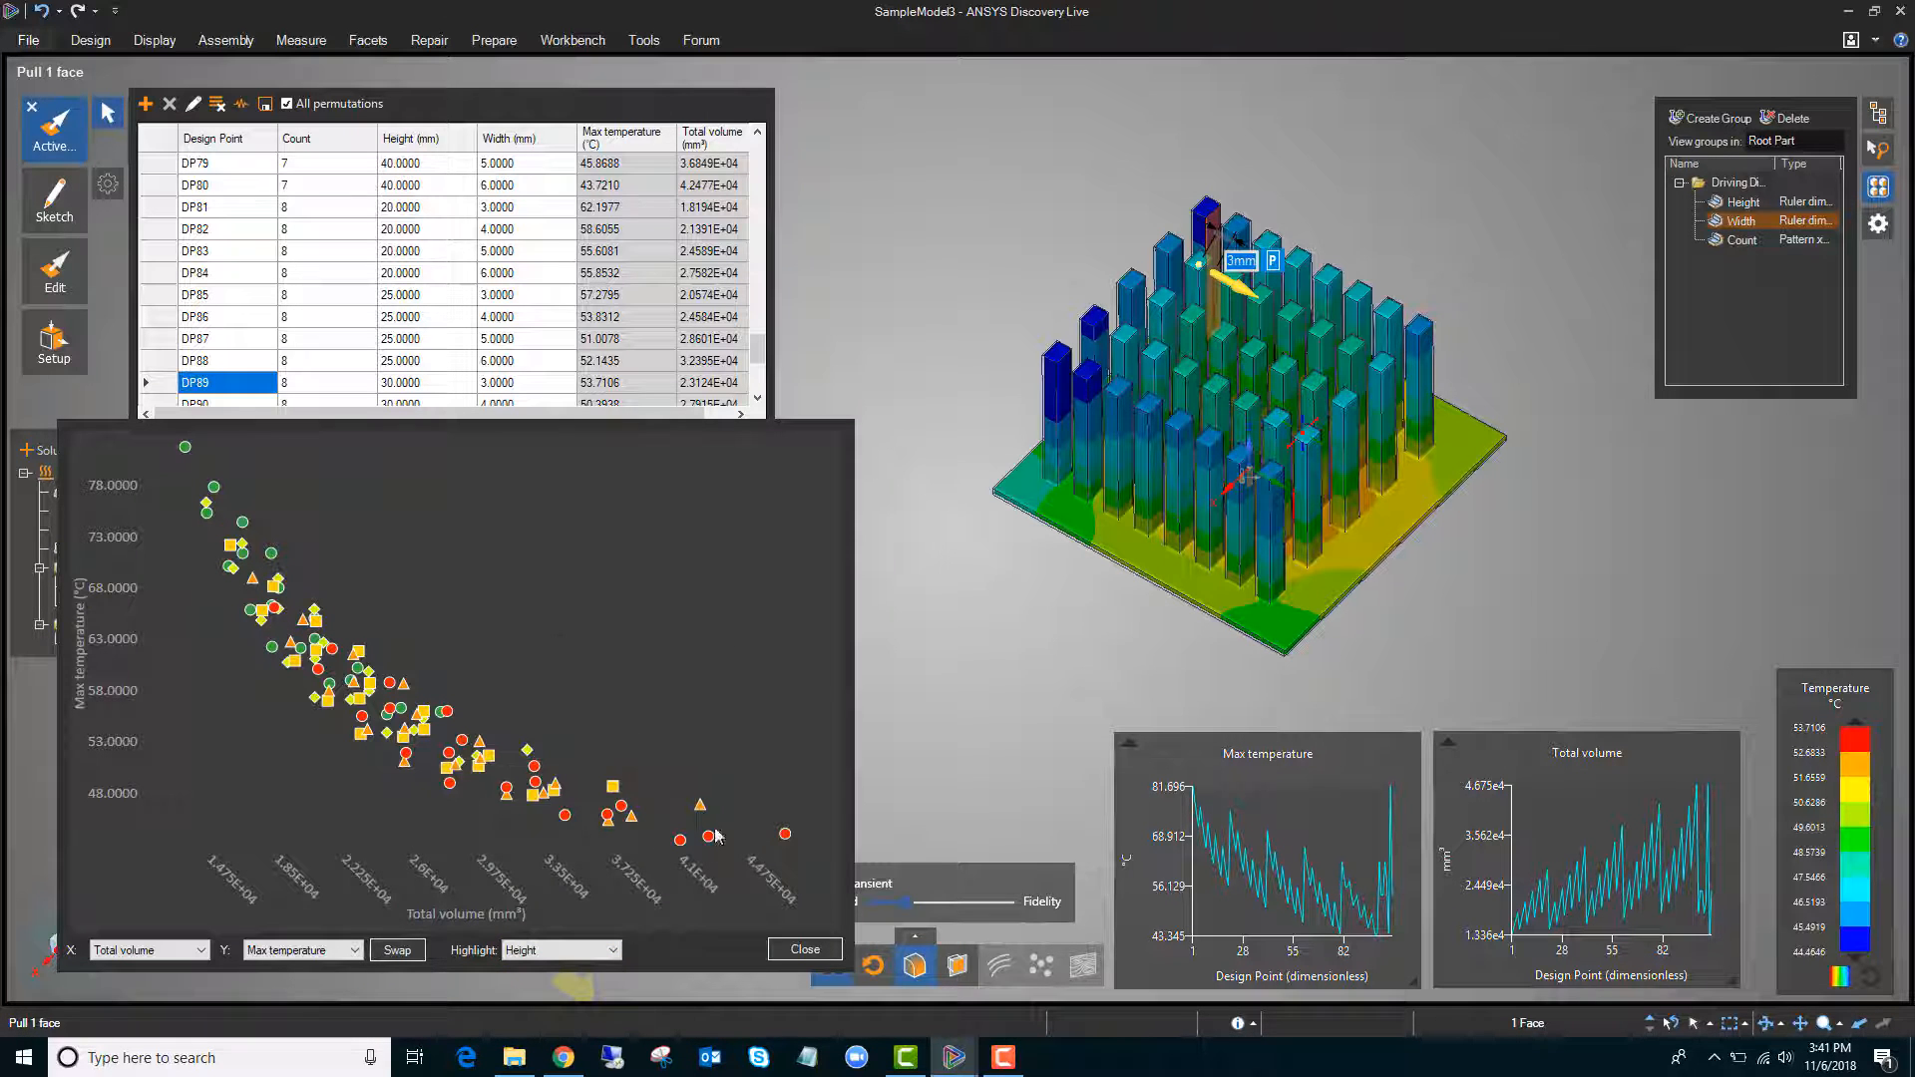
mouse_move(784, 834)
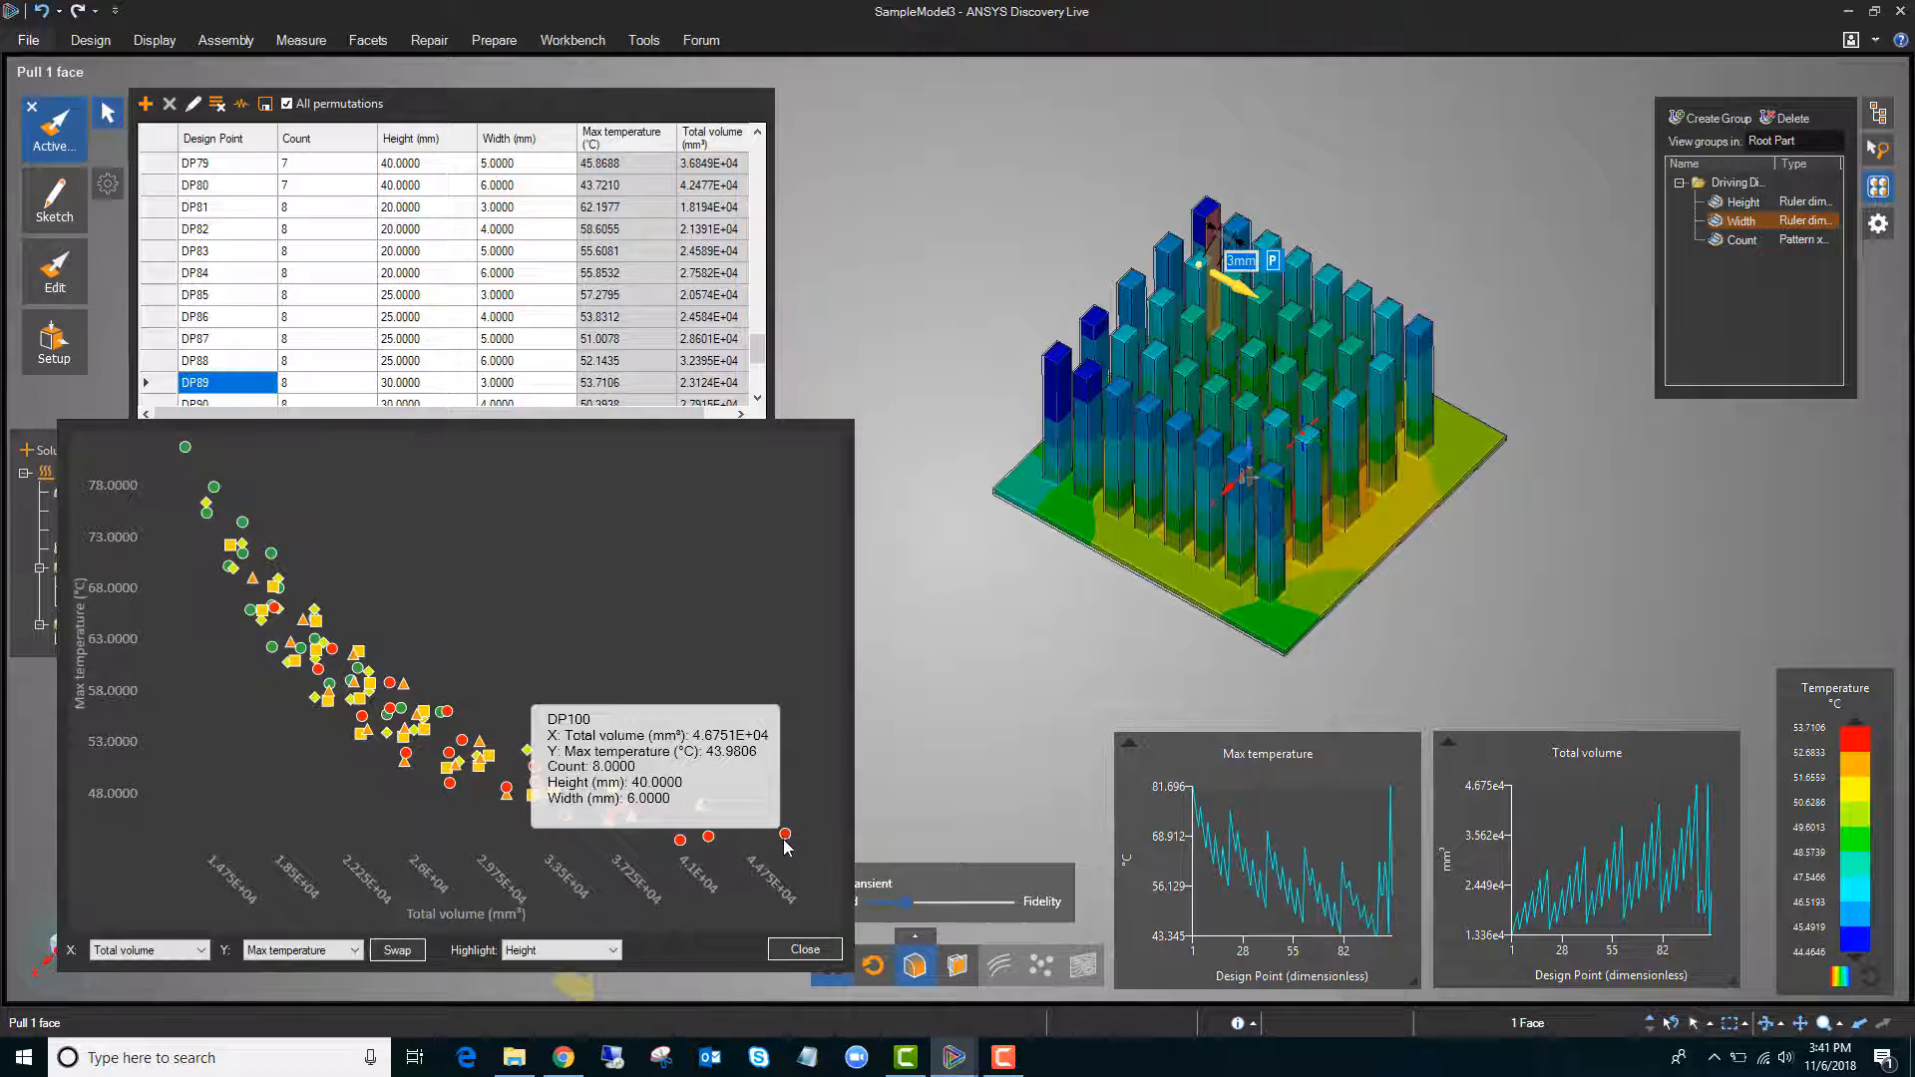
mouse_move(184, 446)
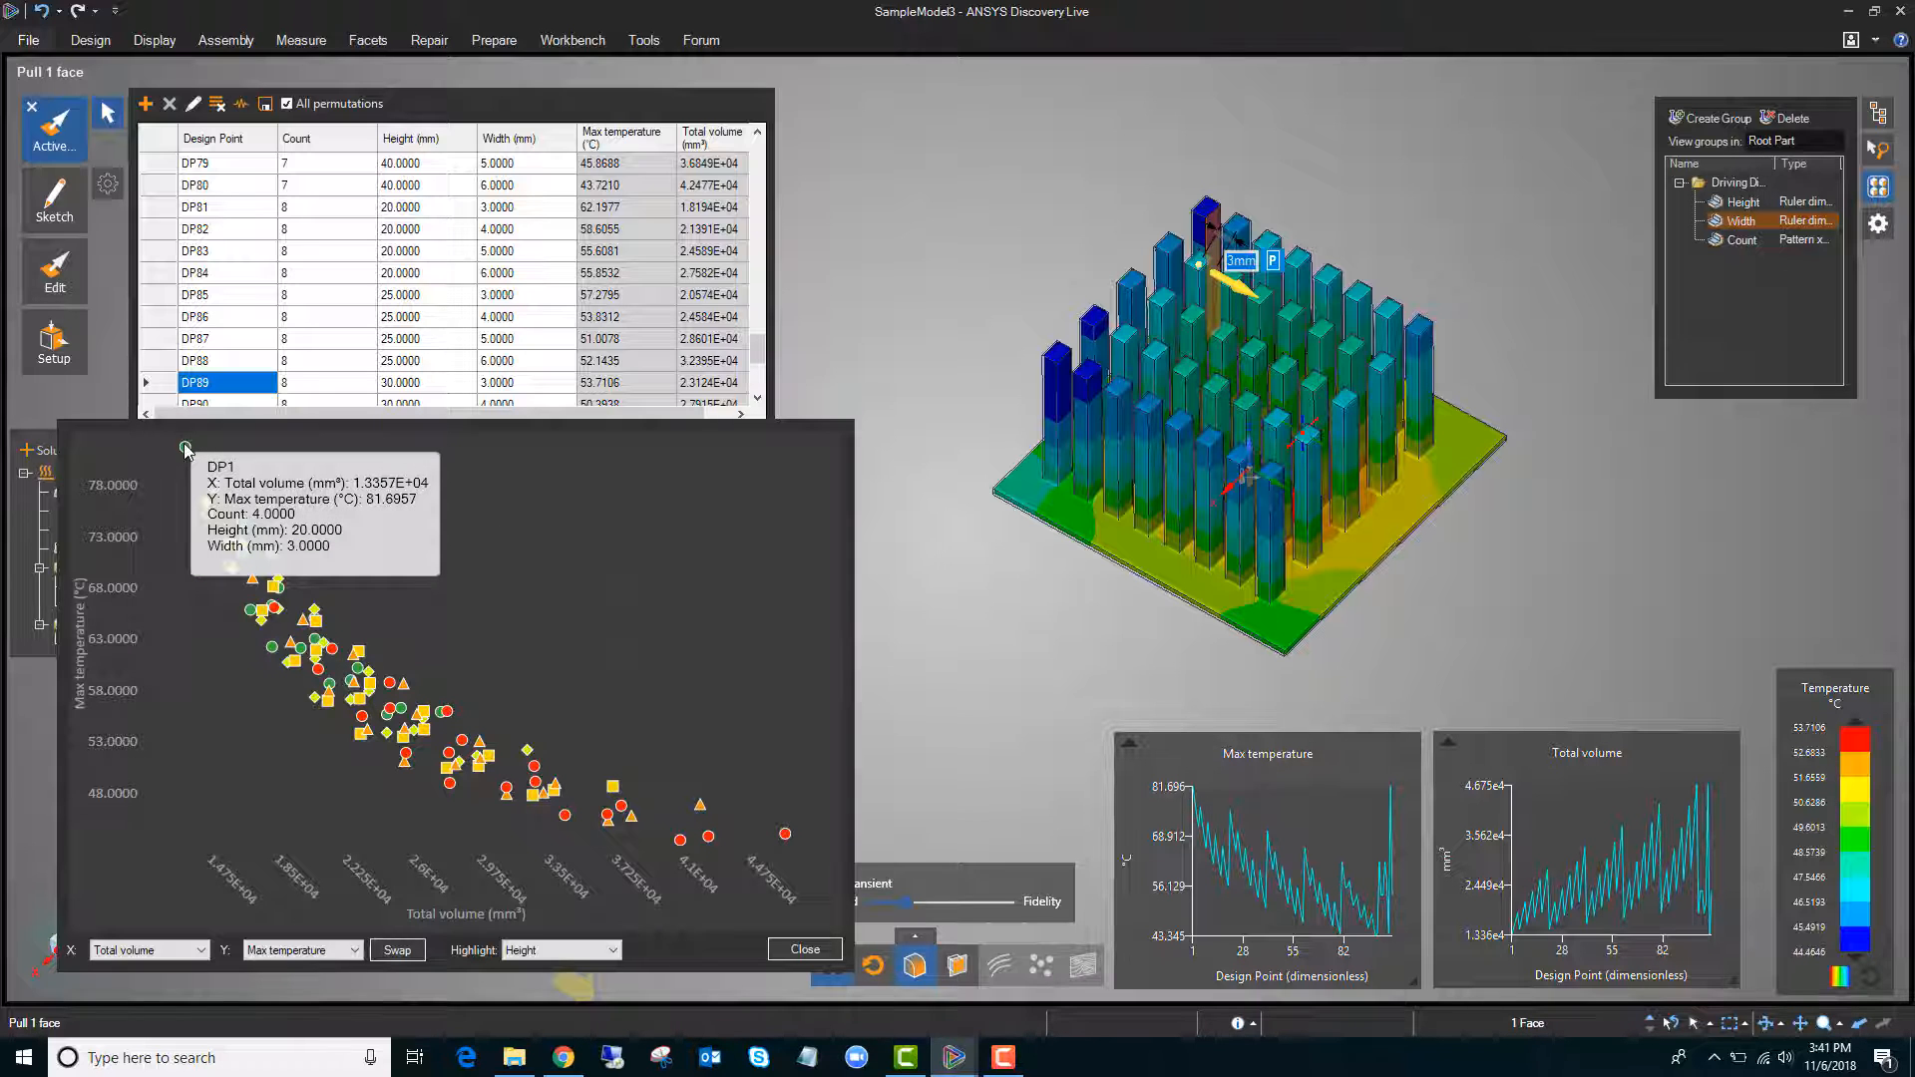
mouse_move(154, 436)
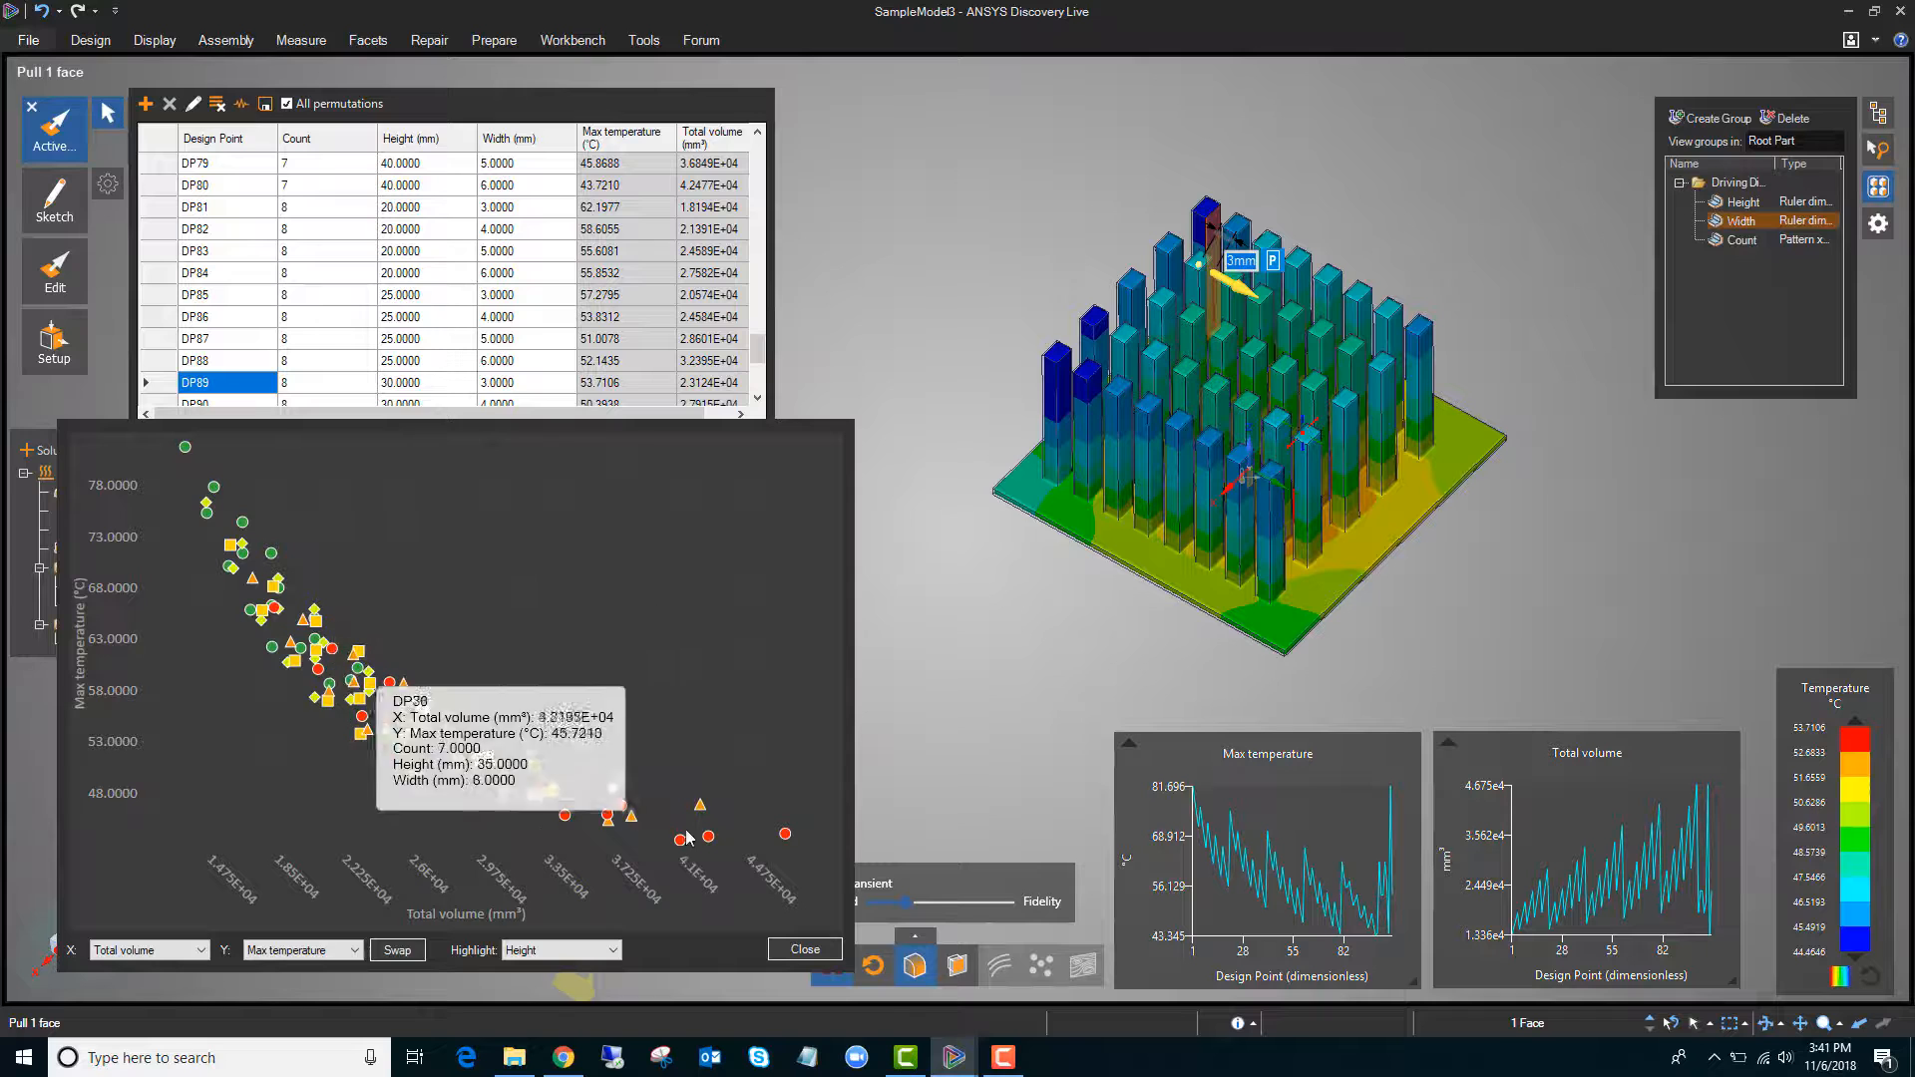
mouse_move(355, 714)
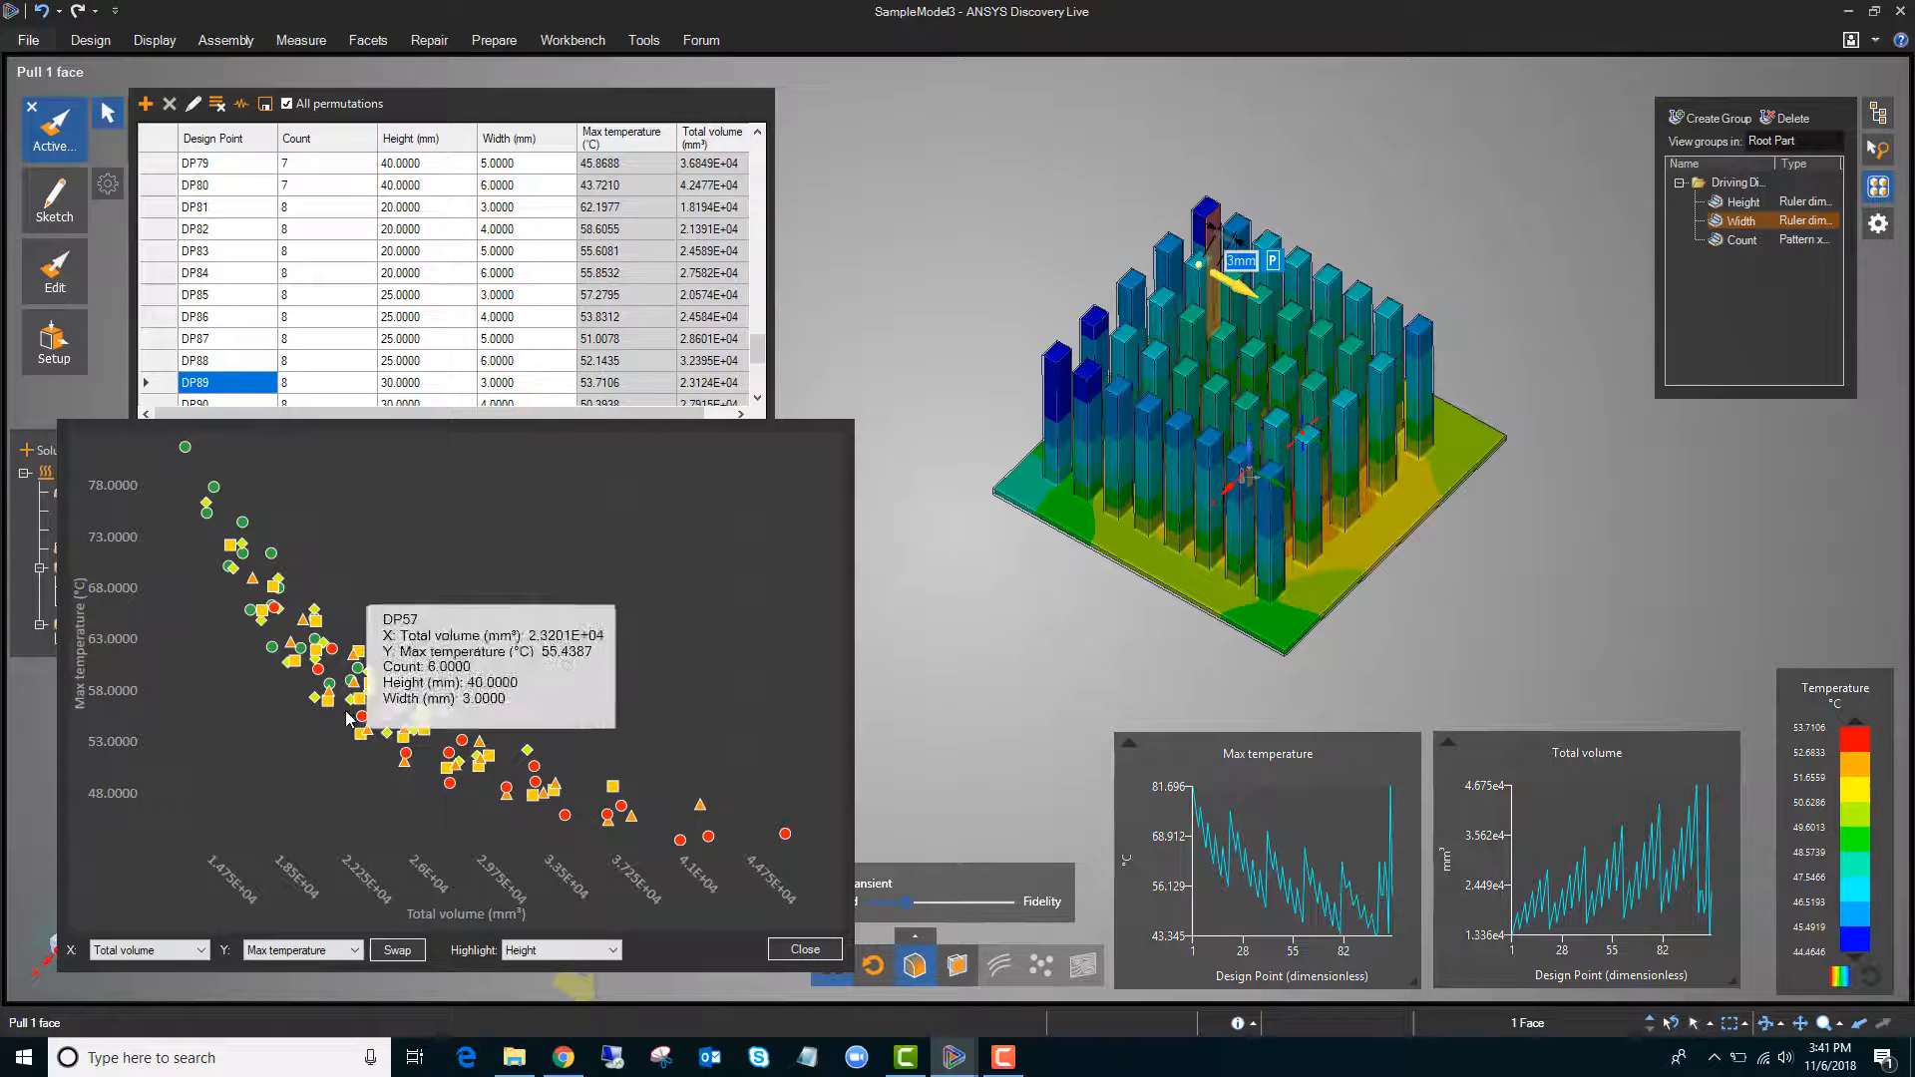
mouse_move(566, 632)
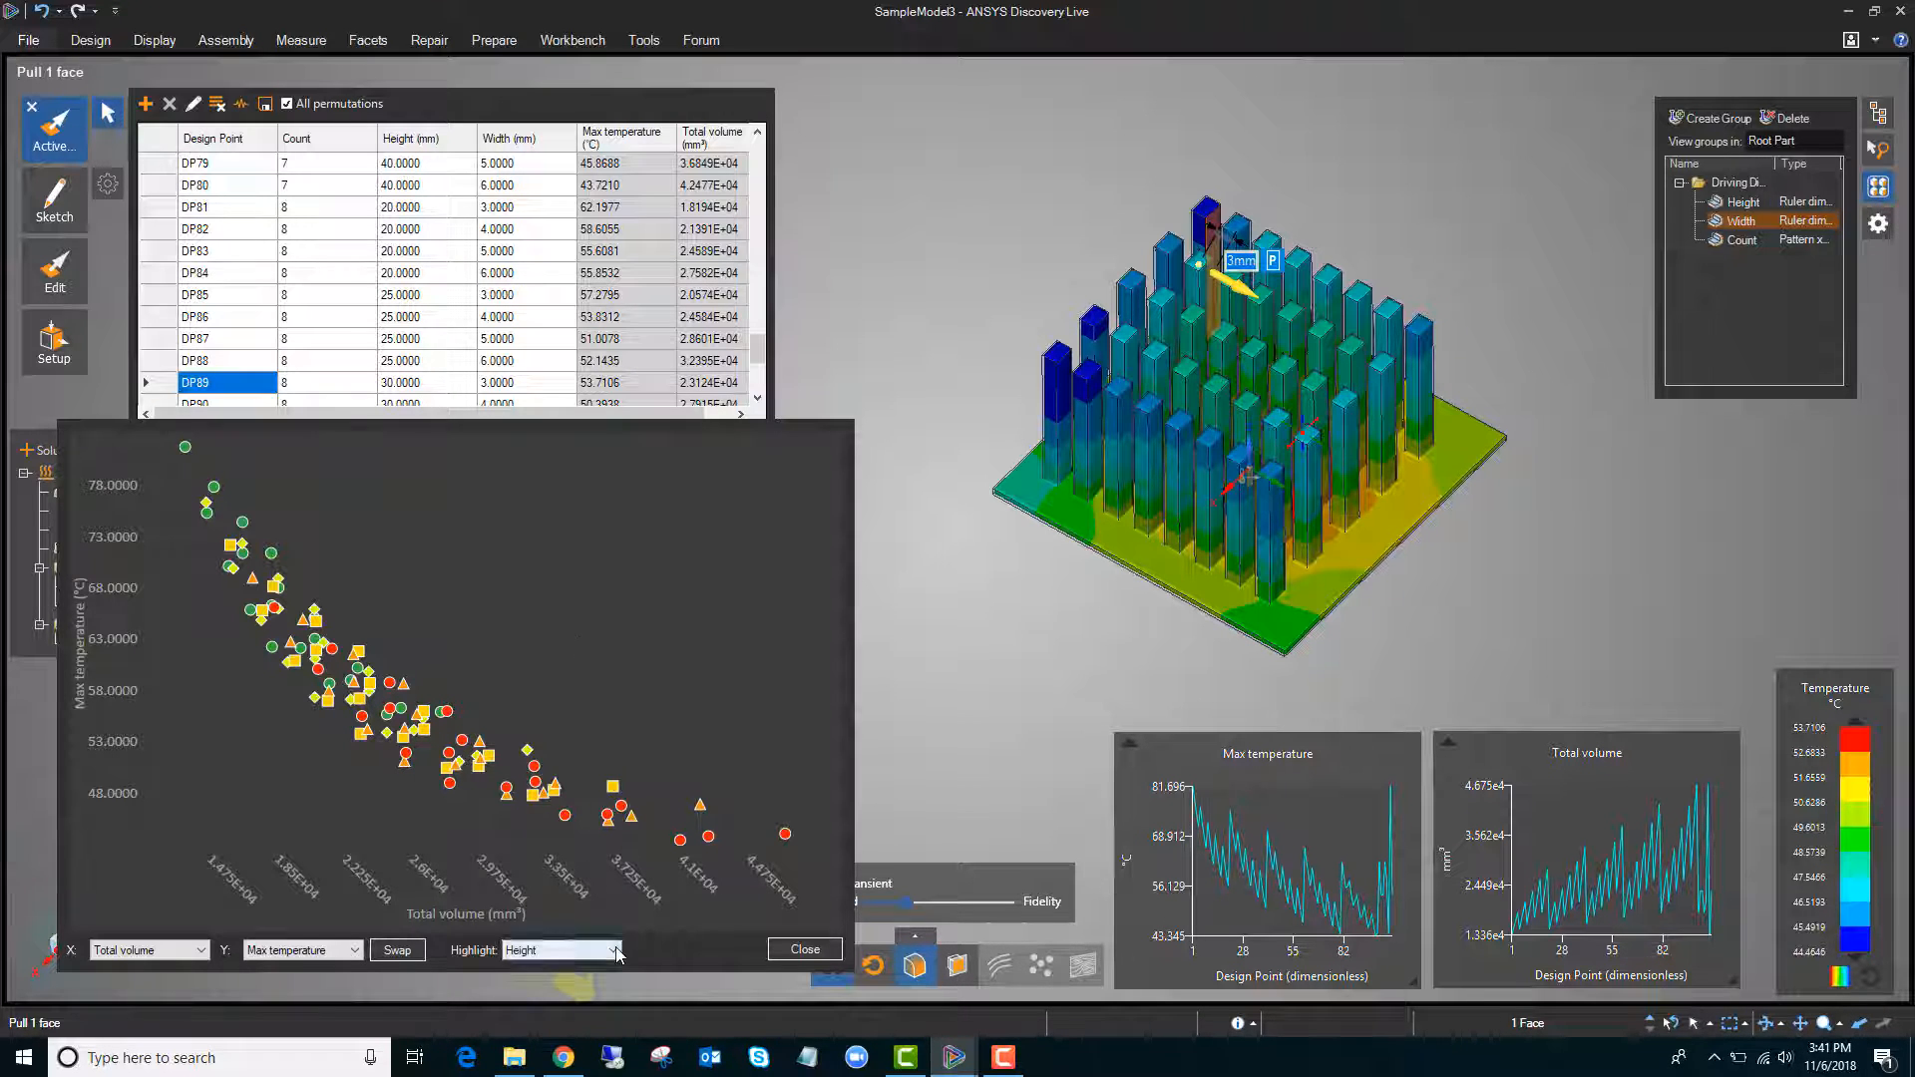
Switch the chart's Highlight dropdown from Height to Width
left_click(560, 949)
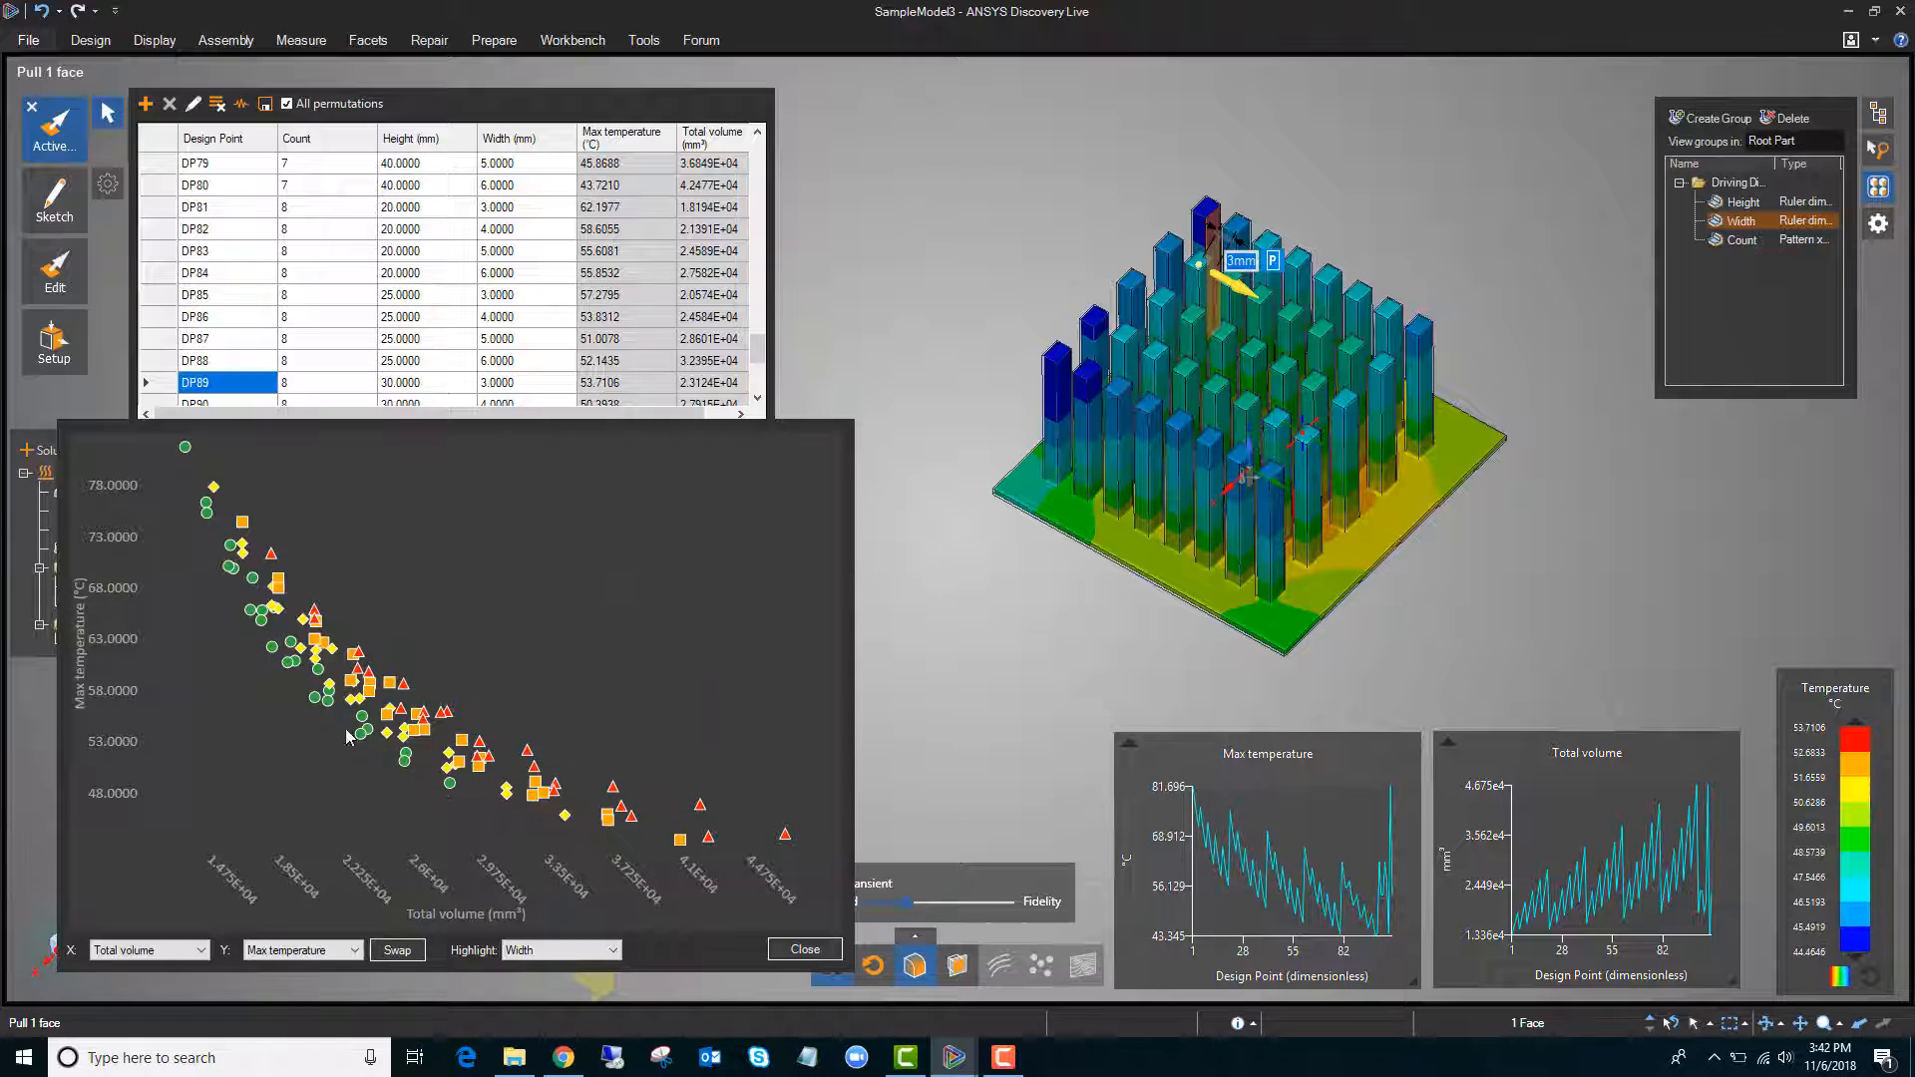
mouse_move(409, 746)
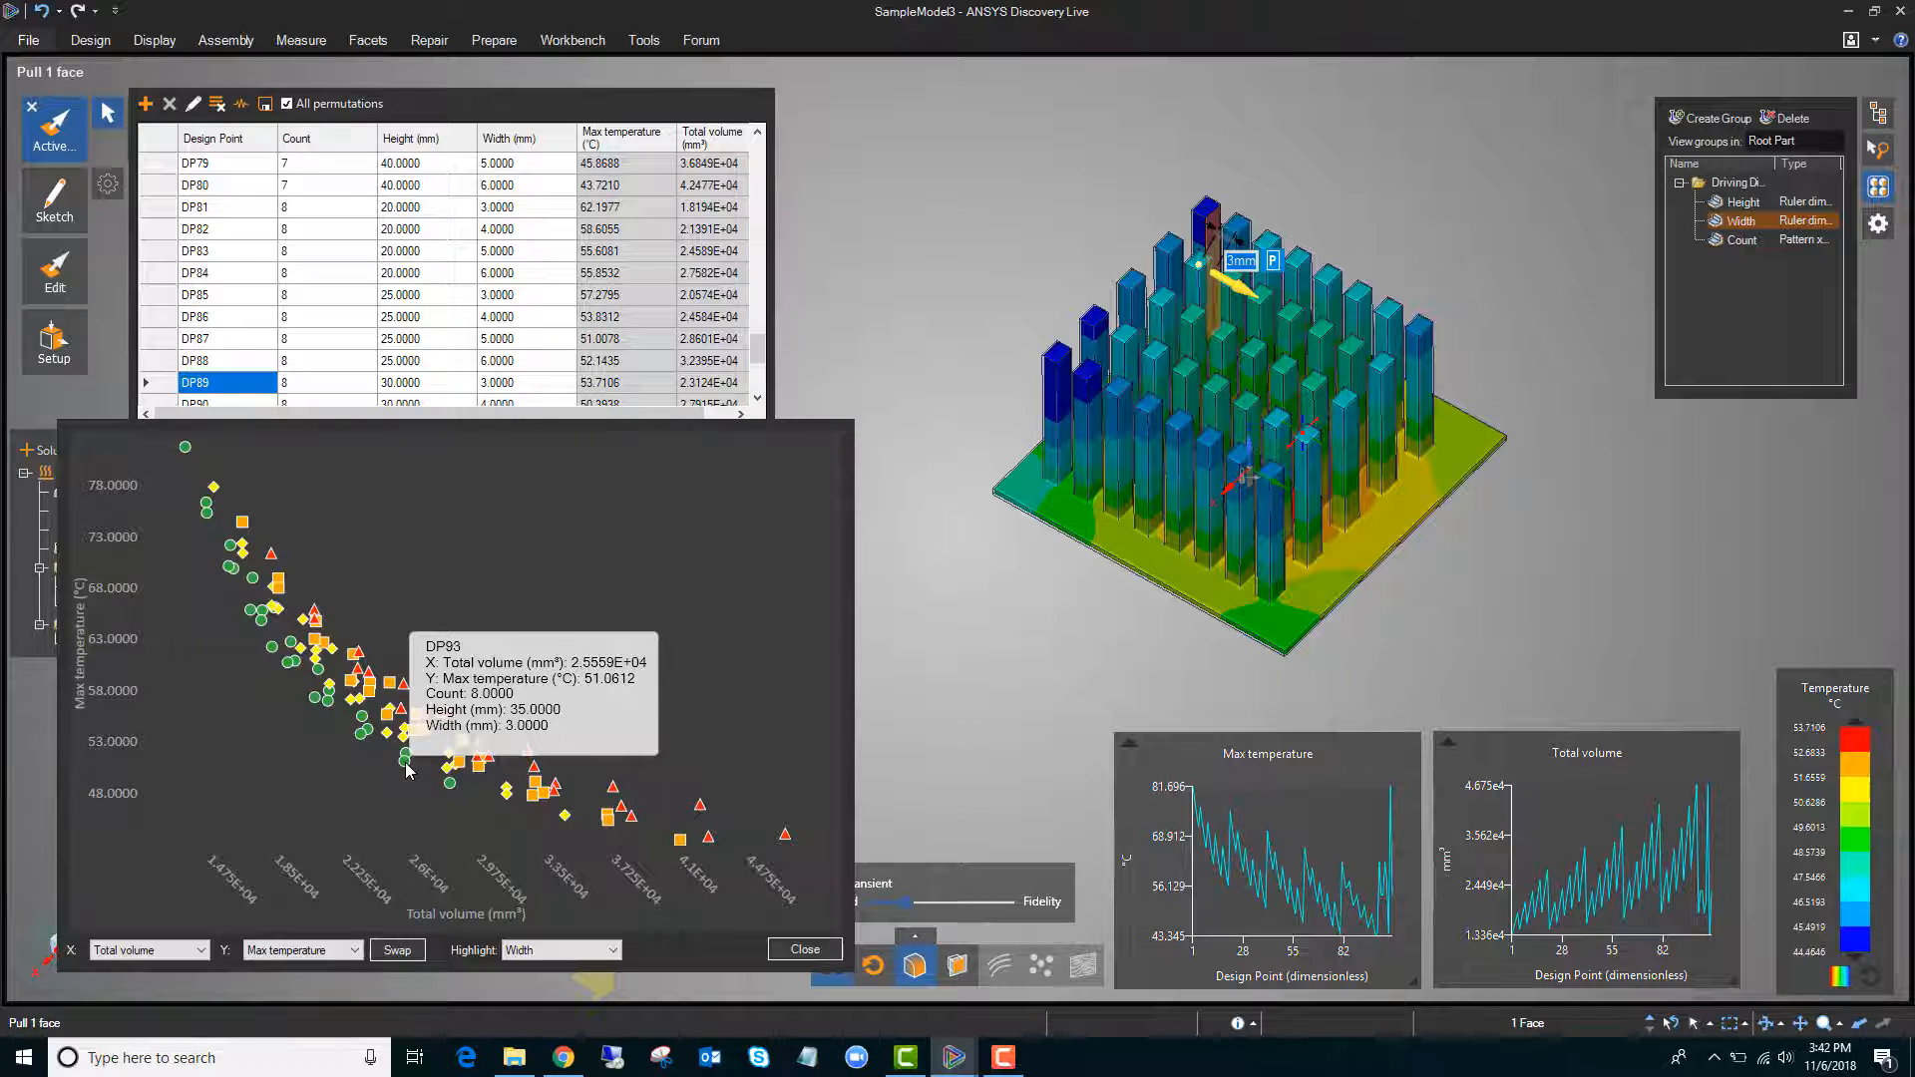
mouse_move(256, 652)
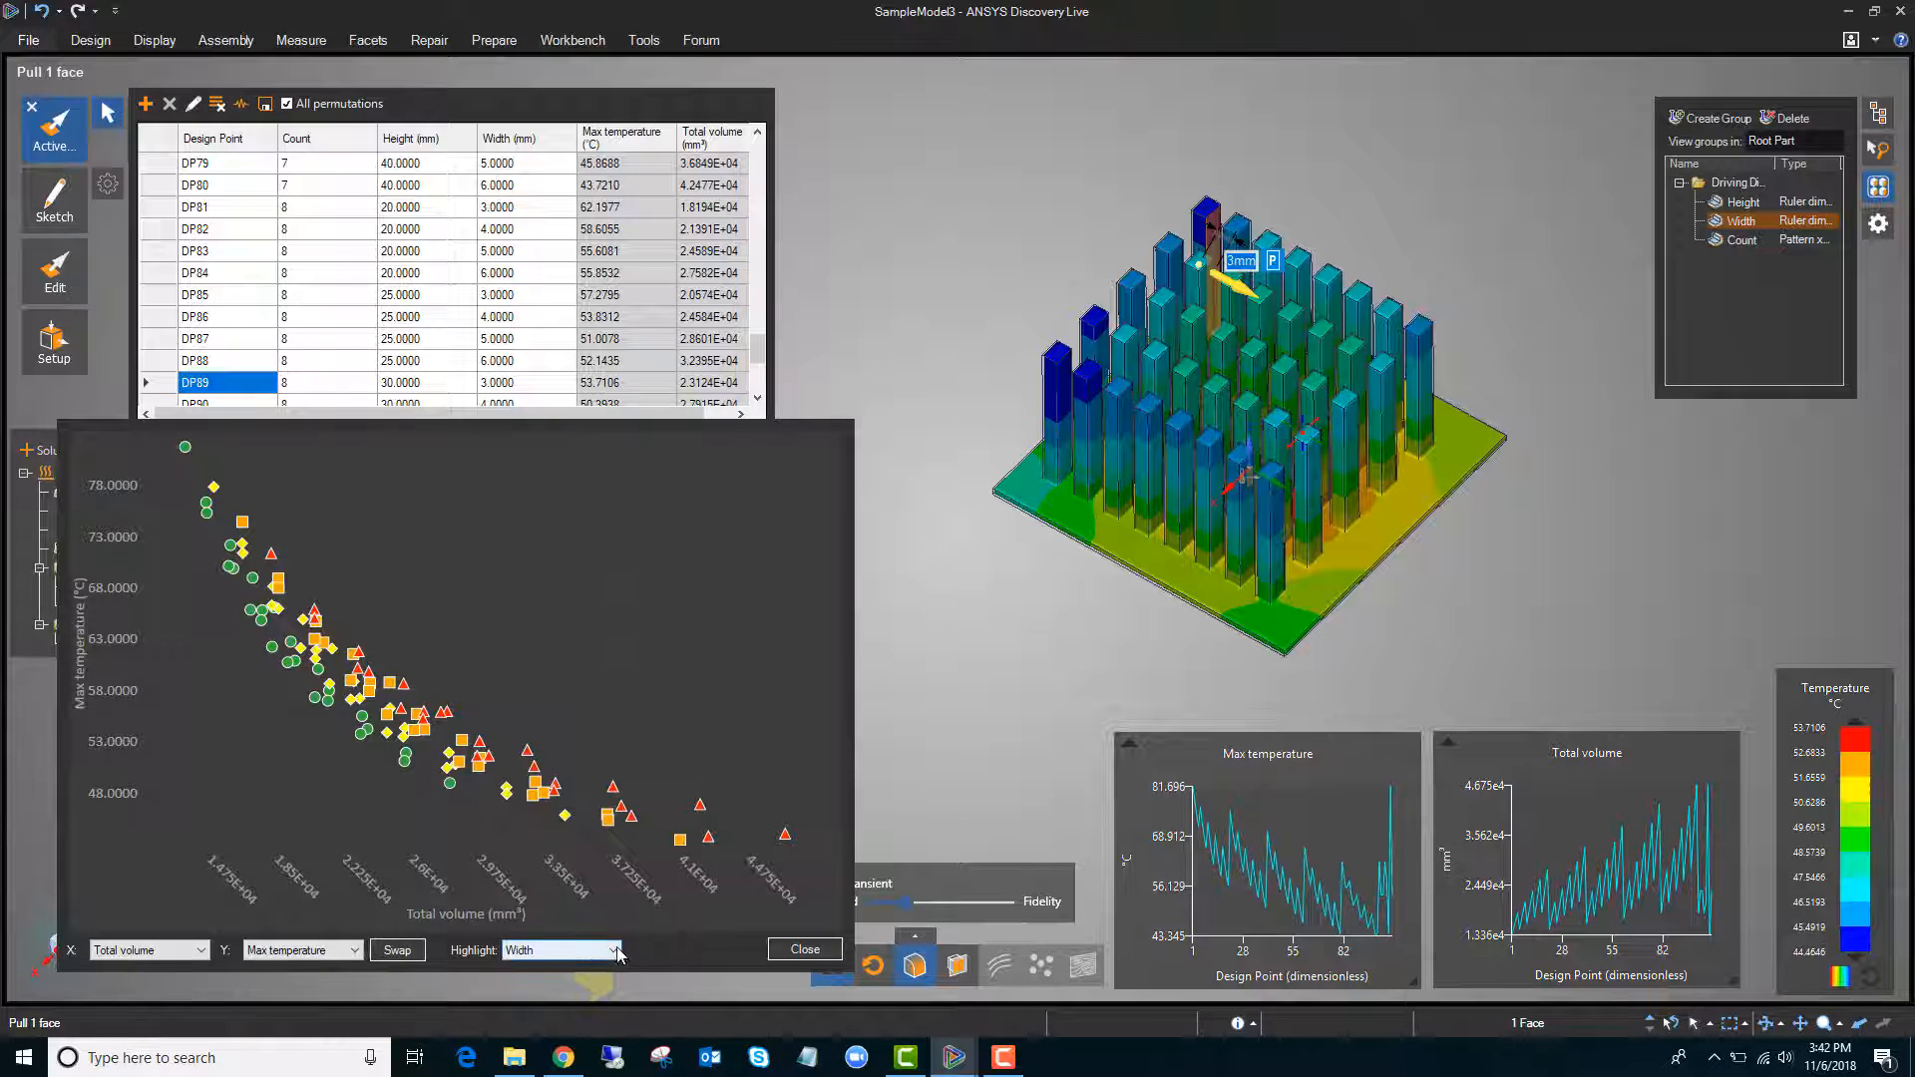
Set Highlight back to Count and apply design point DP85 to the heatsink
left_click(561, 951)
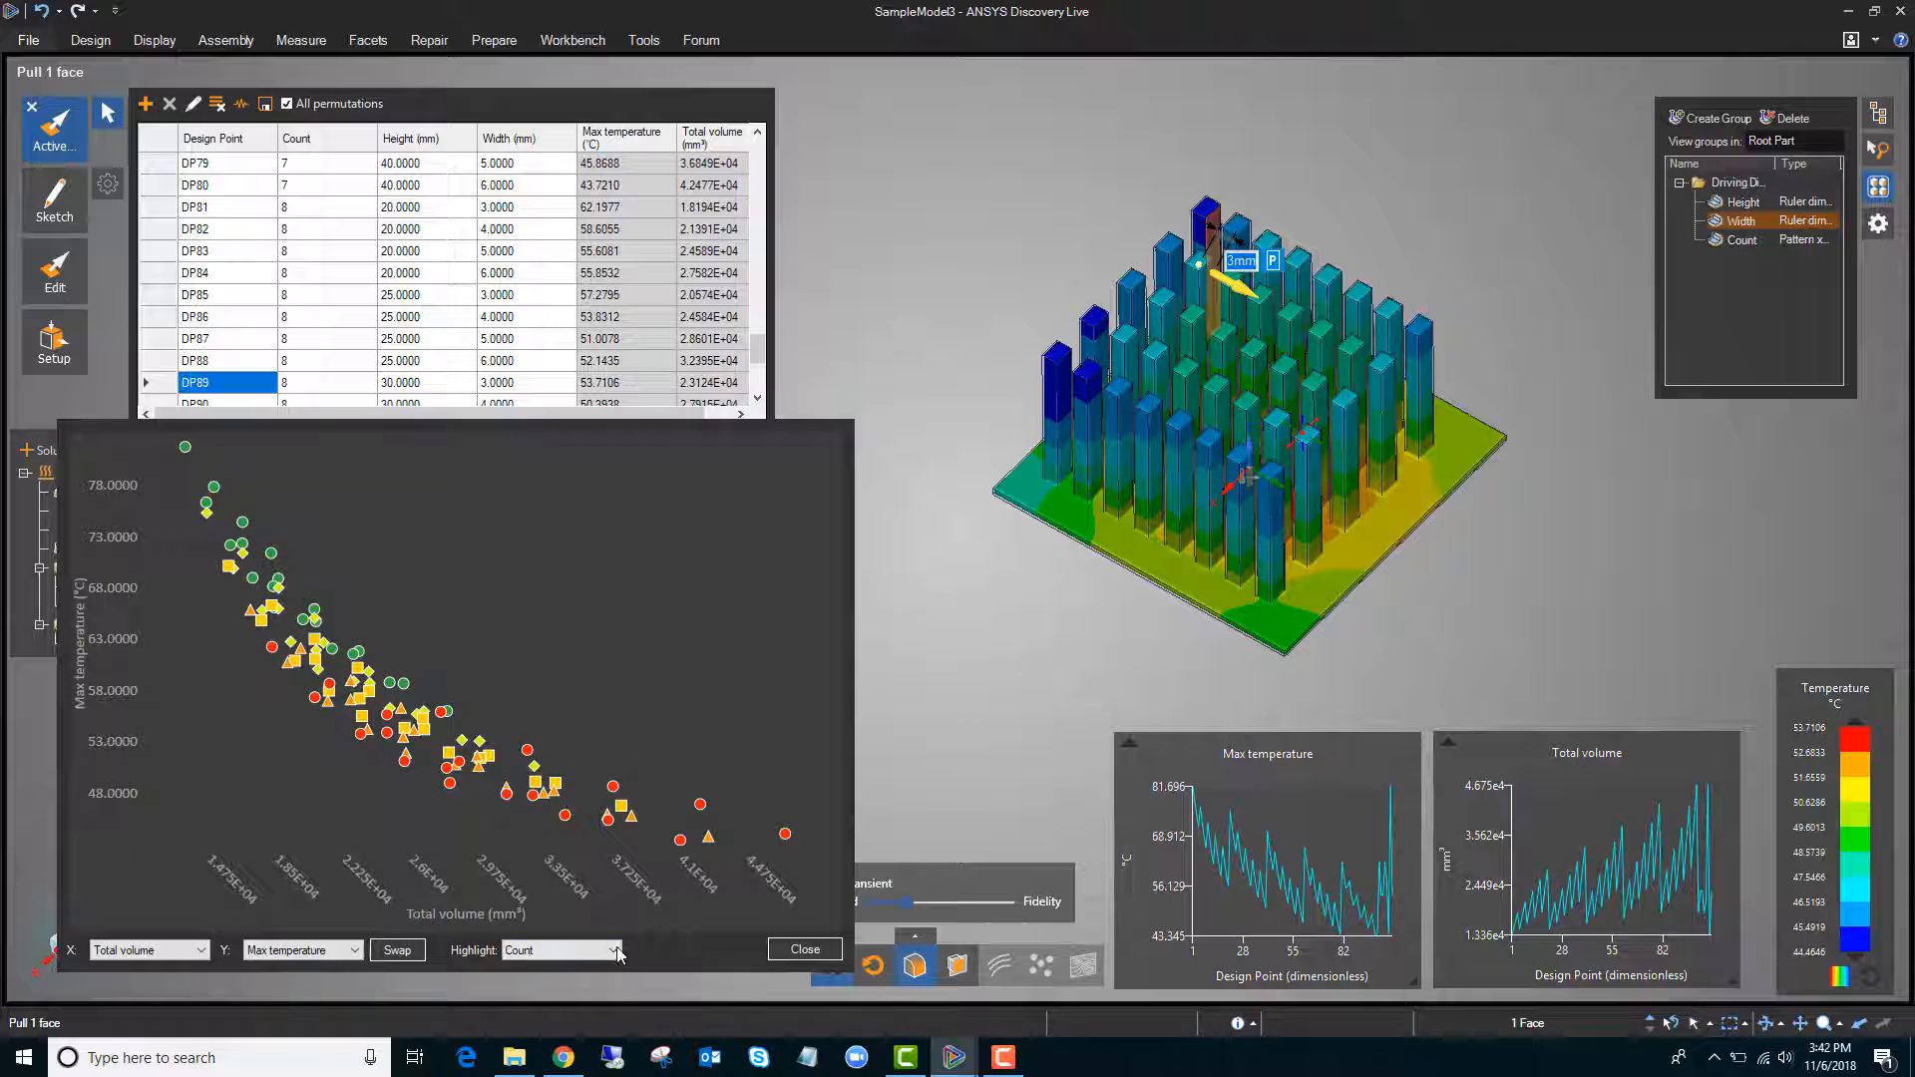
mouse_move(364, 730)
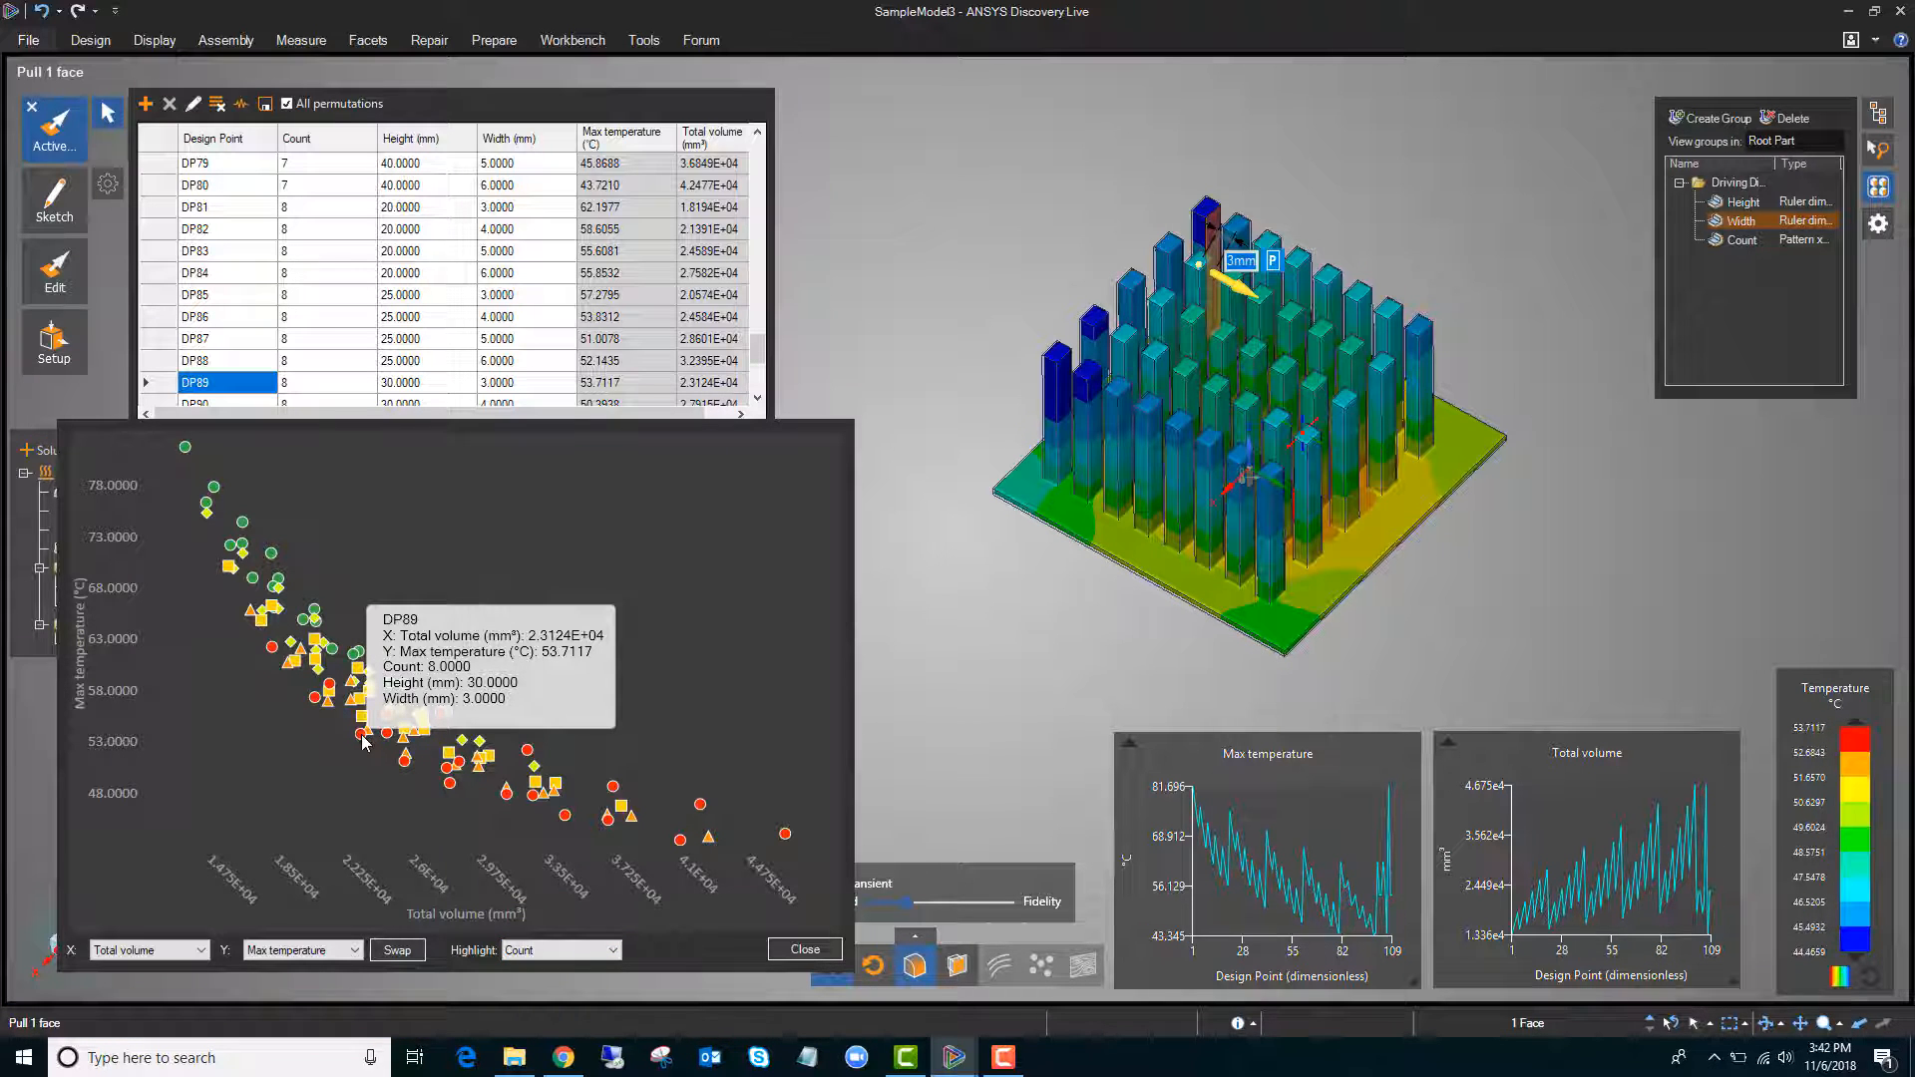
mouse_move(92, 696)
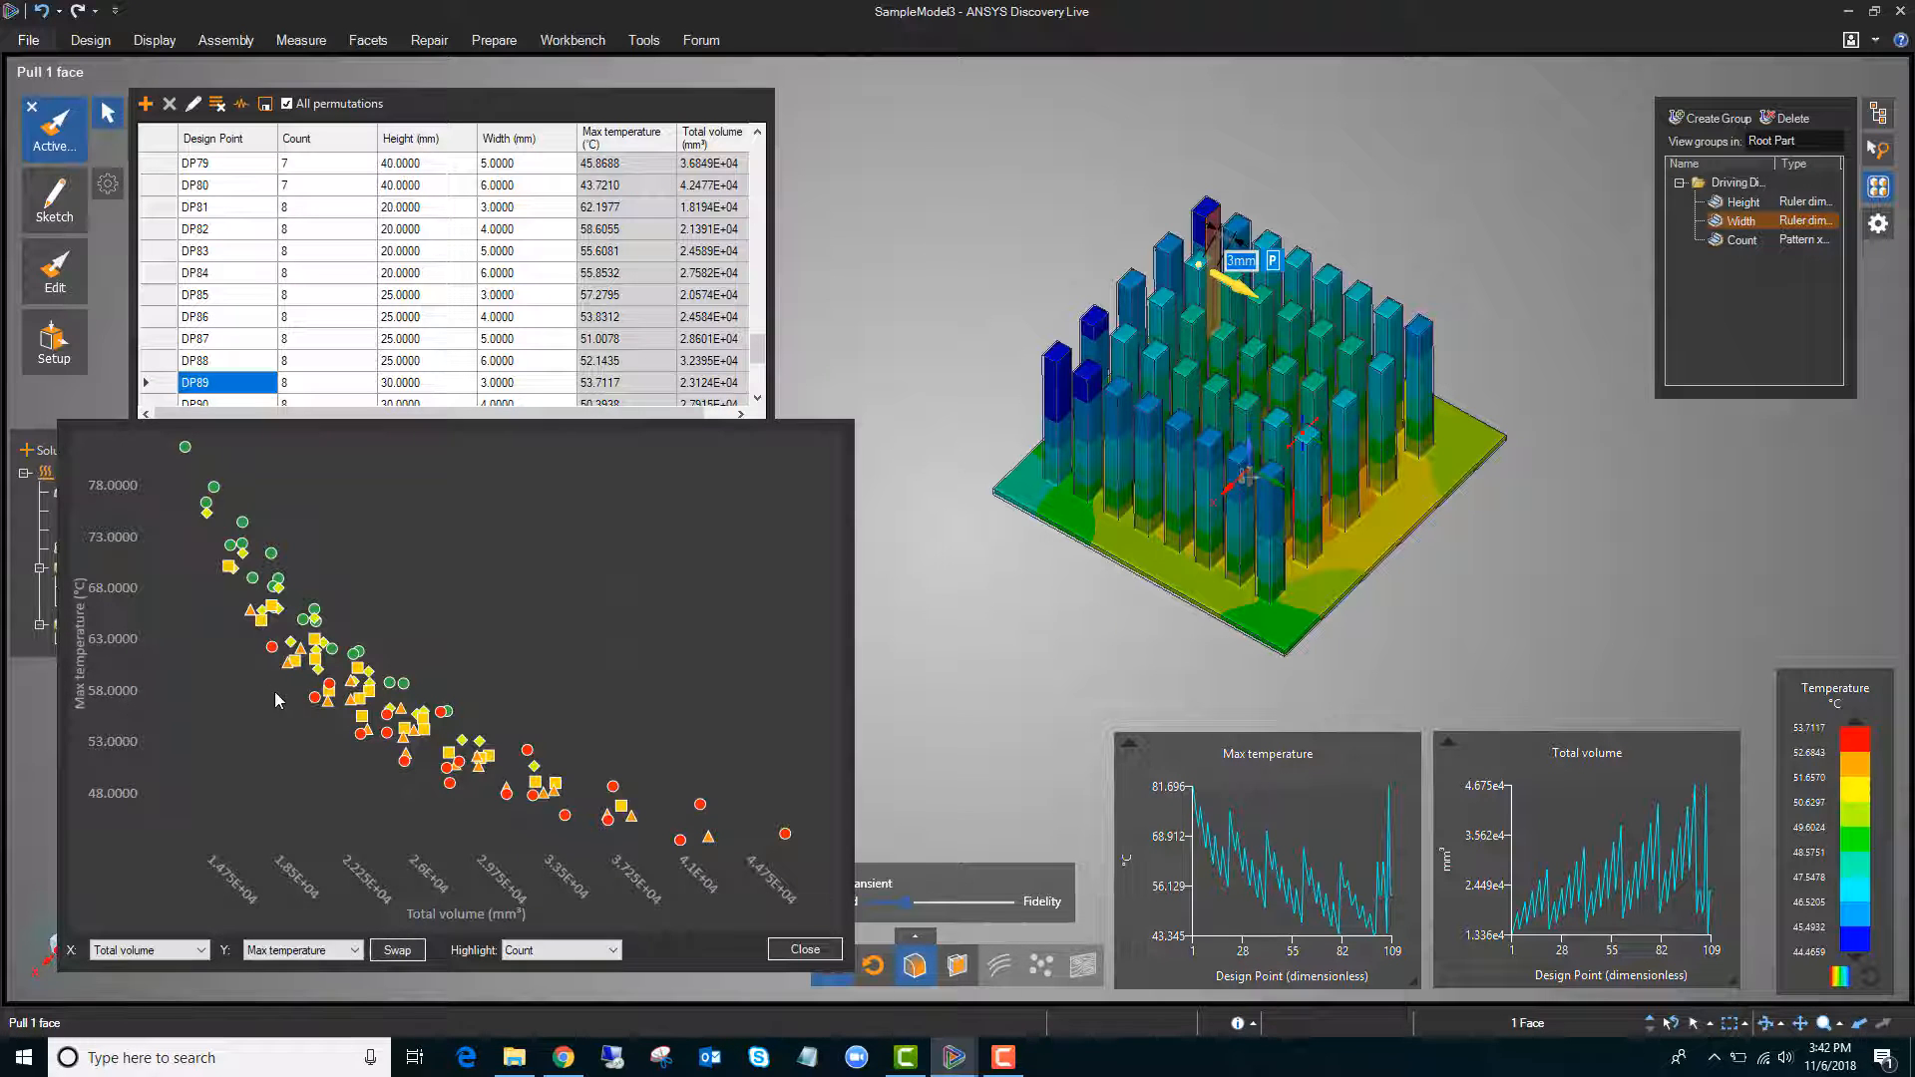
left_click(314, 697)
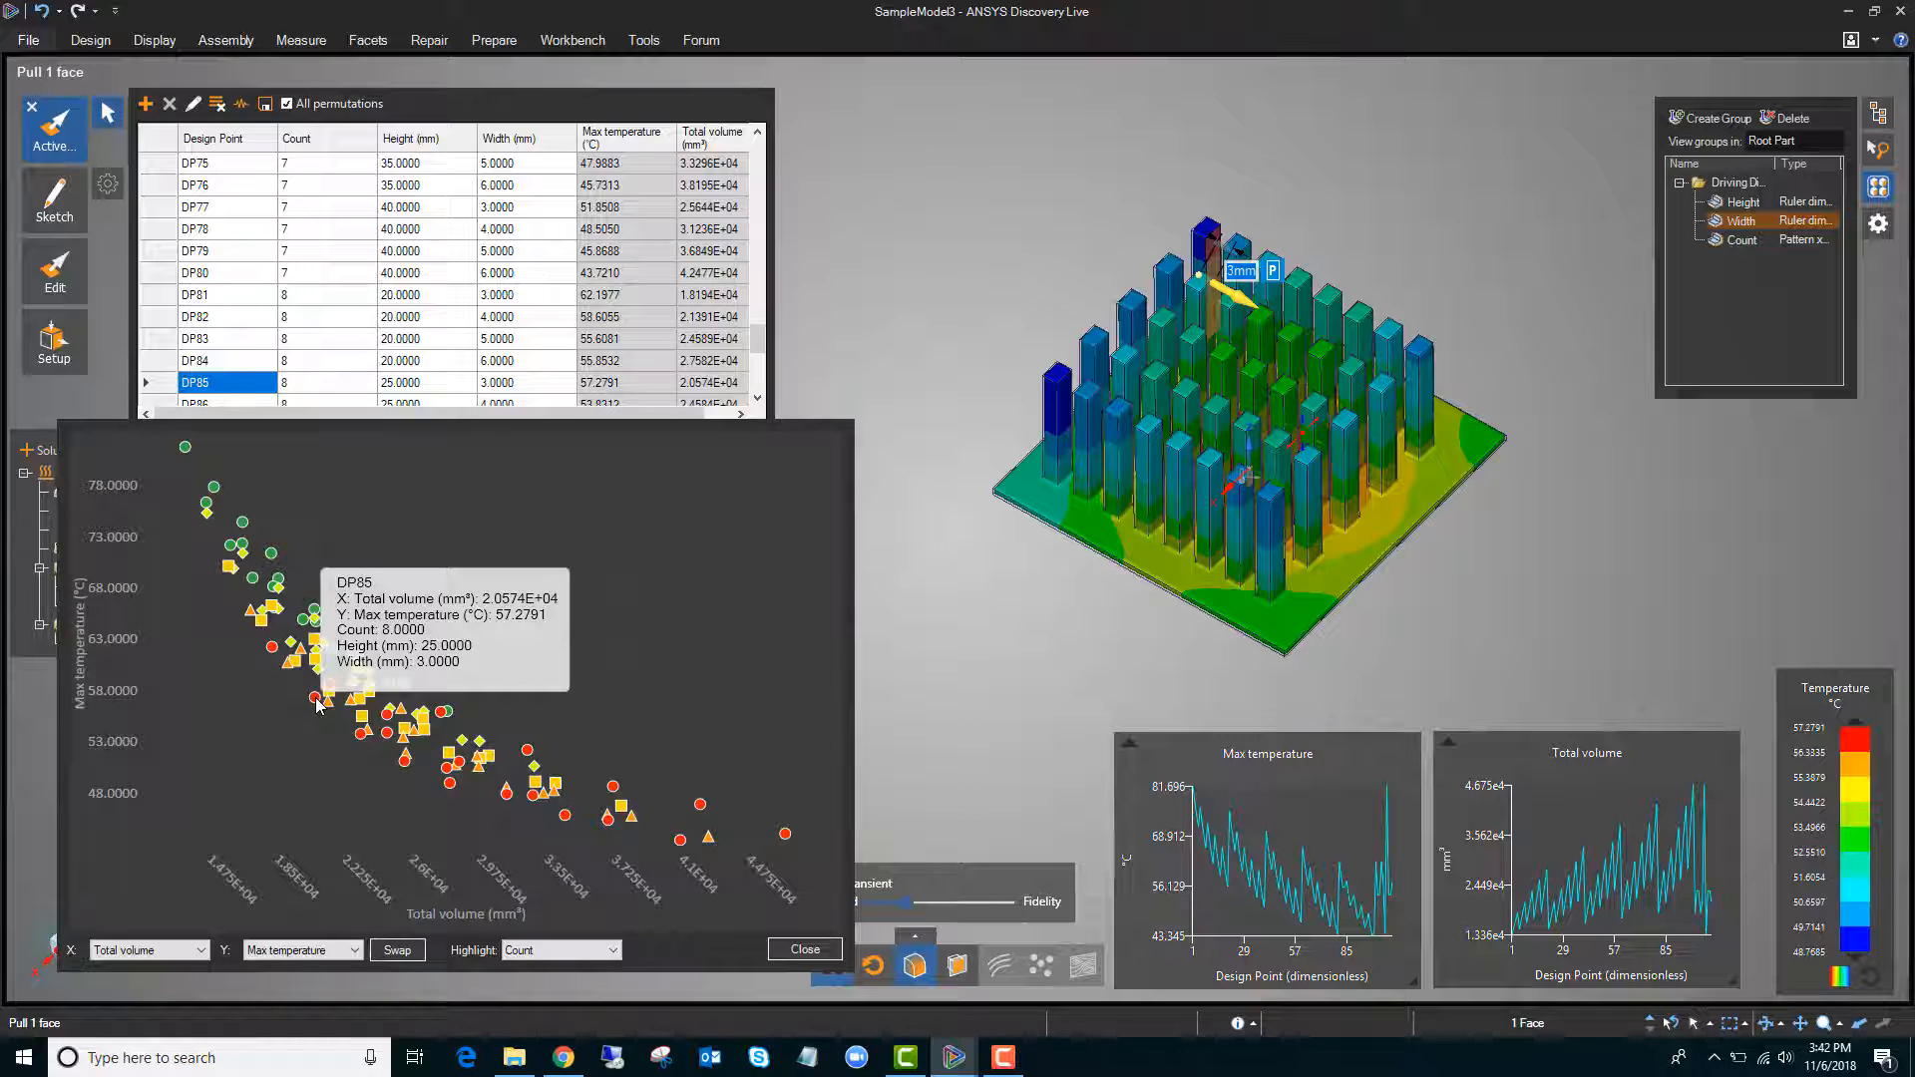
mouse_move(587, 697)
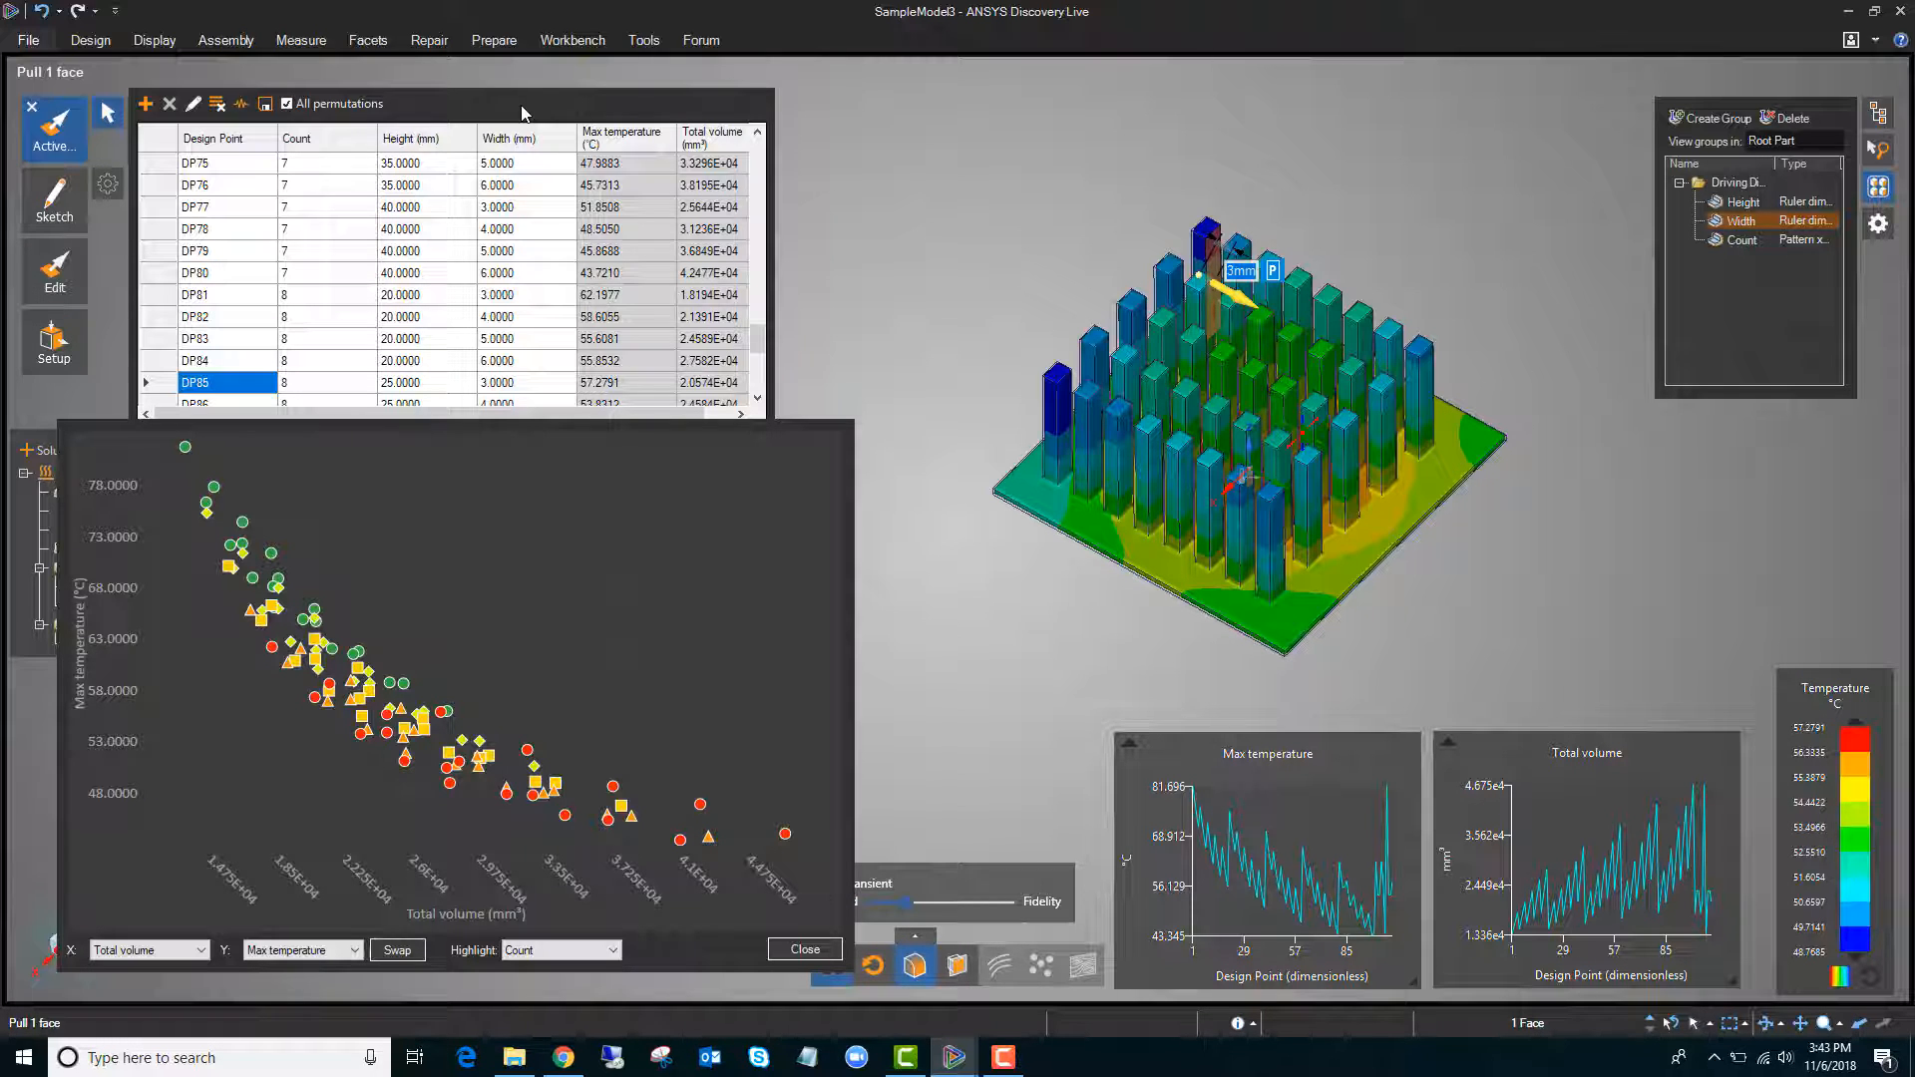
mouse_move(431, 327)
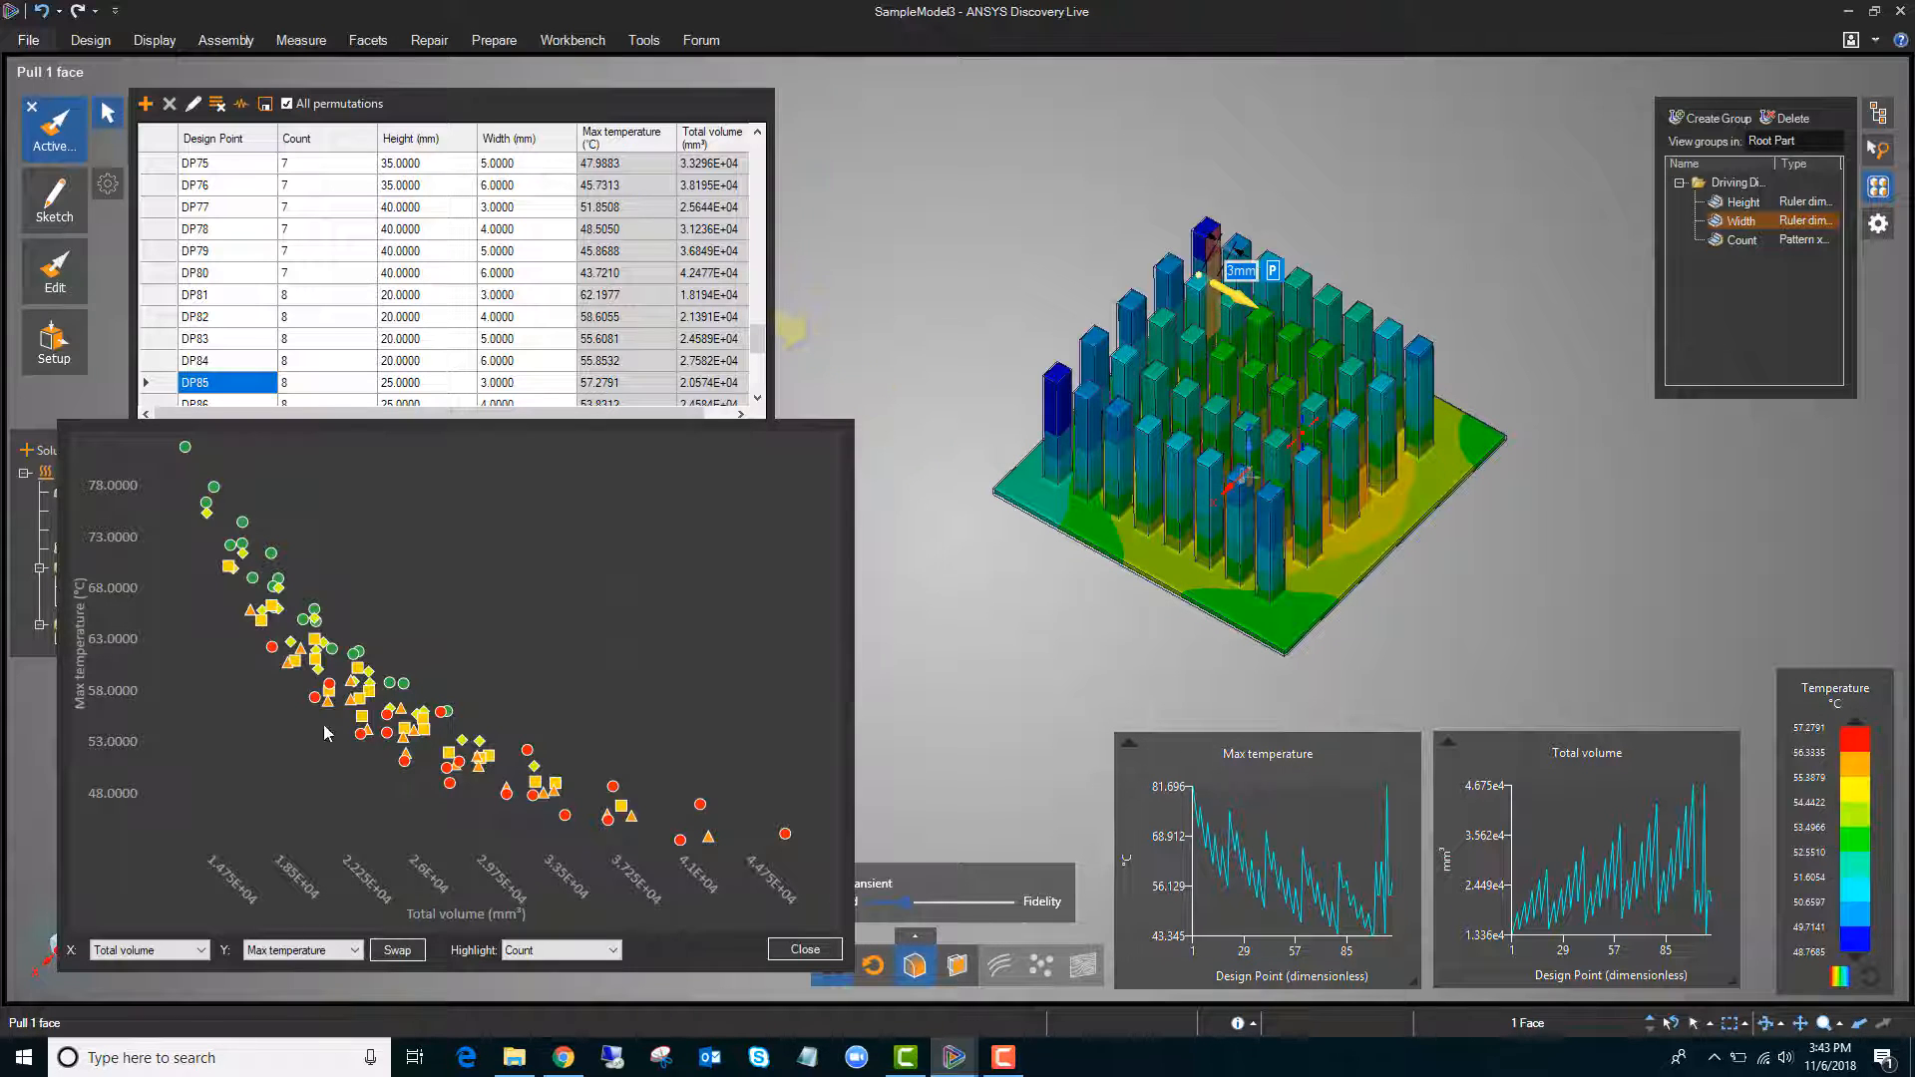
mouse_move(448, 766)
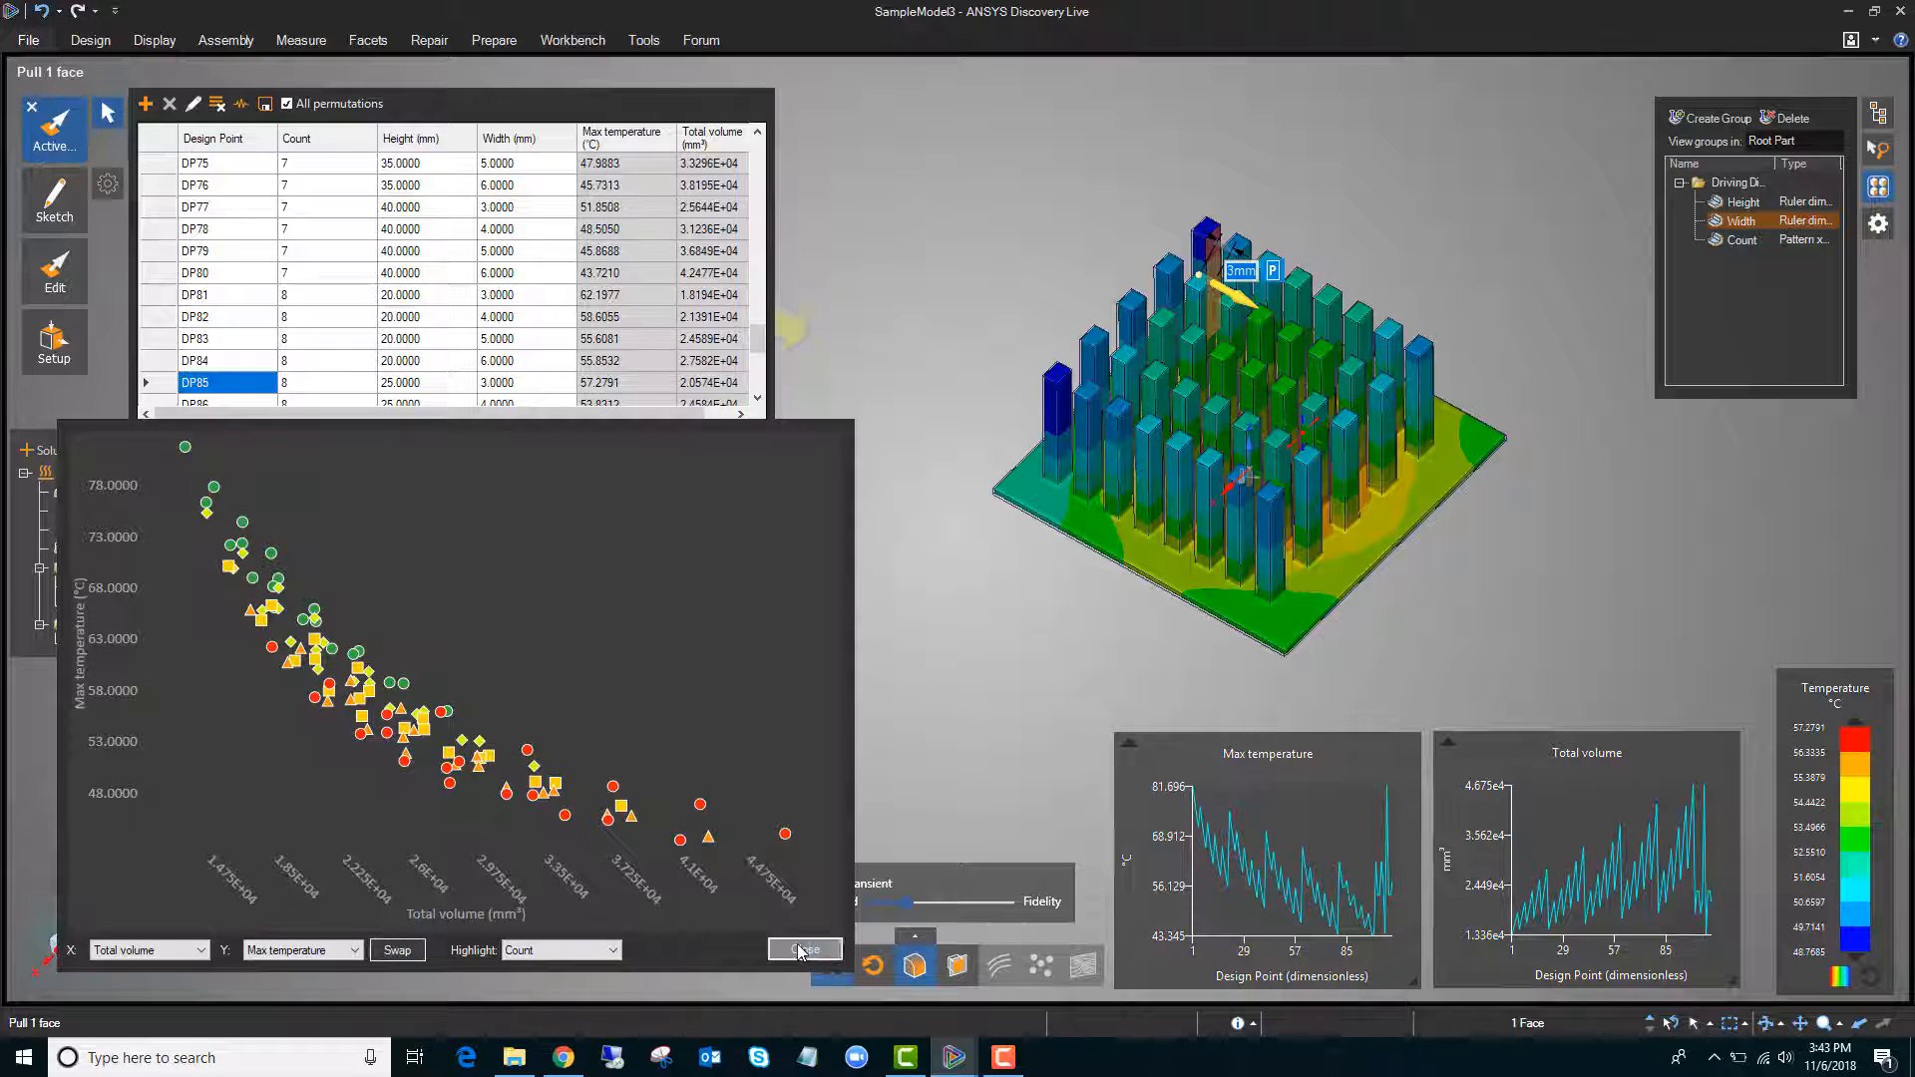
Close the volume versus max temperature scatter chart window
left_click(804, 951)
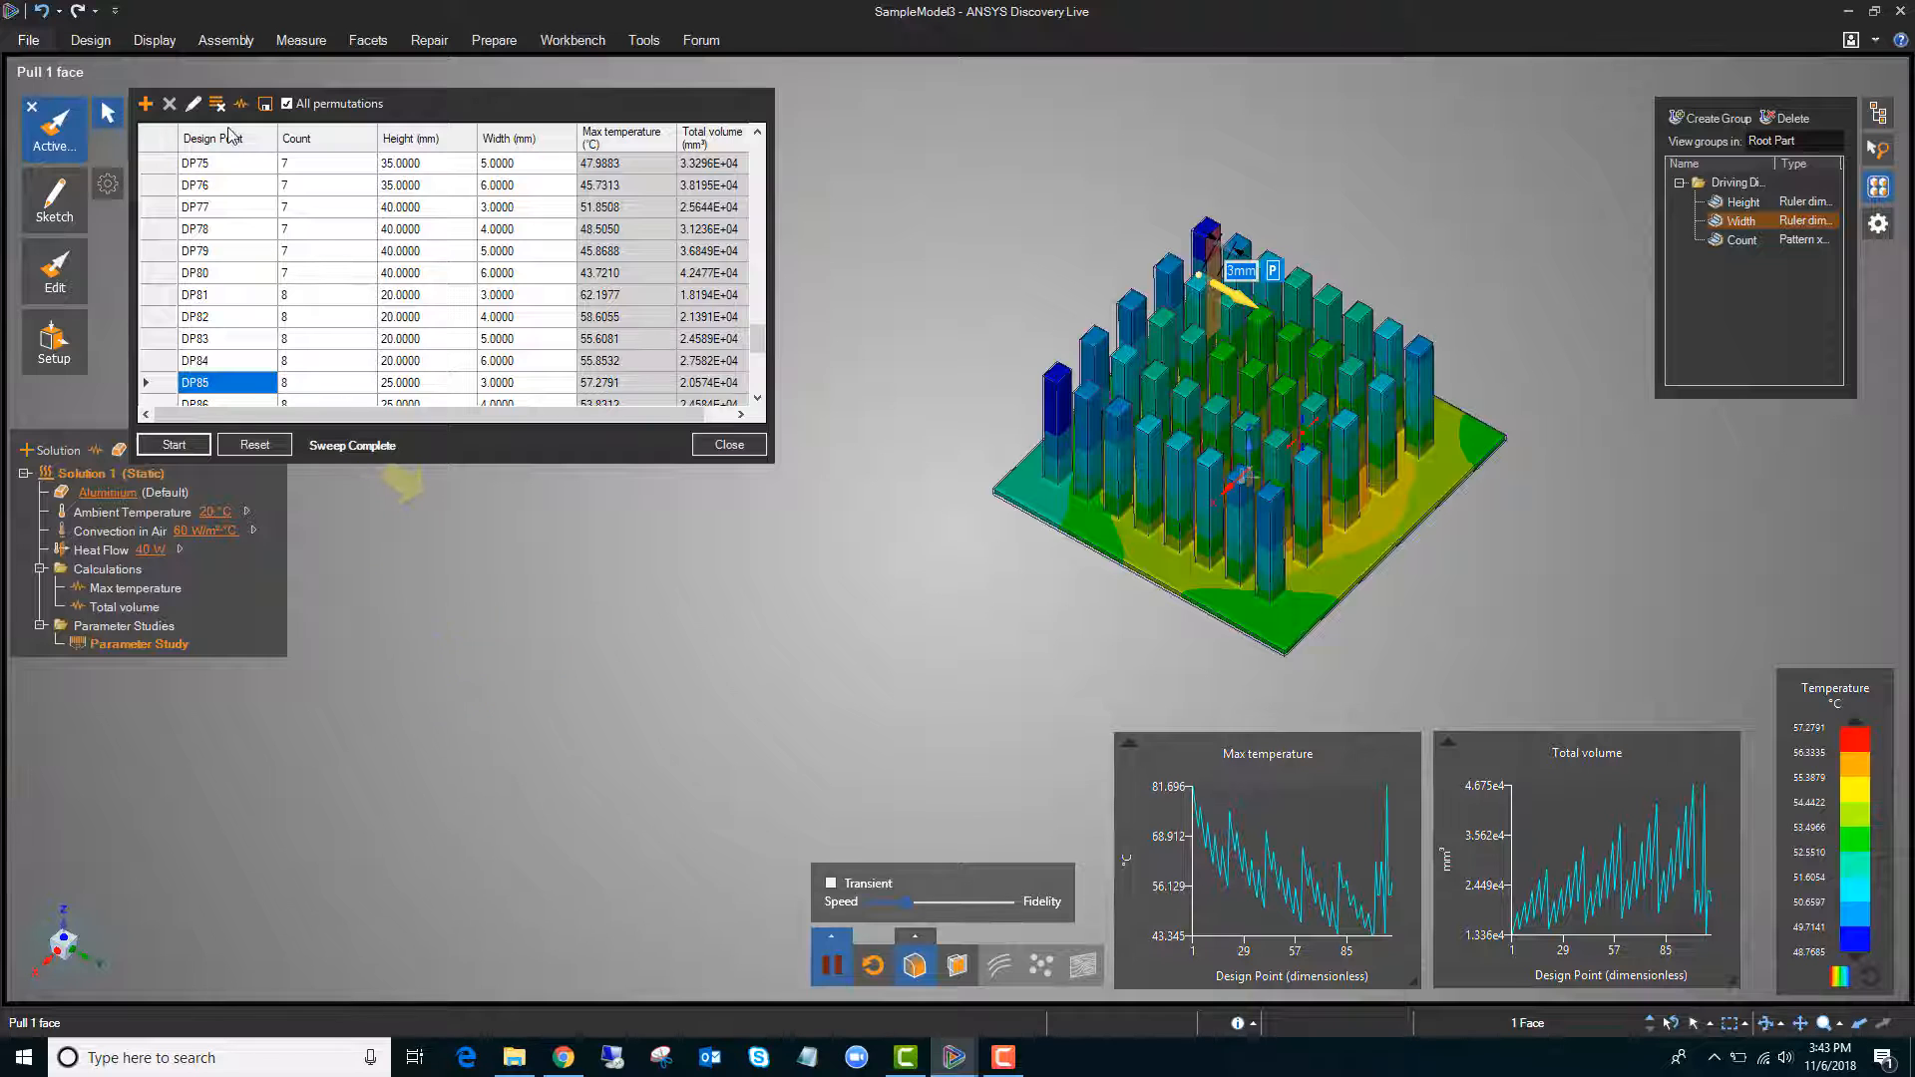